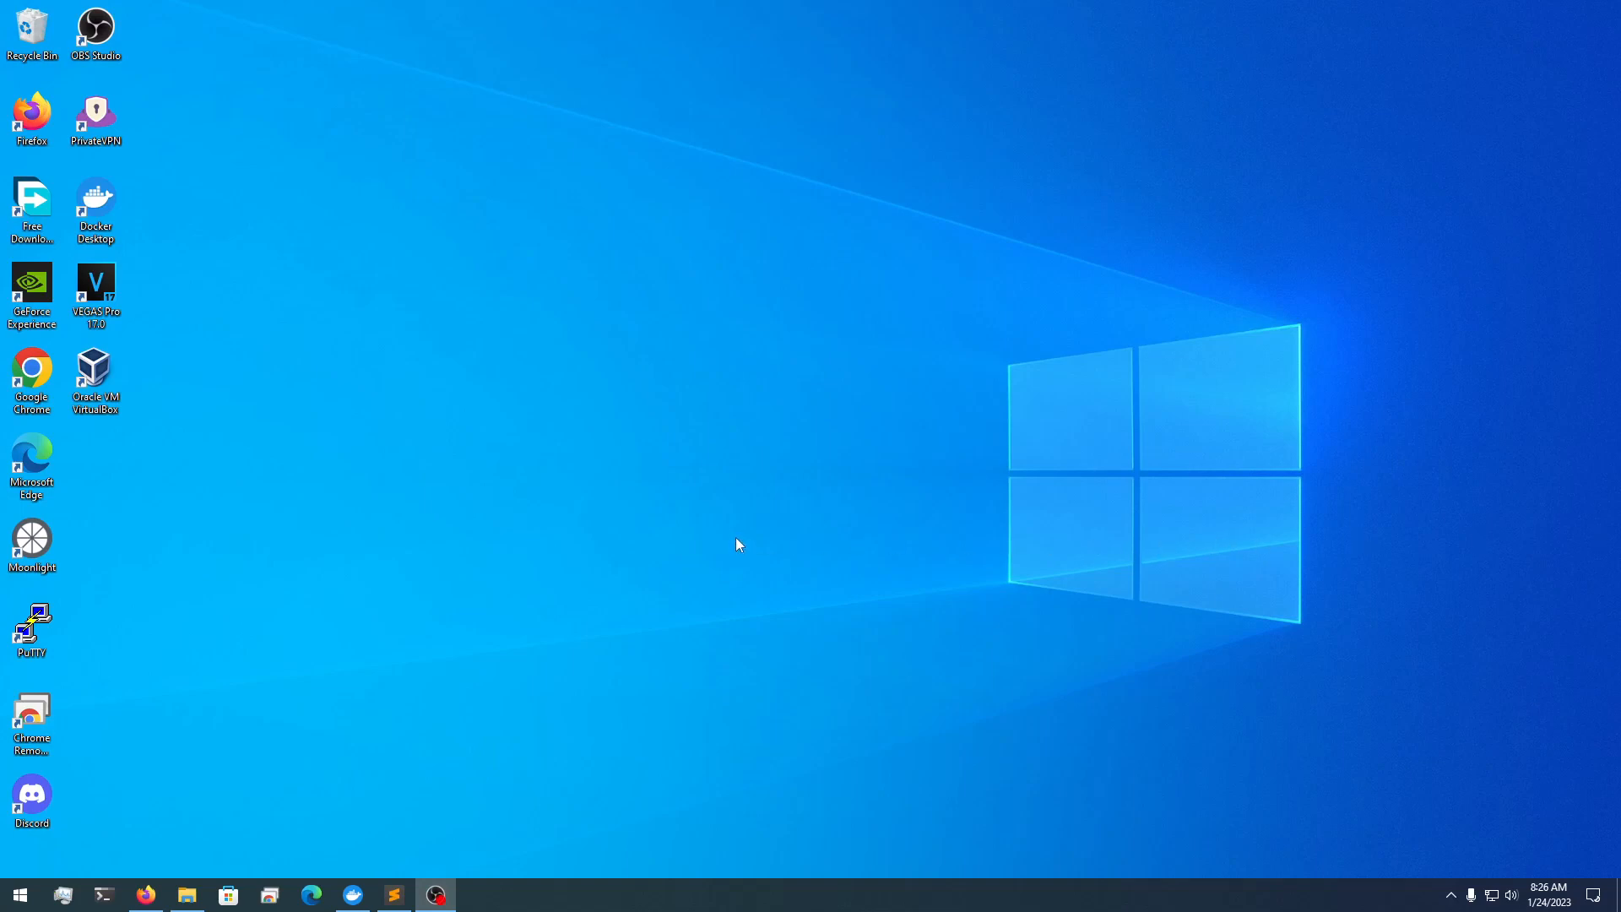
mouse_move(571, 420)
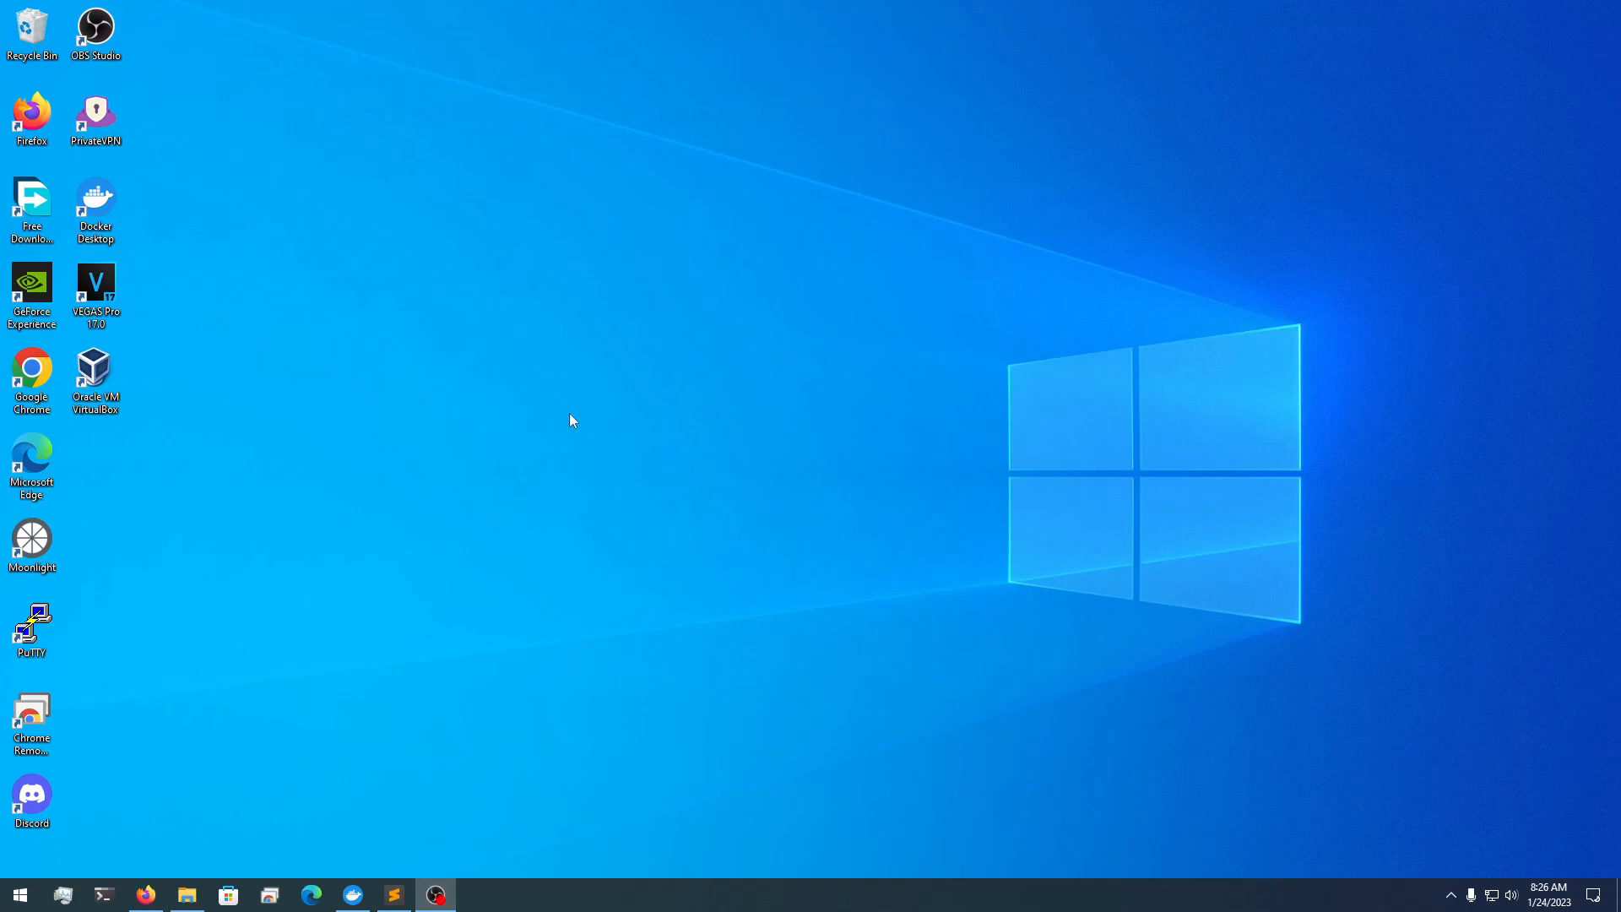
mouse_move(484, 457)
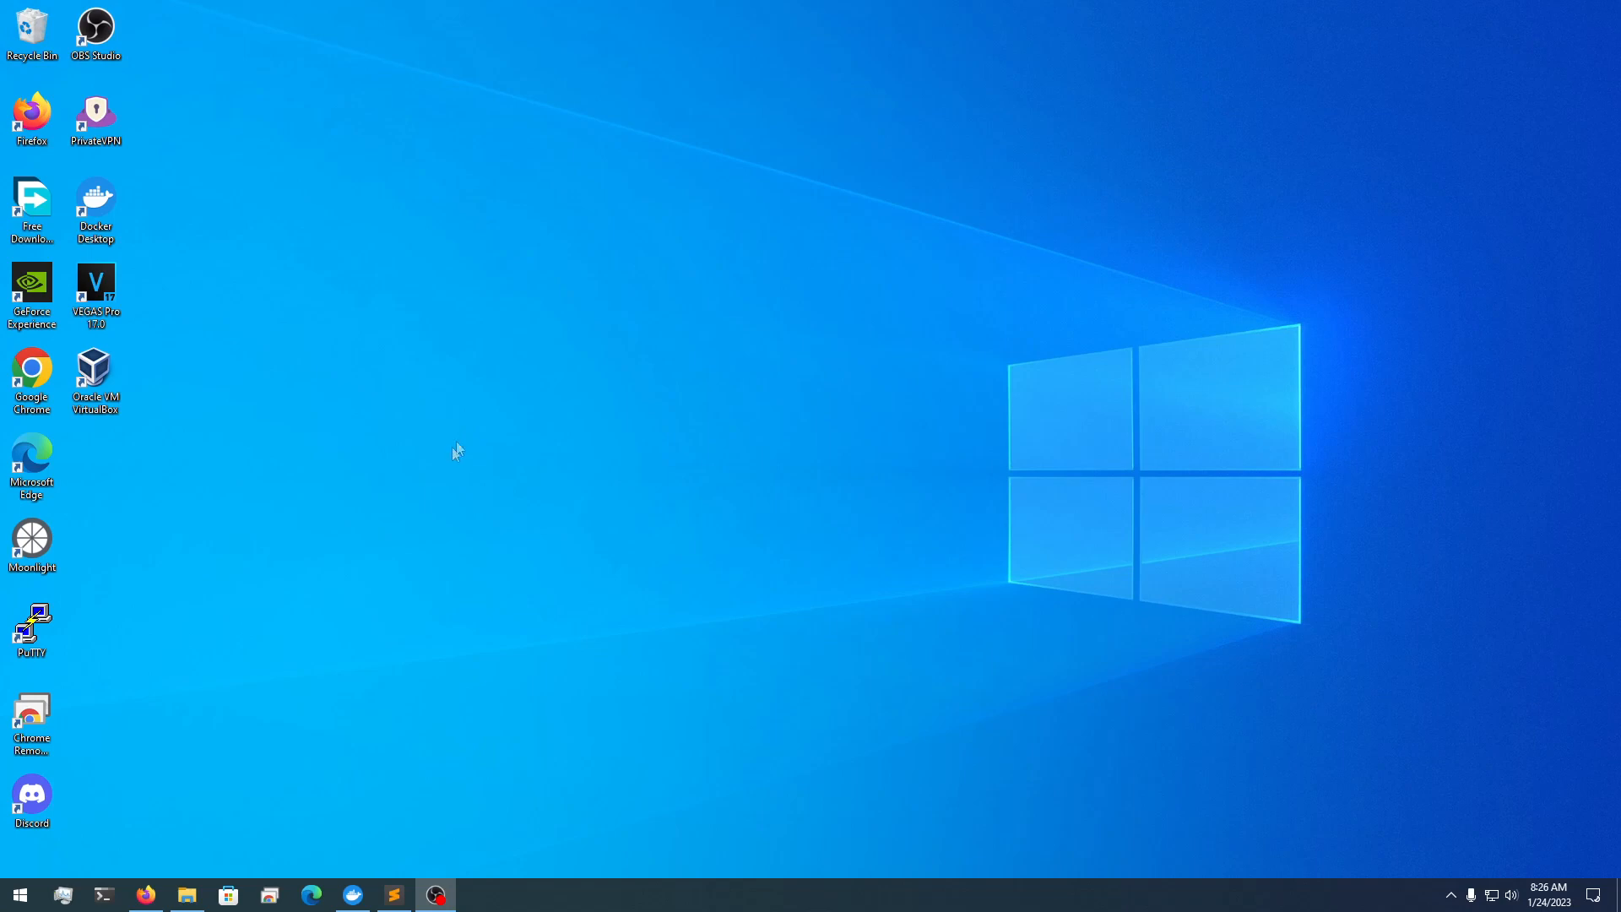
mouse_move(578, 558)
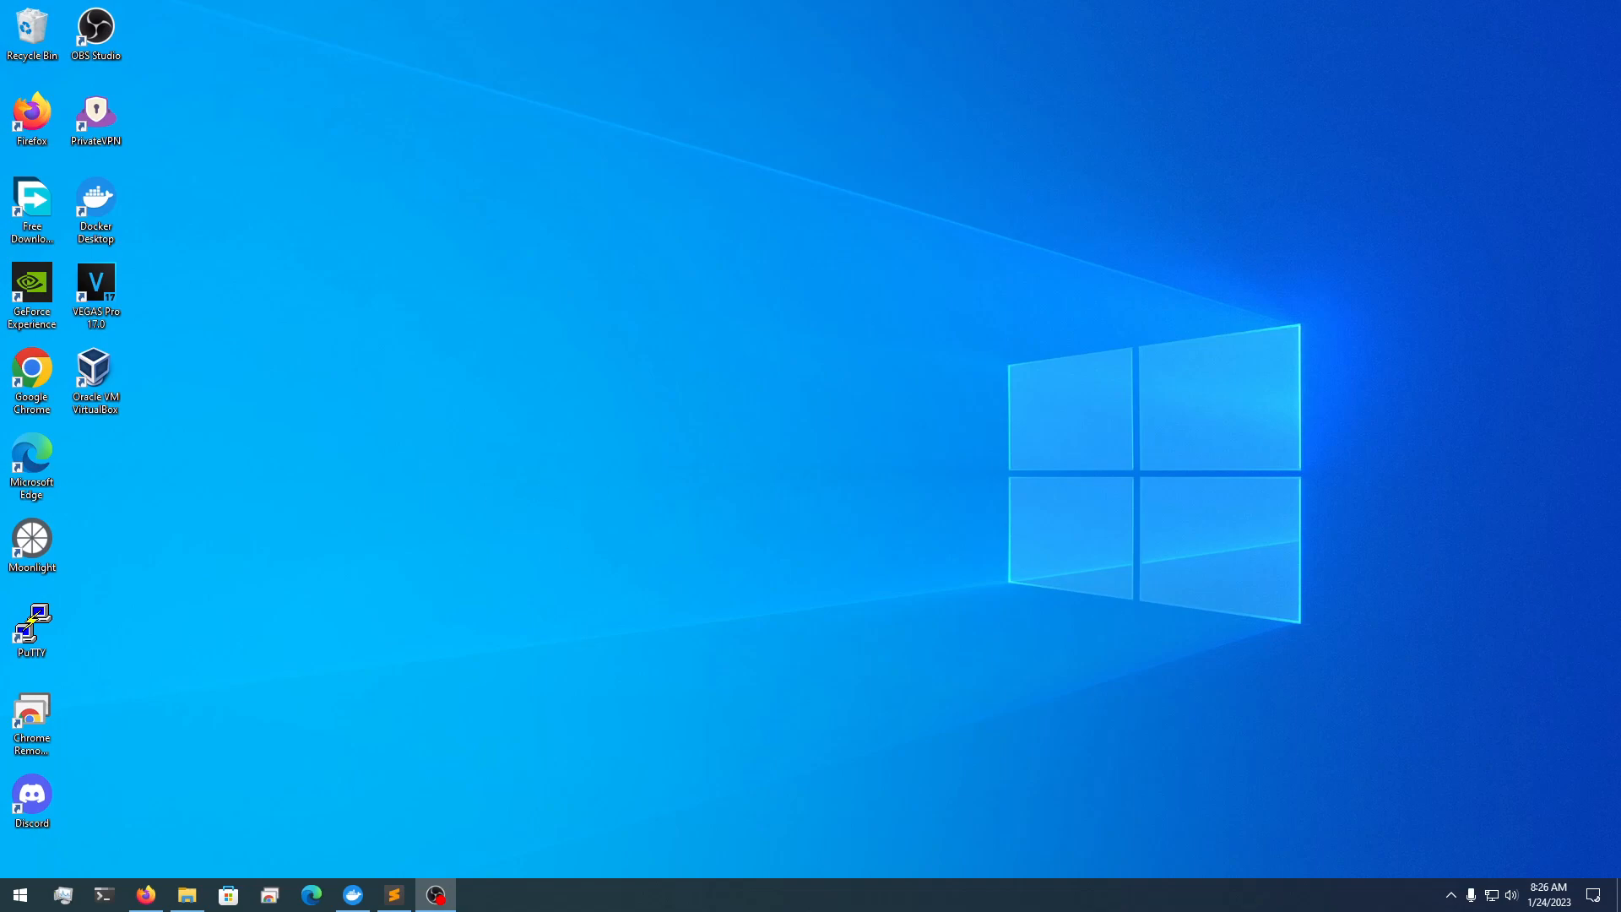
Sign in to Cloudflare, view the domain's DNS records, and return to the Zero Trust page
left_click(146, 893)
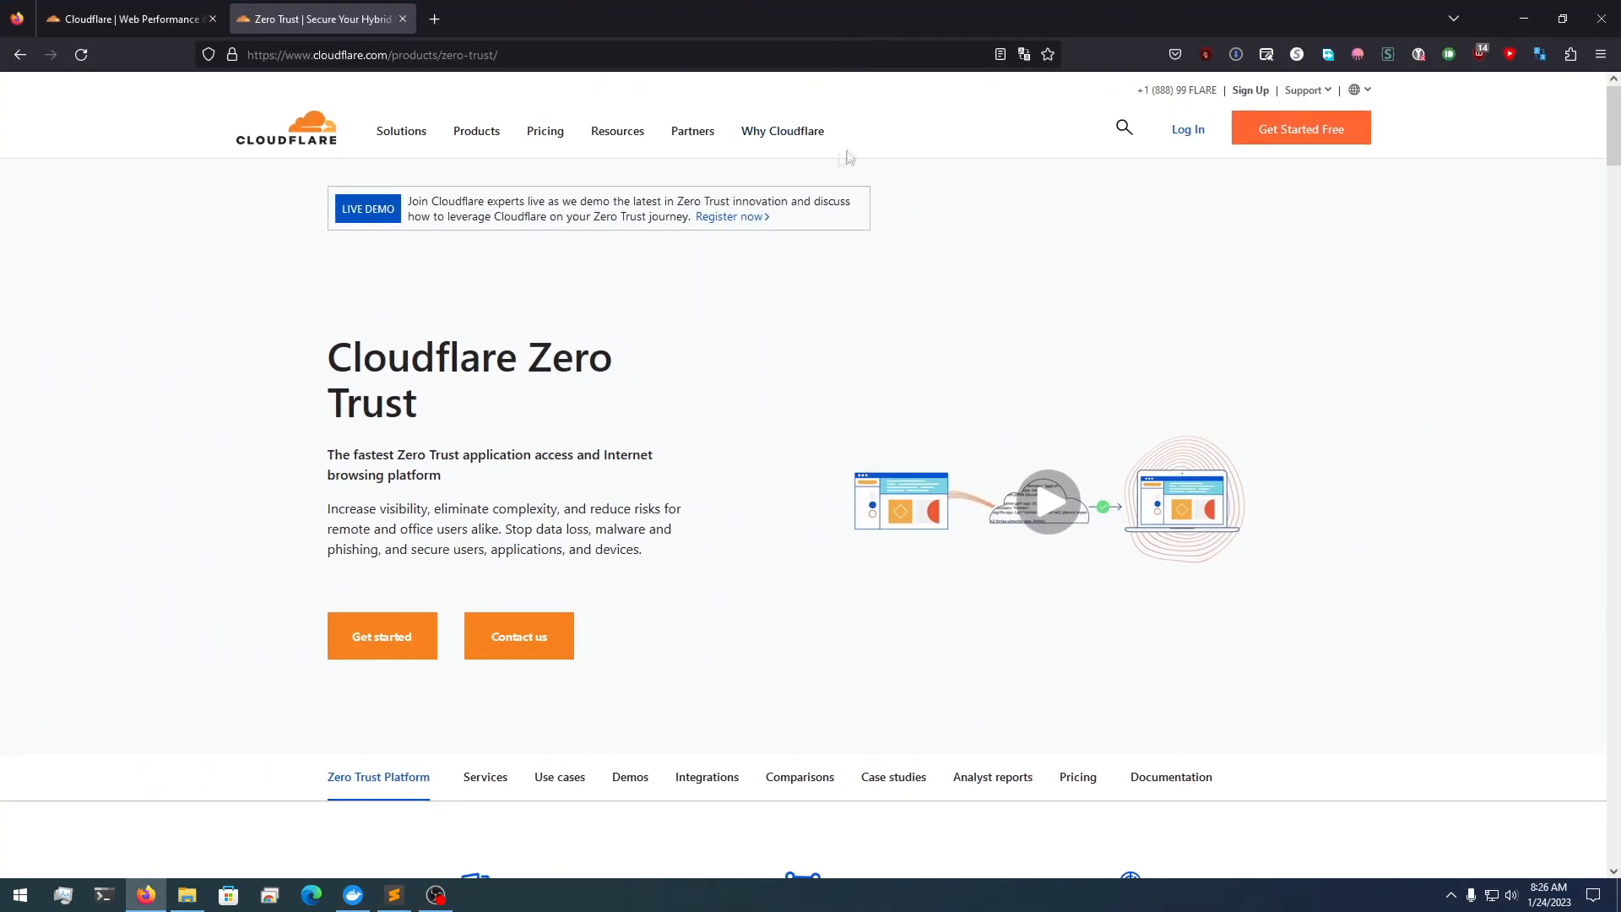
left_click(1186, 130)
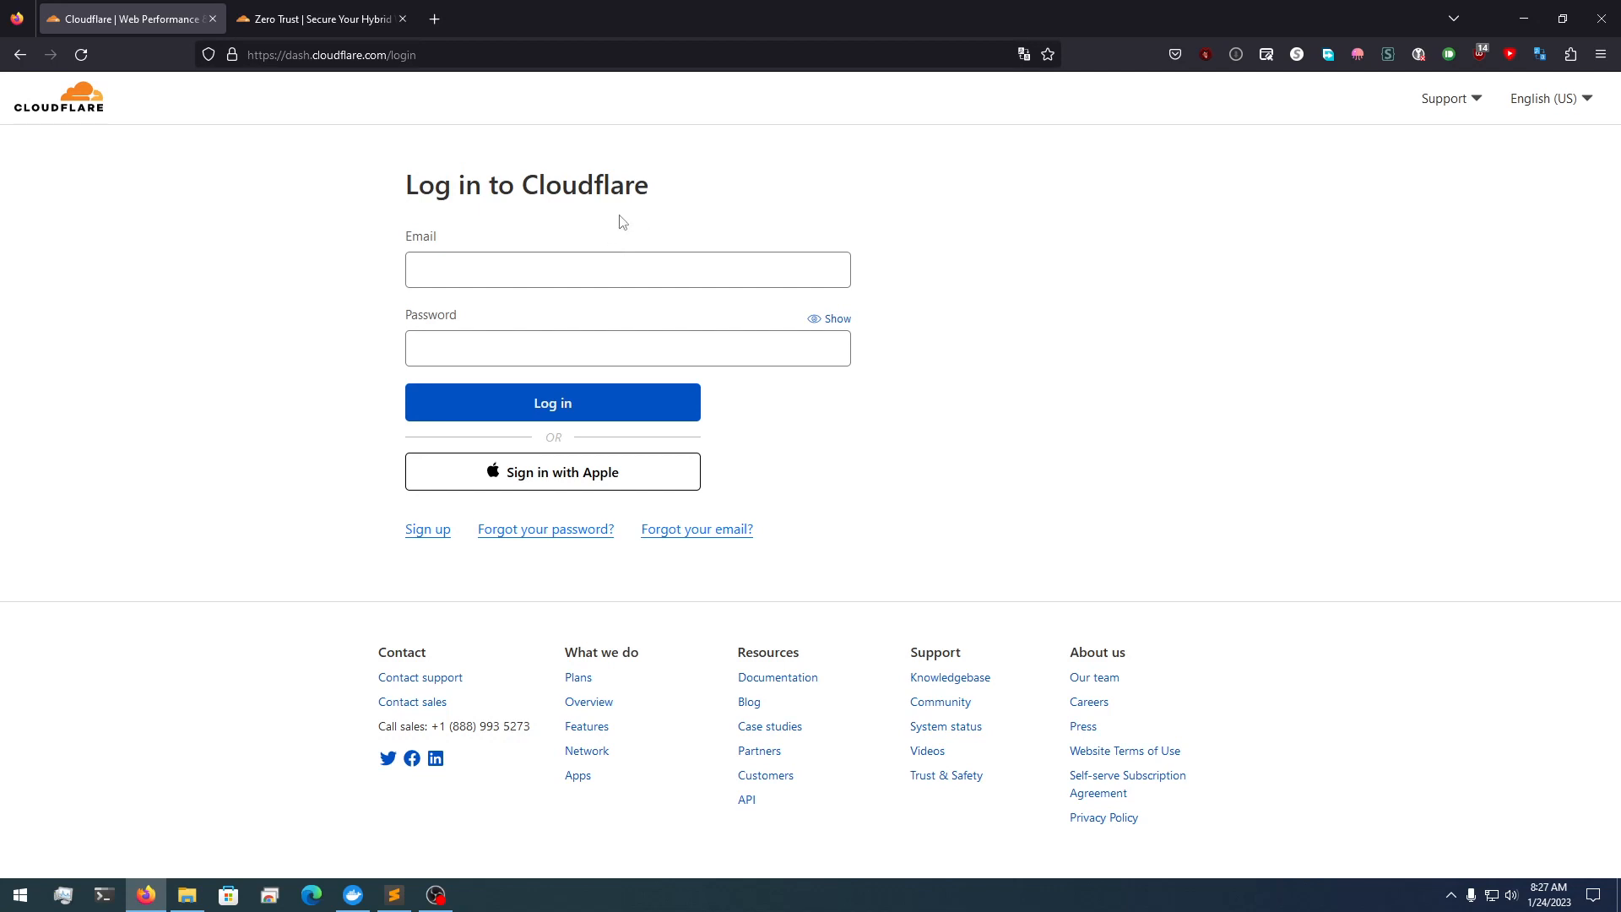
triple_click(527, 184)
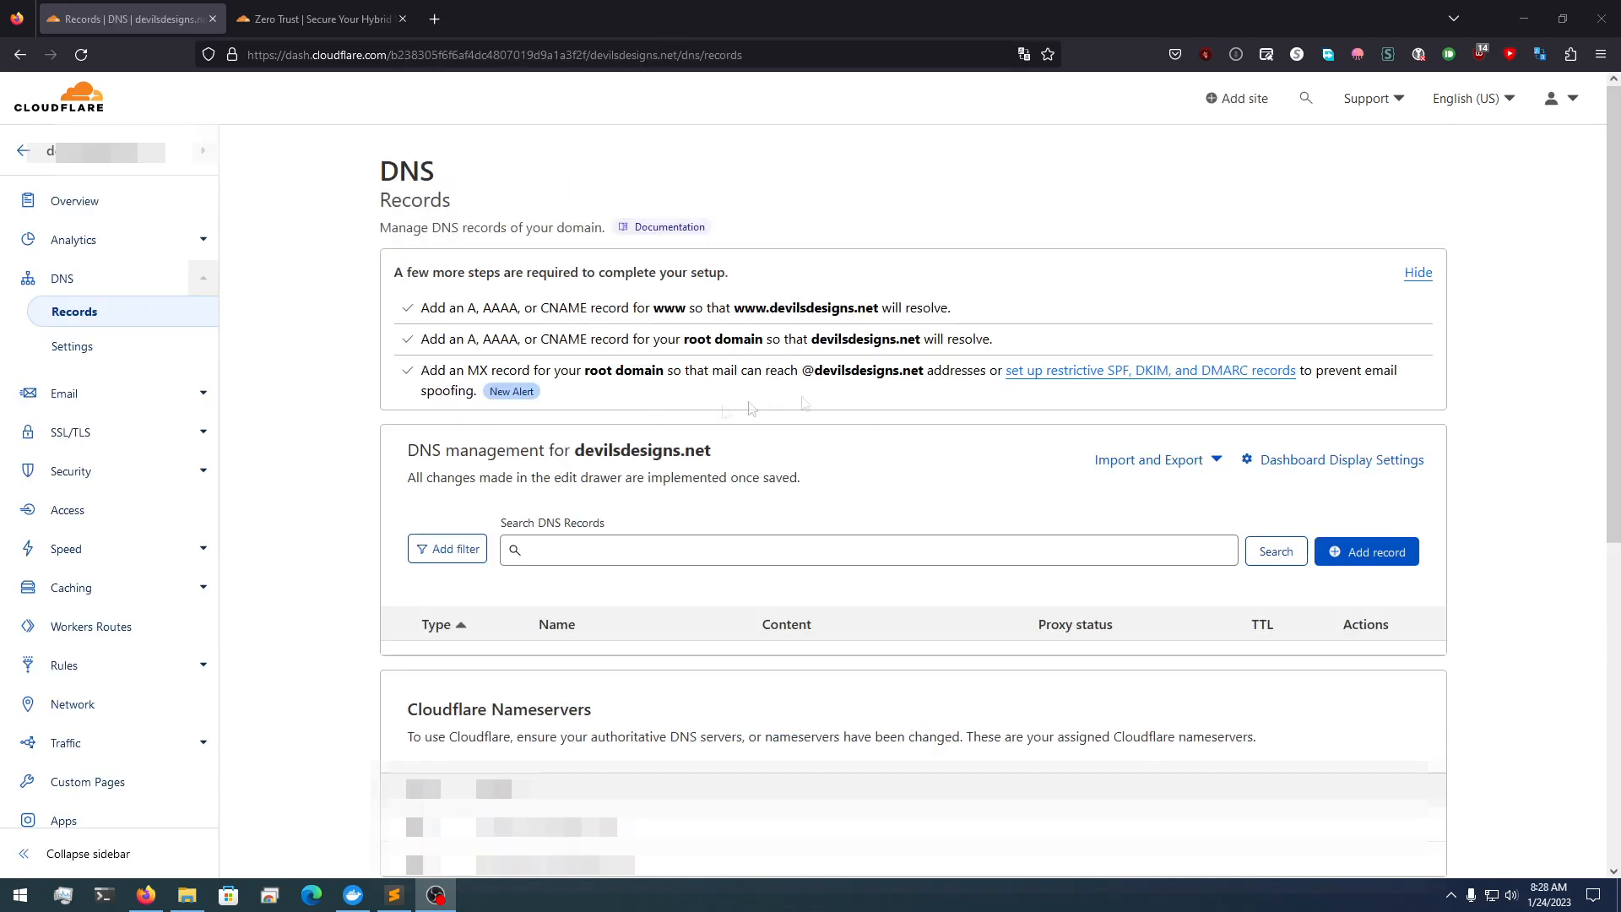
left_click(866, 549)
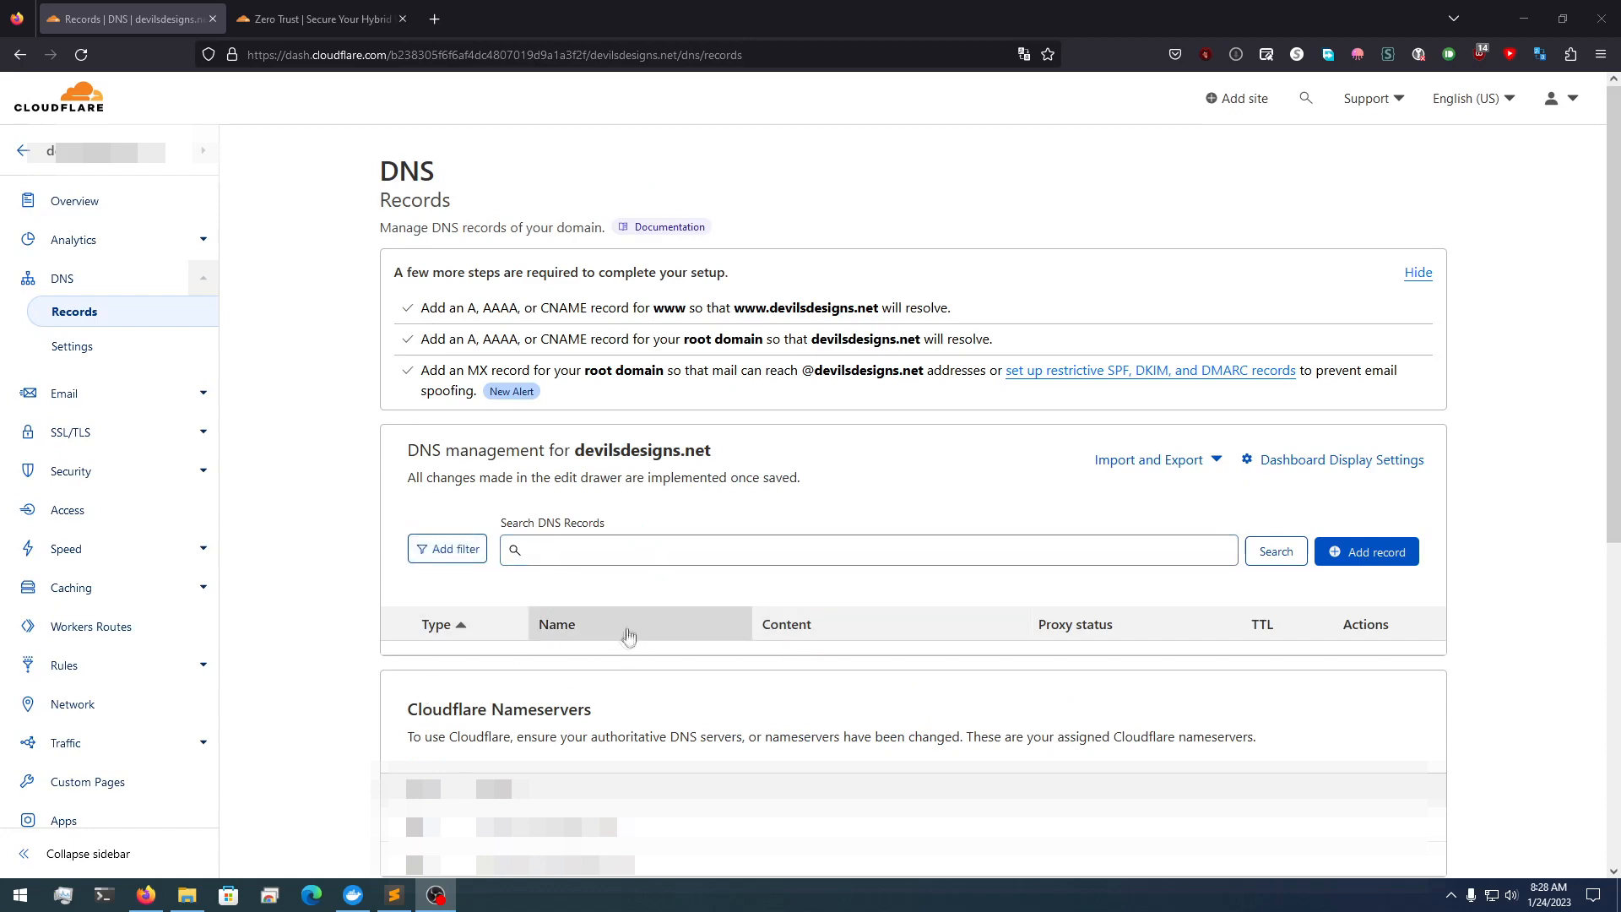
left_click(321, 18)
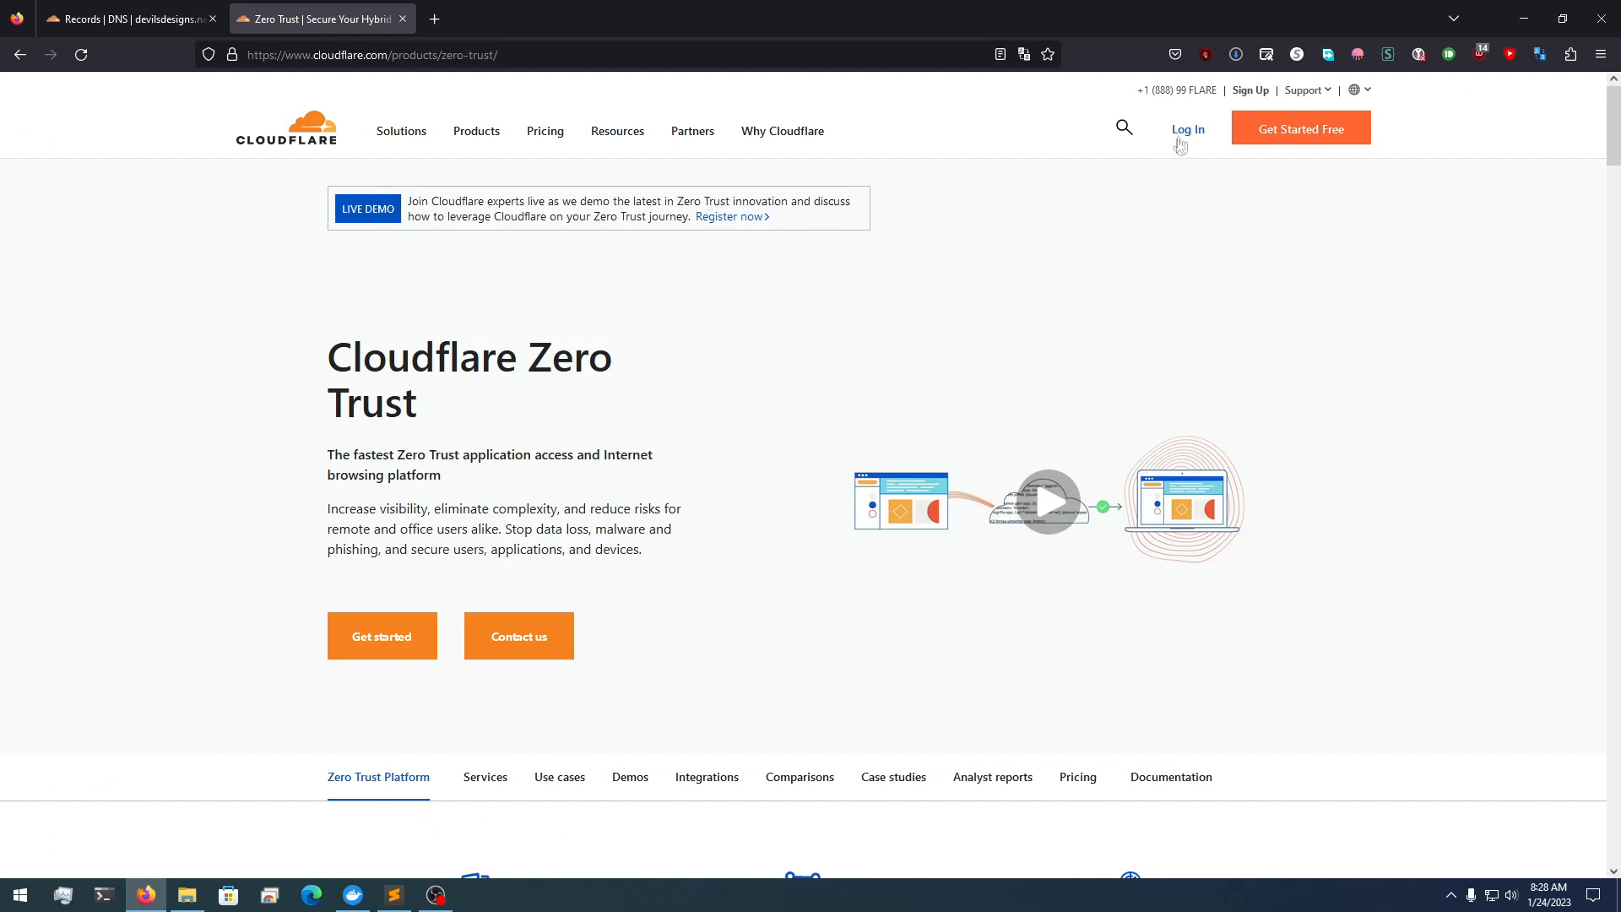
mouse_move(1182, 145)
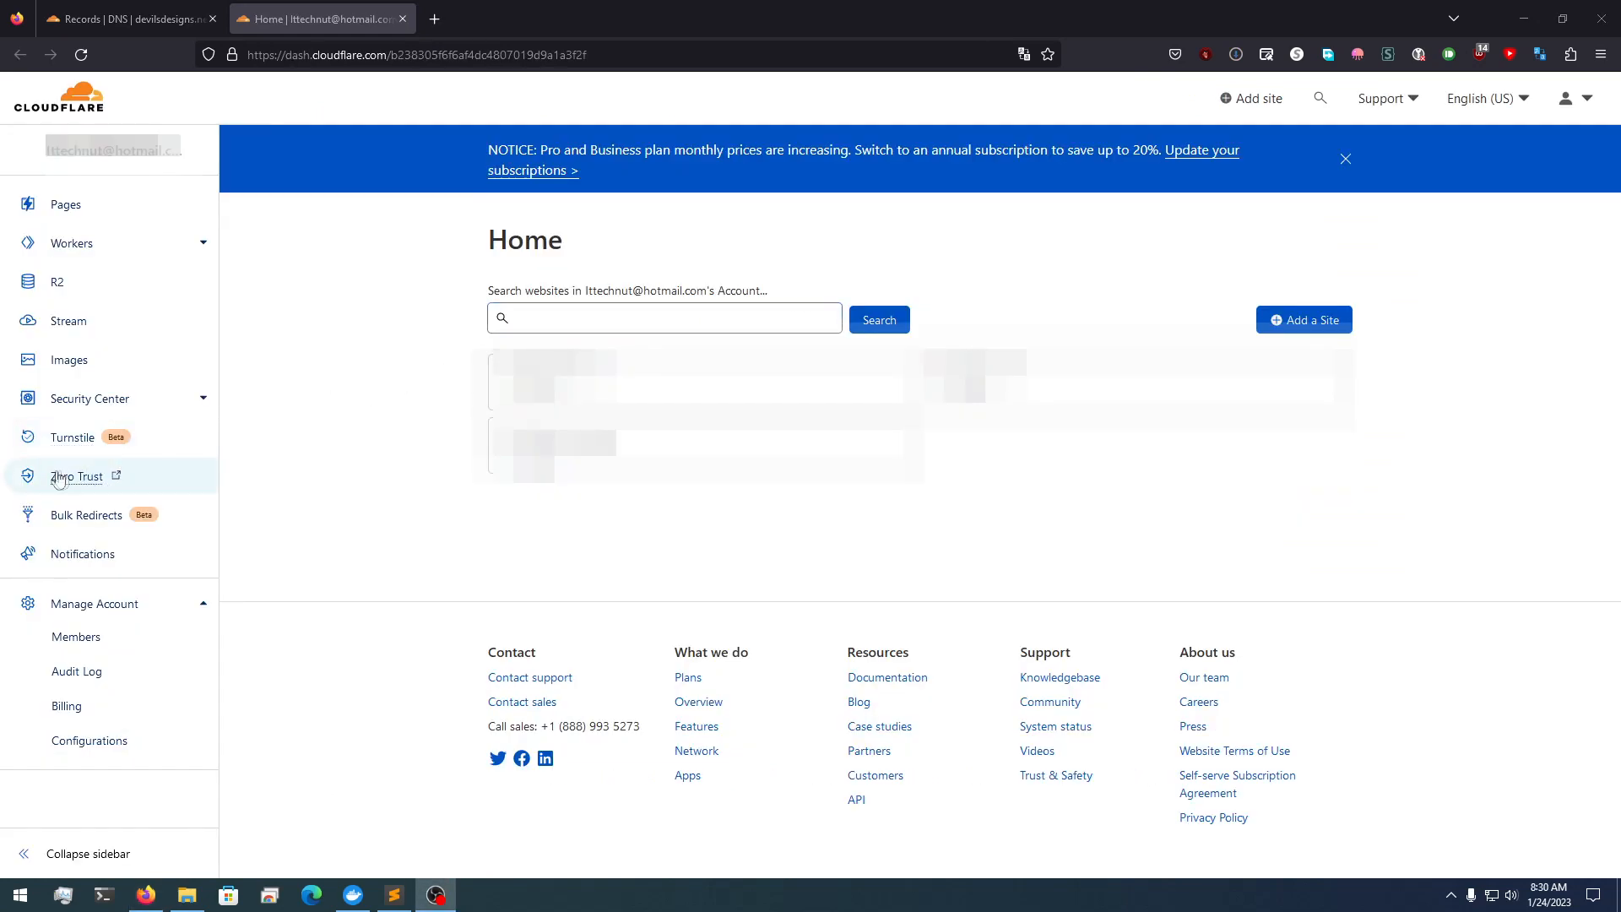
Reach Gateway > DNS Locations in Zero Trust and start adding a new location
left_click(76, 476)
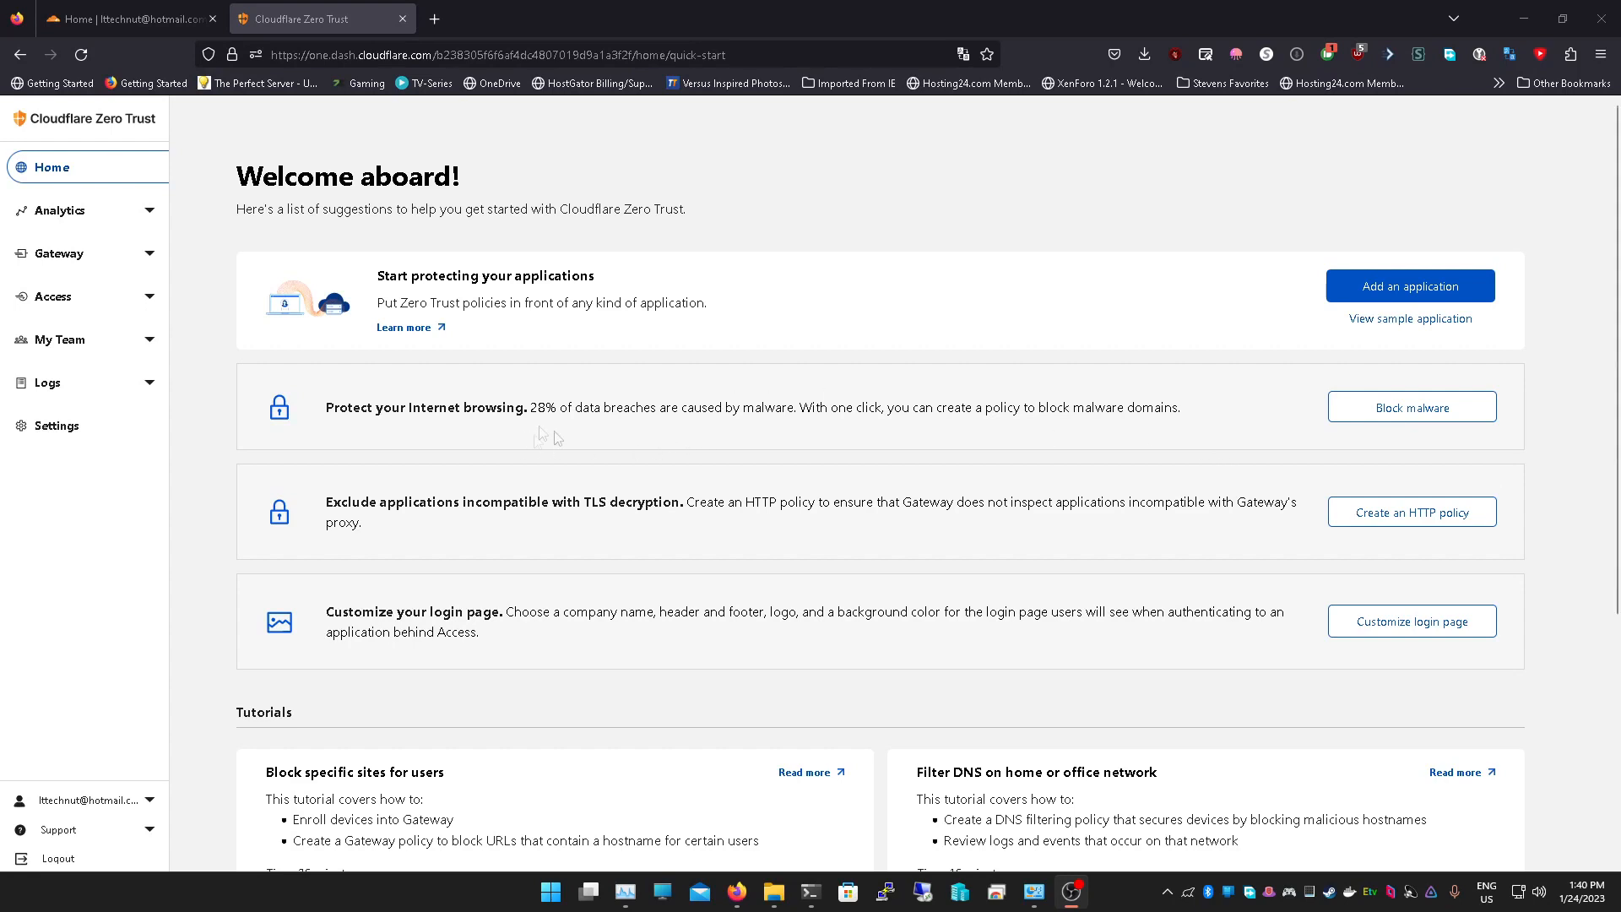
left_click(58, 253)
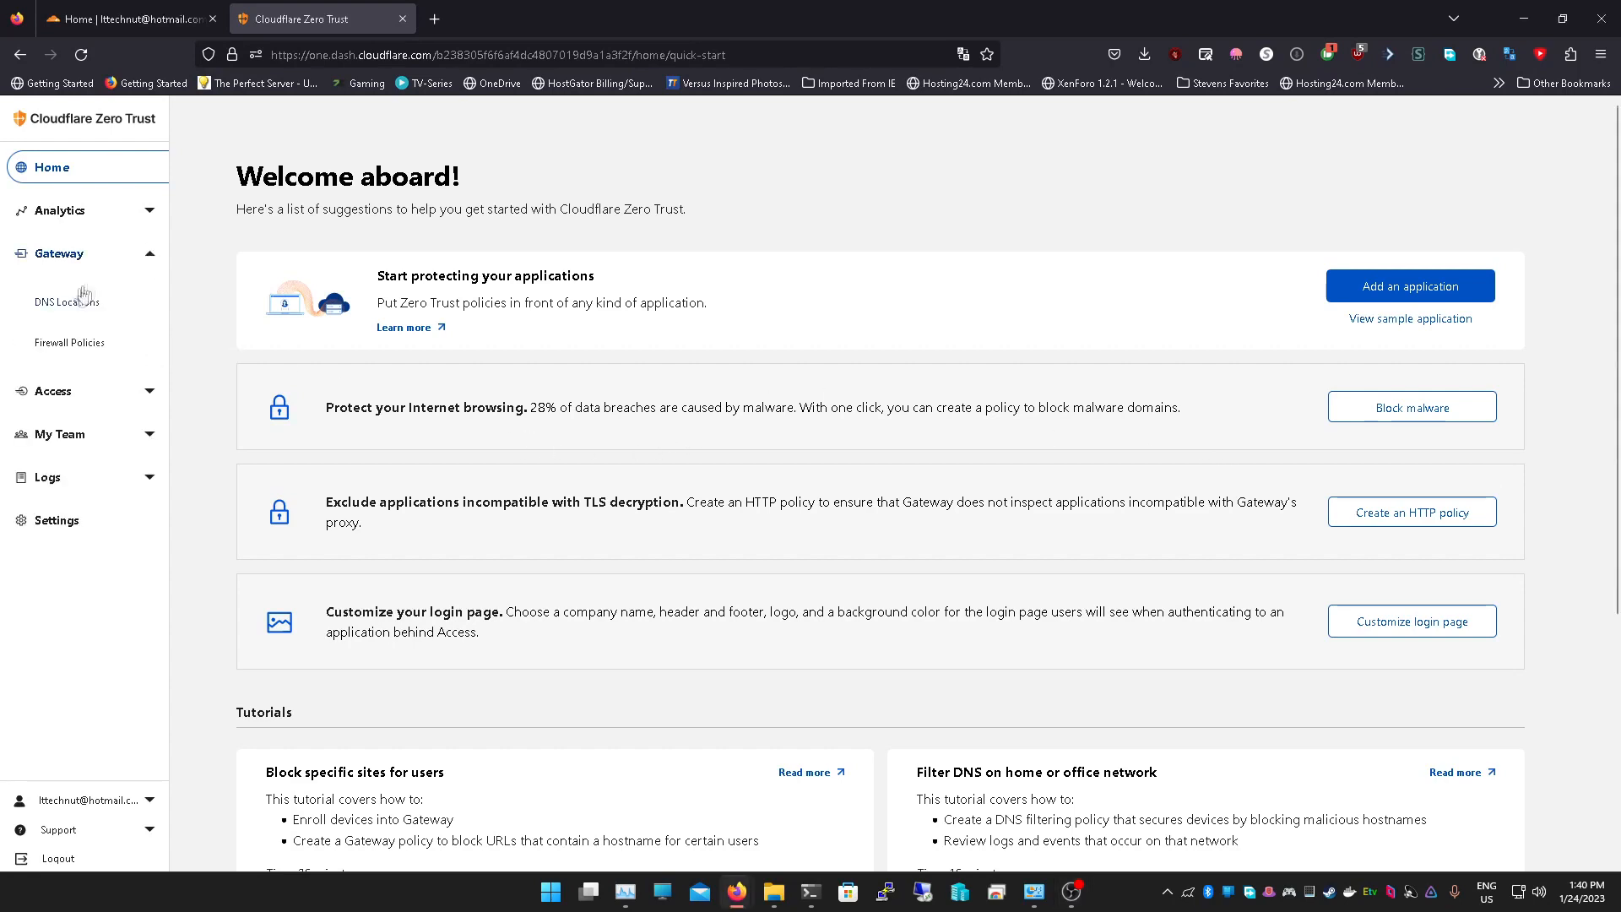
left_click(66, 301)
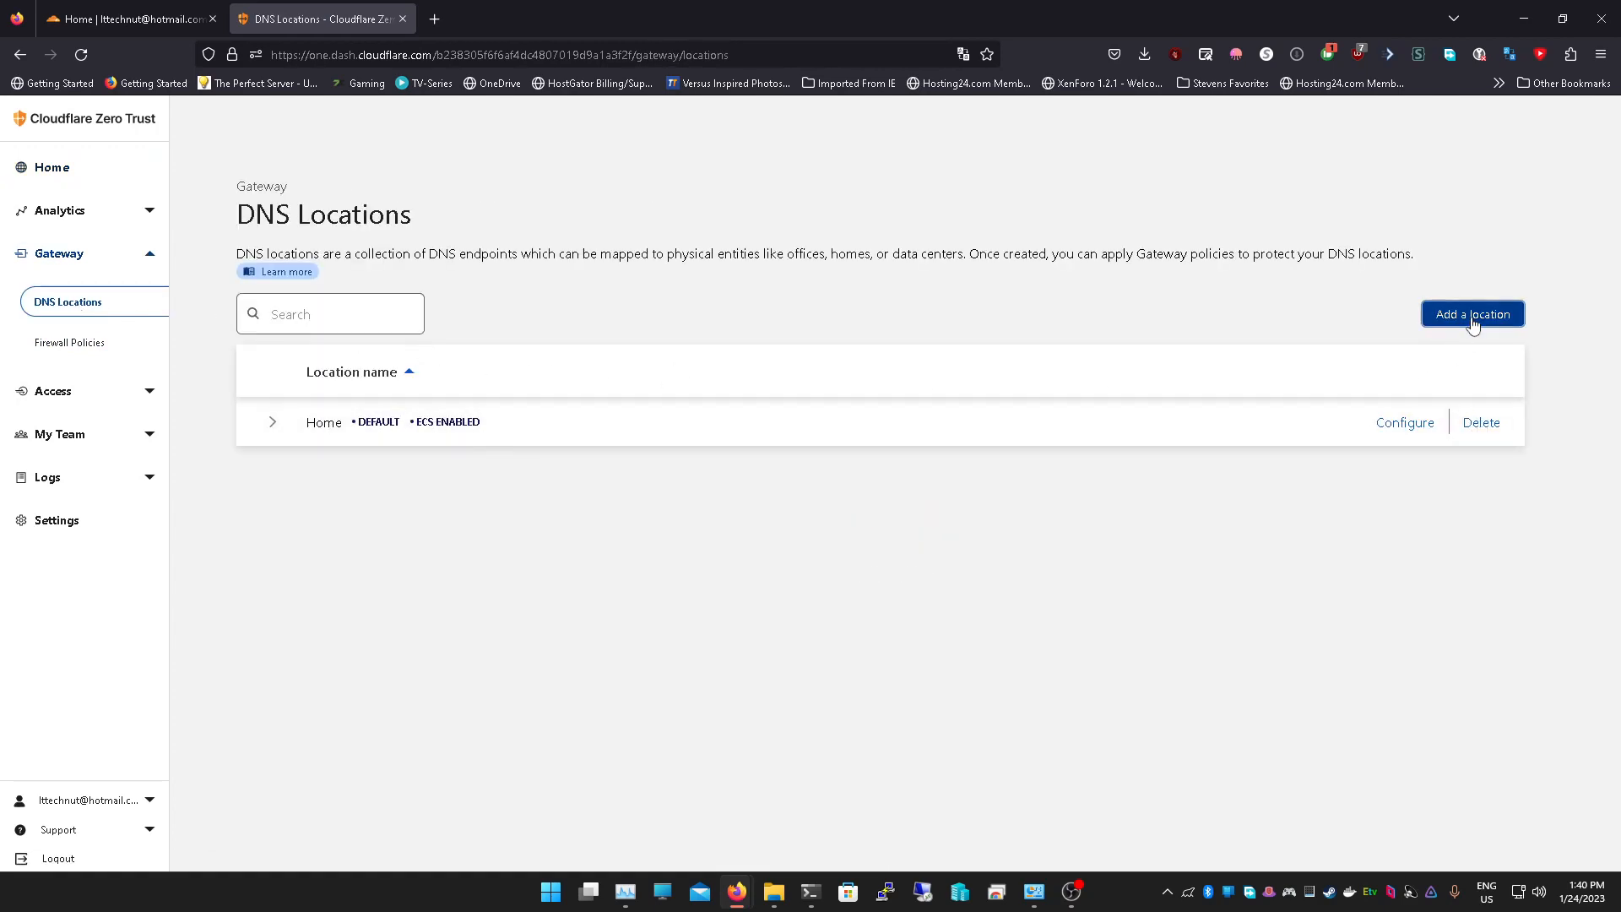
left_click(1472, 314)
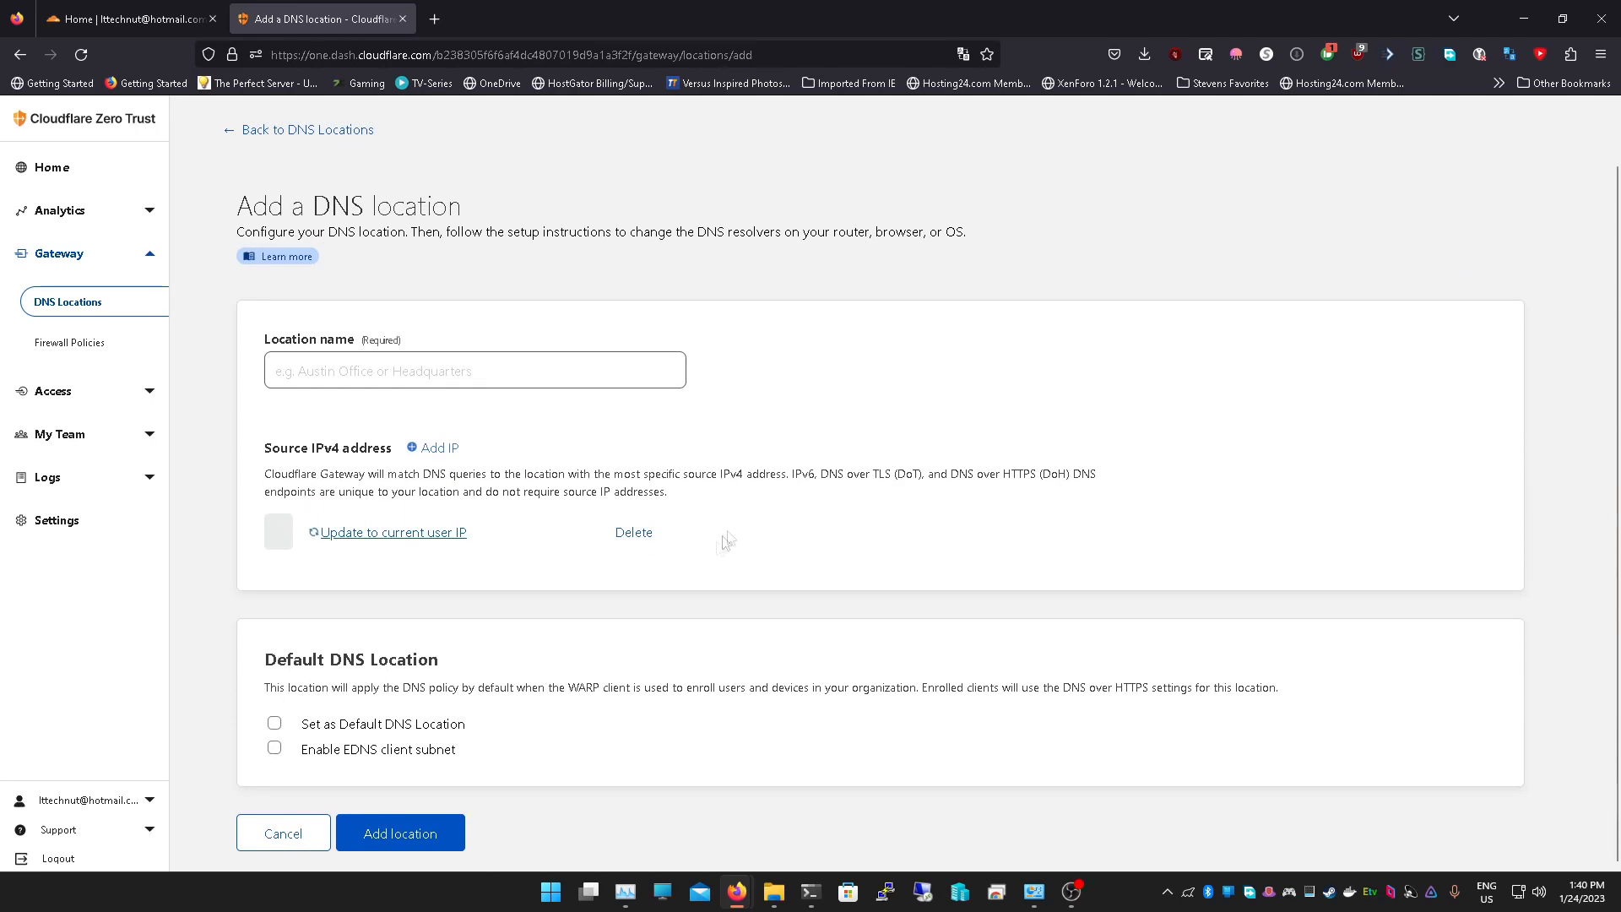
Name the location 'Verizon Home', make it default with EDNS client subnet, and fill in the current public IP
left_click(274, 724)
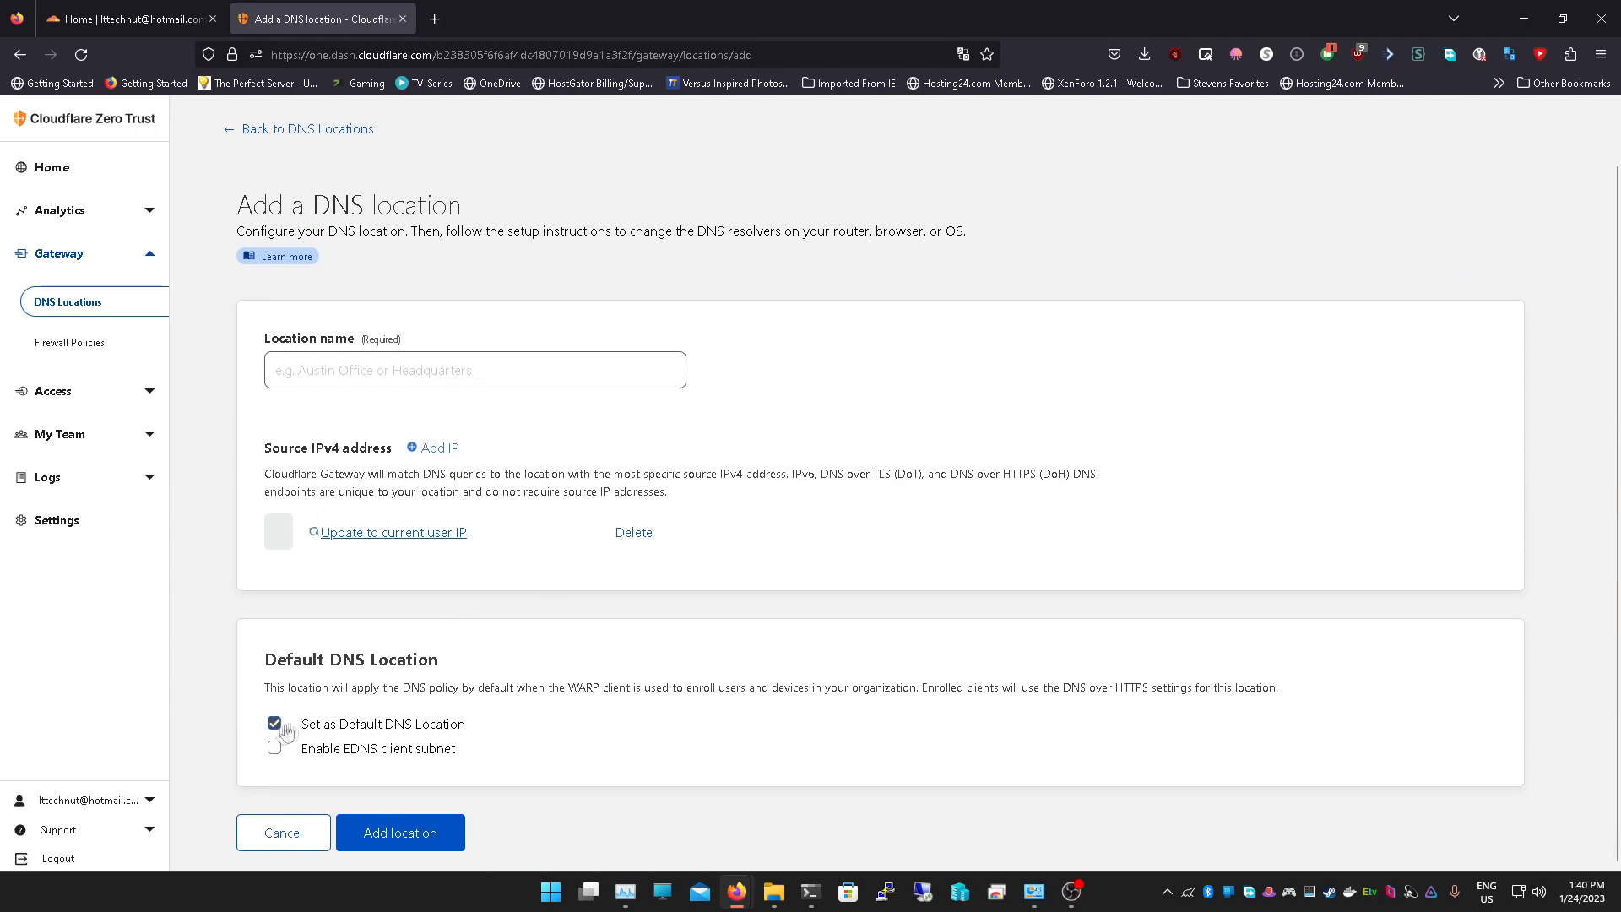
left_click(273, 748)
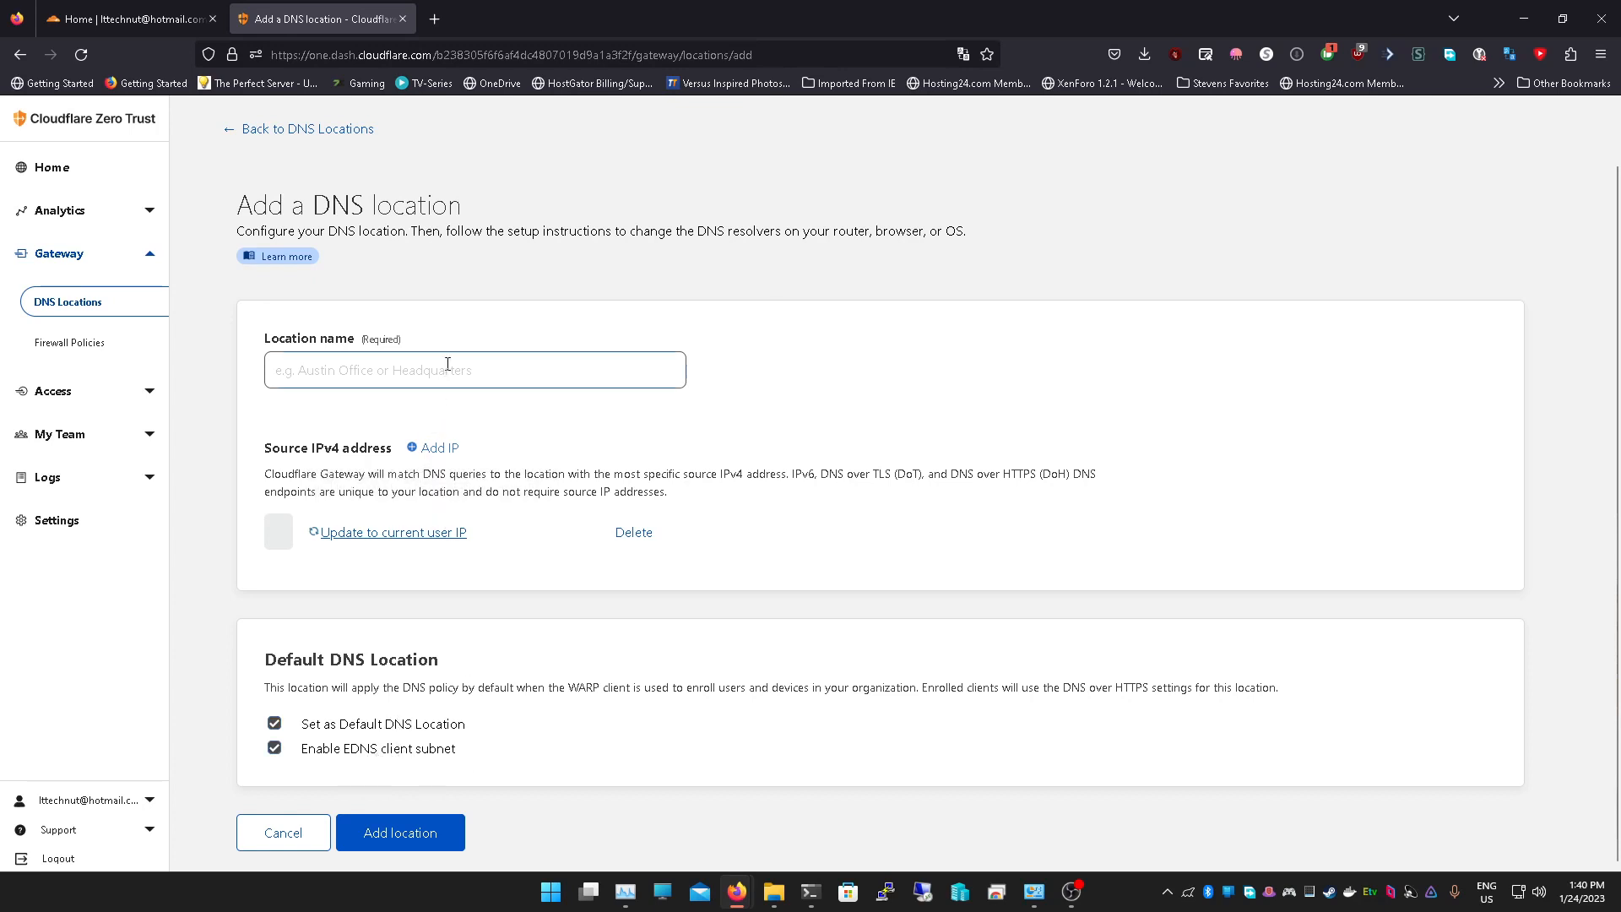
left_click(473, 369)
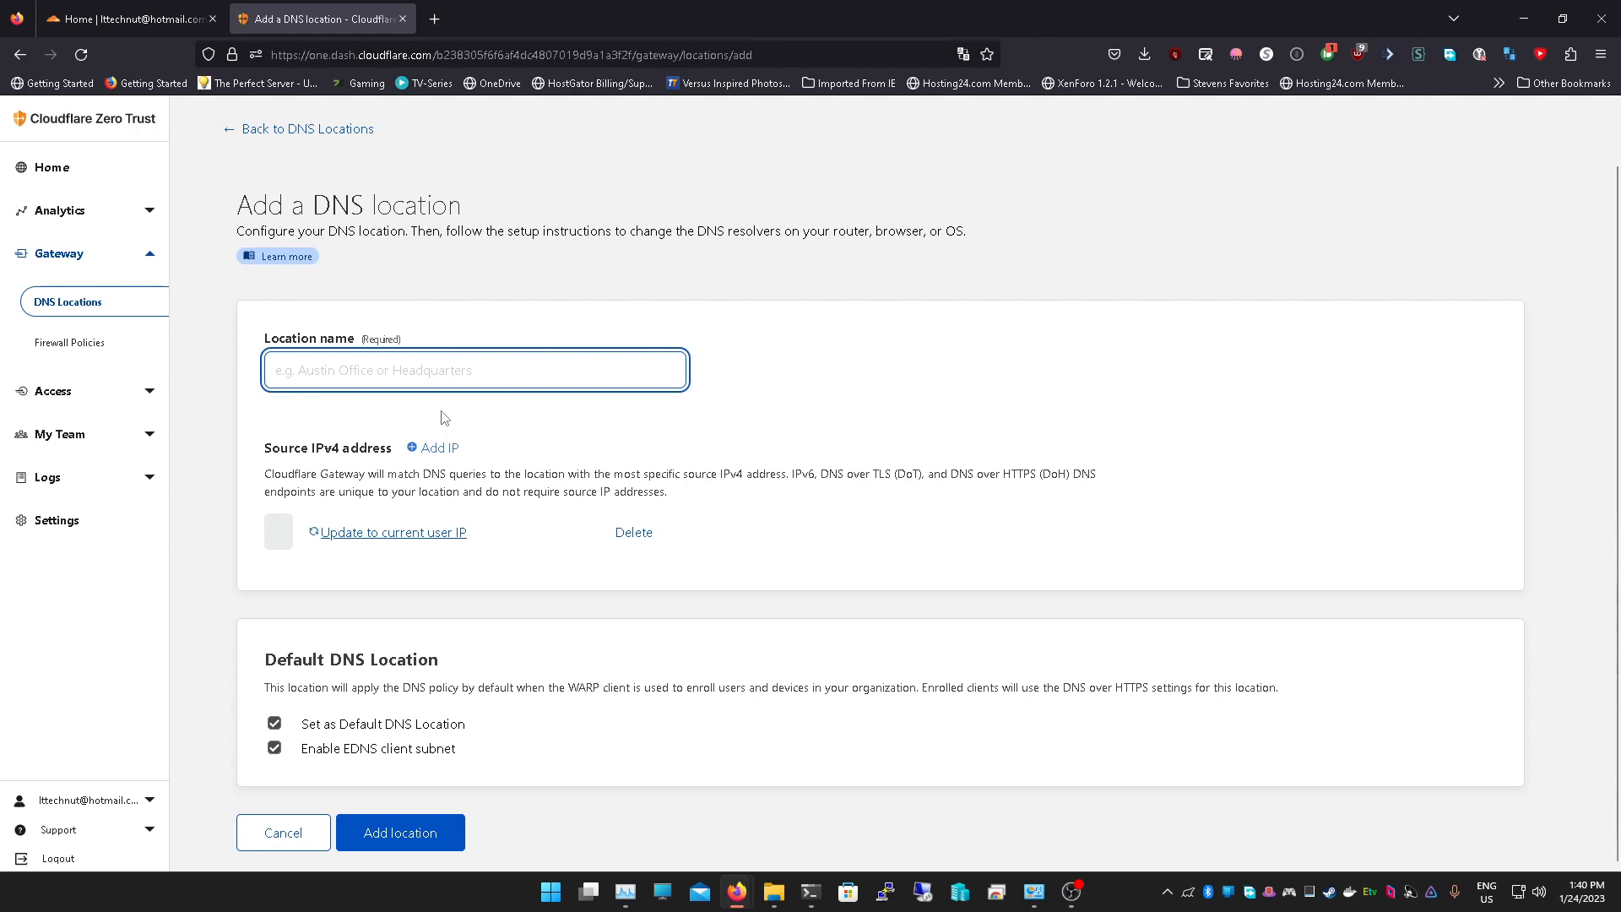
type("Verizon Hom")
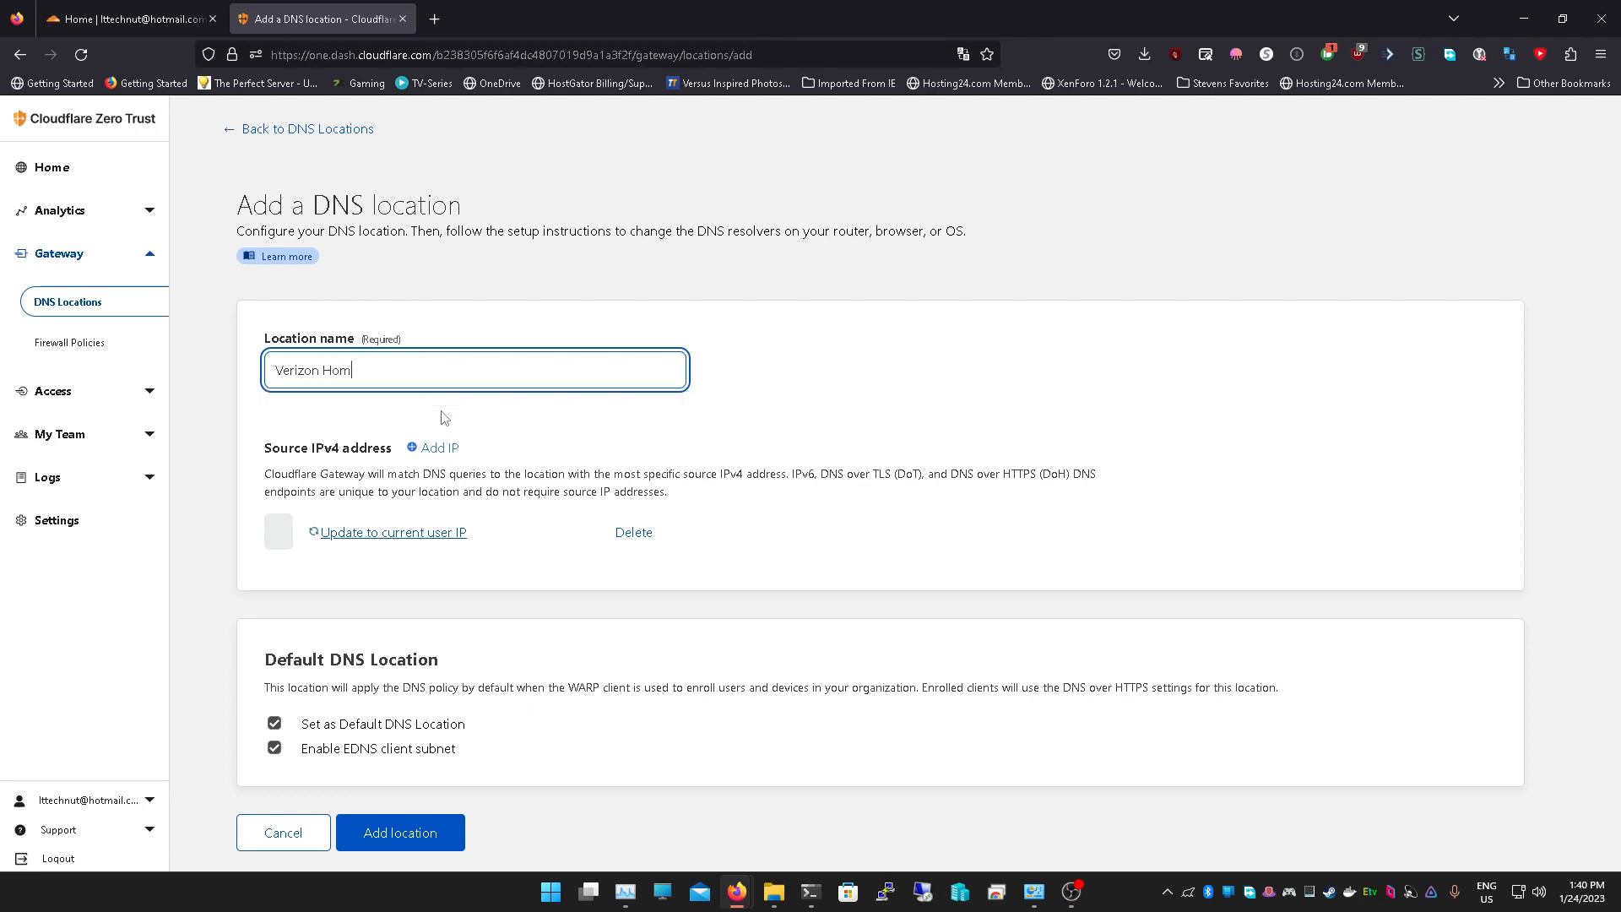
type("e")
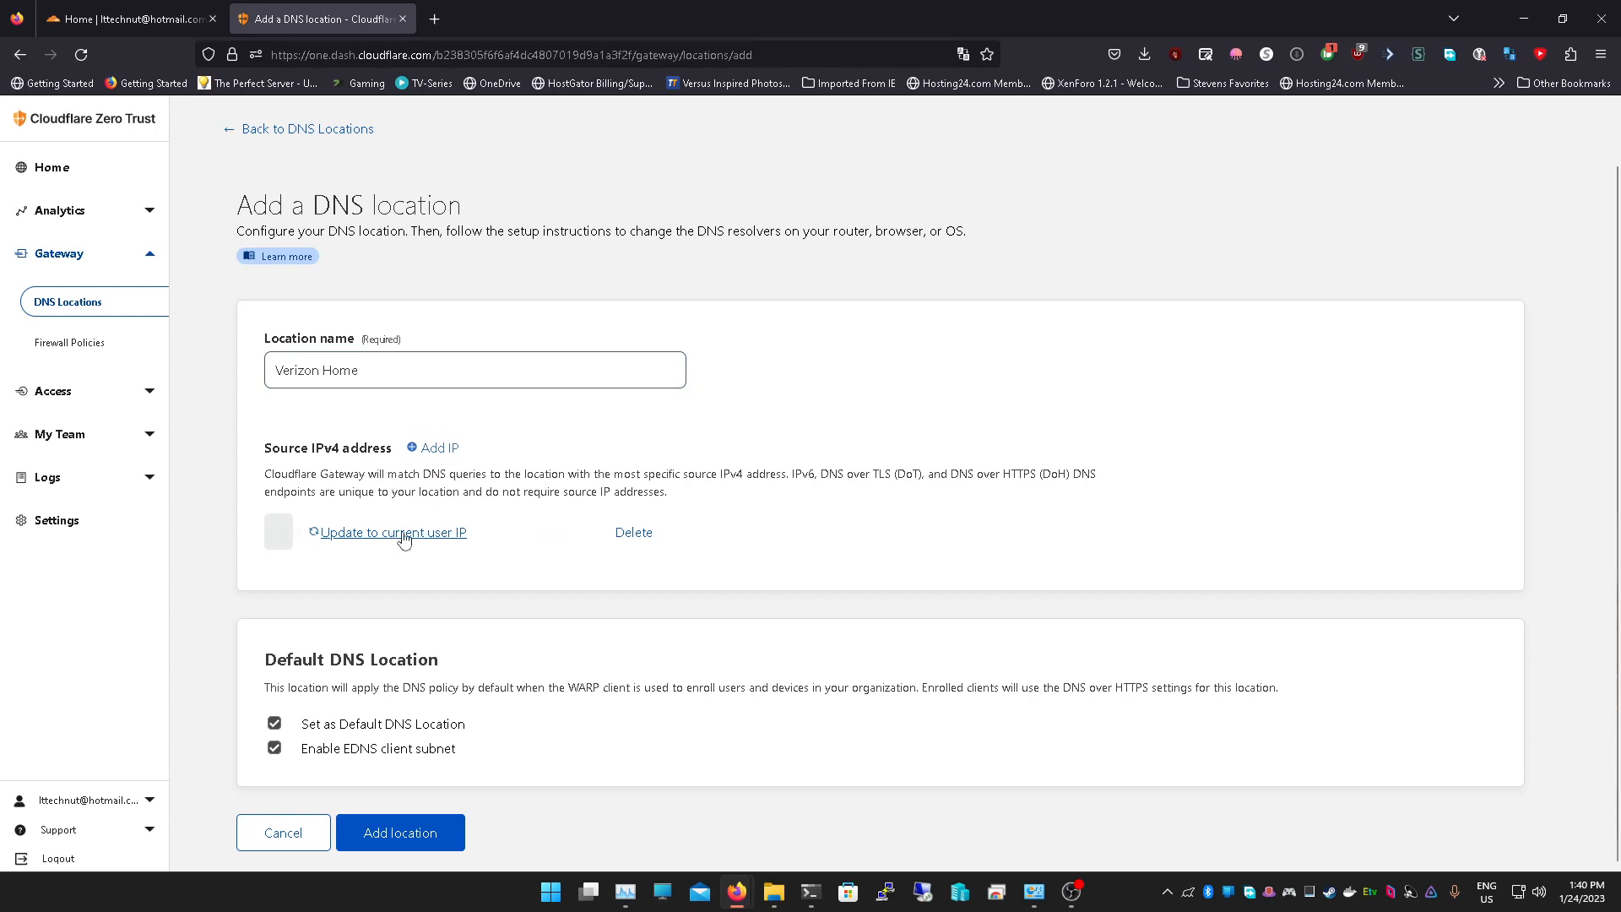
left_click(393, 532)
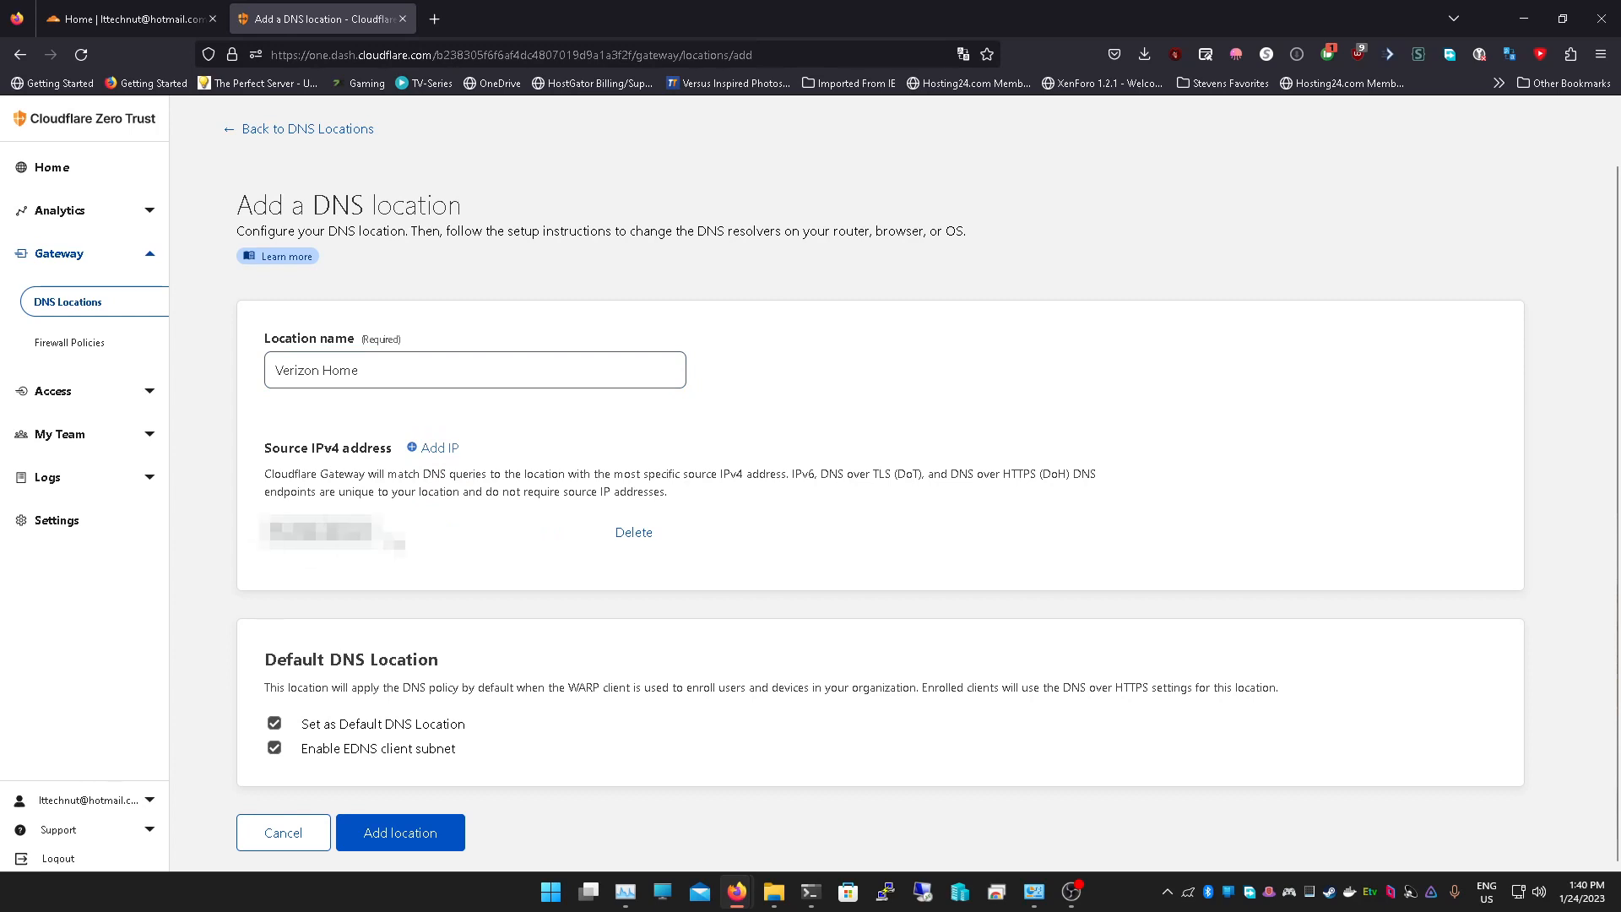
Attempt to save the location, then dismiss the IP-overlap warning and abandon the form
left_click(400, 832)
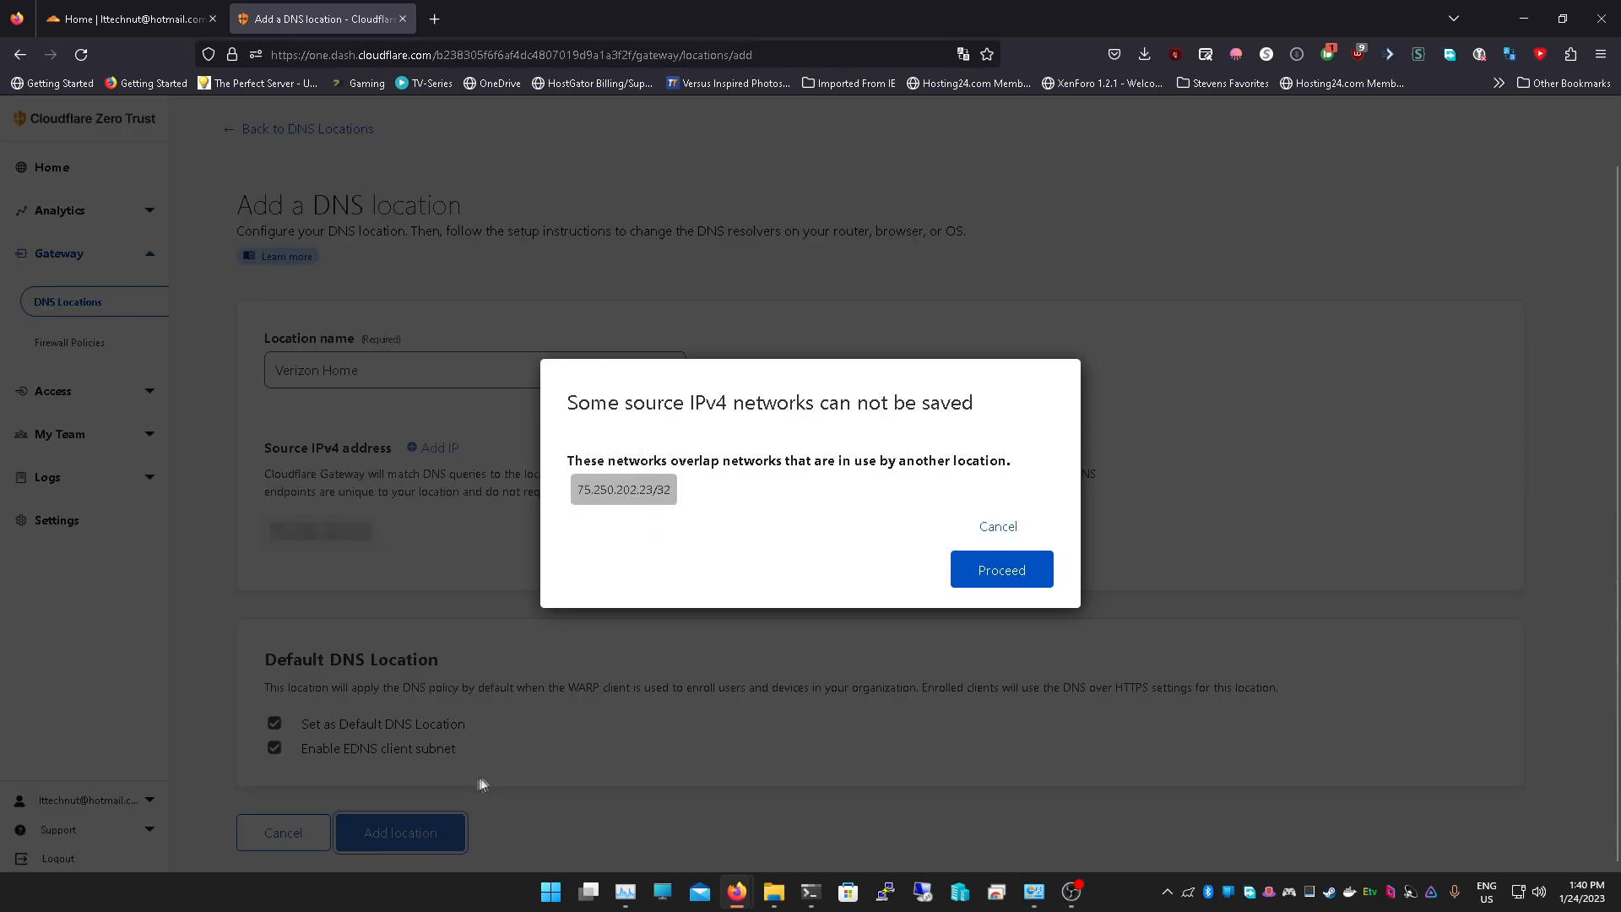
left_click(1000, 569)
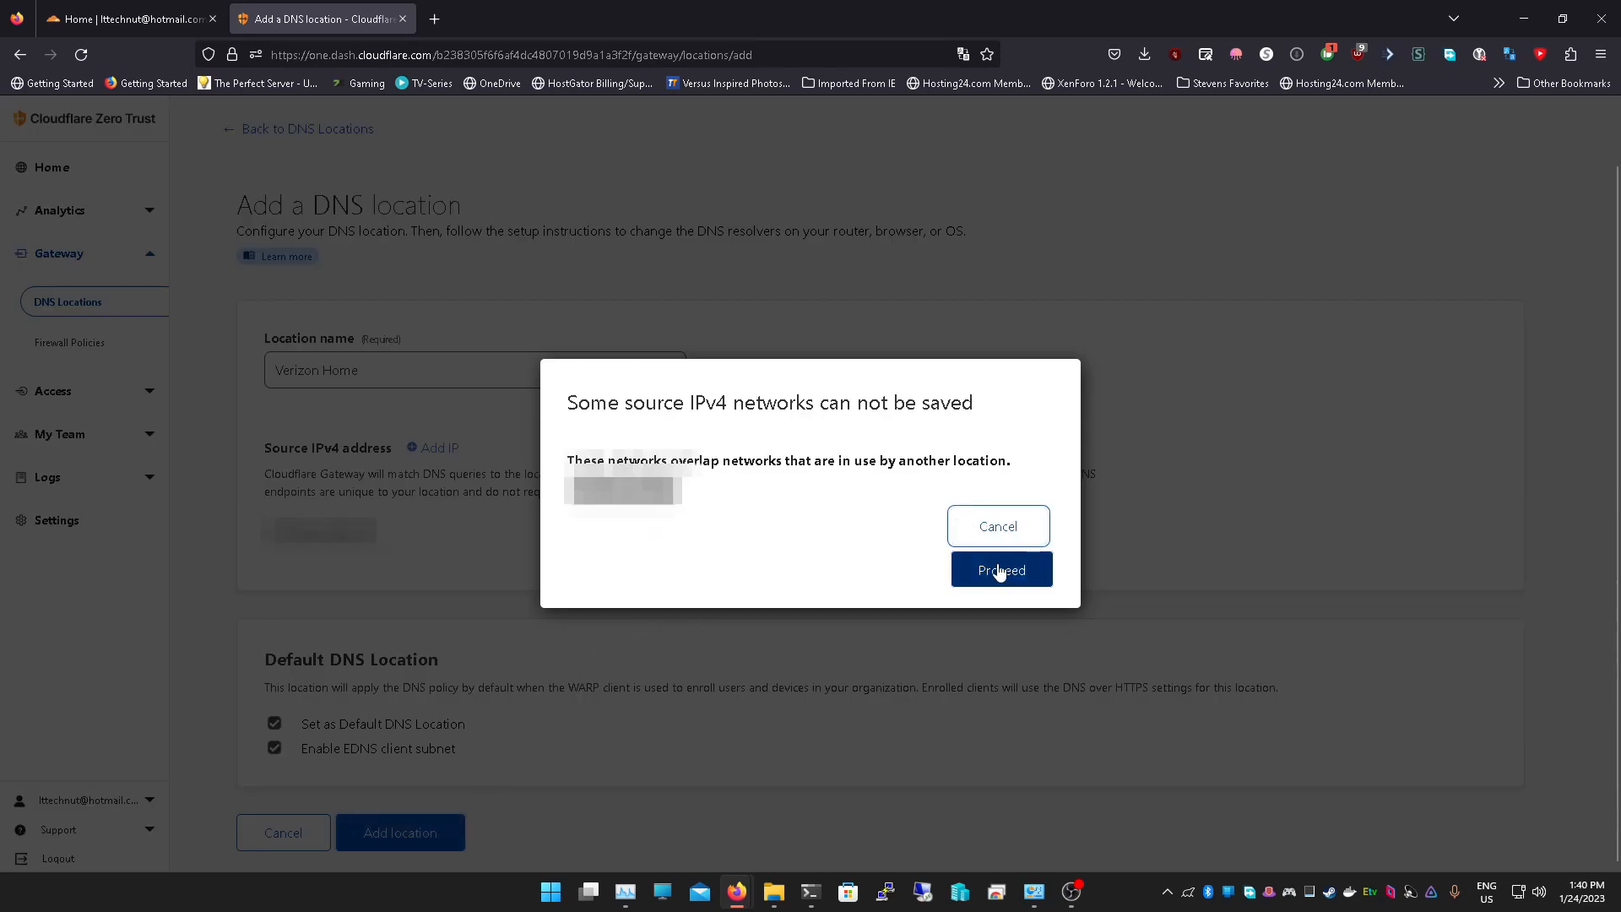
mouse_move(998, 527)
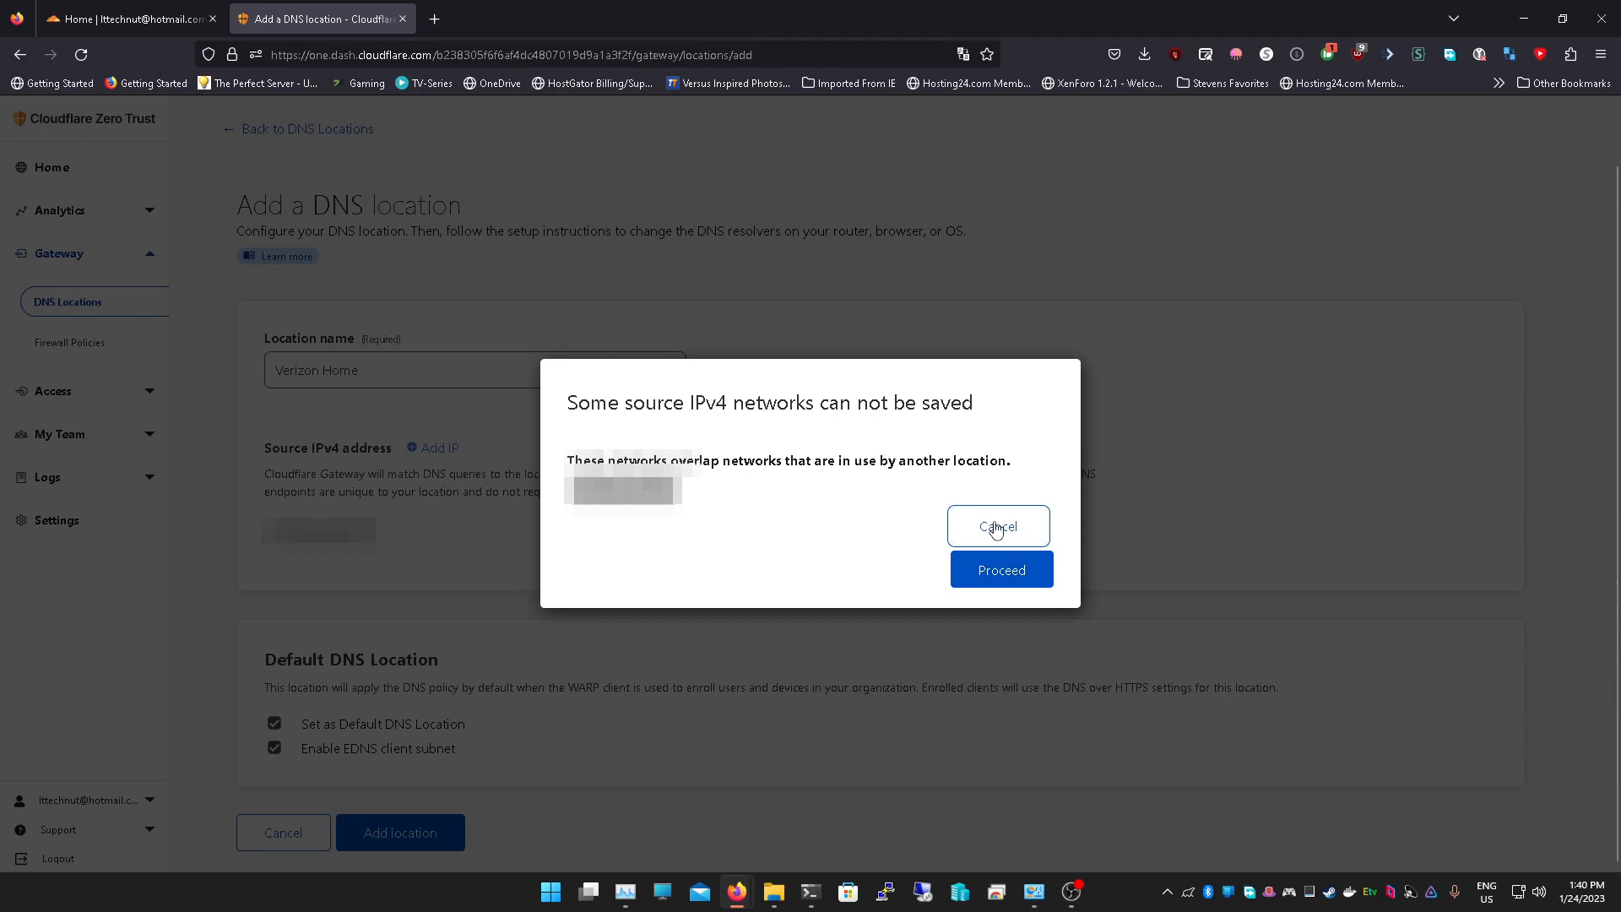
left_click(996, 525)
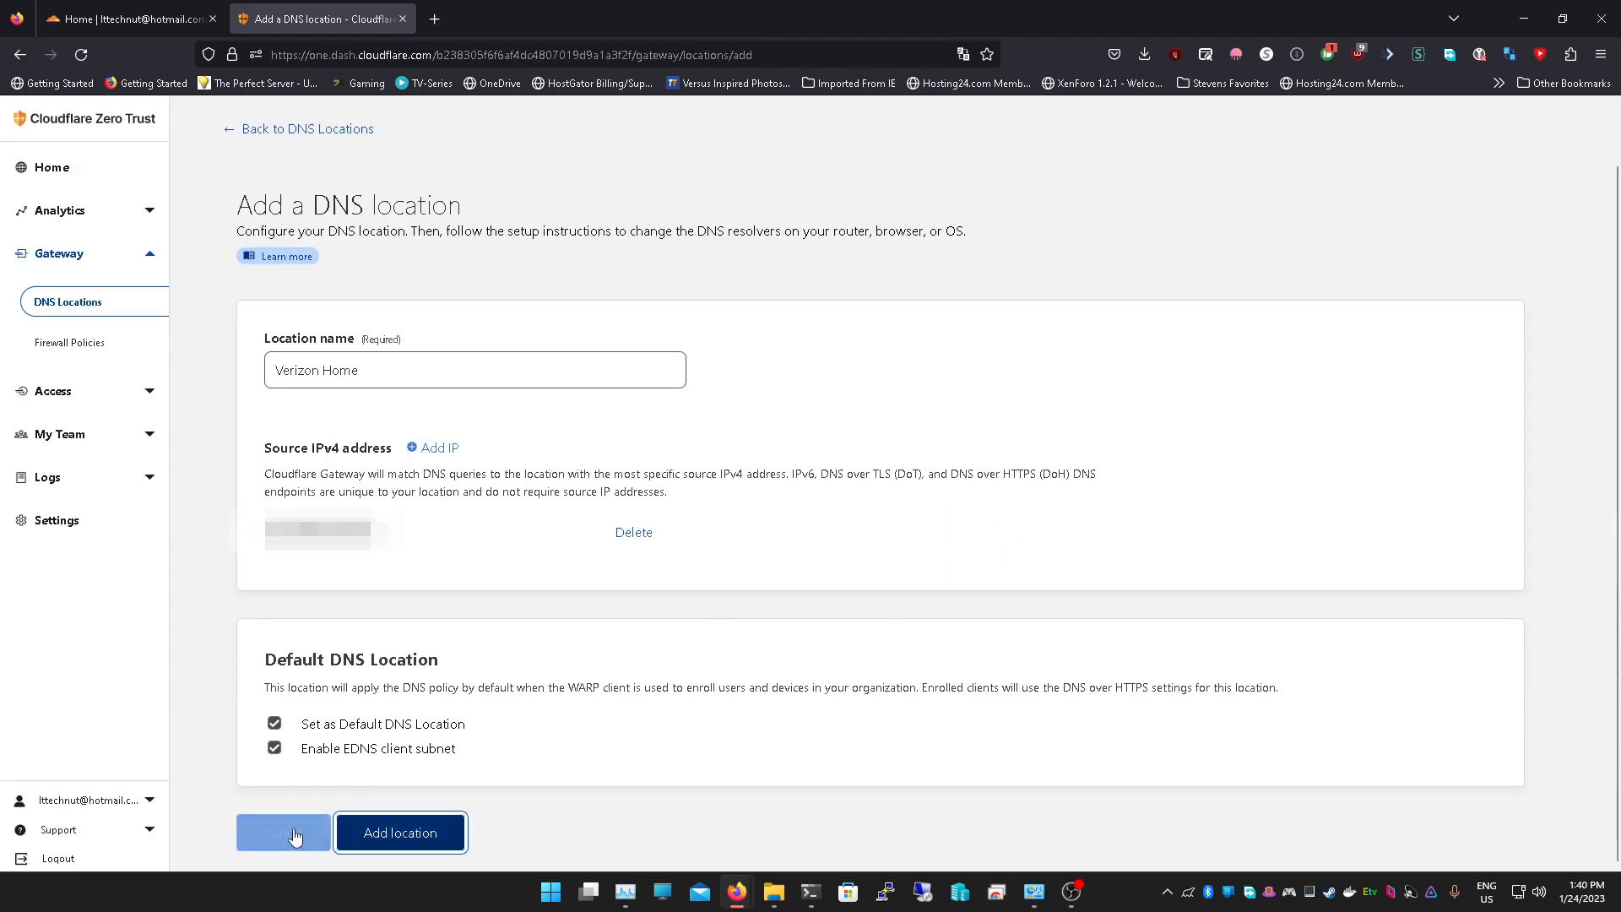
left_click(282, 833)
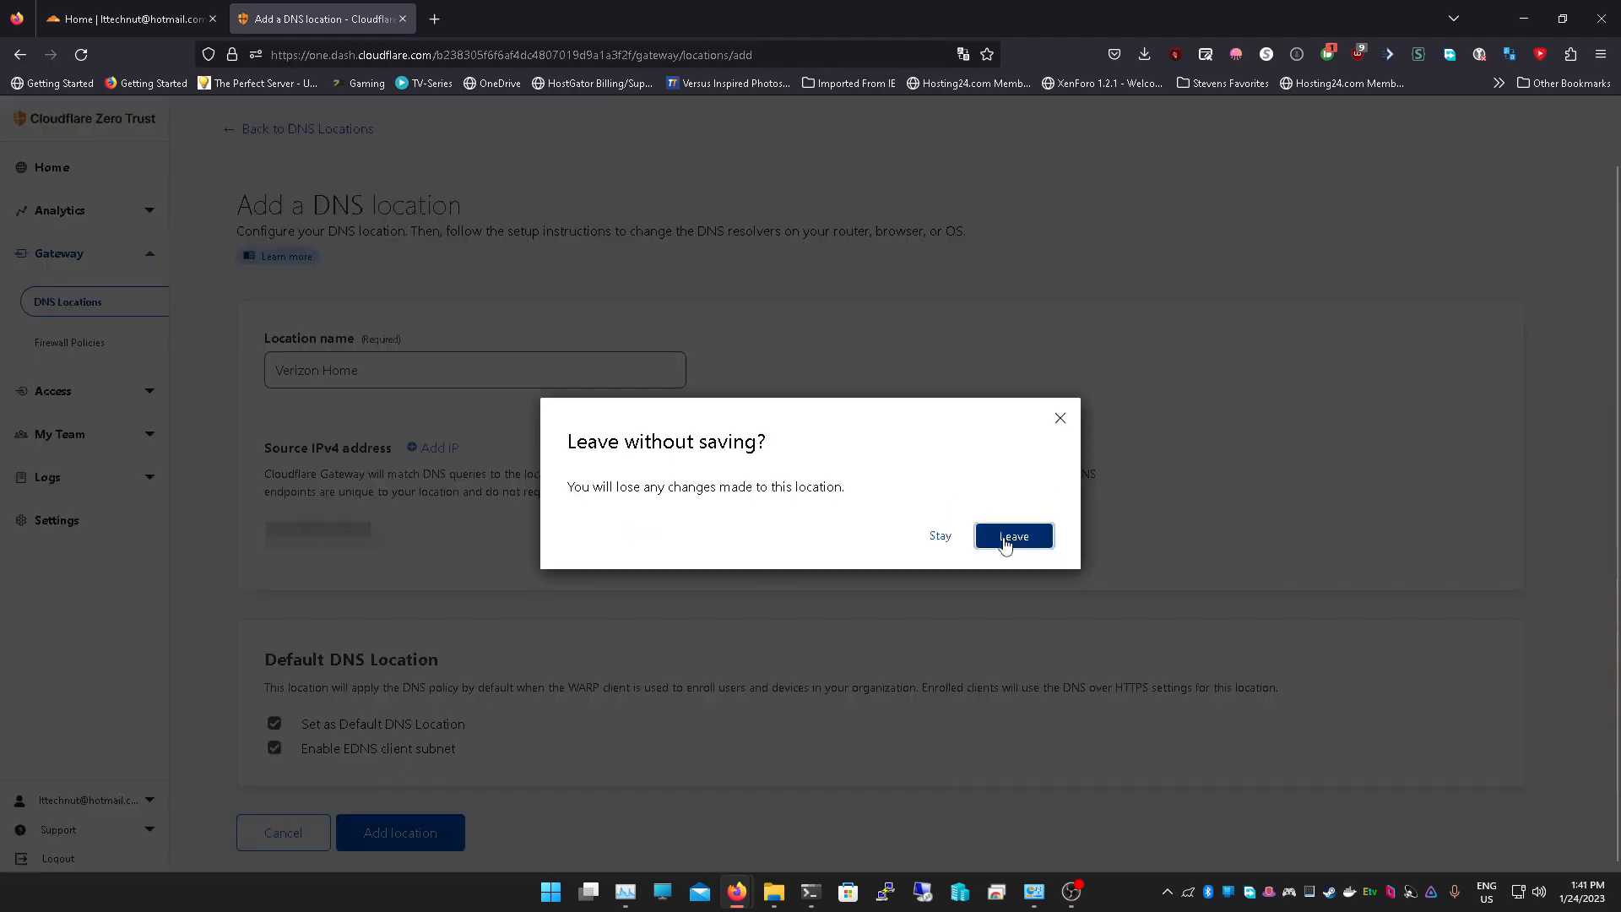
Discard the unsaved location and expand the Home location row to show its resolver addresses
left_click(1012, 535)
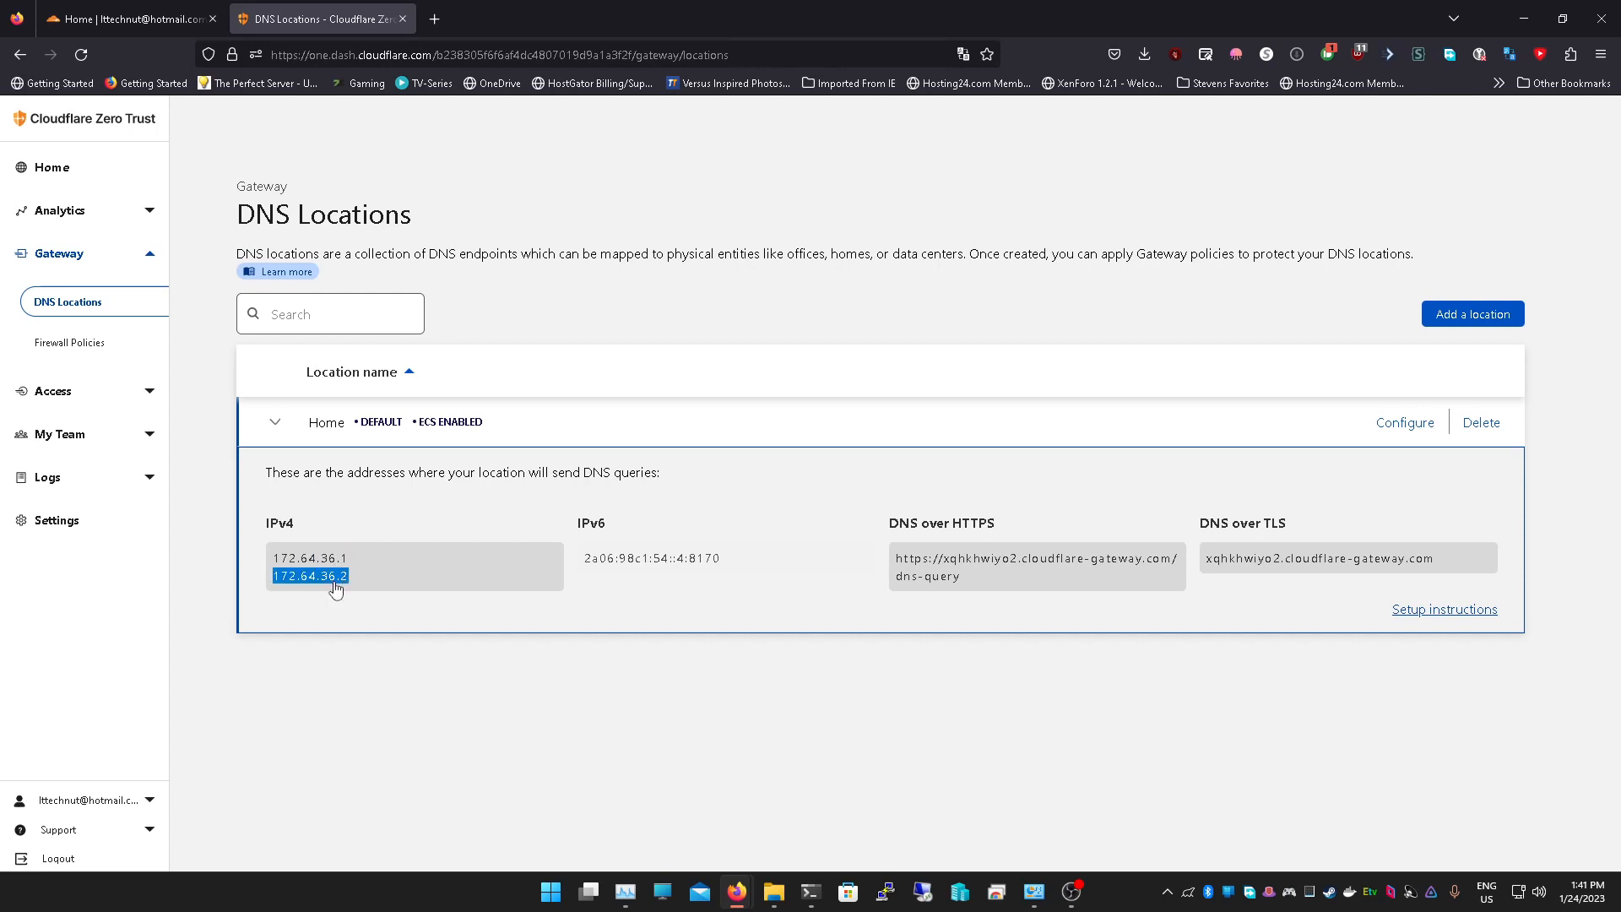
mouse_move(353, 581)
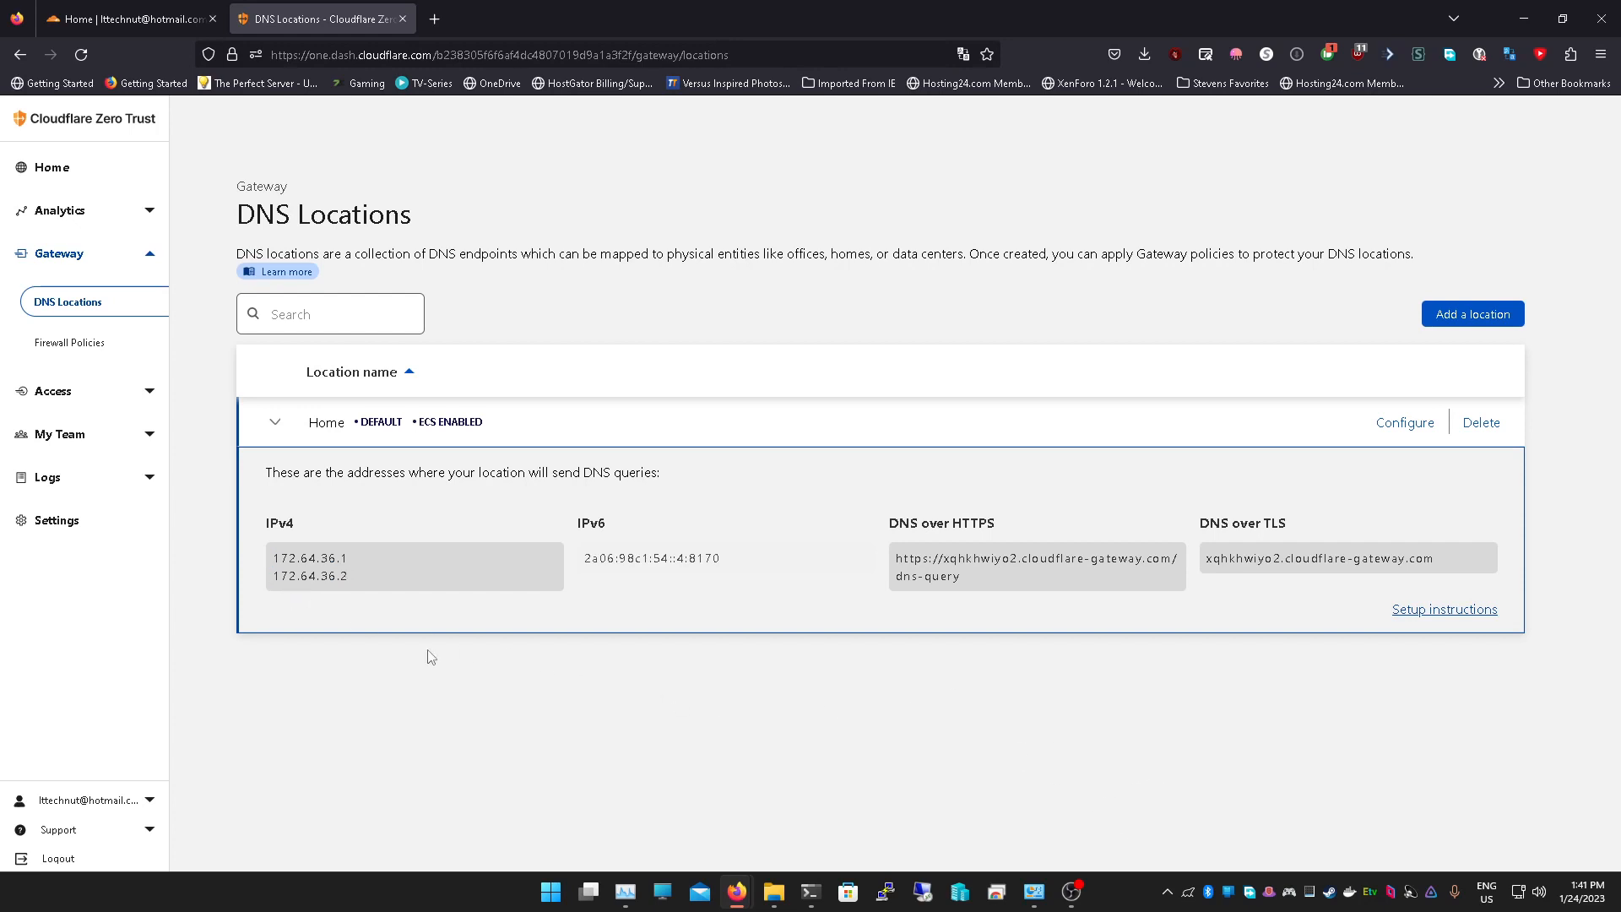
double_click(307, 576)
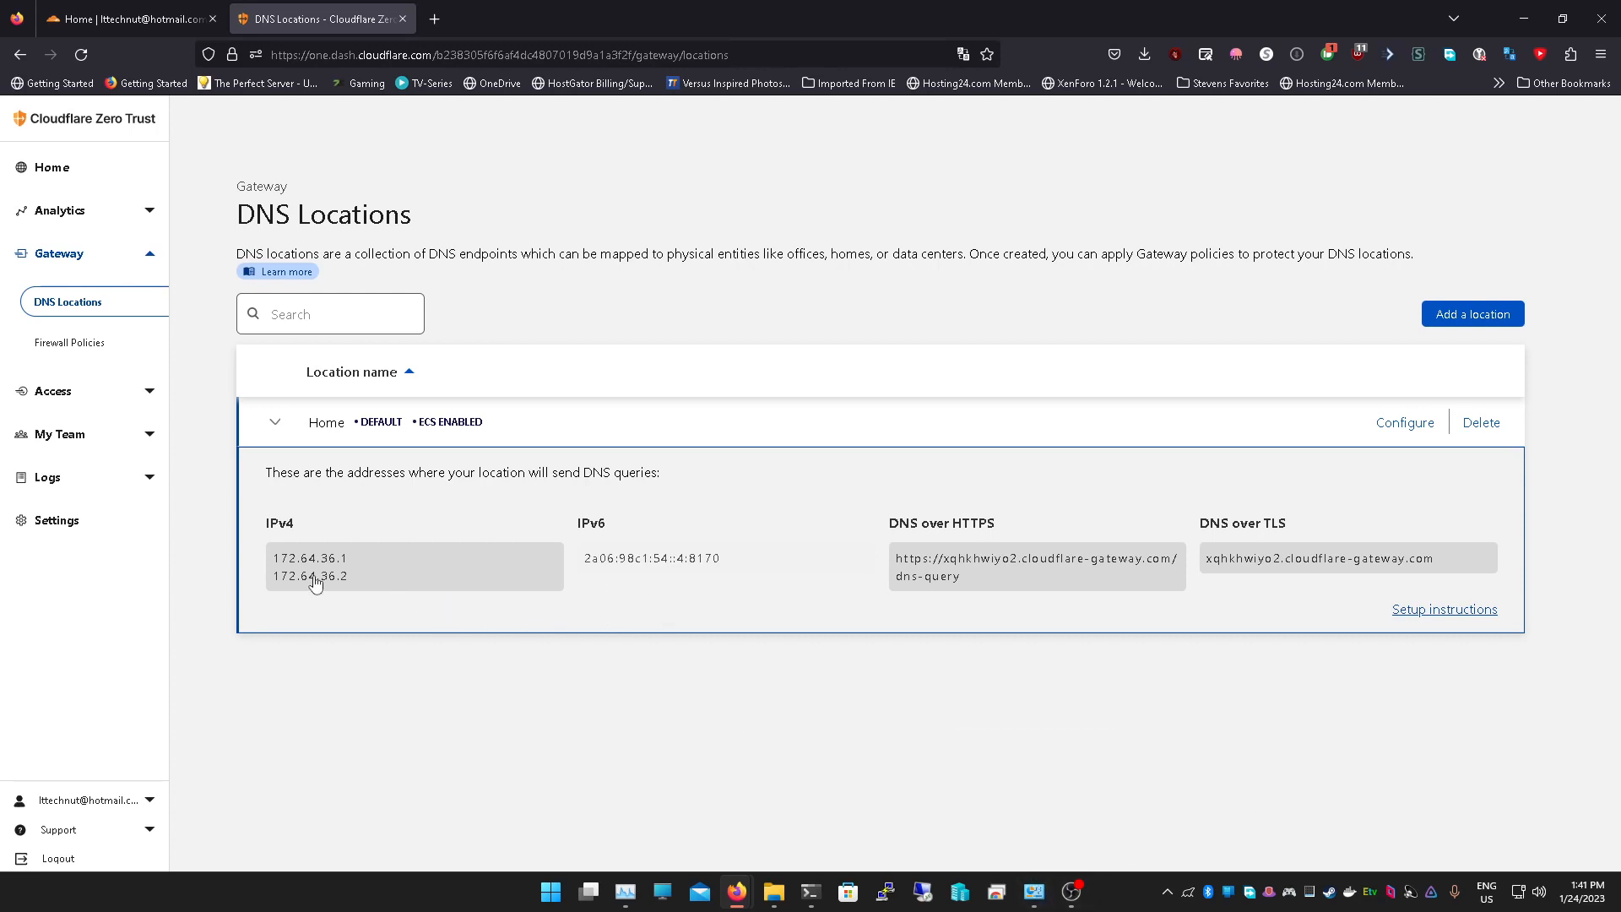
mouse_move(1008, 855)
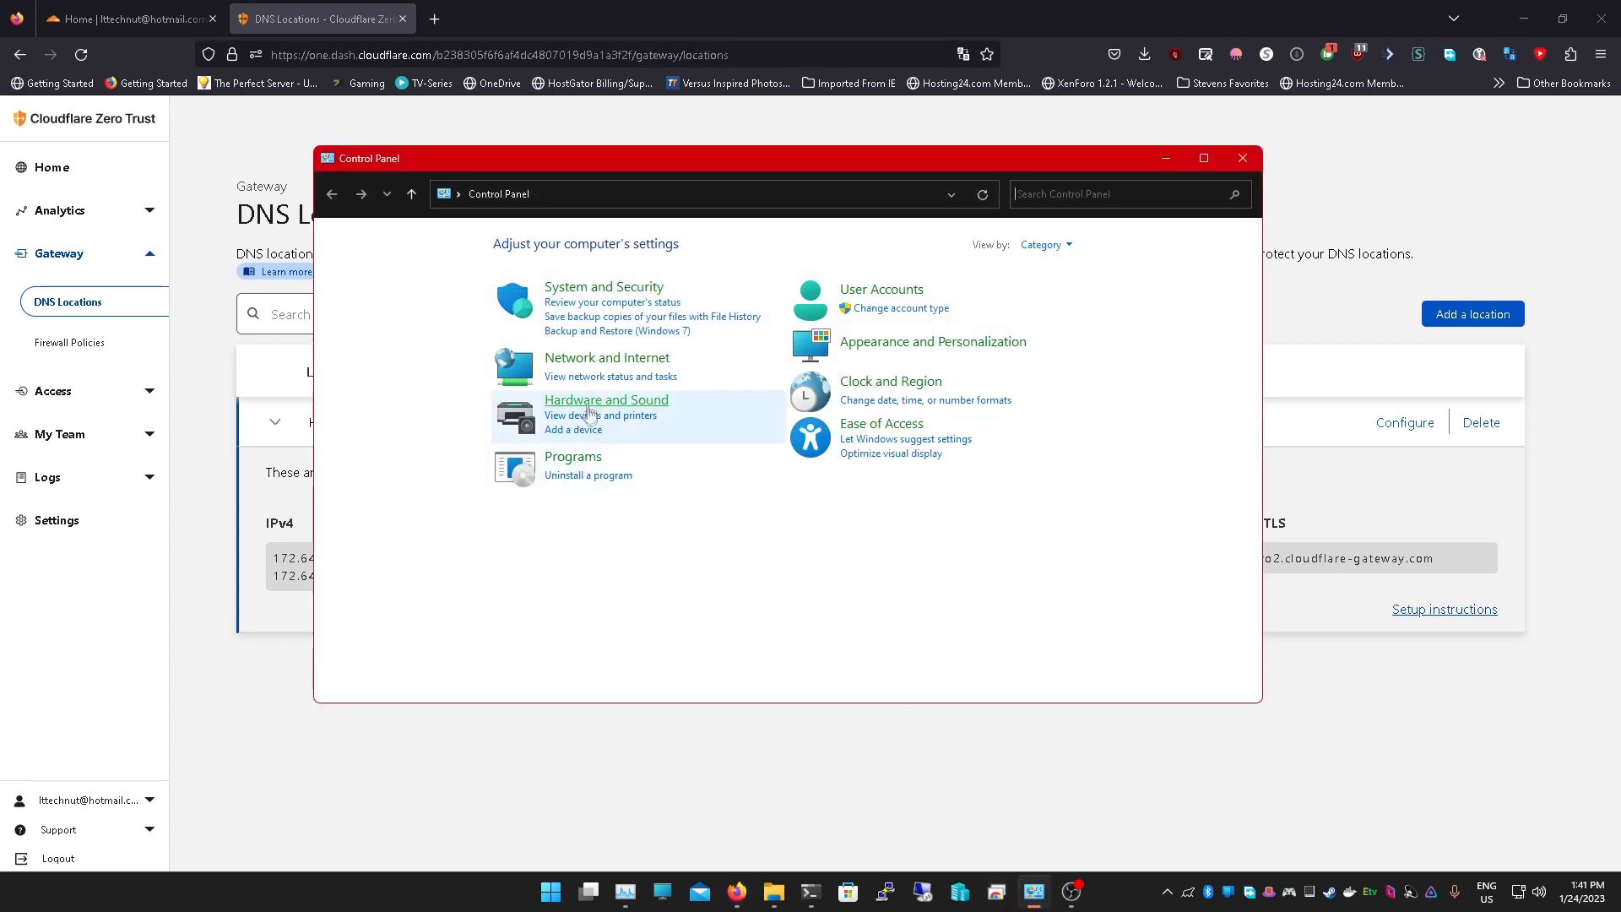
mouse_move(577, 366)
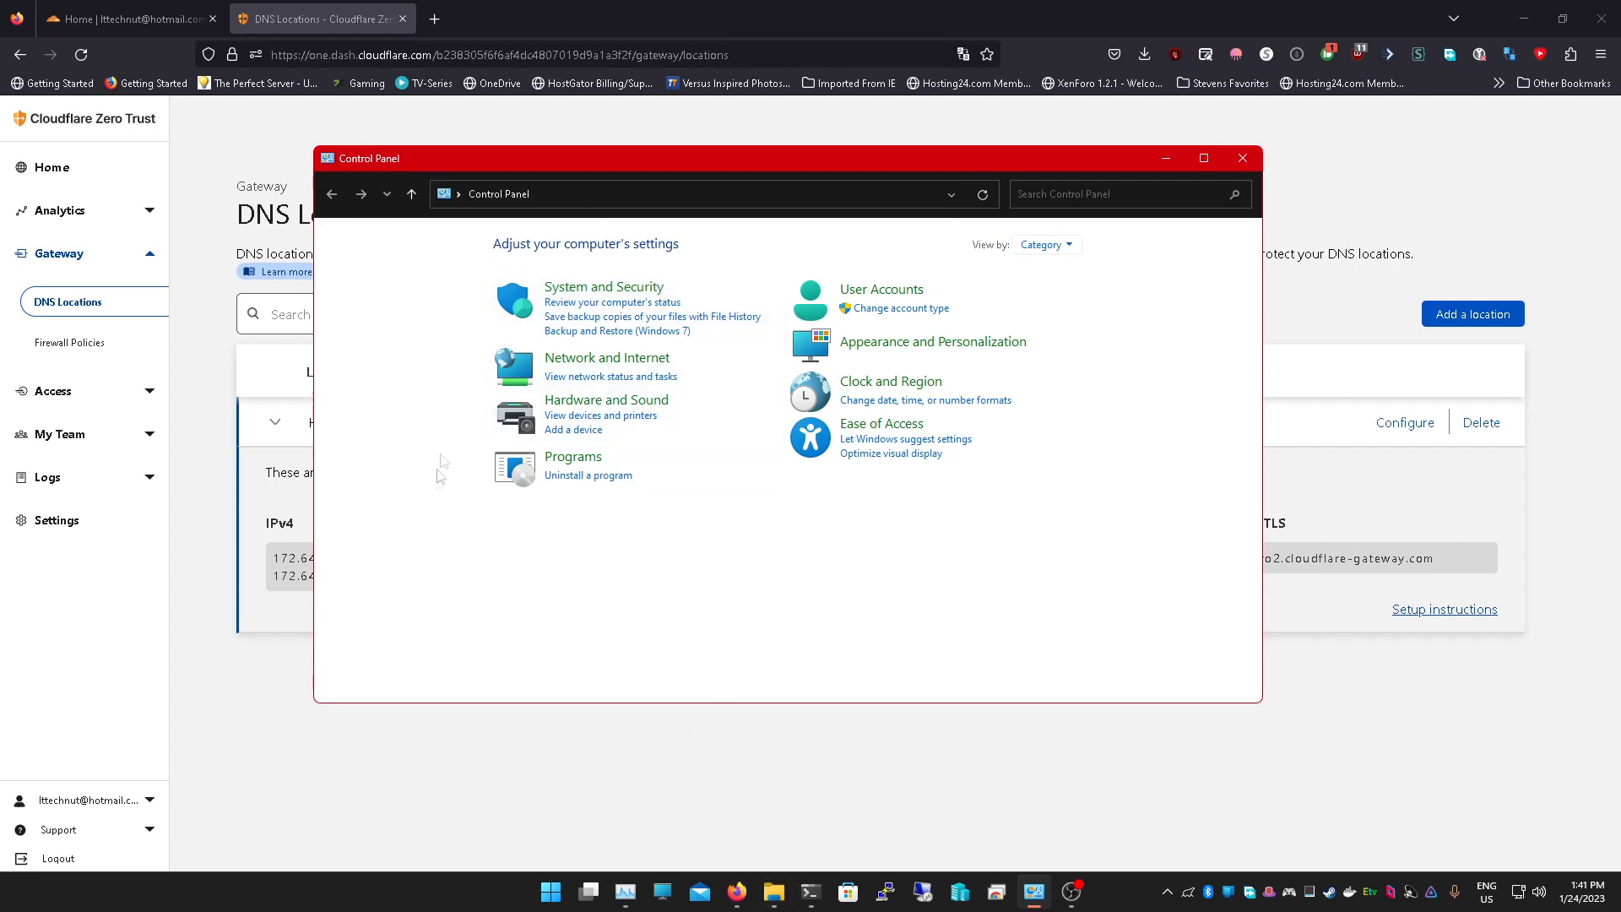
Reach the Network and Sharing Center via Control Panel's Network and Internet settings
left_click(551, 892)
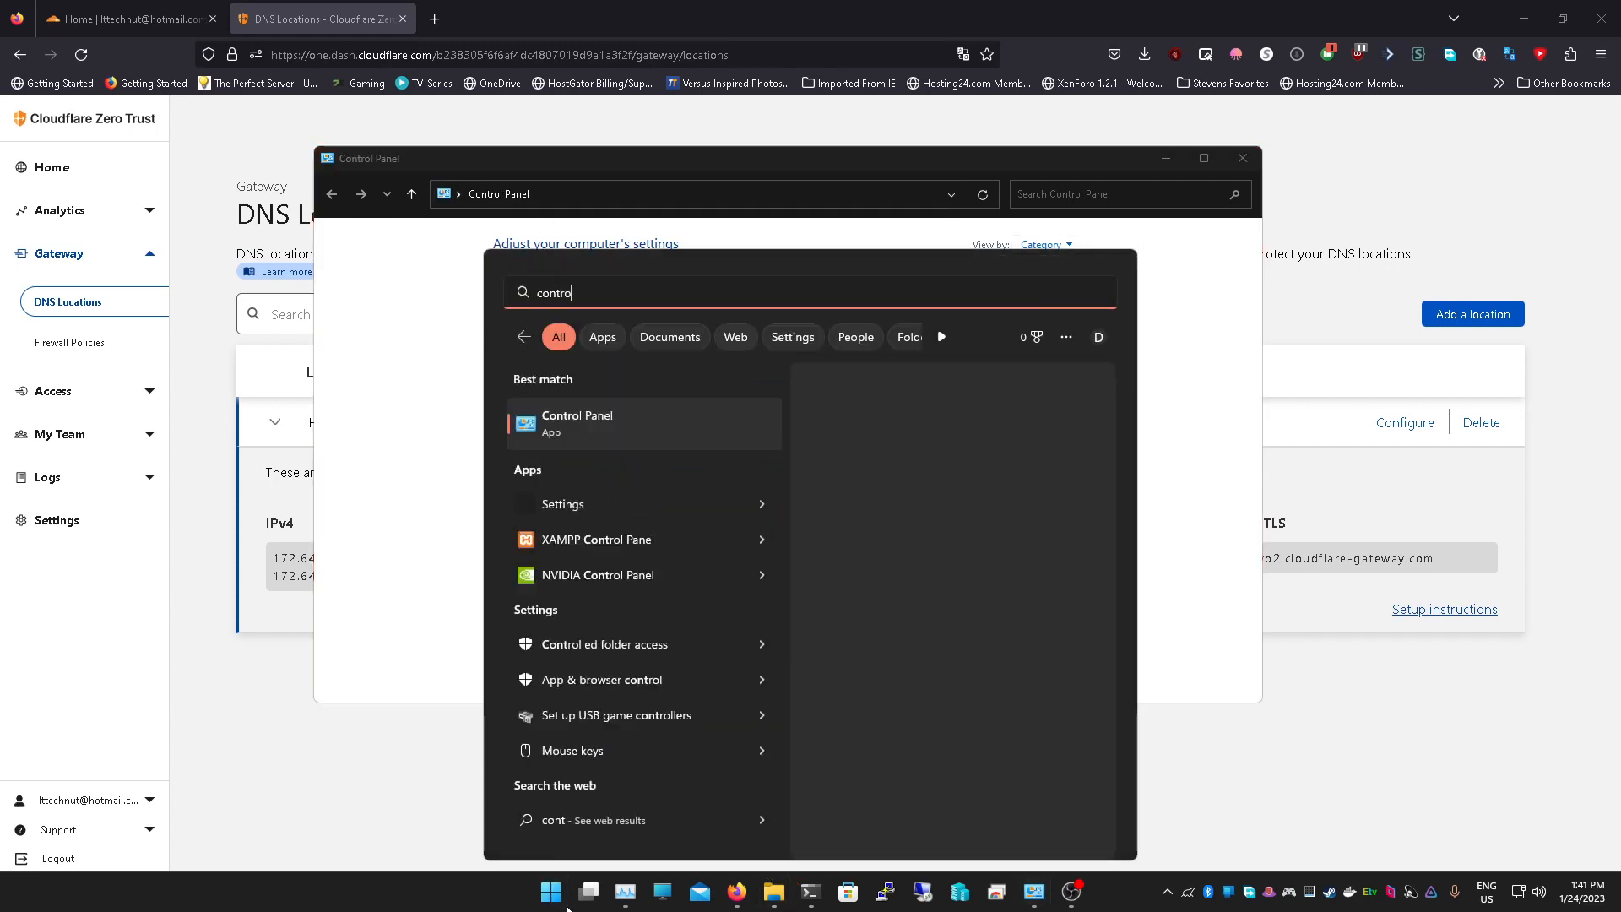
left_click(578, 422)
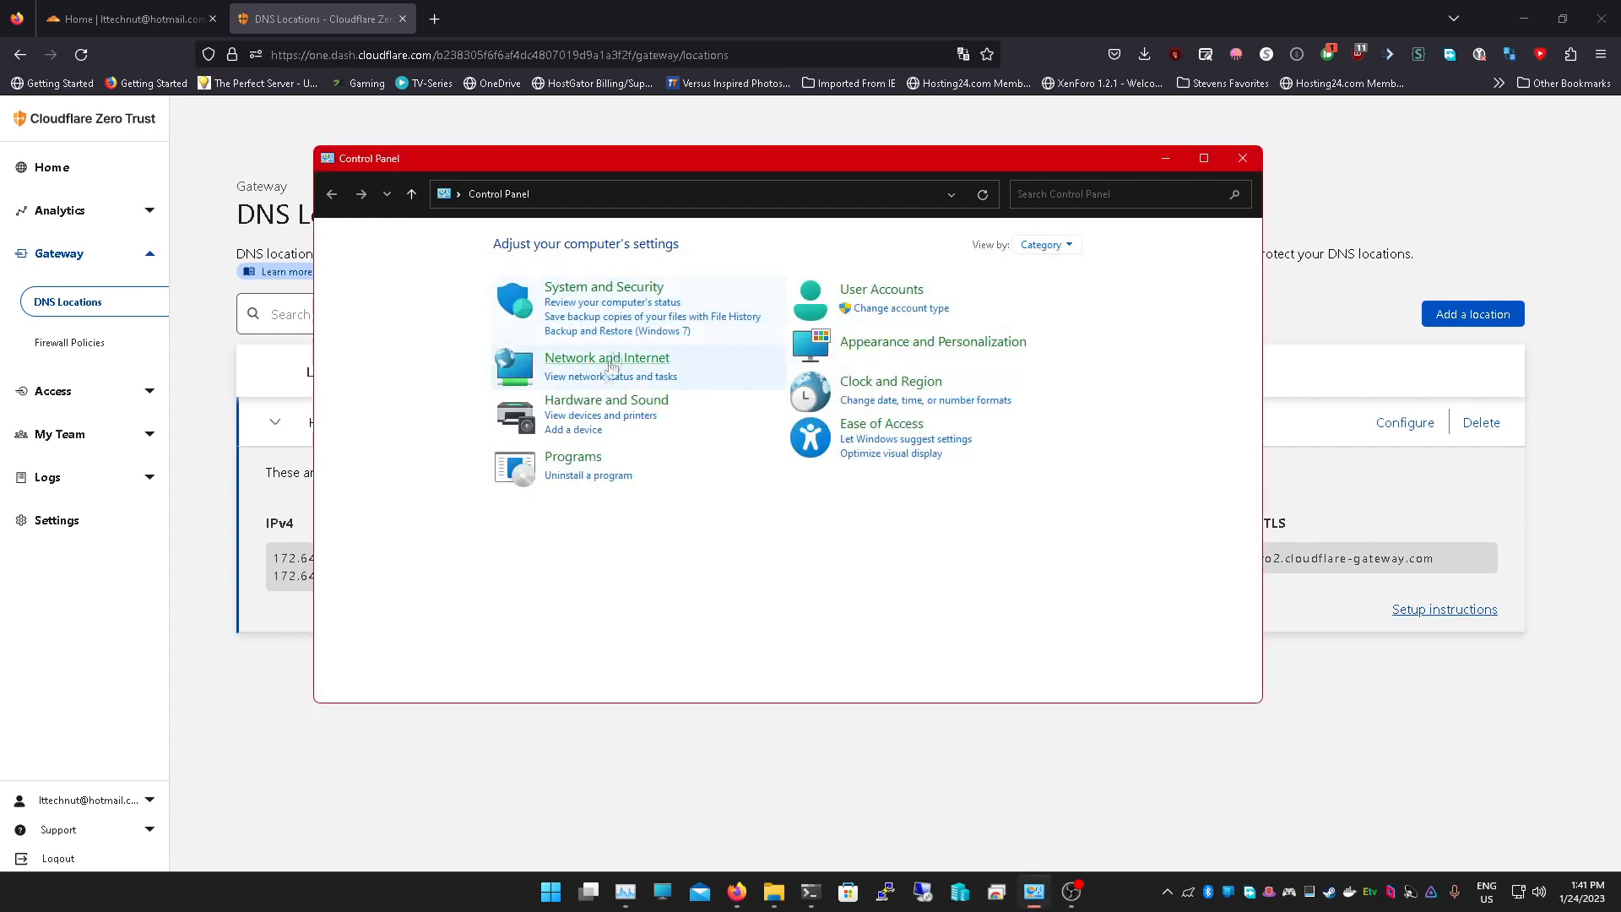
left_click(606, 357)
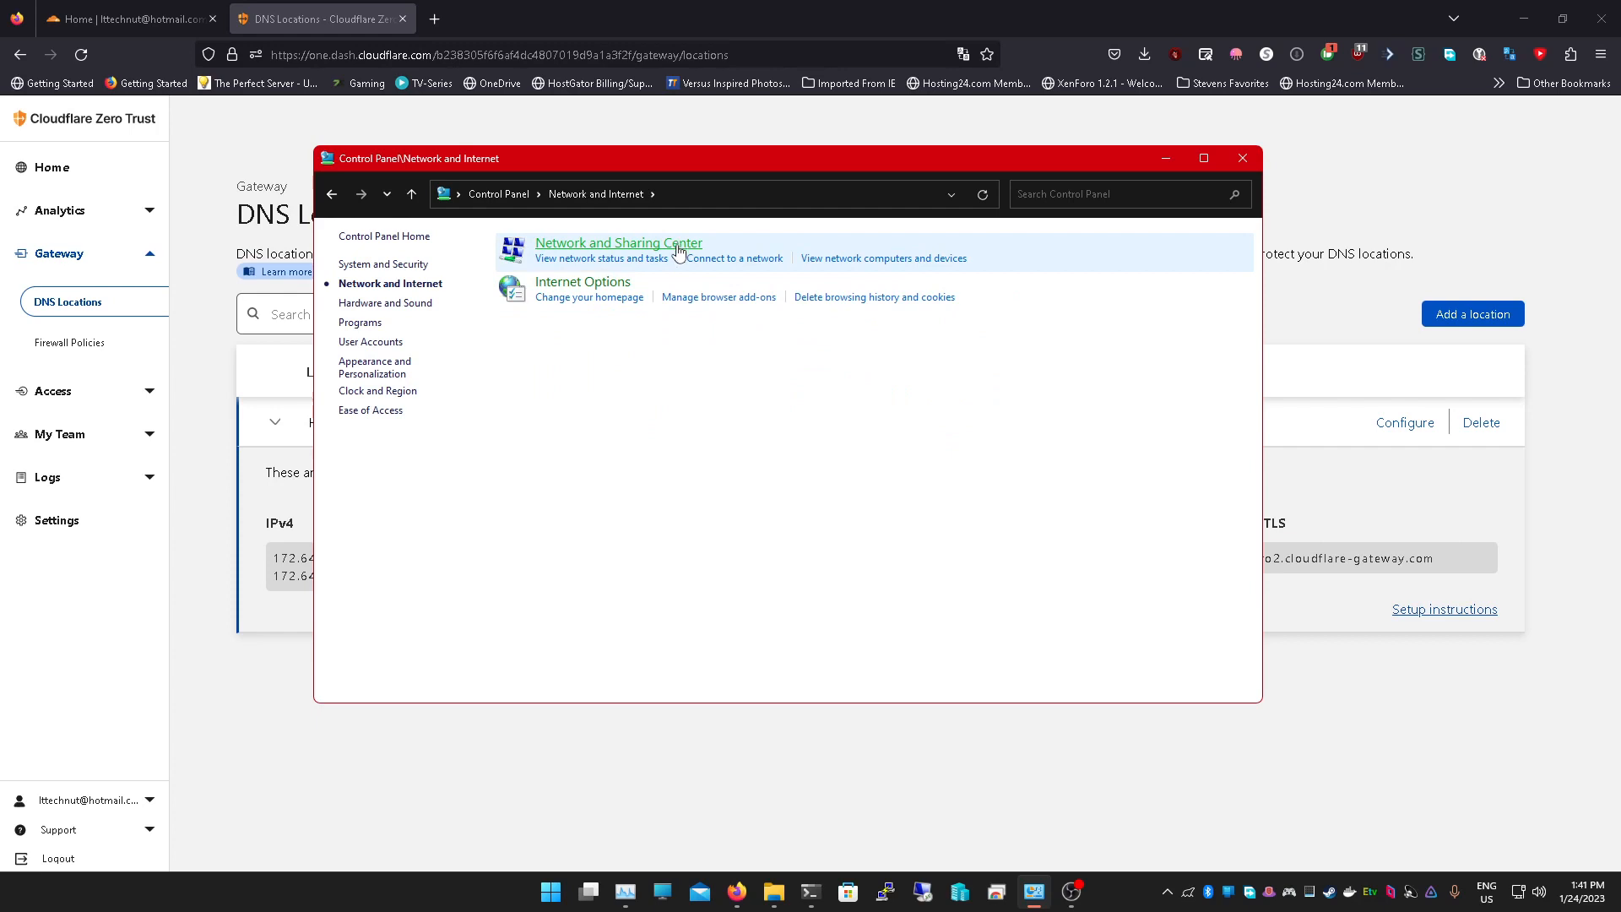
left_click(618, 242)
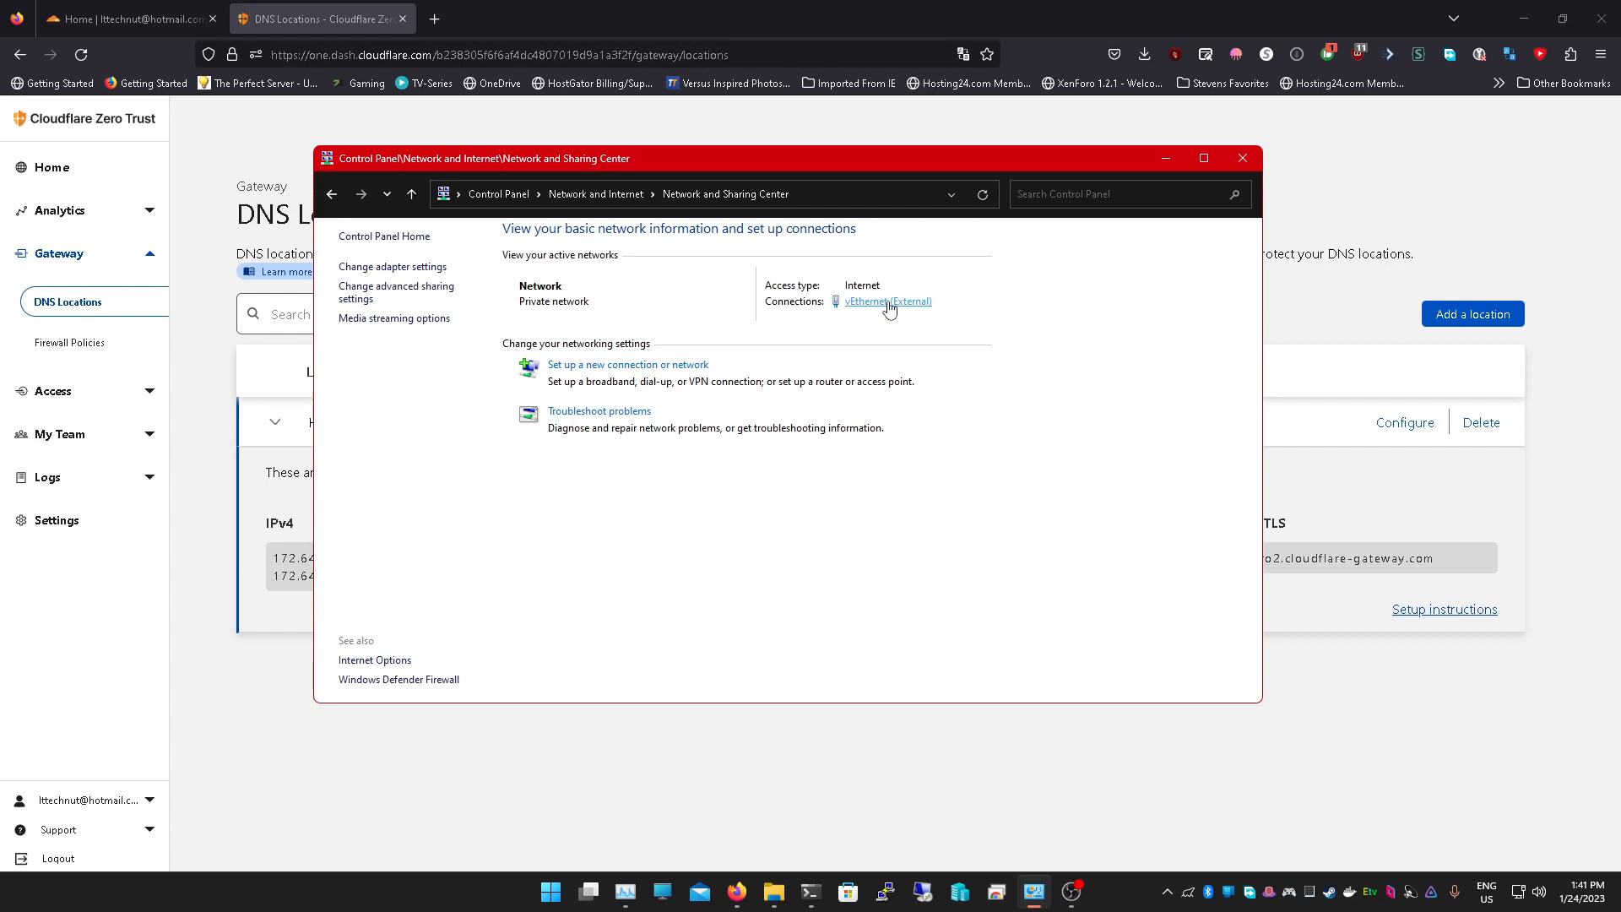
Bring up the vEthernet (External) adapter properties and choose Internet Protocol Version 4
left_click(886, 300)
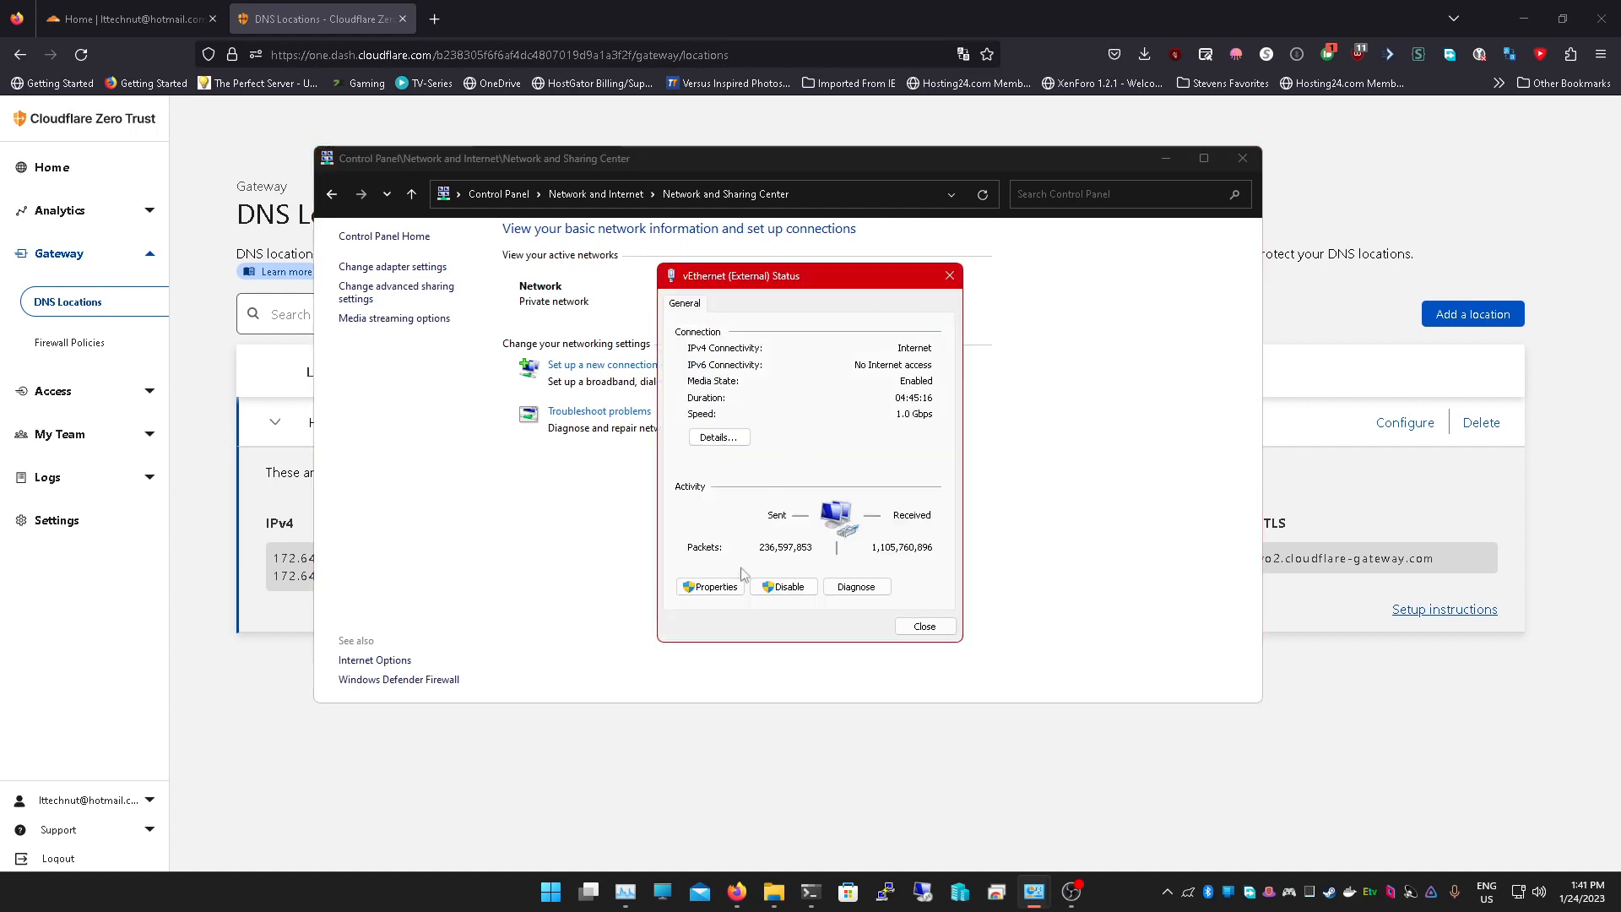
left_click(711, 586)
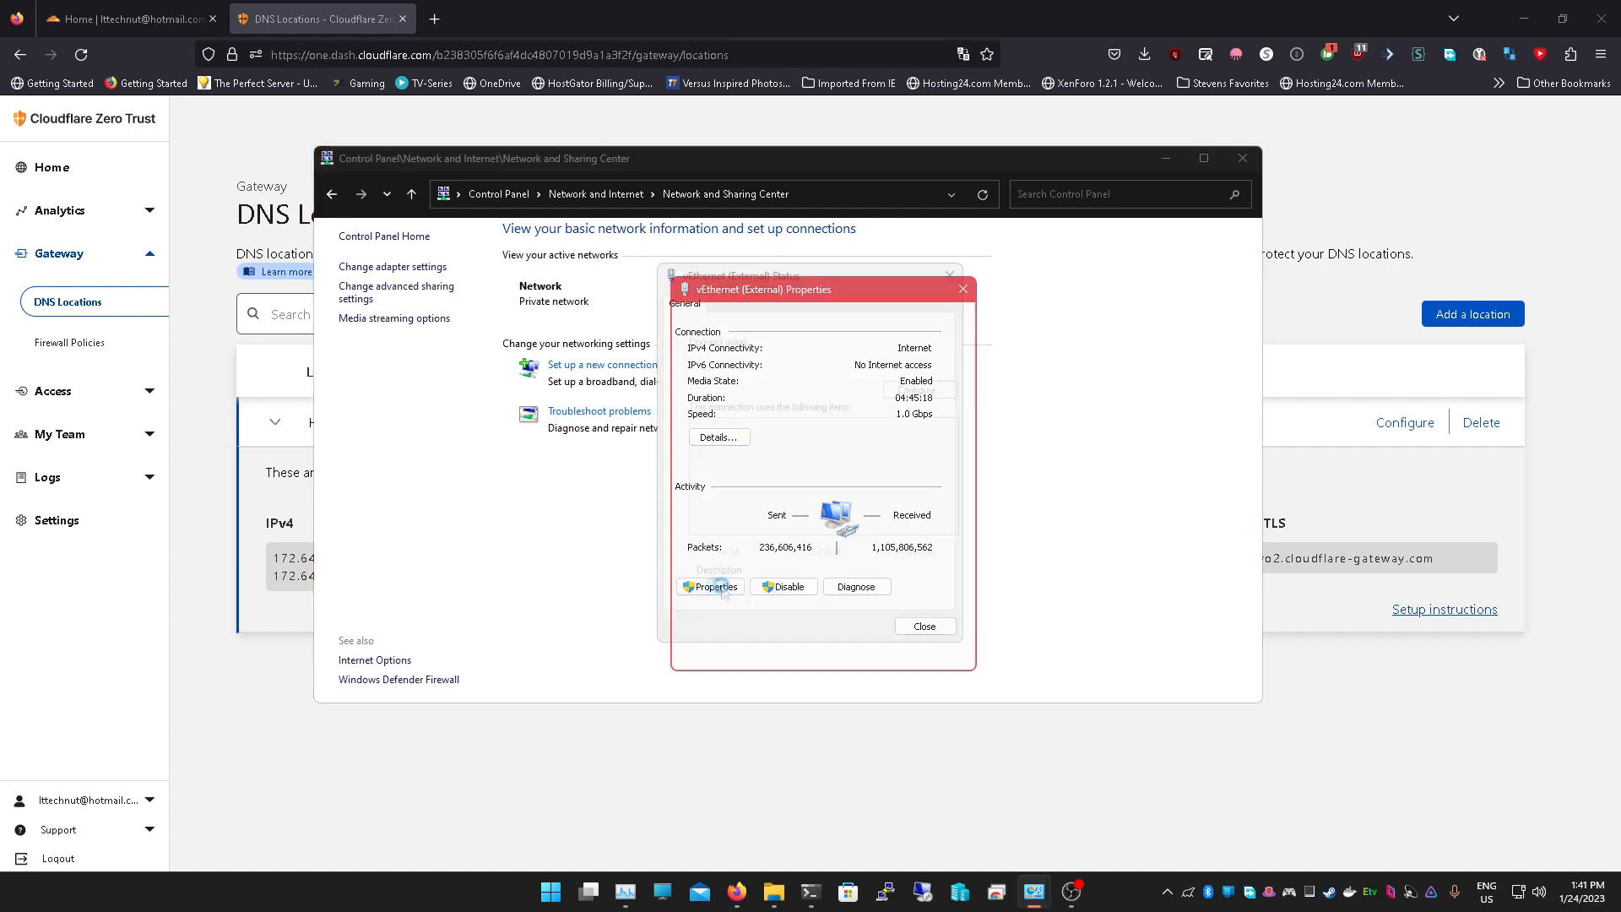
left_click(711, 586)
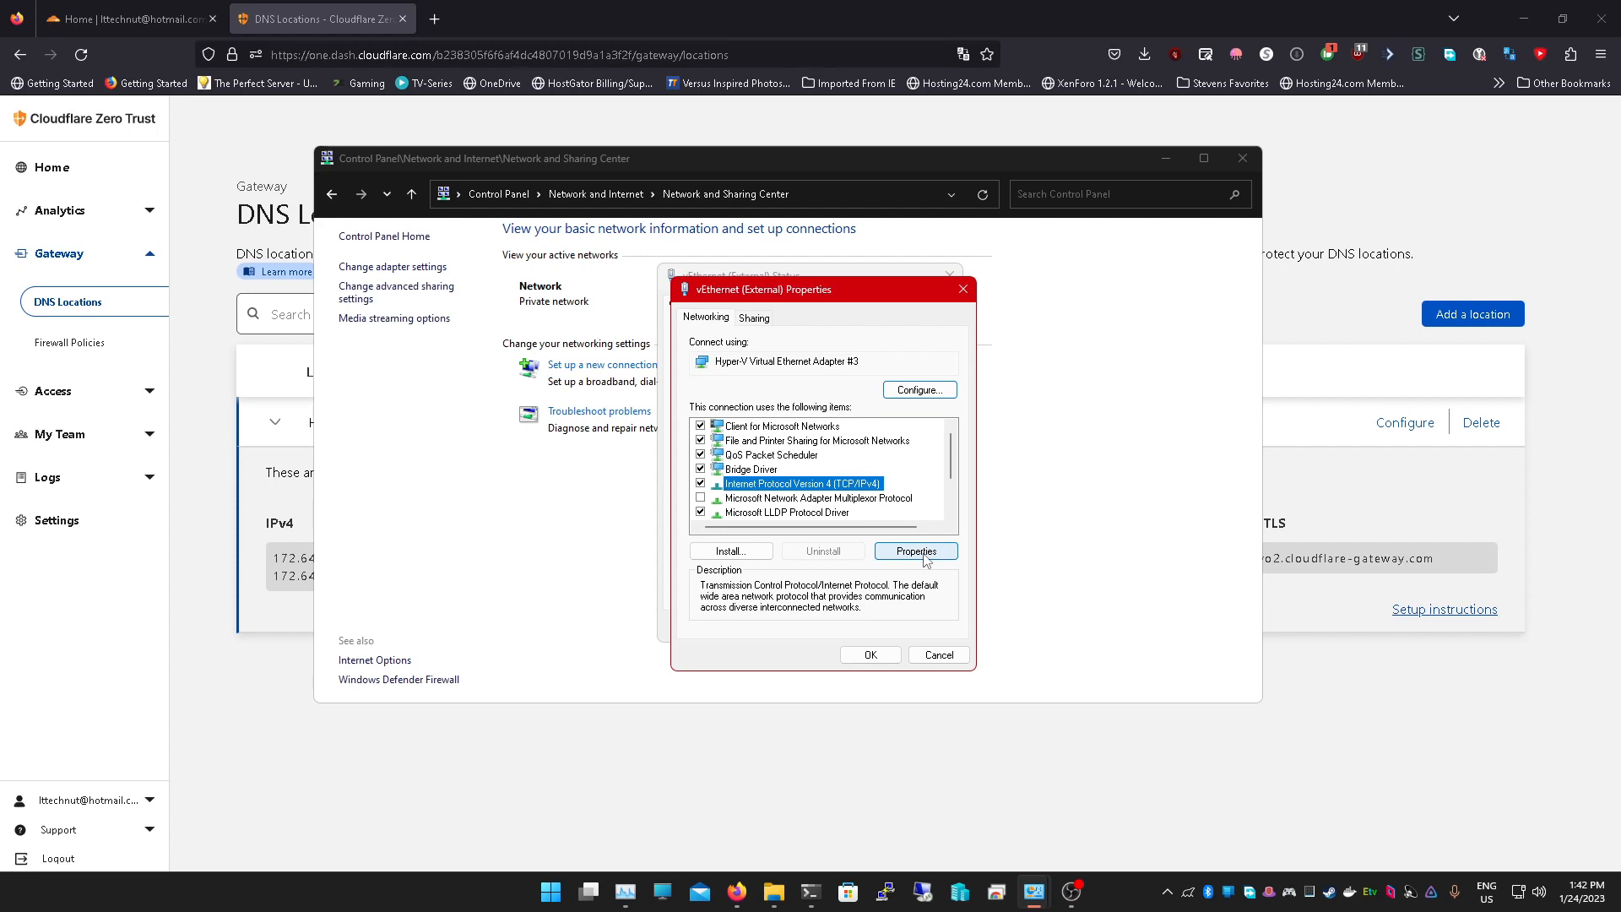
Inspect the IPv4 properties' static IP address and DNS servers 172.64.36.1 and 172.64.36.2
left_click(914, 551)
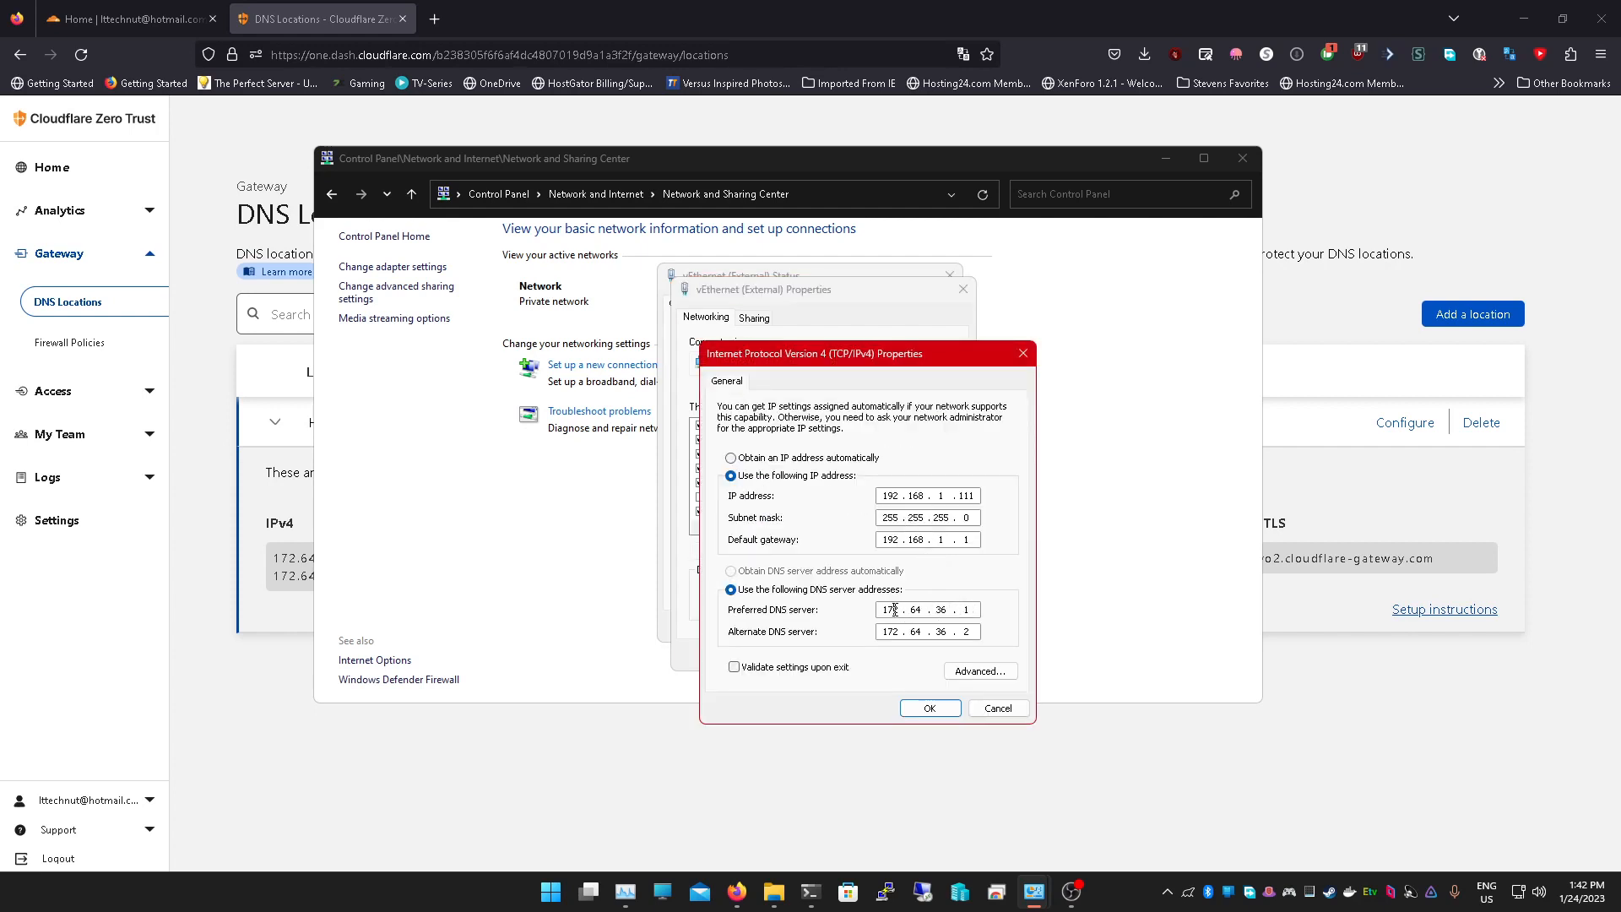
double_click(892, 609)
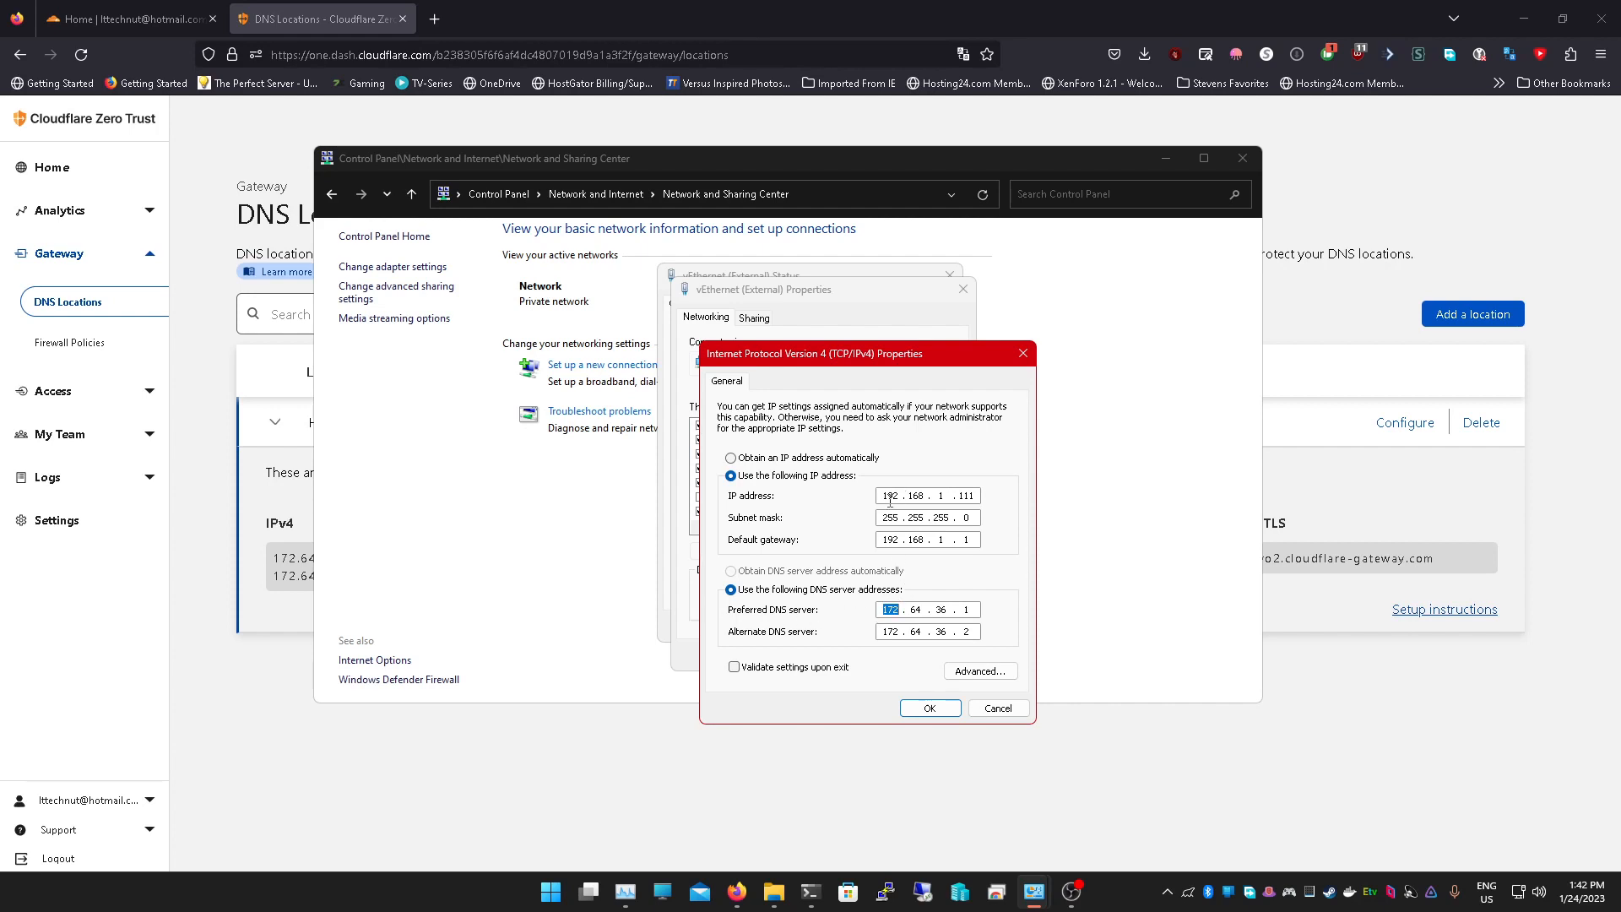
left_click(894, 495)
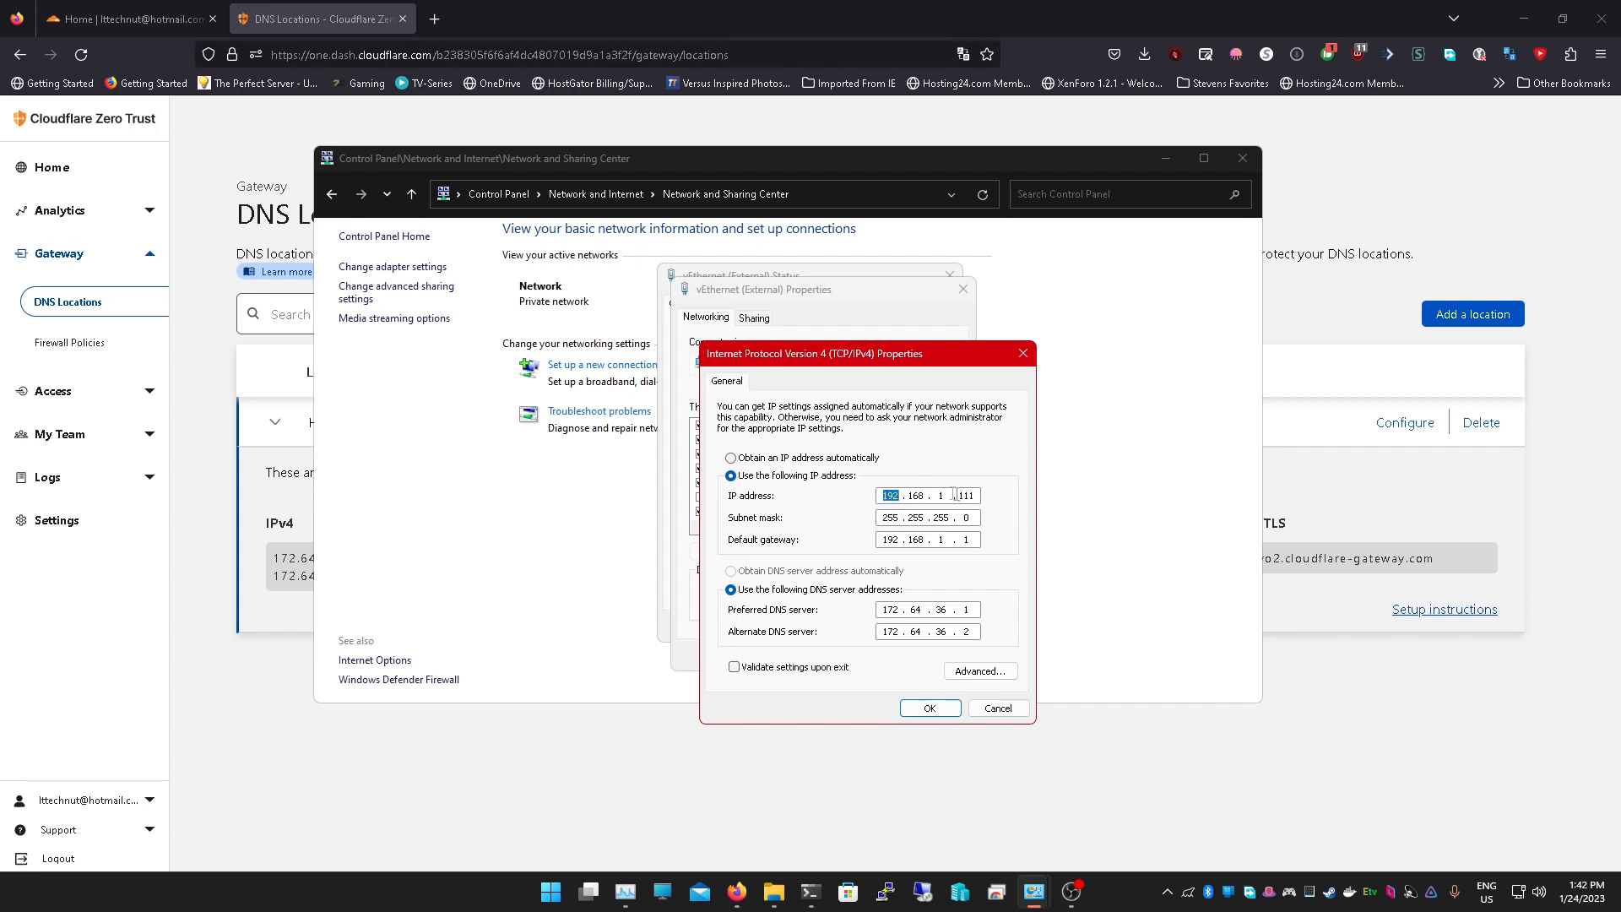
left_click(921, 517)
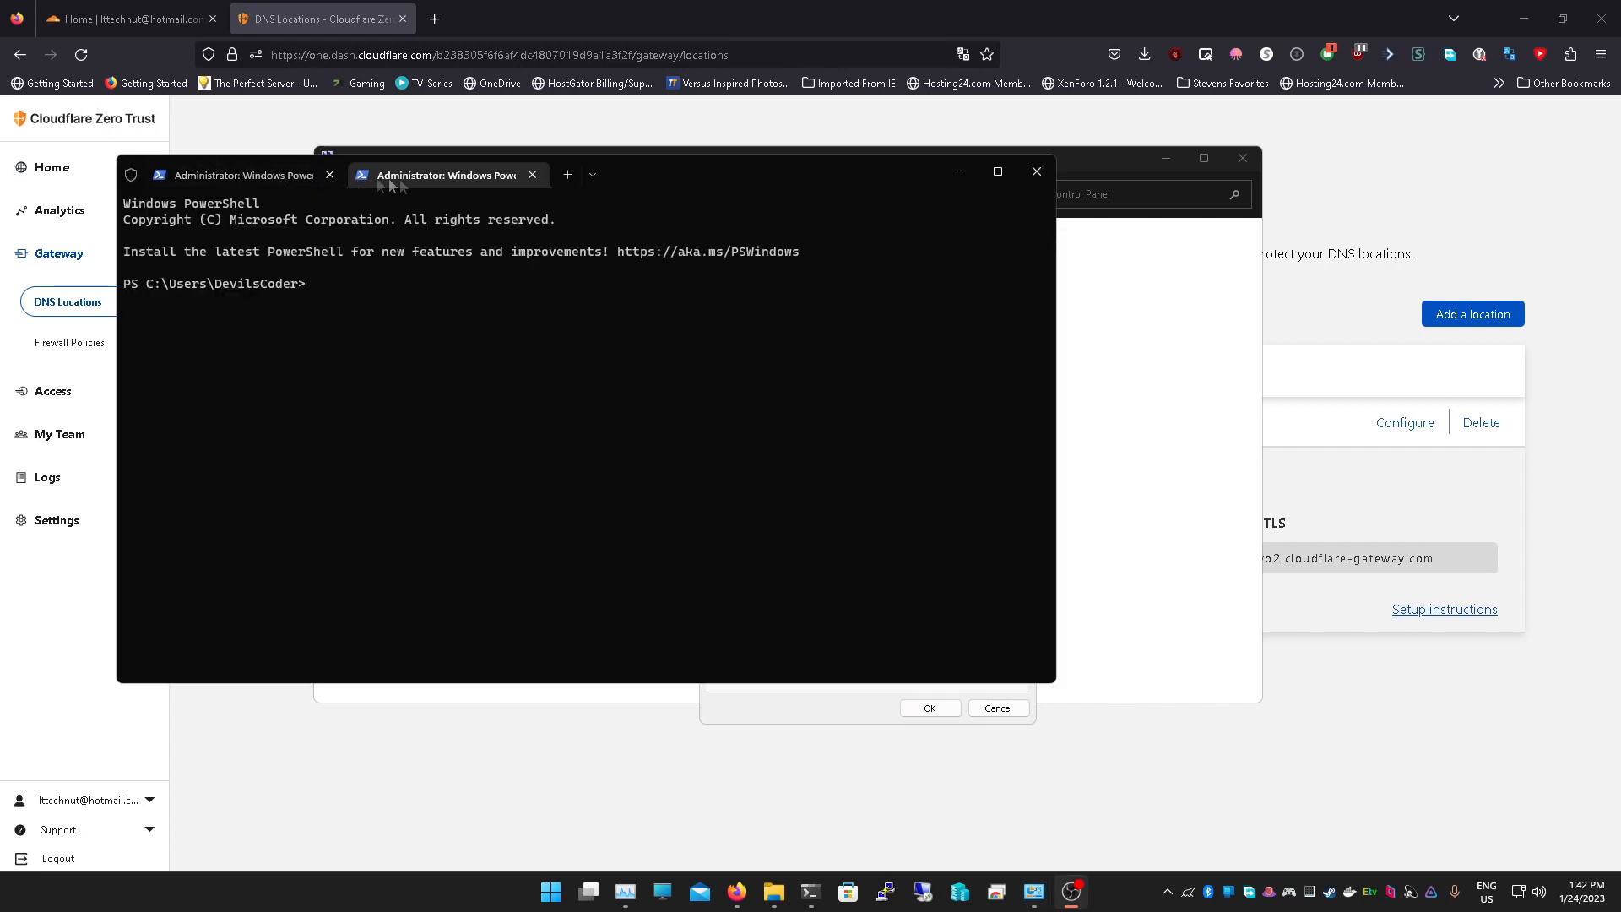
Run ipconfig in the administrator PowerShell to check the IP configuration
type("i")
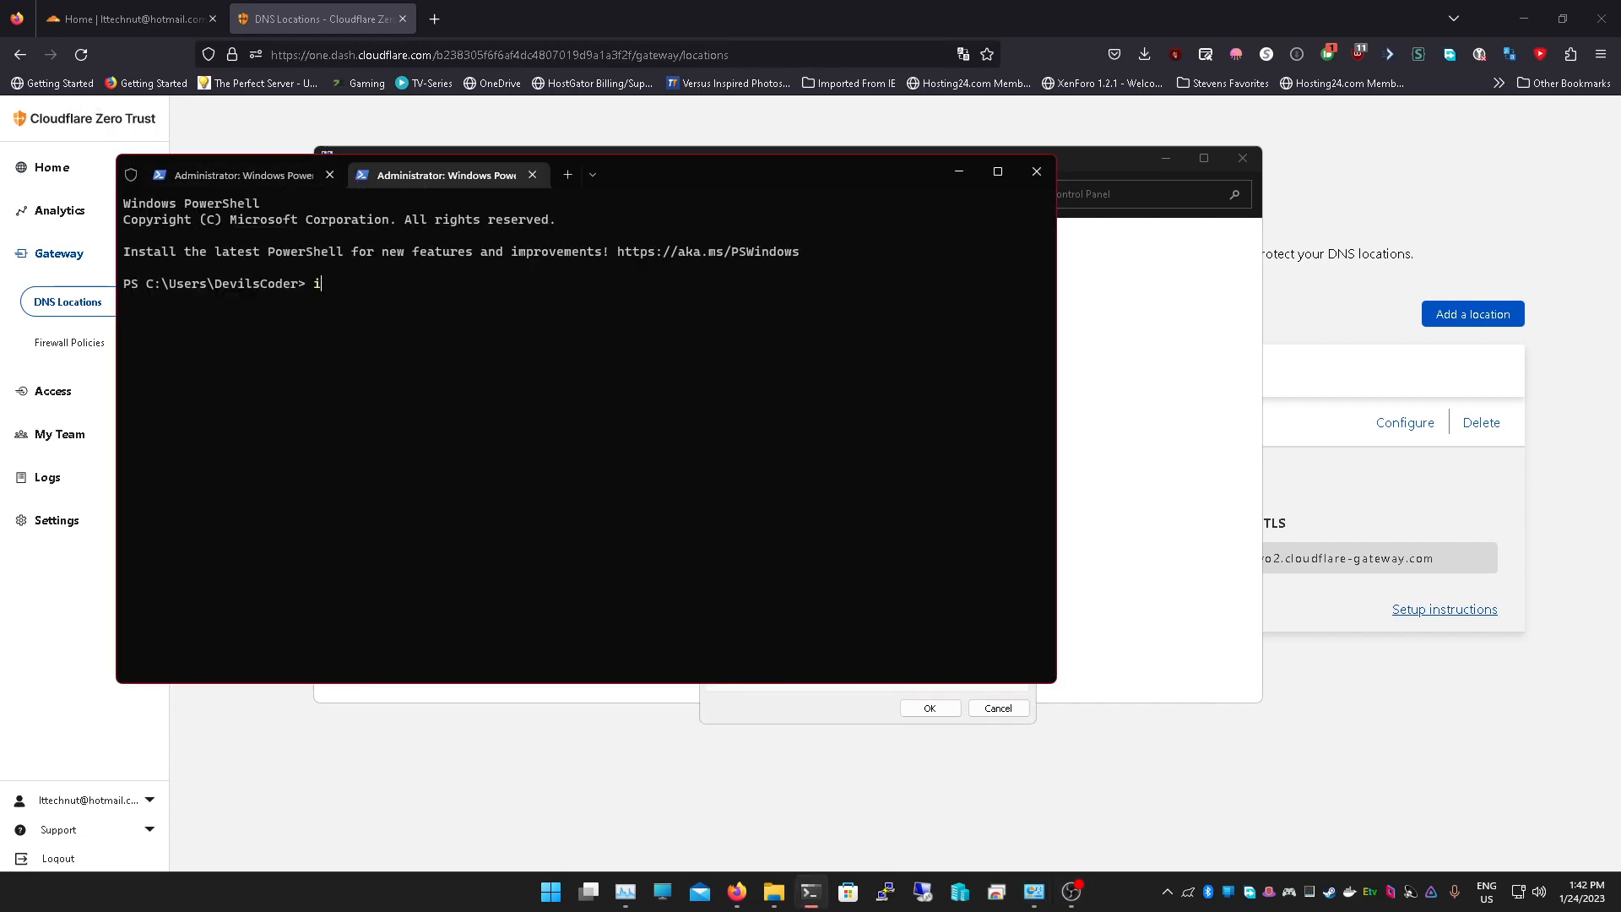
type("pconfi")
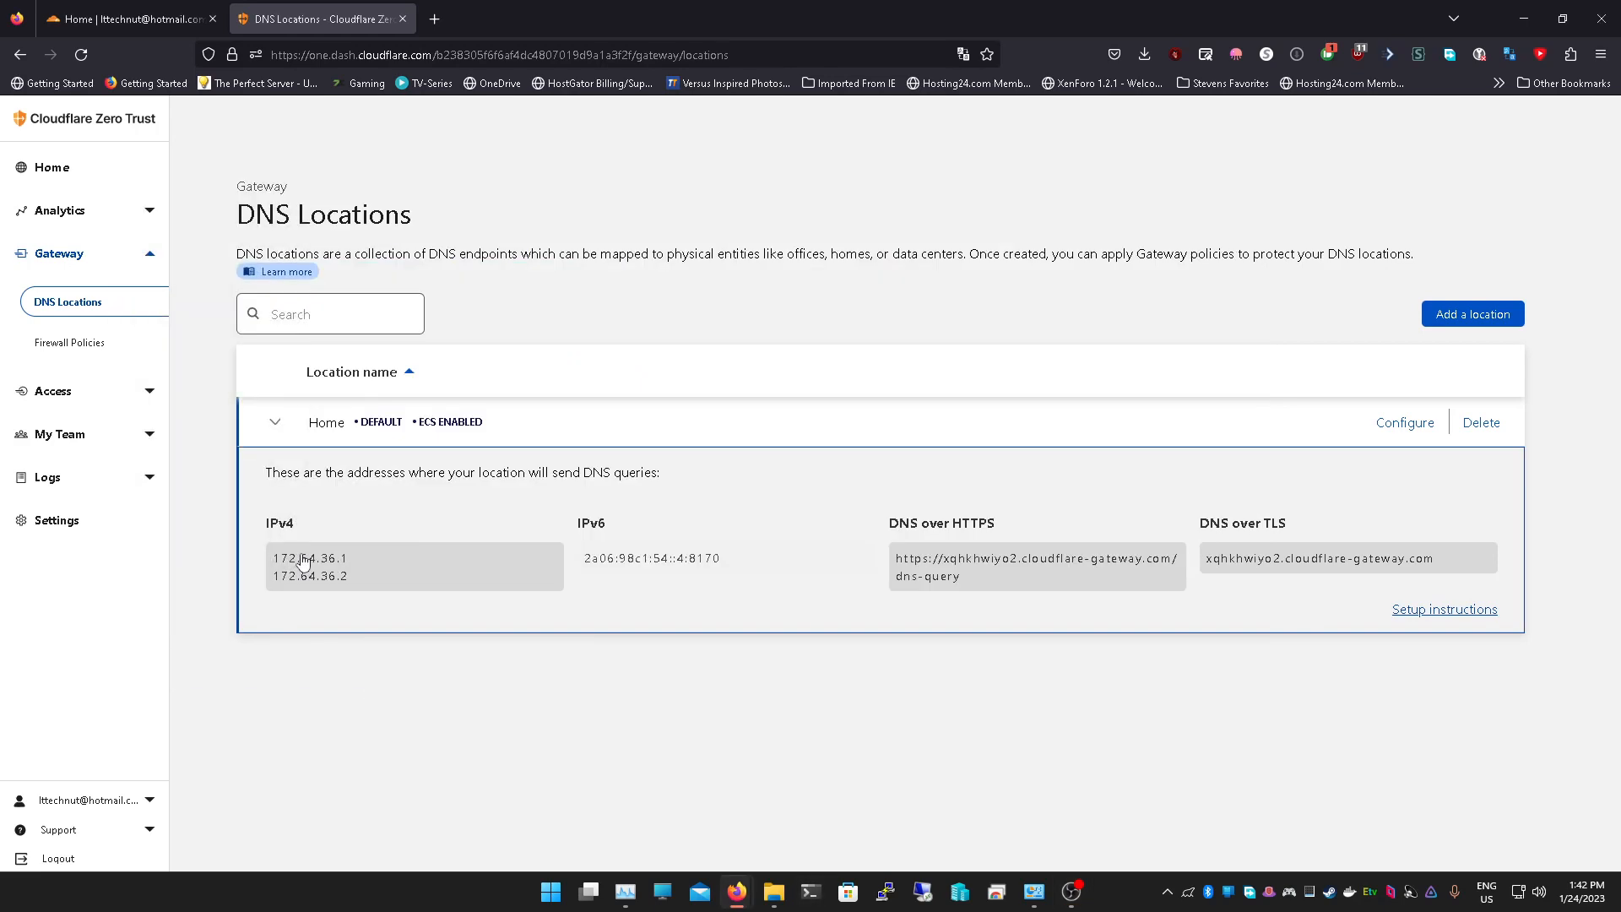
Confirm the IPv4 DNS settings, close the adapter windows, and collapse the Home location row
double_click(308, 559)
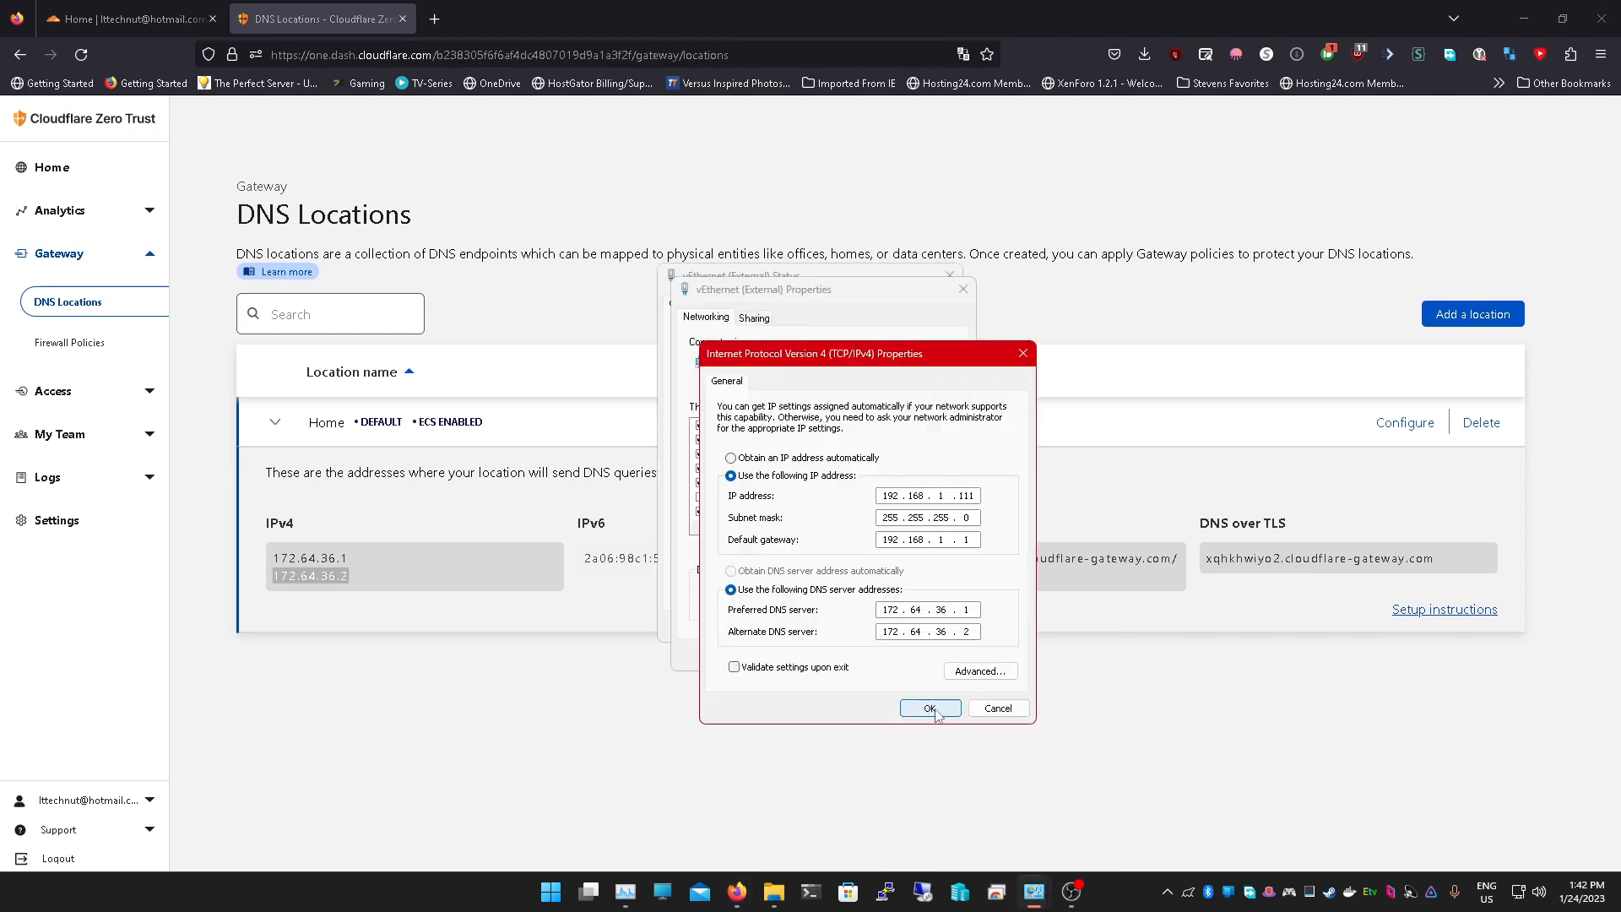
left_click(929, 708)
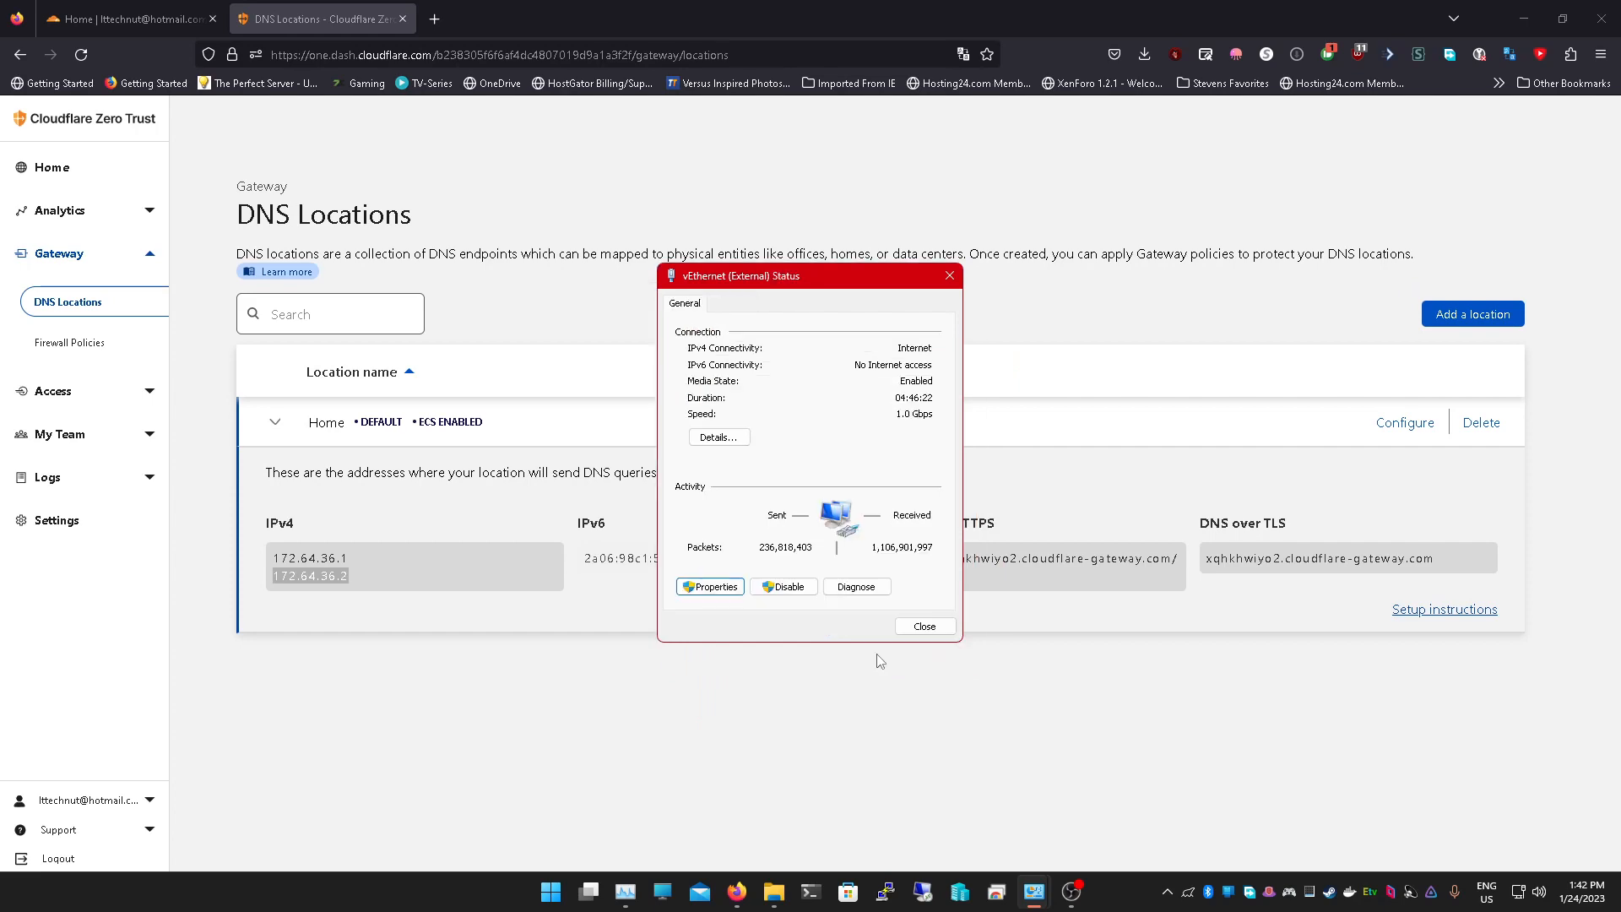
left_click(922, 625)
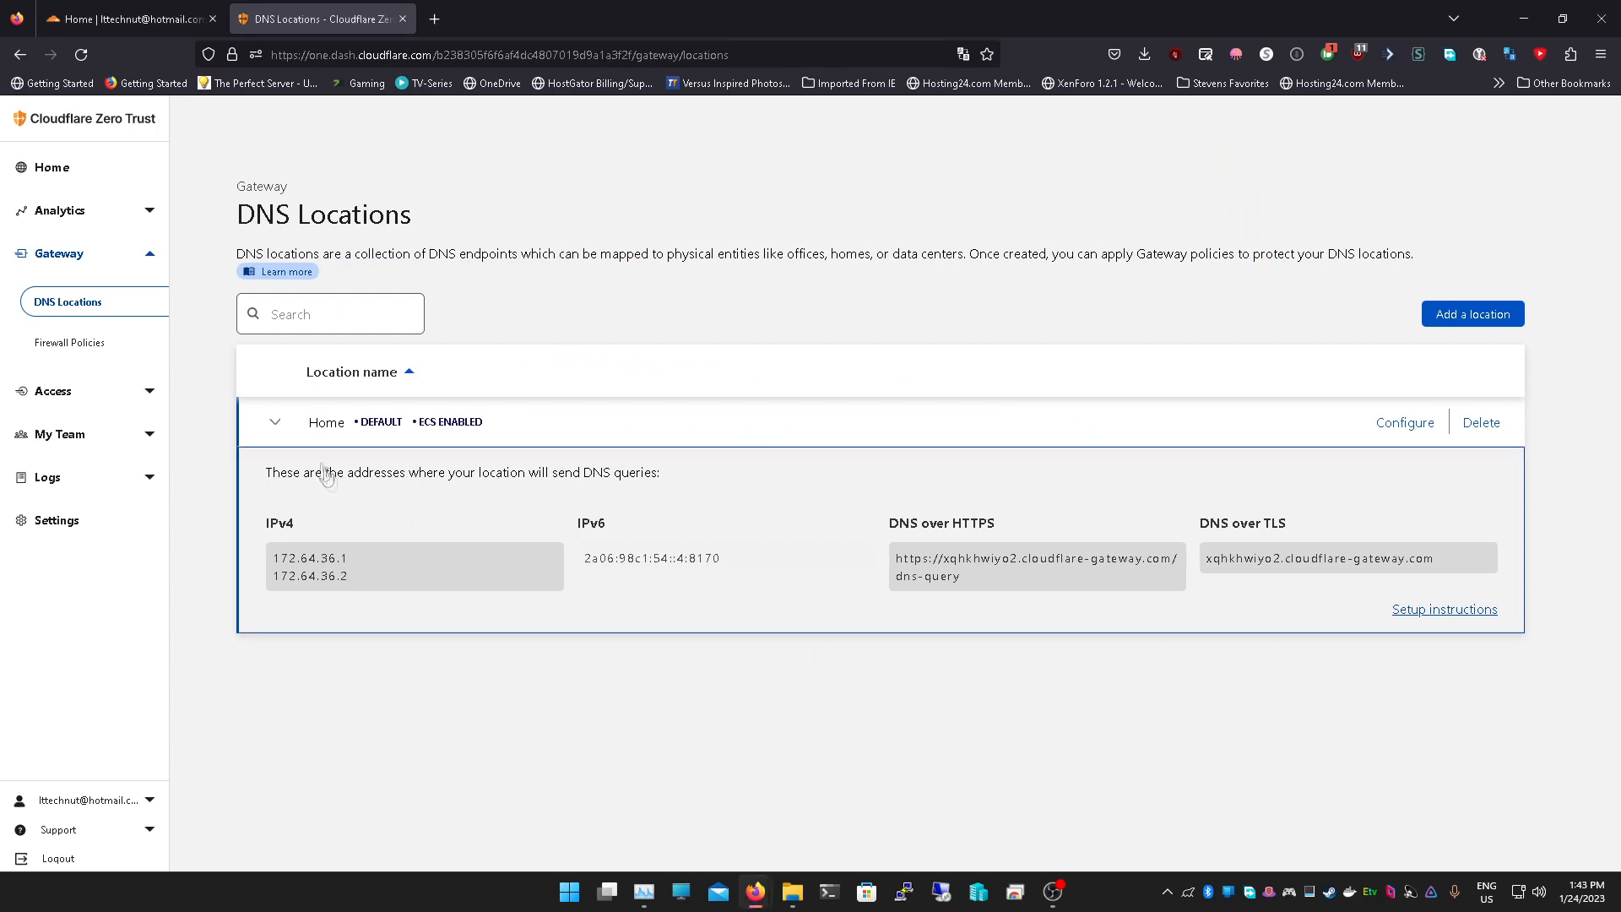
left_click(275, 422)
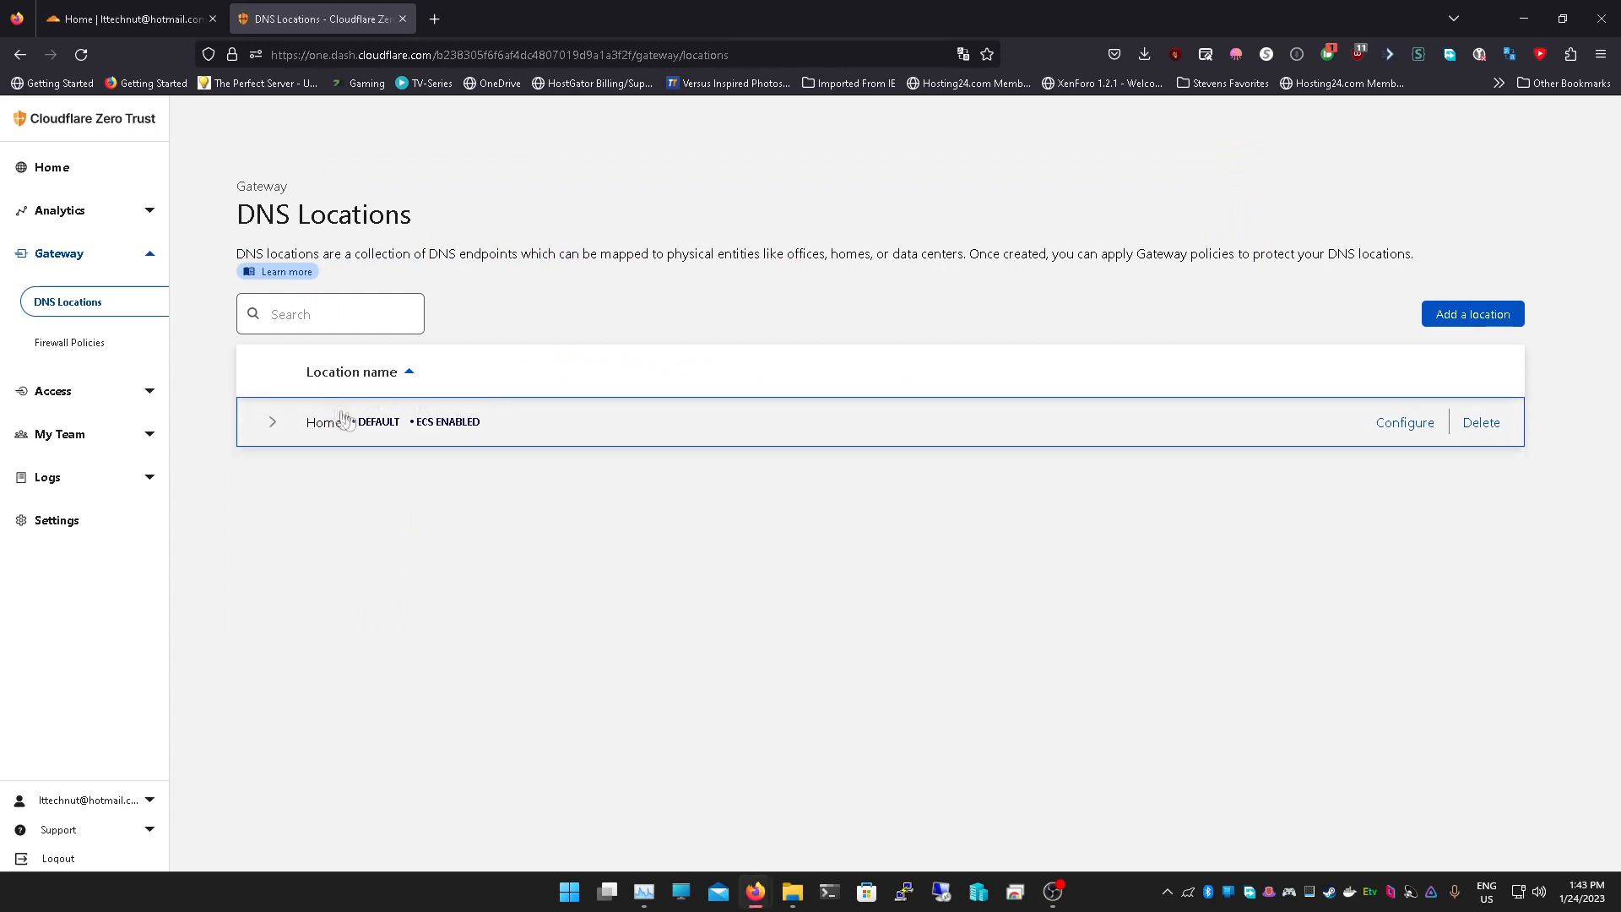
mouse_move(311, 437)
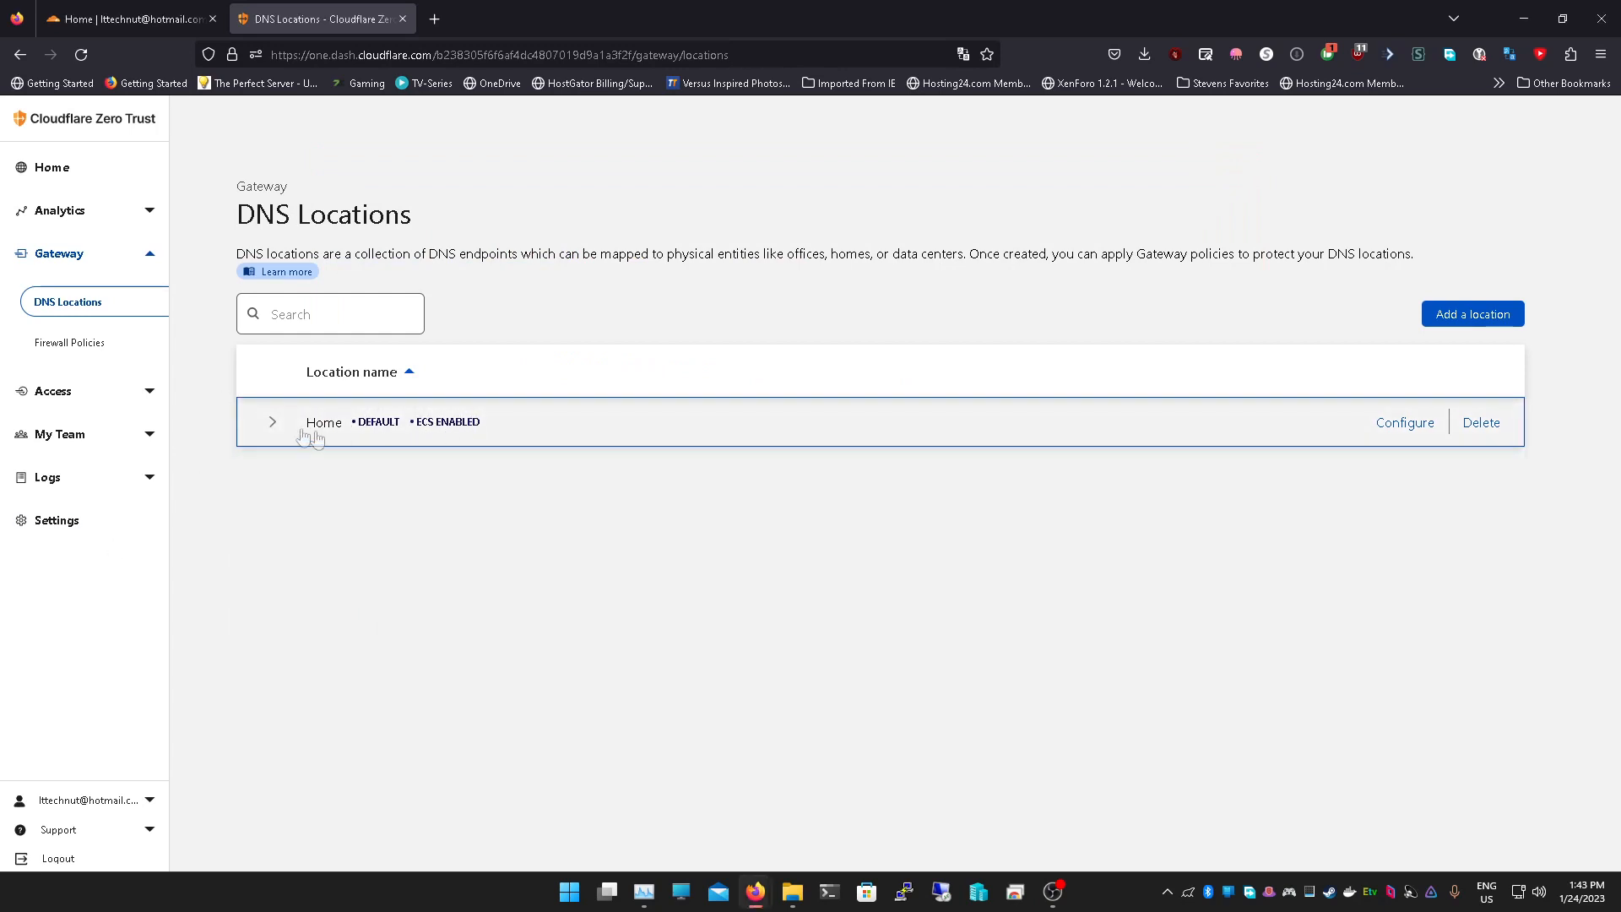
mouse_move(1415, 551)
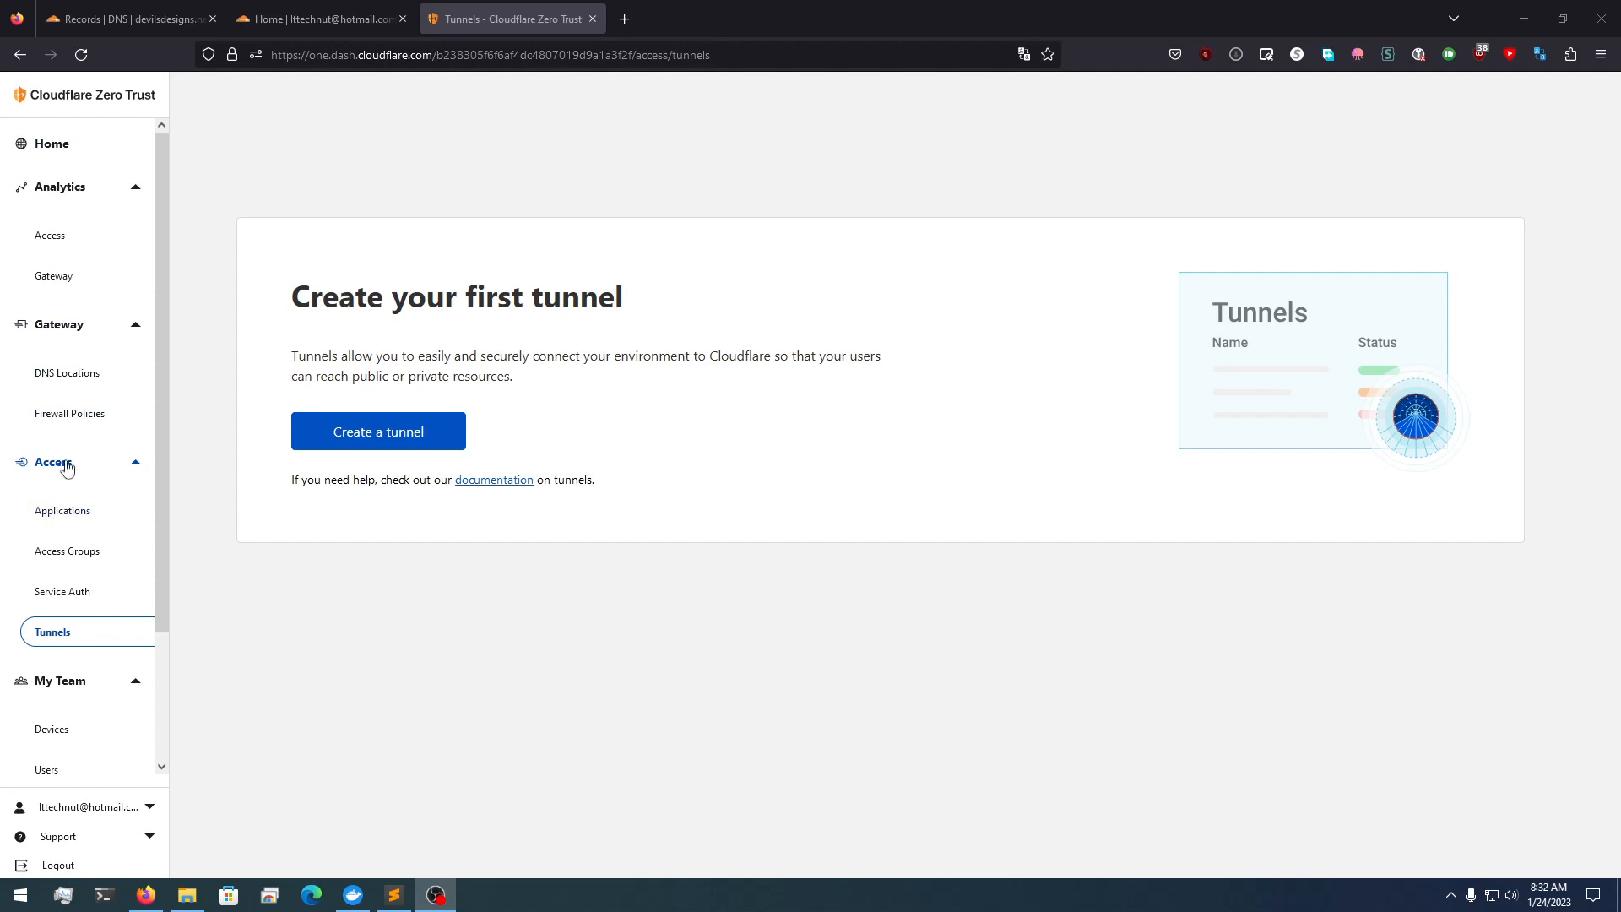
mouse_move(378, 431)
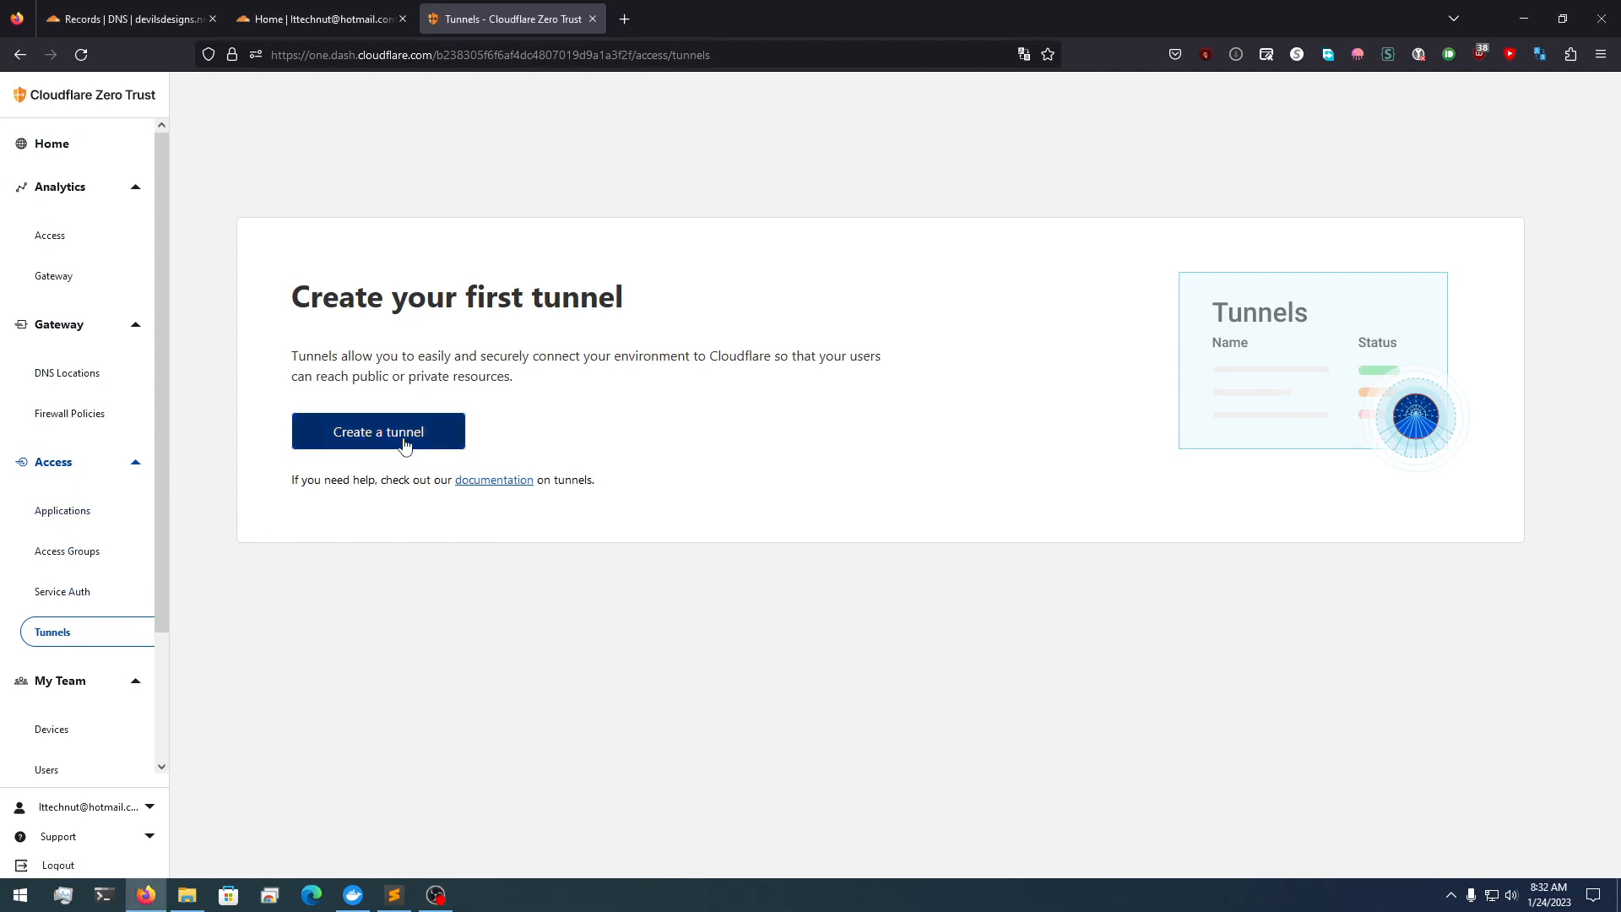
Create a tunnel named '2nd PC' and scroll to its Windows 64-bit connector install command
left_click(377, 430)
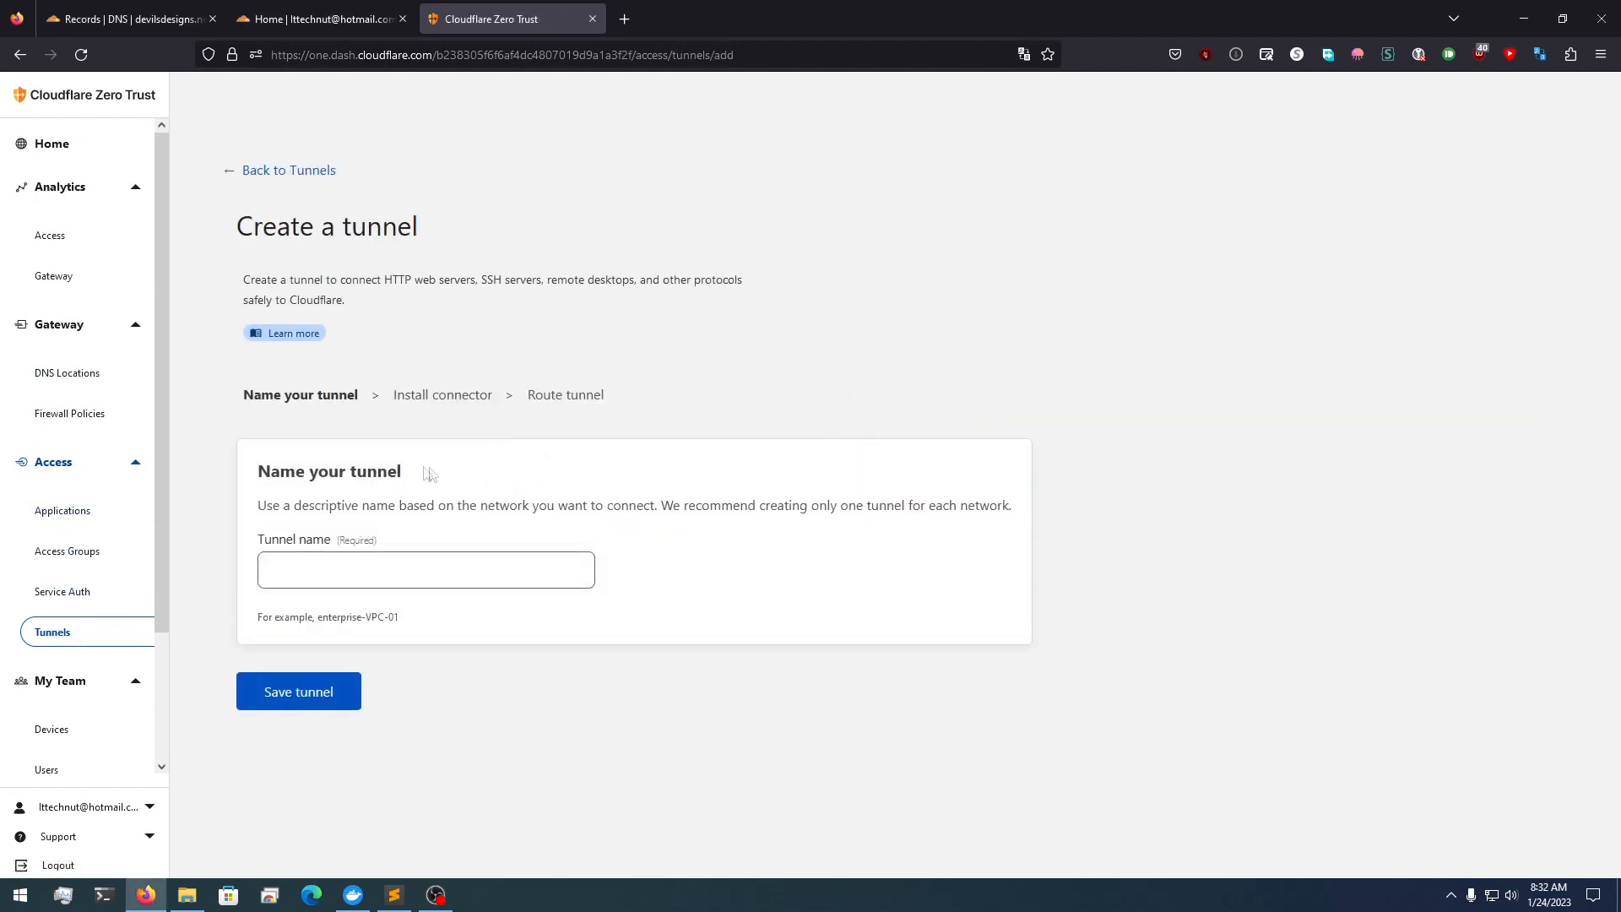
type("Home")
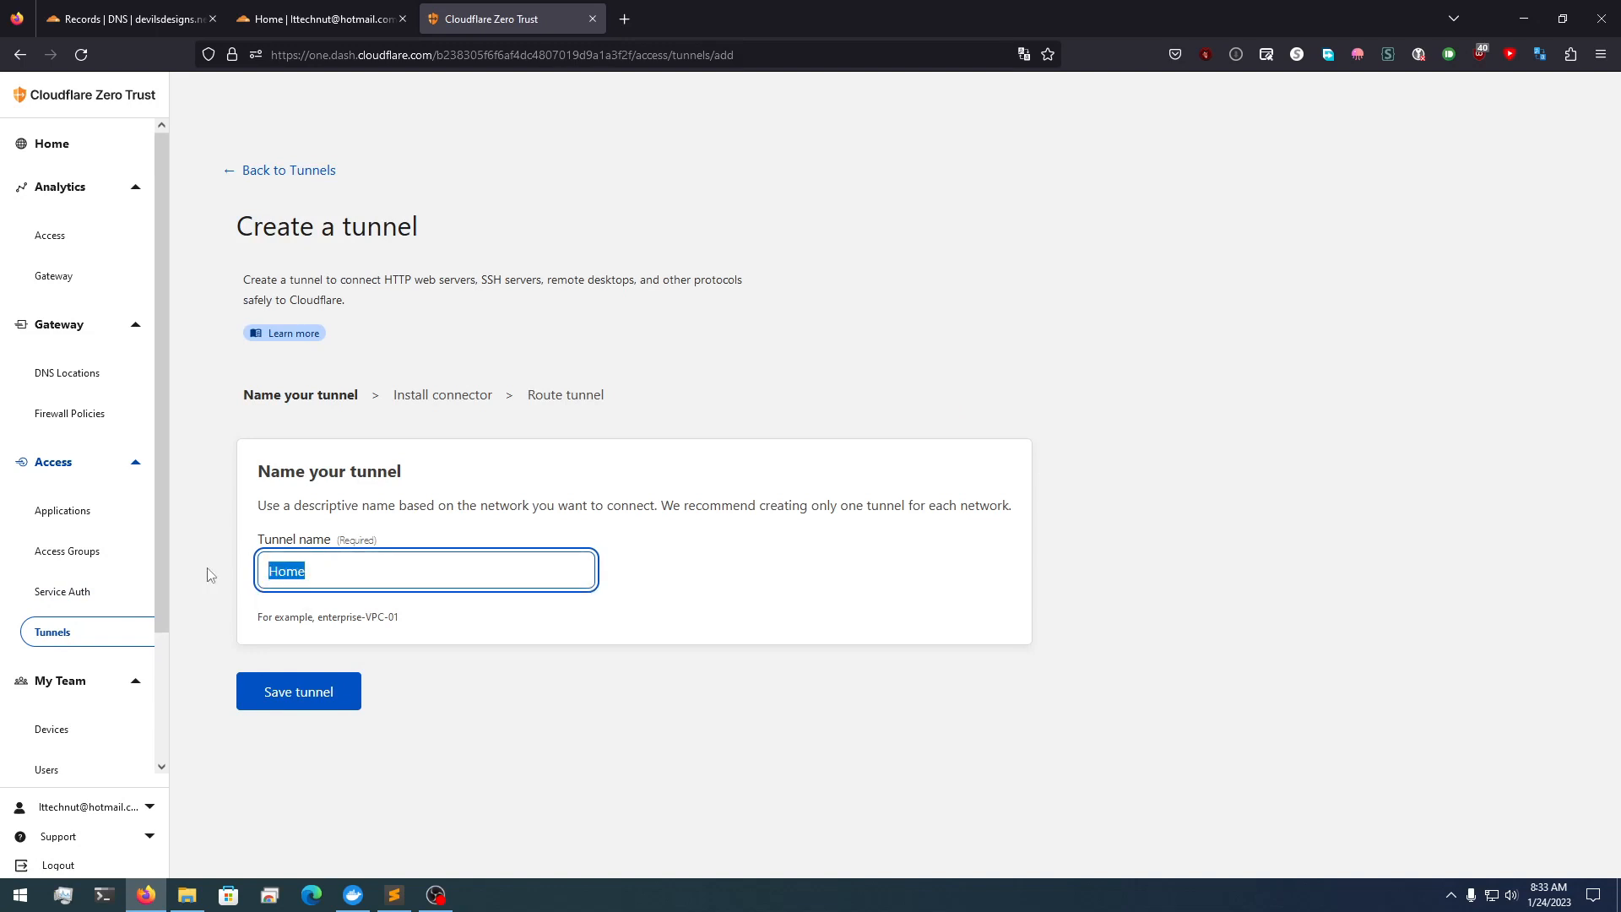
type("2nd PC")
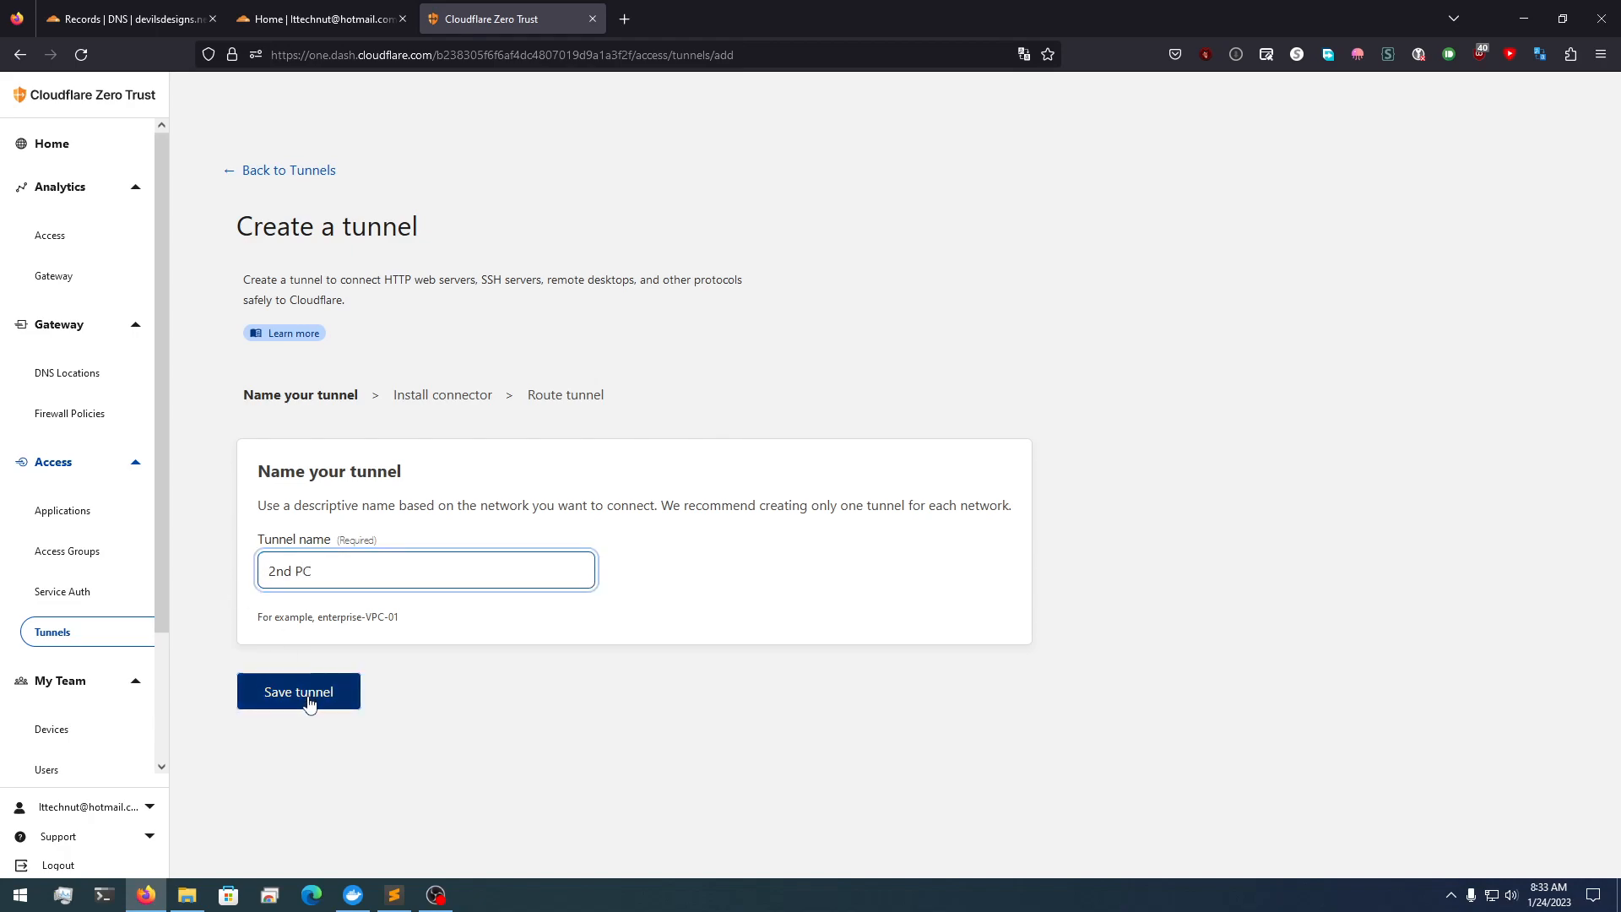
left_click(297, 692)
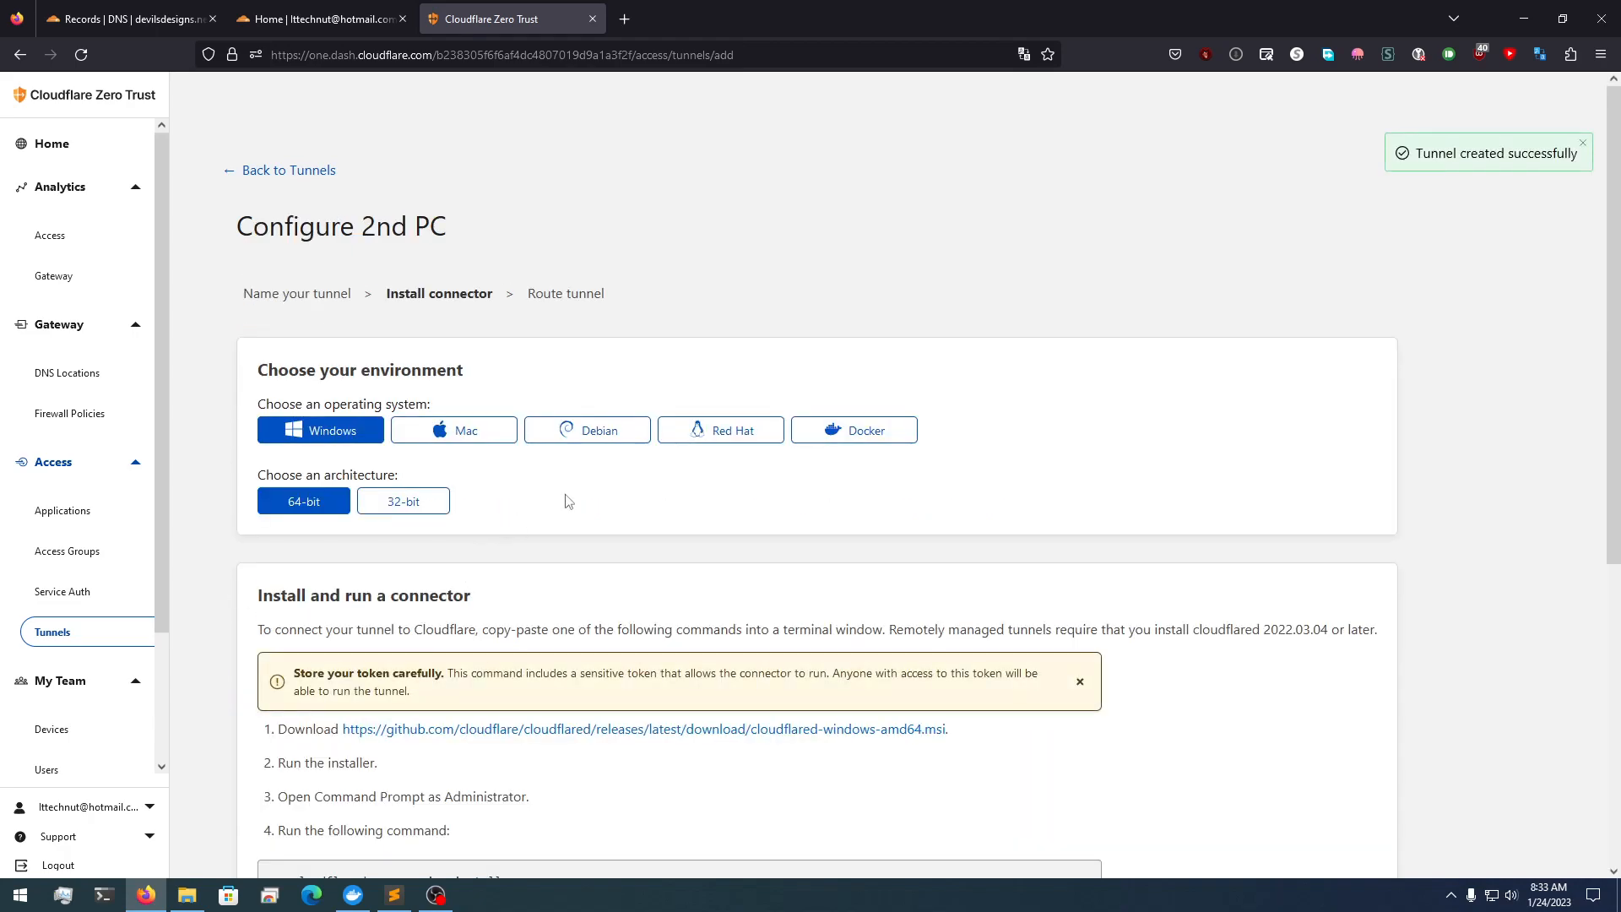
scroll("down", 3)
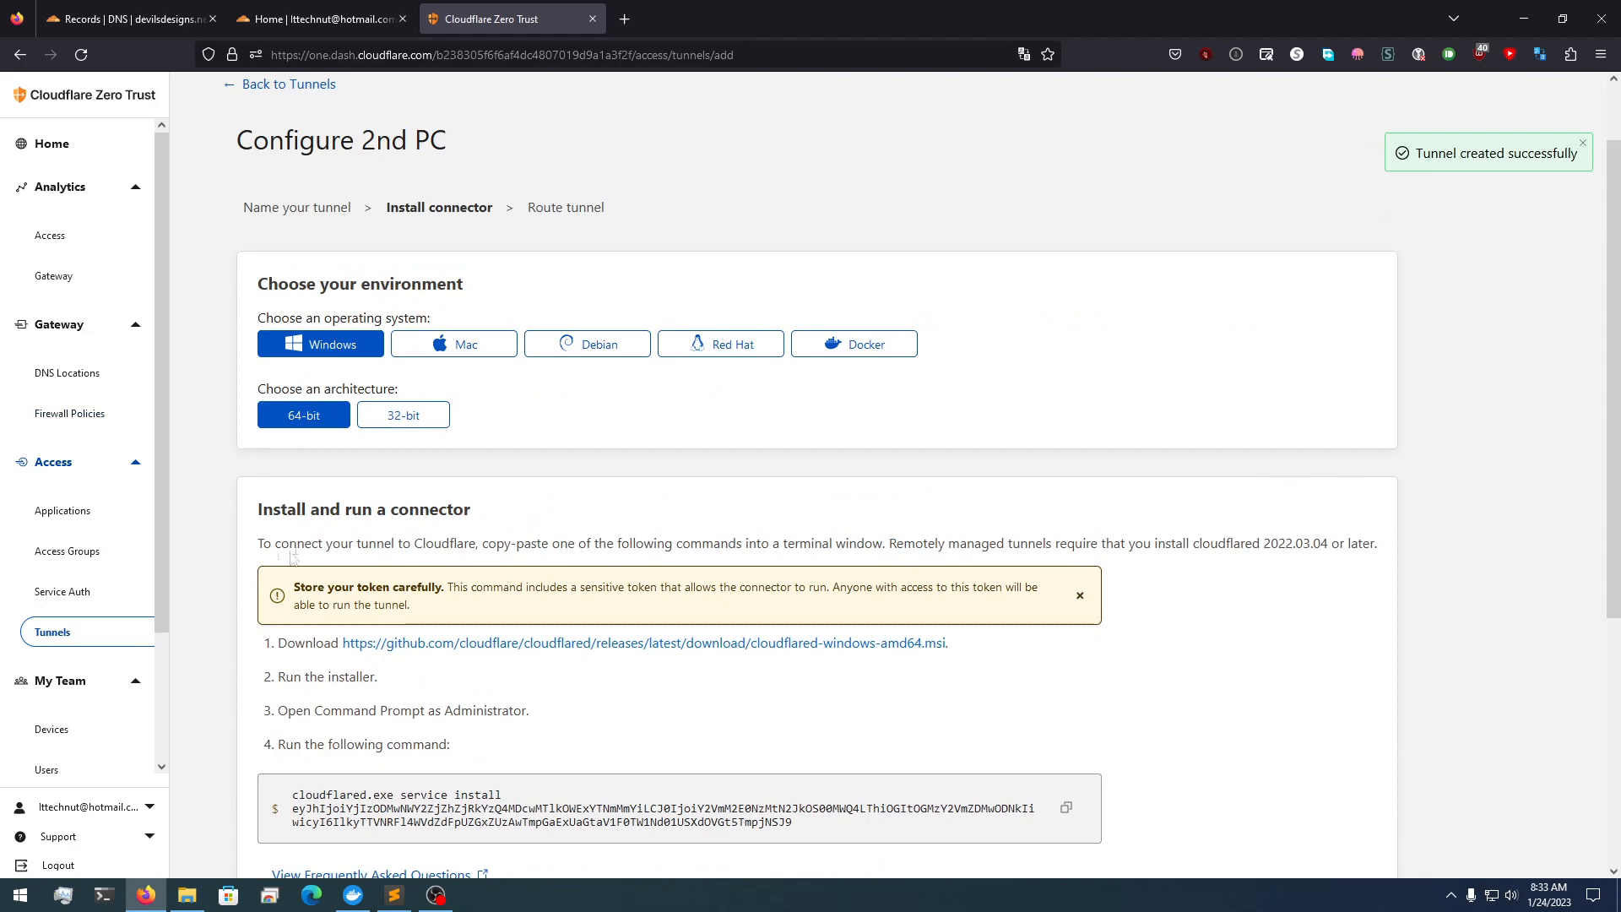
scroll("down", 3)
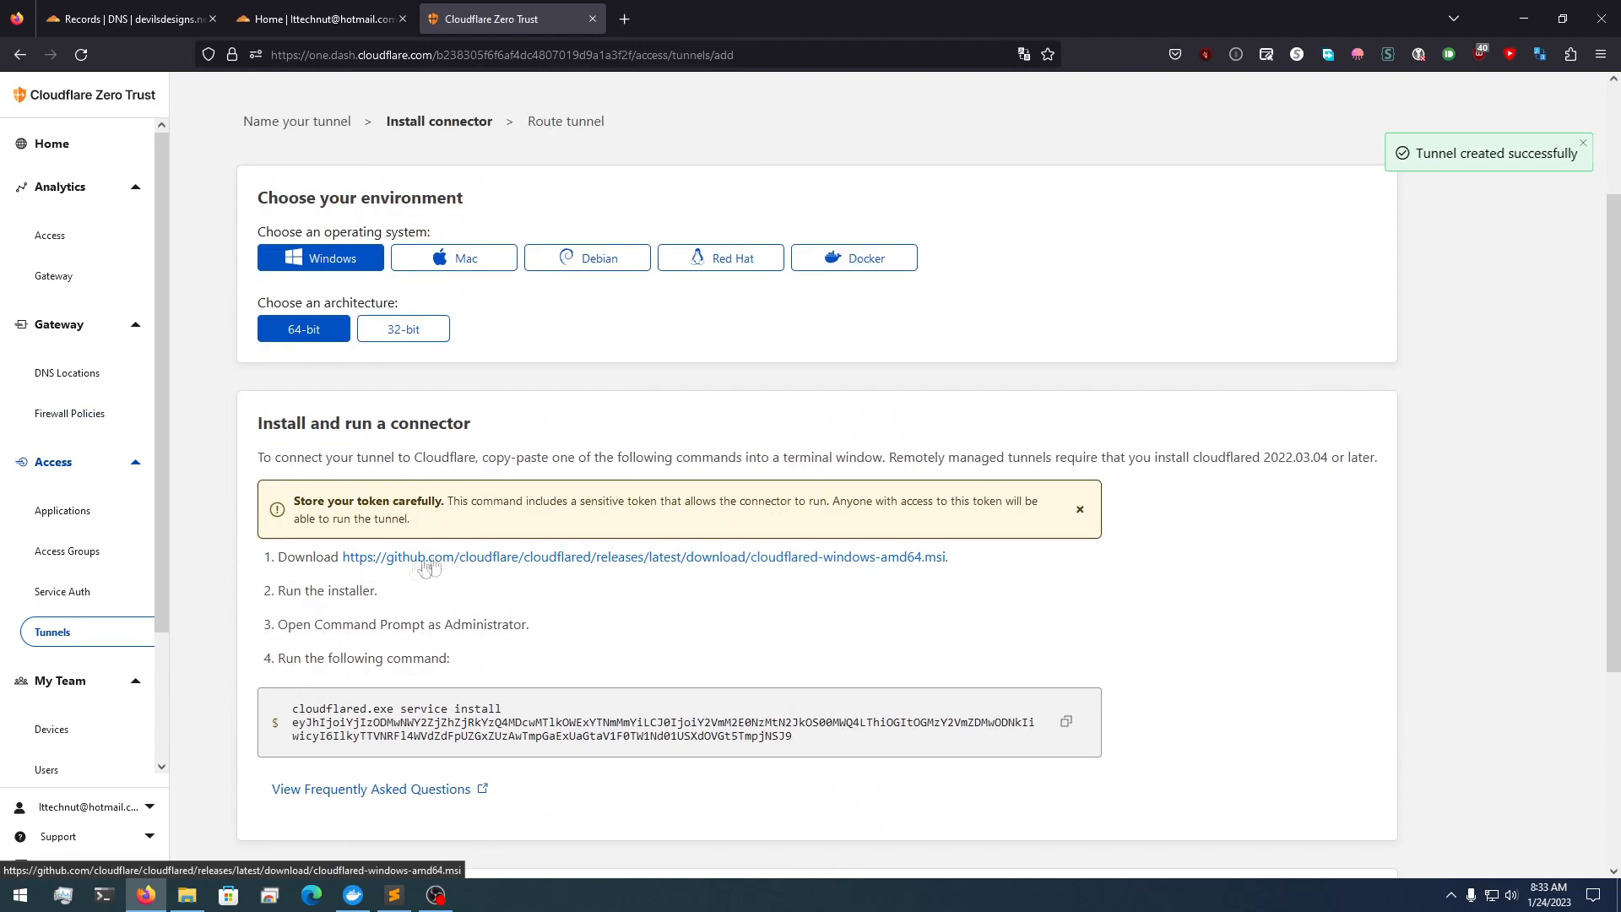
left_click(644, 555)
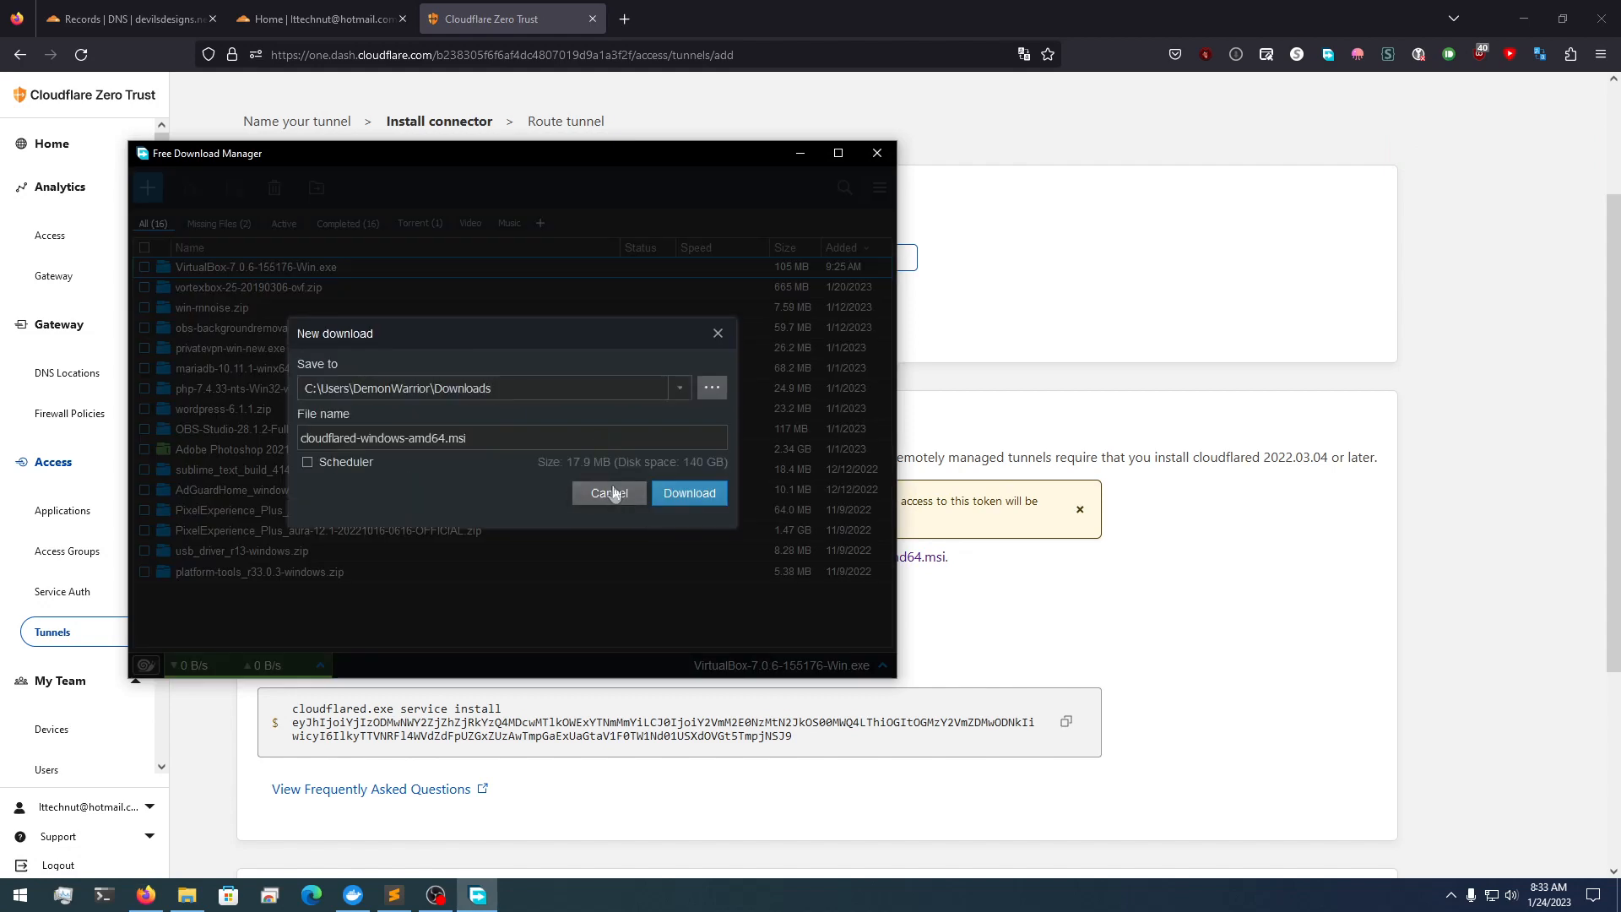
left_click(689, 493)
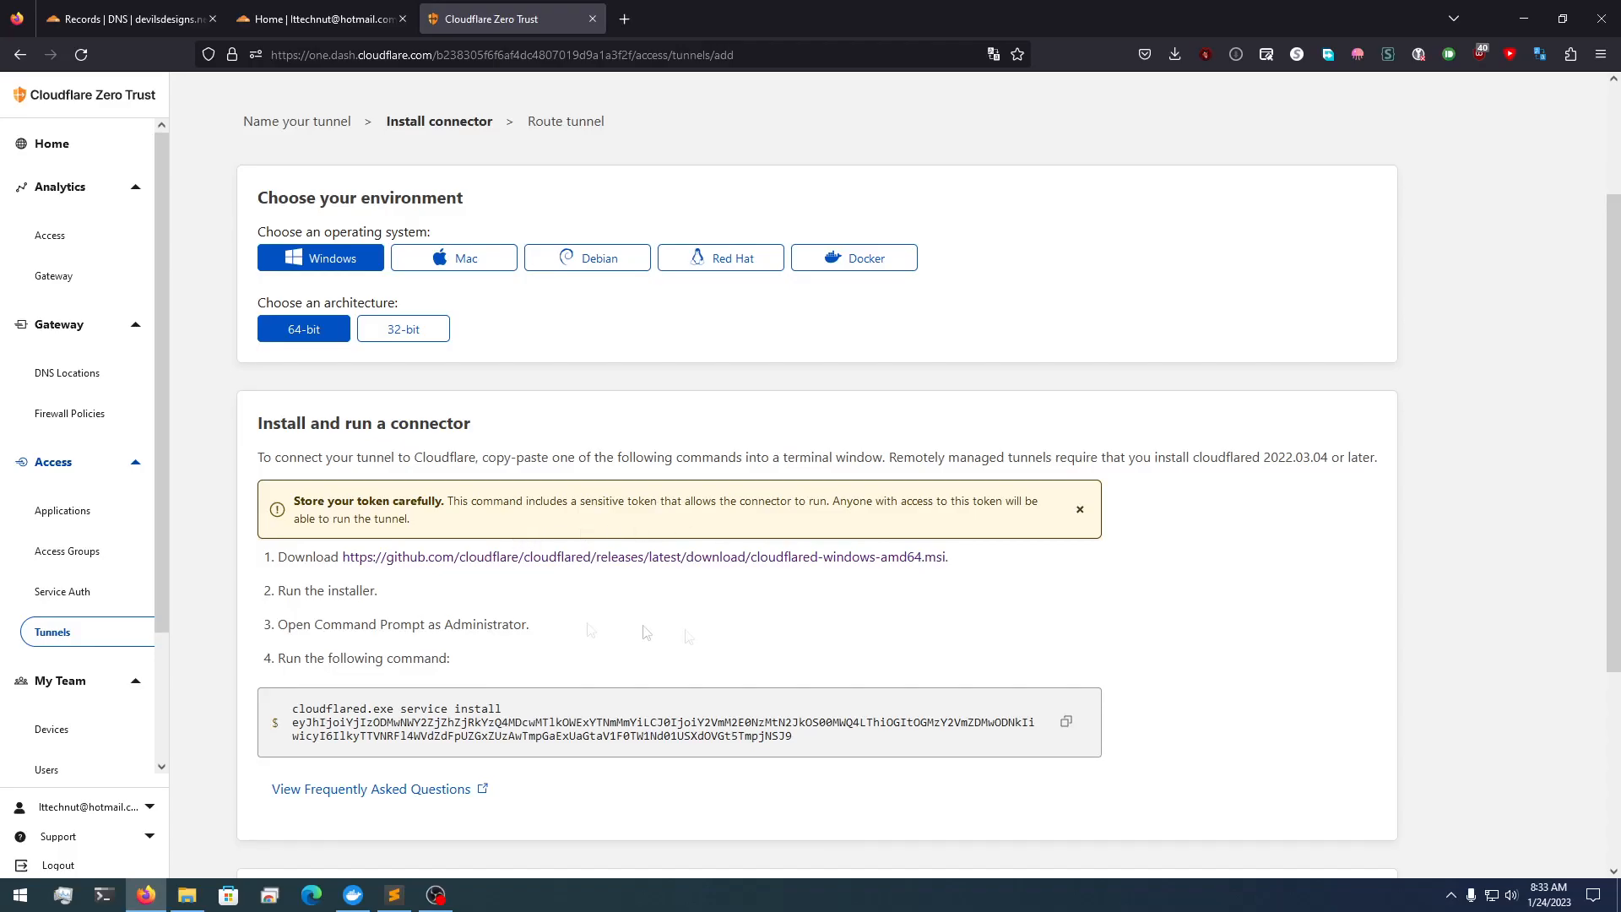
left_click(1066, 721)
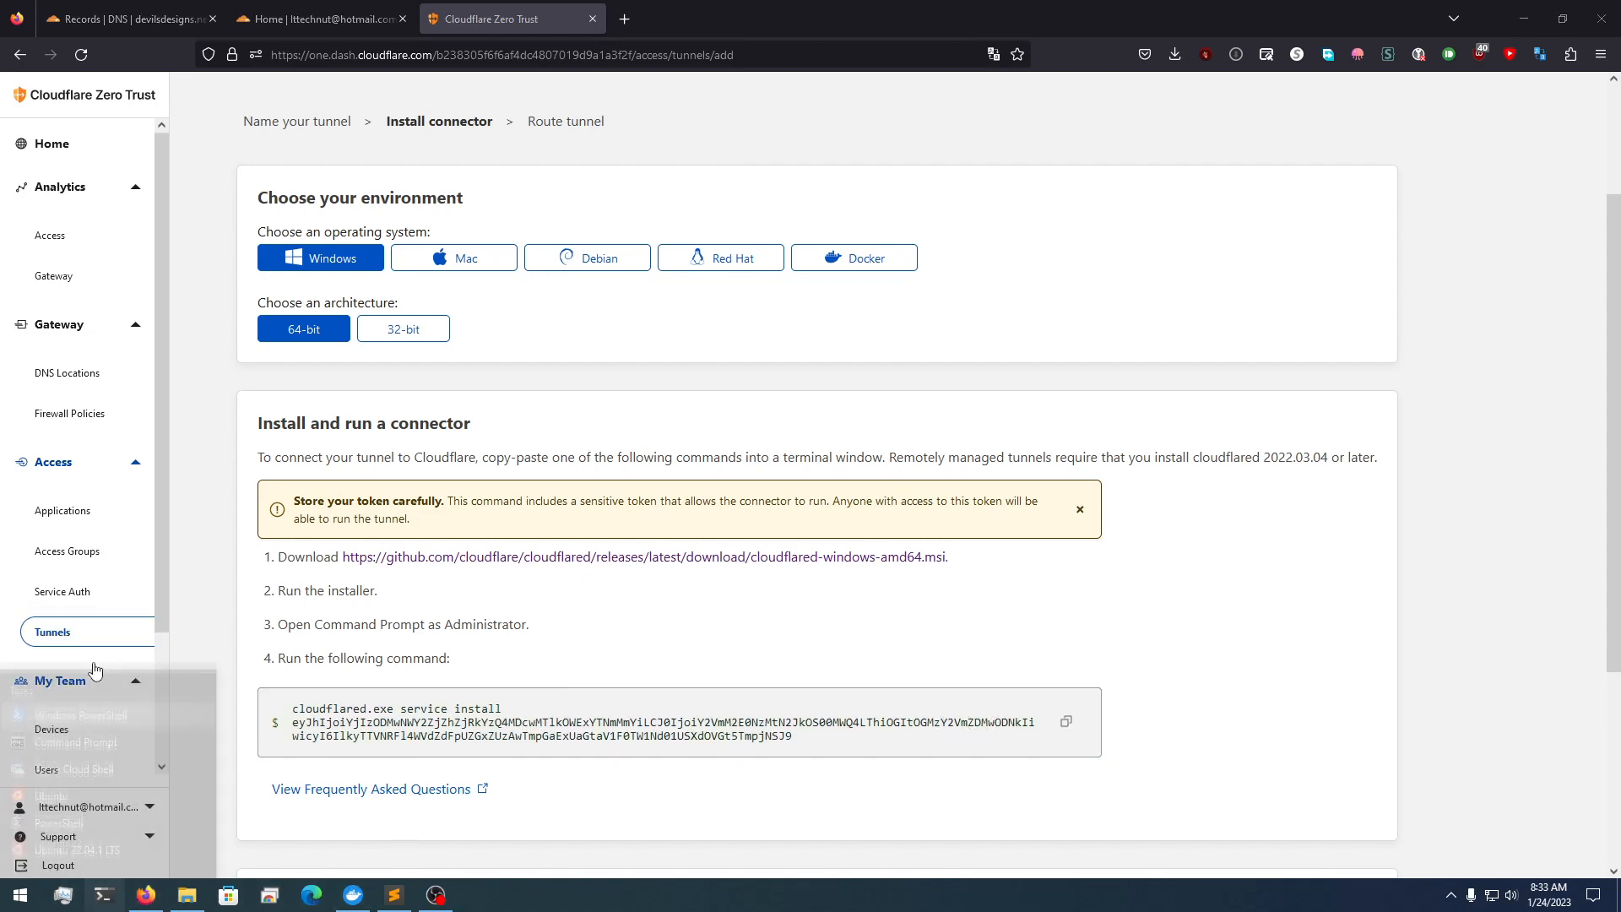
Run 'cloudflared.exe service install <token>' in an administrator PowerShell for the 2nd PC tunnel
left_click(76, 714)
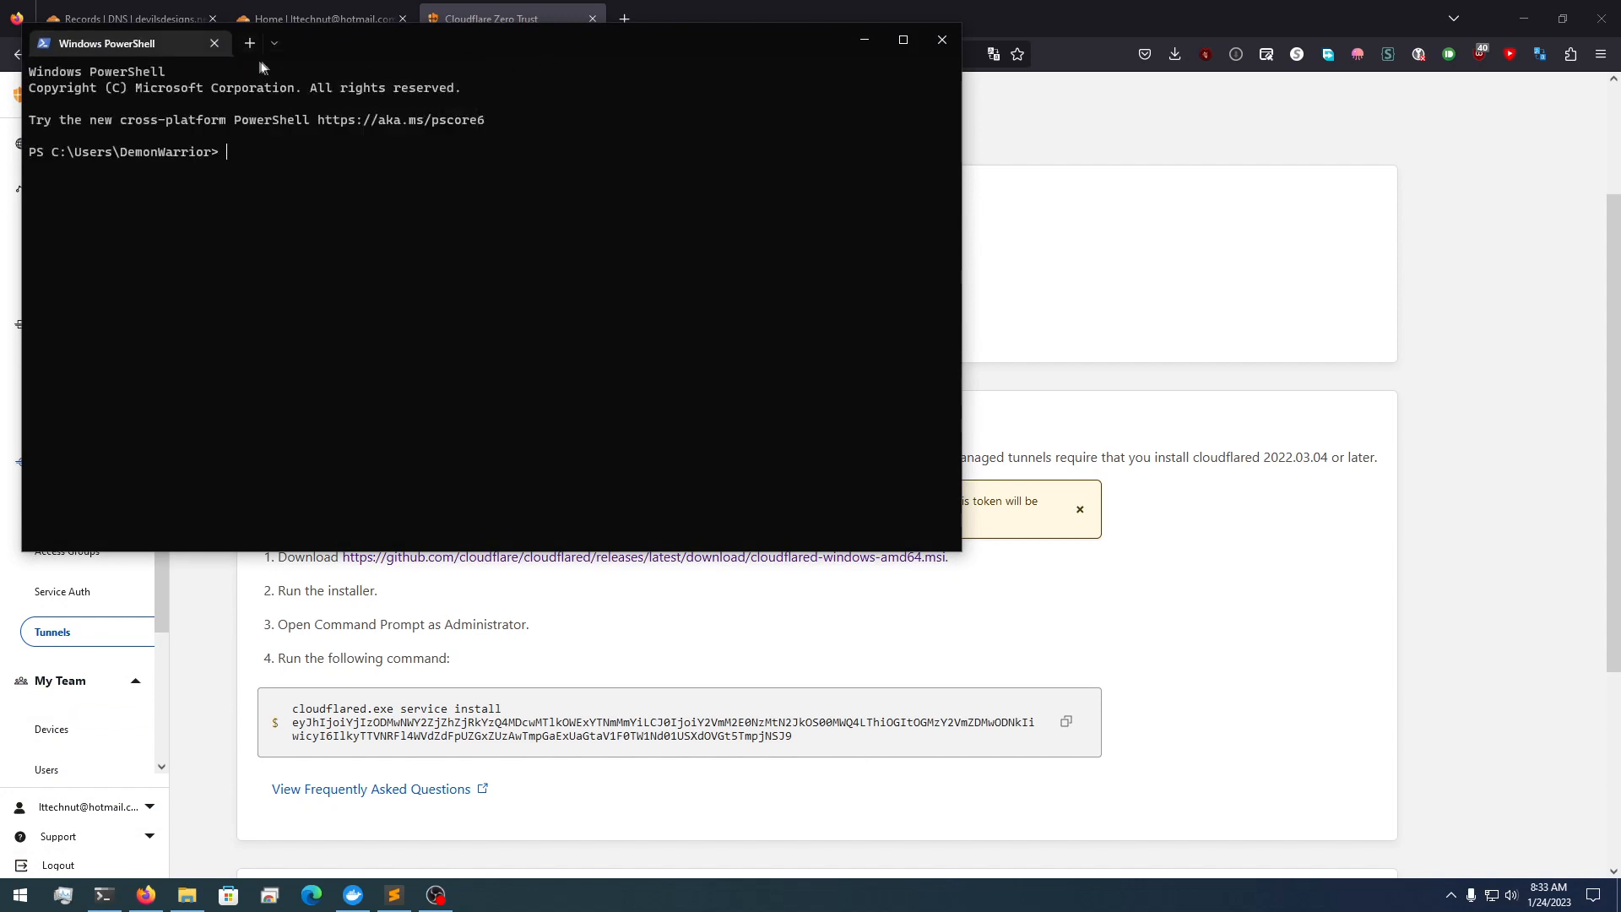
right_click(103, 895)
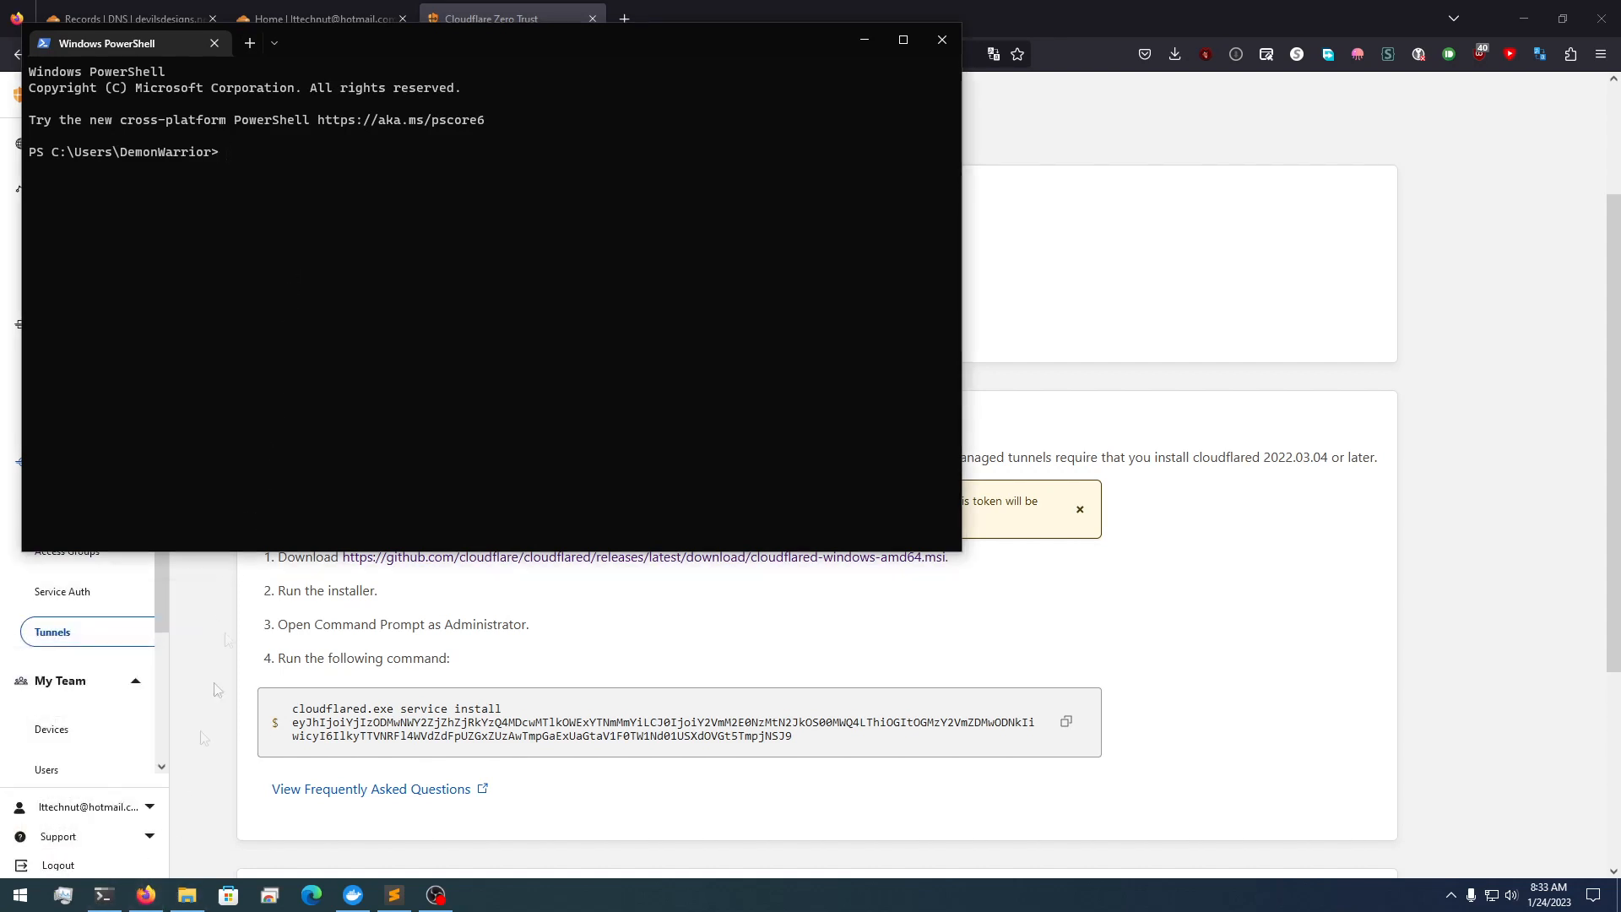
left_click(273, 43)
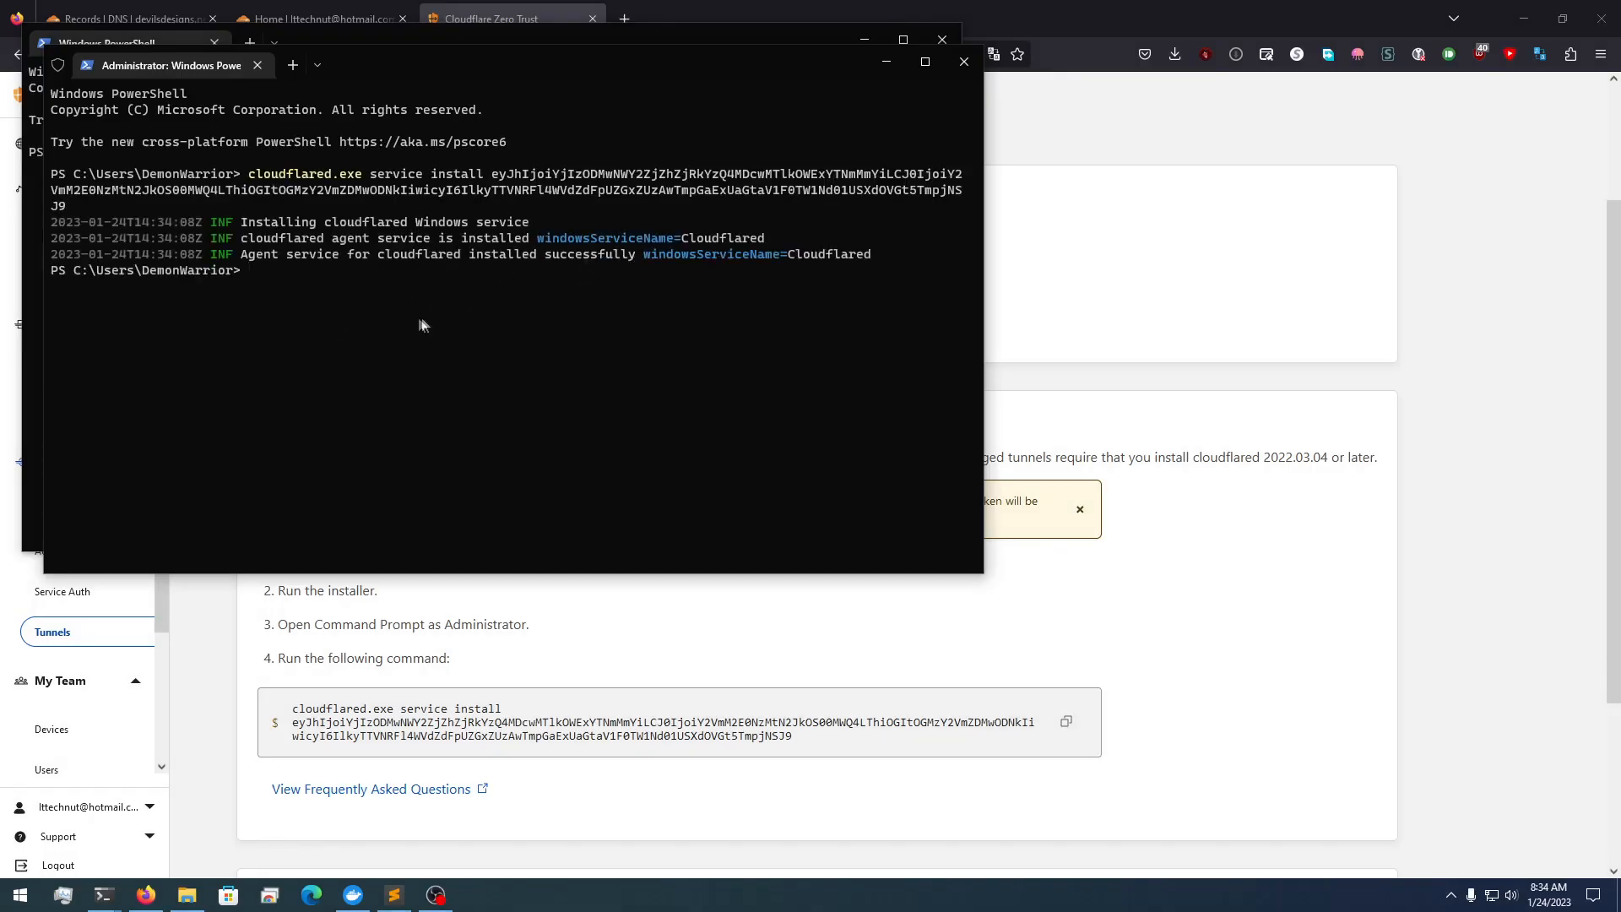
type("cloudflared.exe service install eyJhIjoiYjIzODMwNWY2ZjZhZjRkYzQ4MDcwMTlkOWExYTNmMmYiLCJ0IjoiY2VmM2E0NzMtN2JkOS00MWQ4LThiOG")
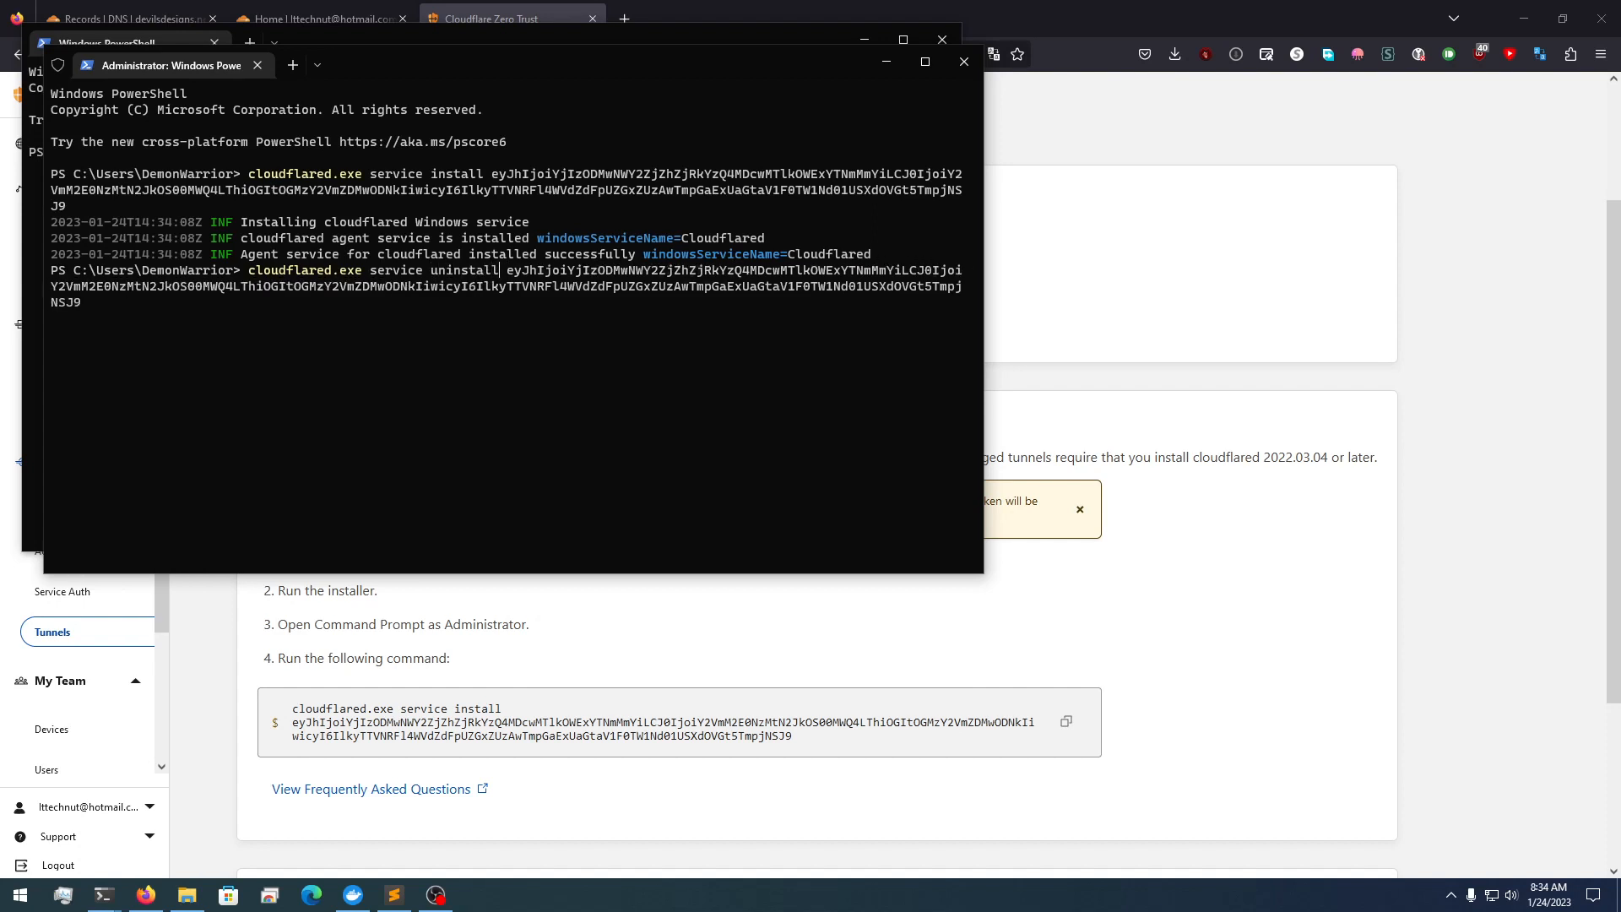
key("ctrl+c")
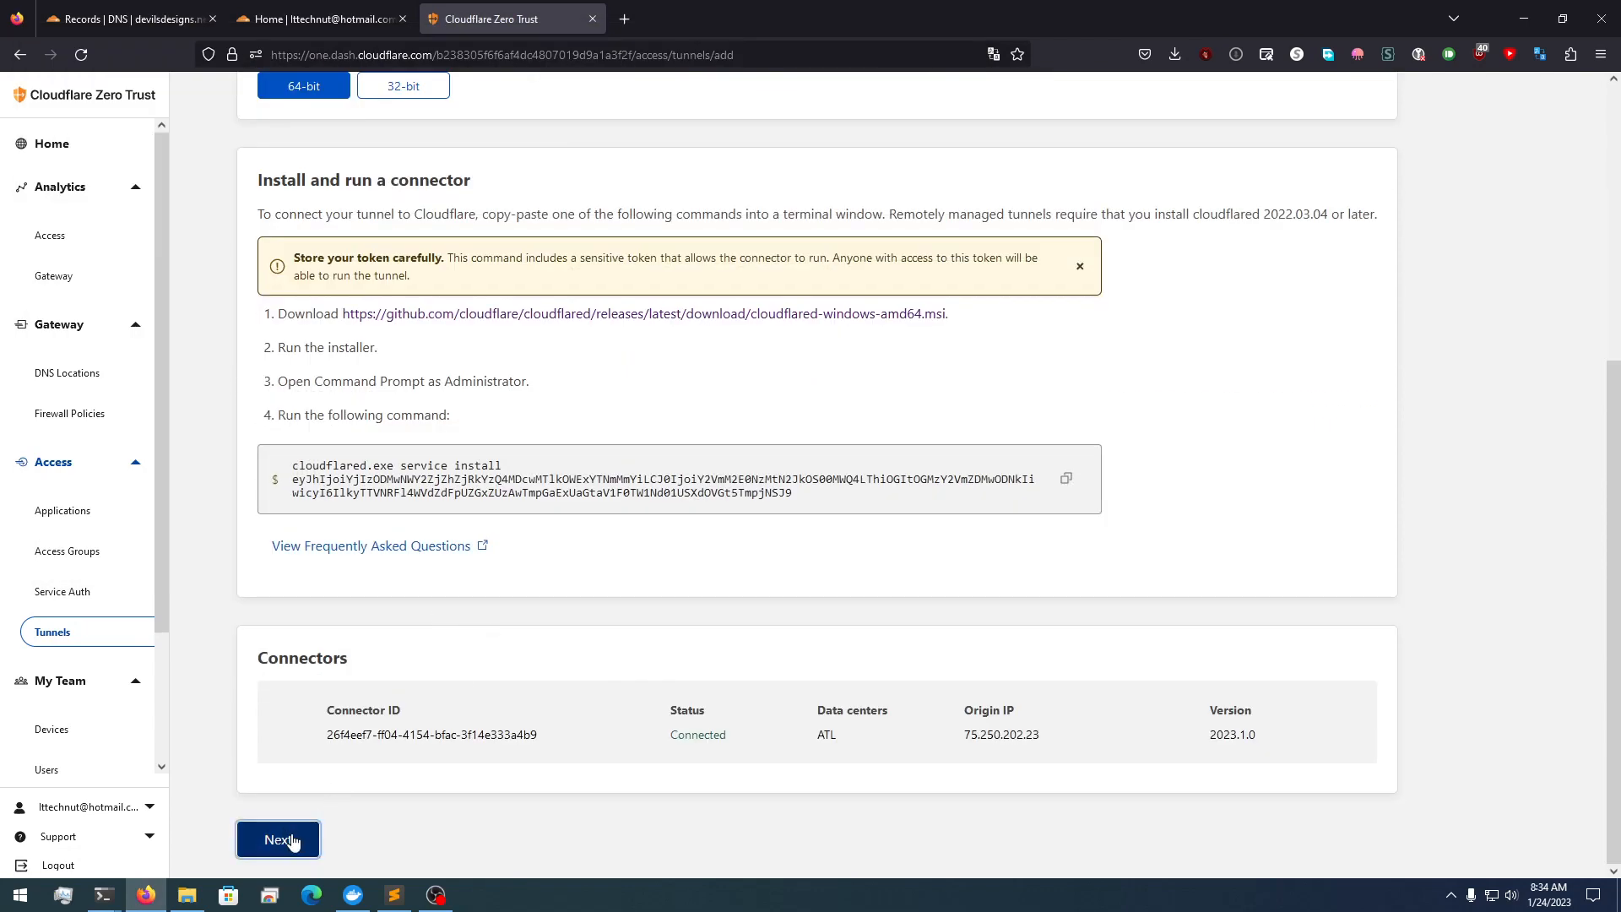
Add public hostname requests.devilsdesigns.net as HTTP to localhost:5055 and save the 2nd PC tunnel
left_click(277, 839)
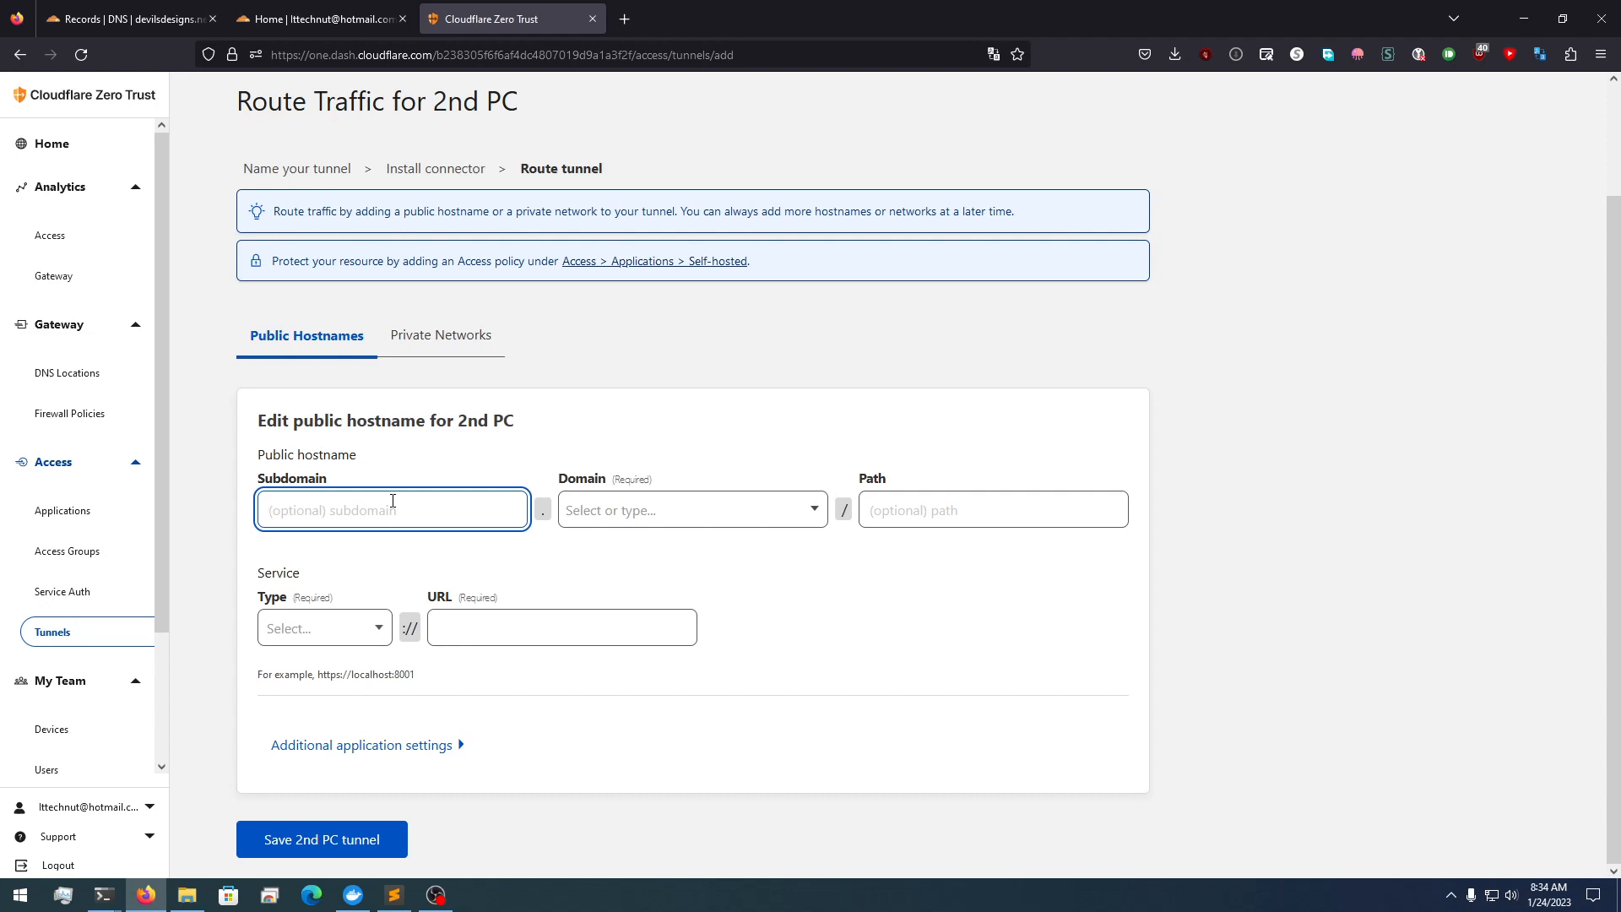
type("requests")
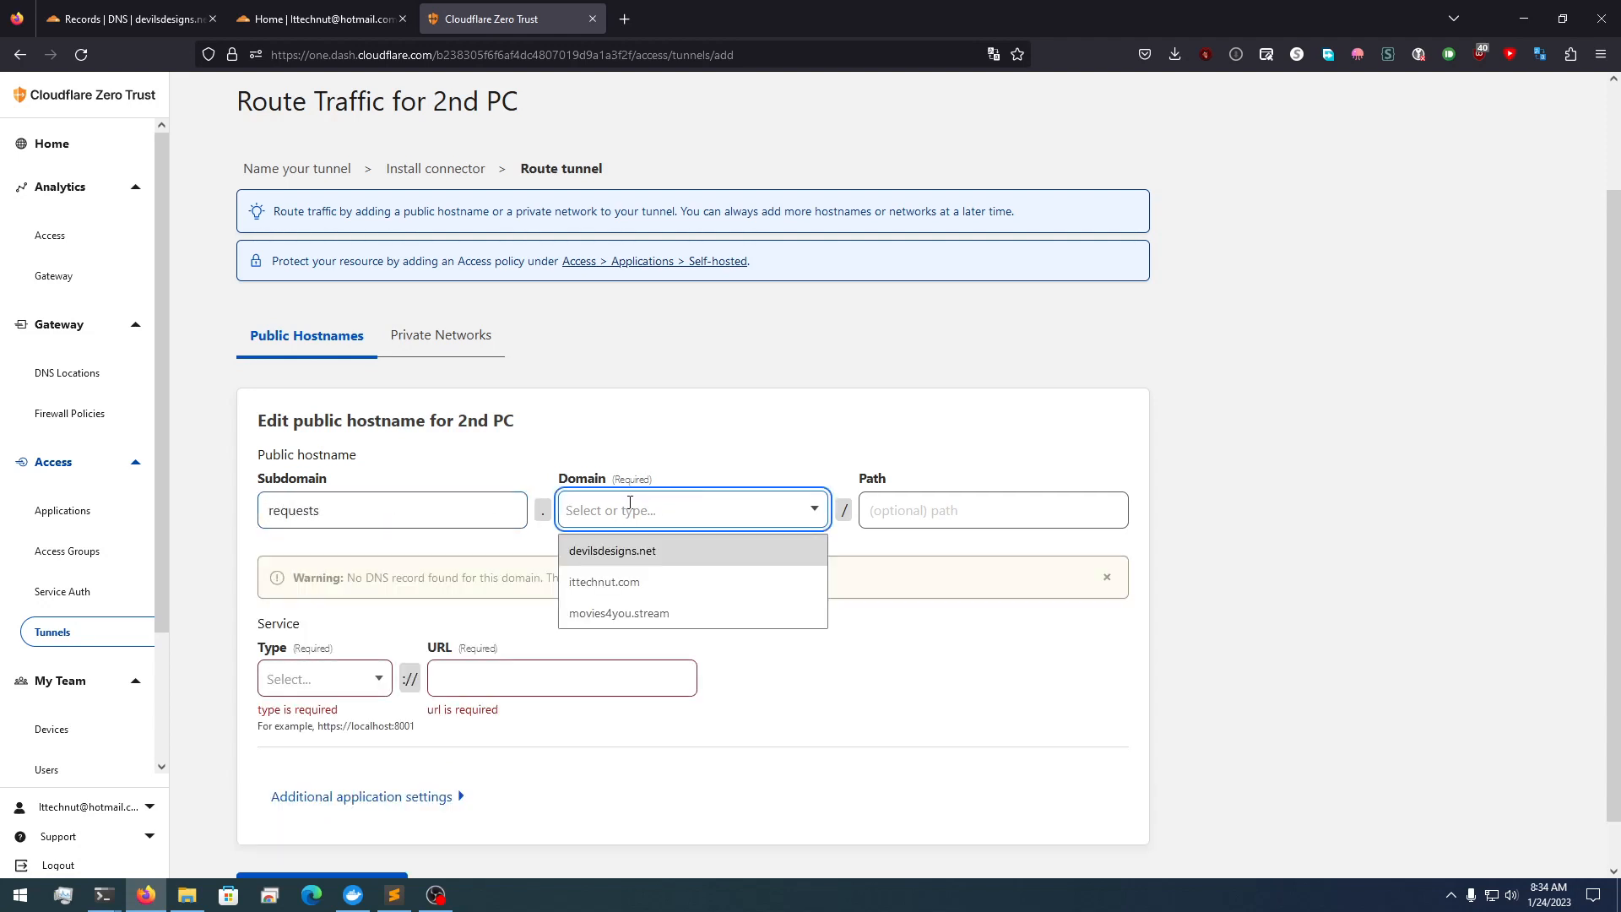
left_click(618, 612)
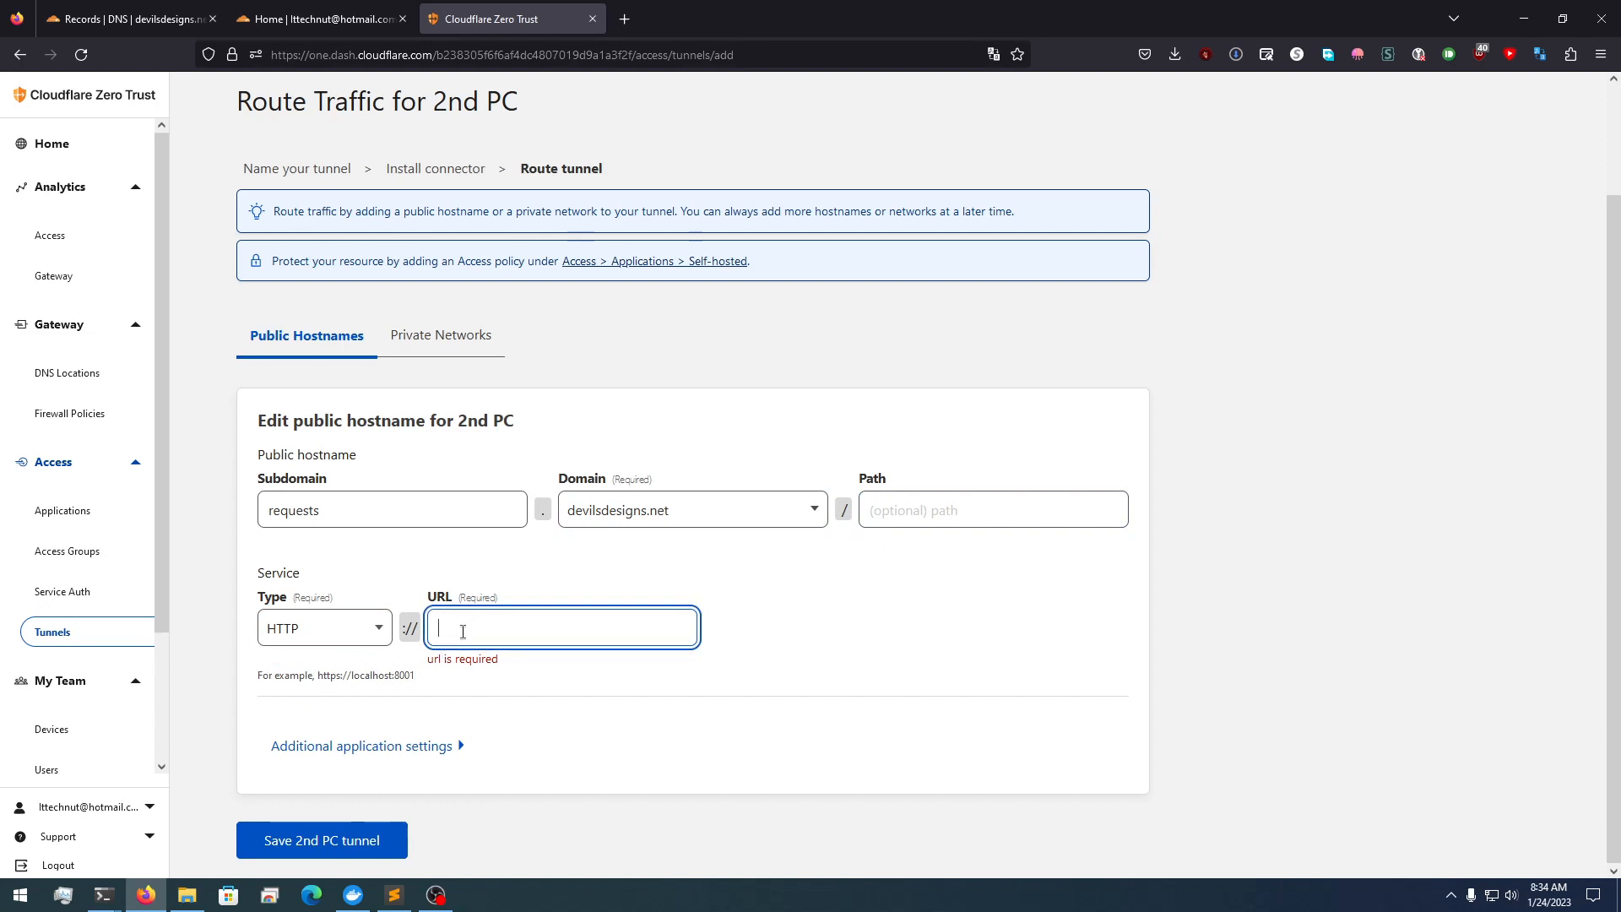
left_click(320, 840)
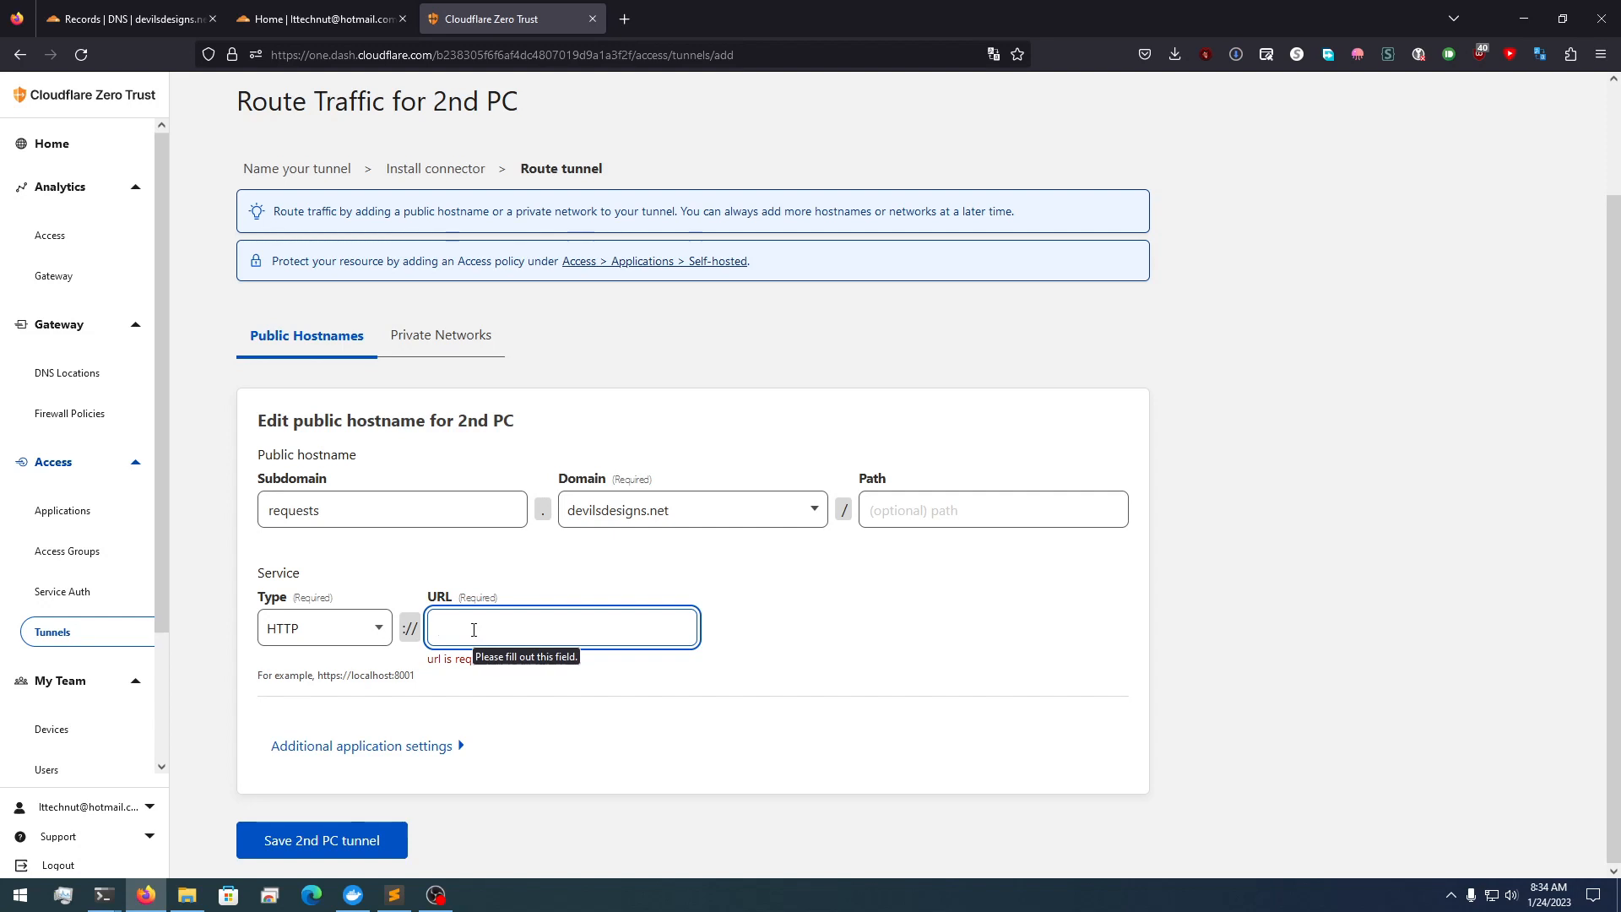
left_click(476, 628)
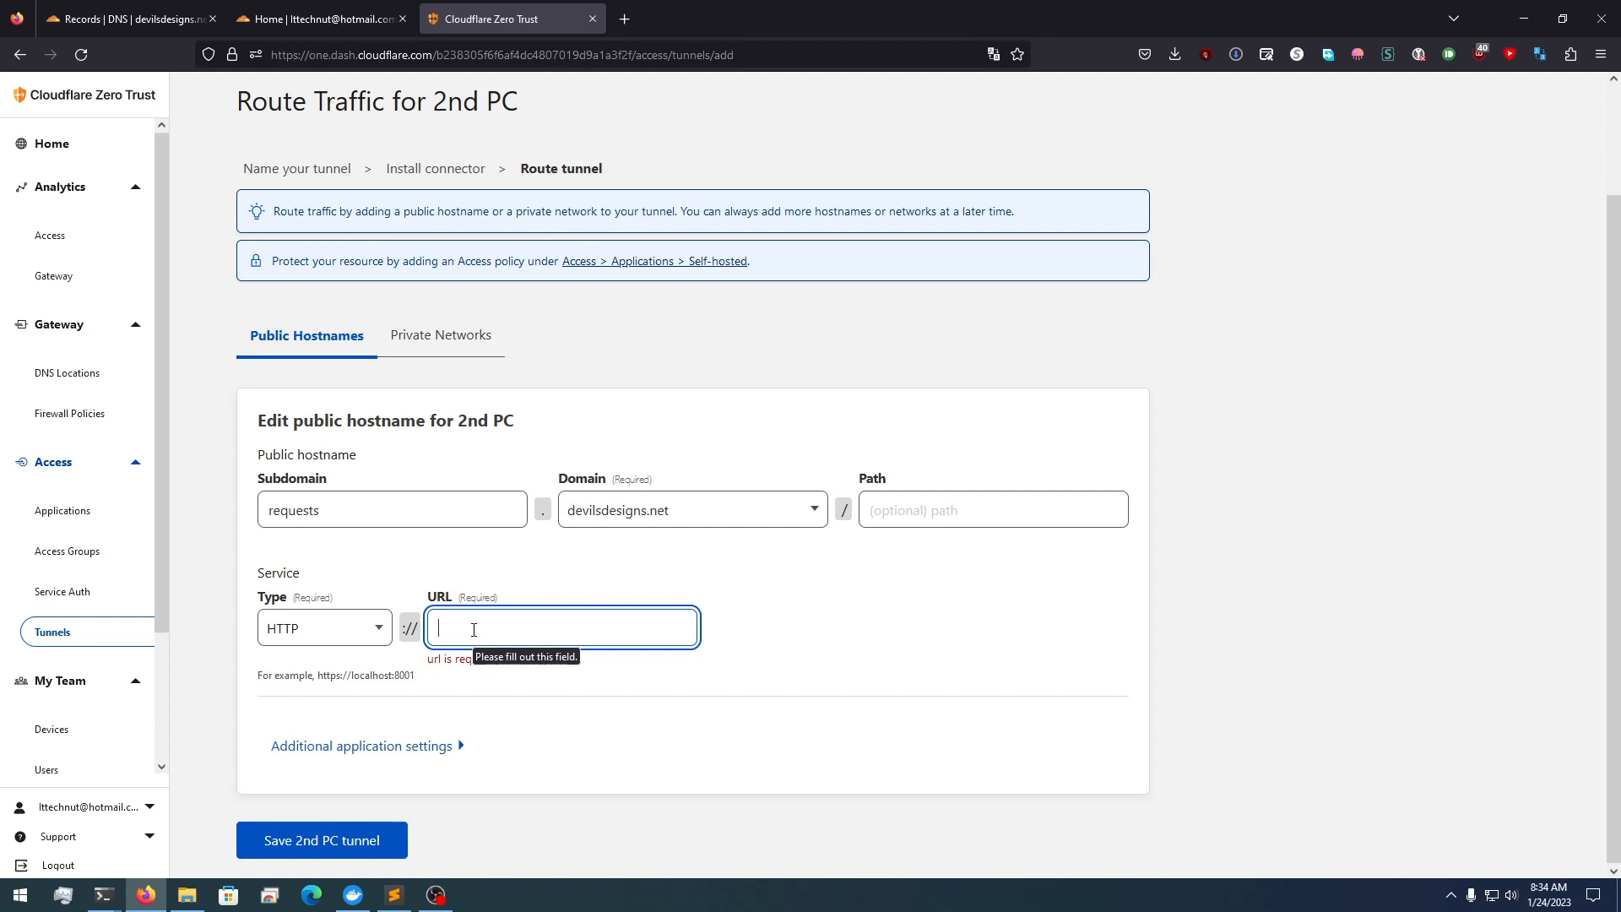
type("localhost")
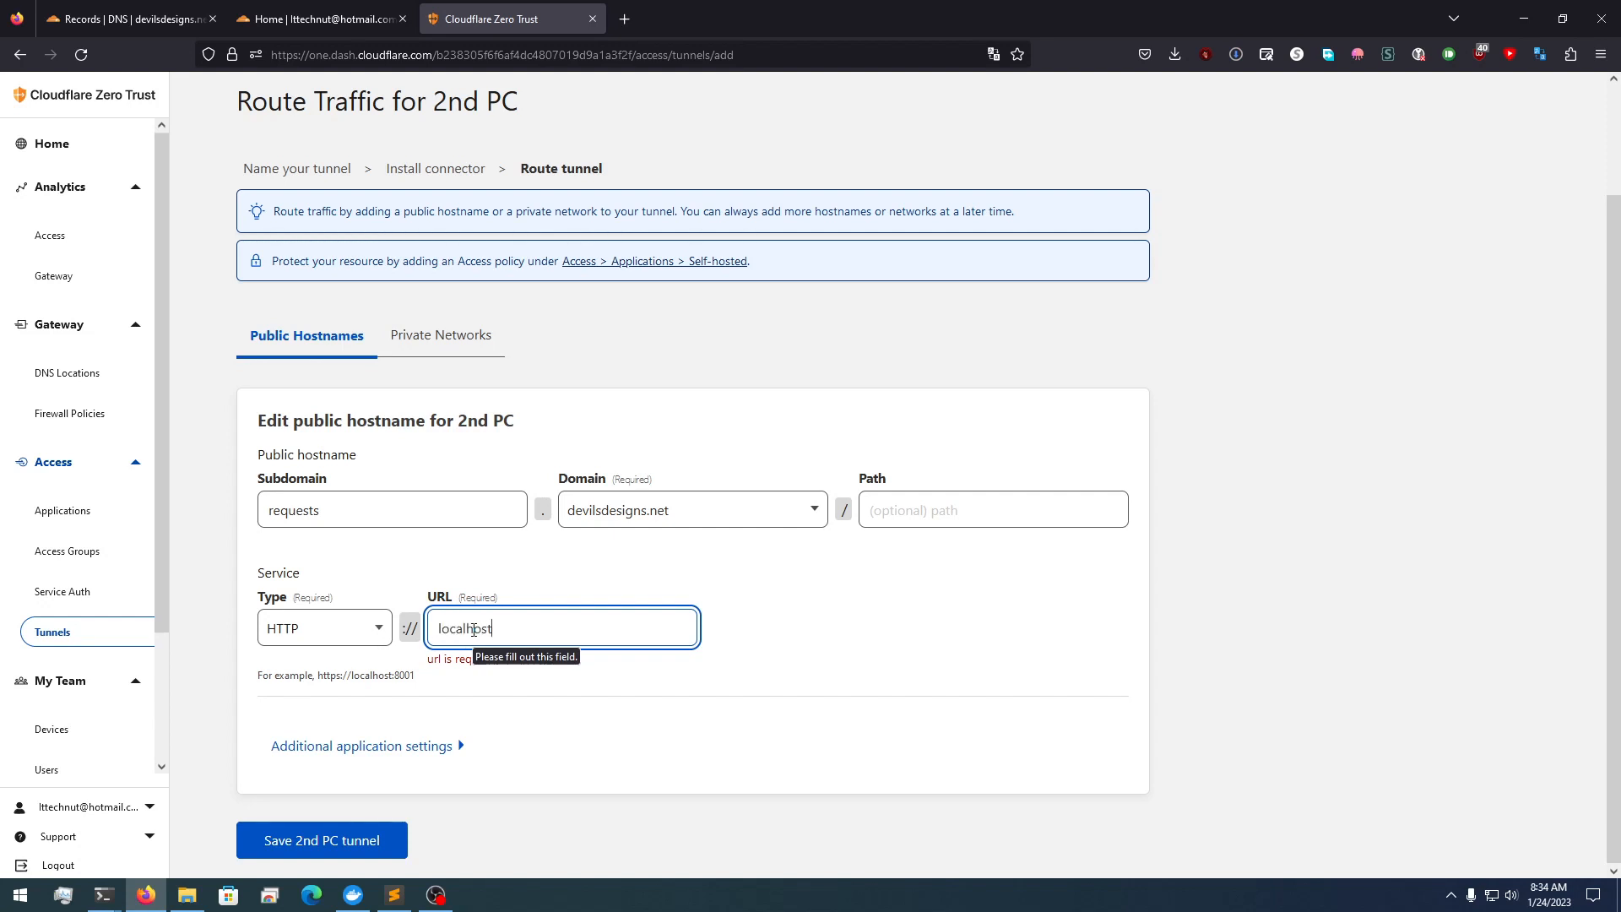
type(":5055")
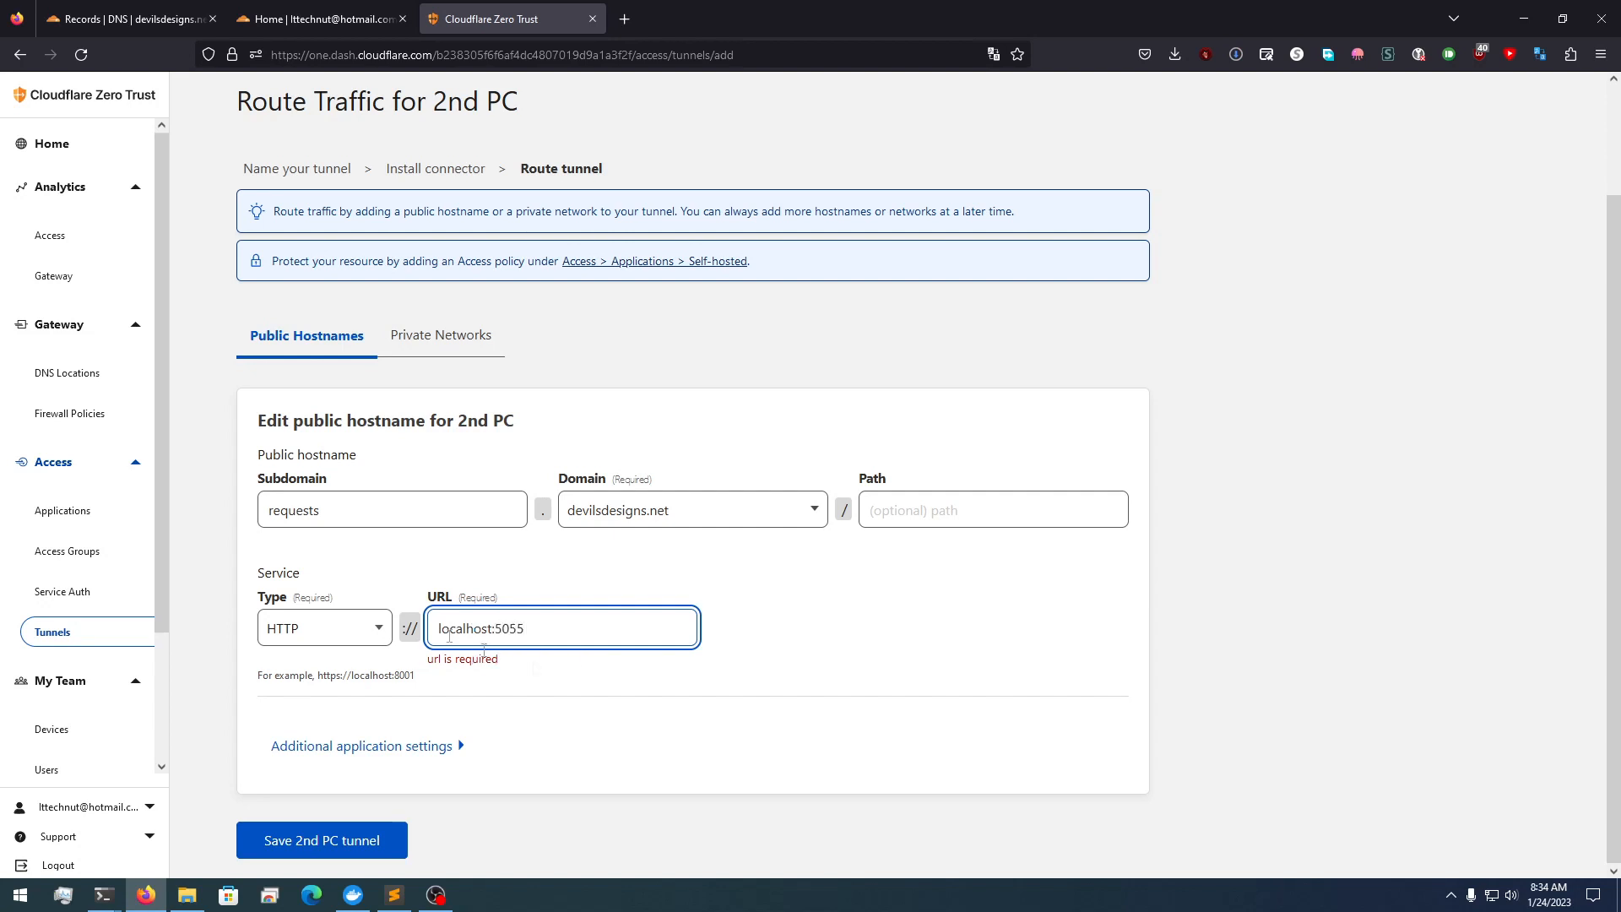
left_click(321, 839)
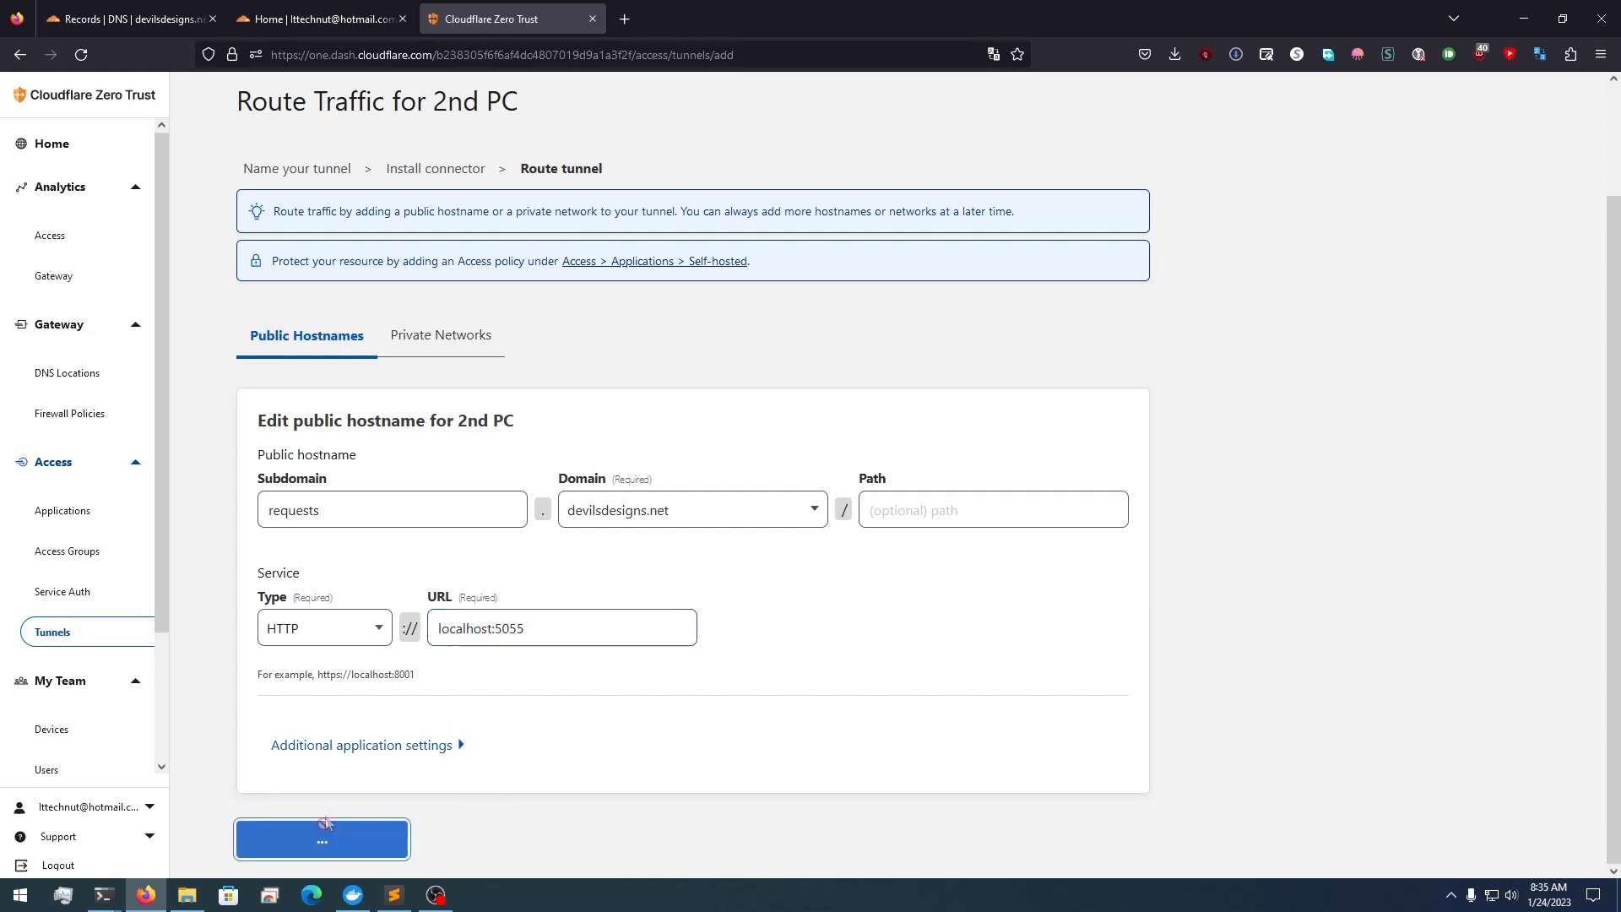
left_click(321, 839)
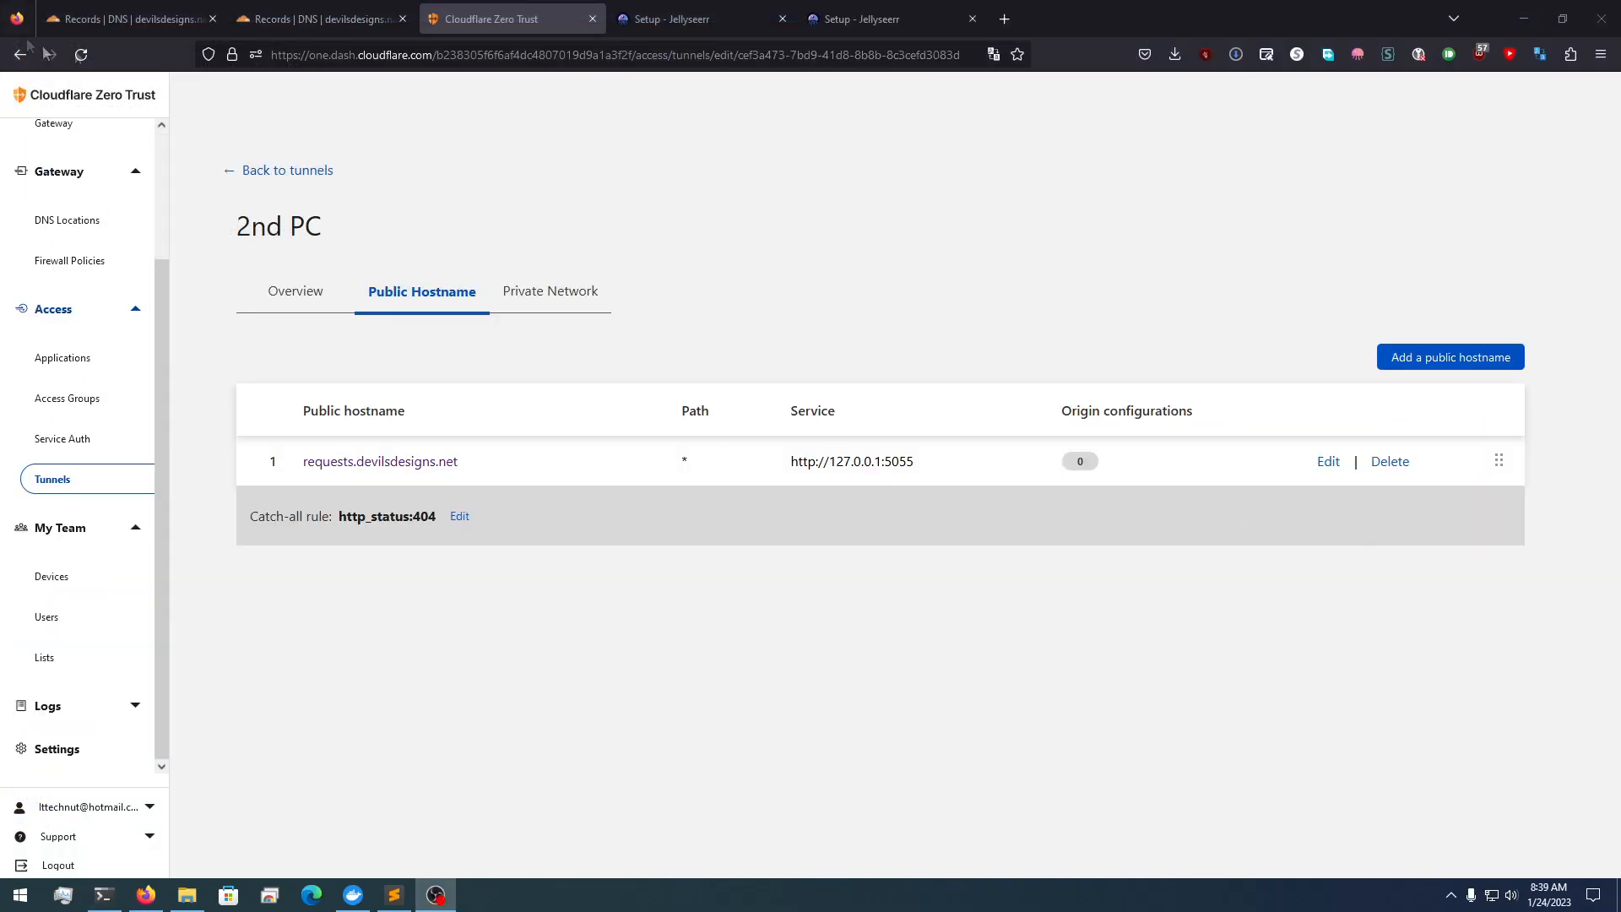
Load Jellyseerr's setup page through the requests hostname, then return to the devilsdesigns.net DNS records
left_click(701, 19)
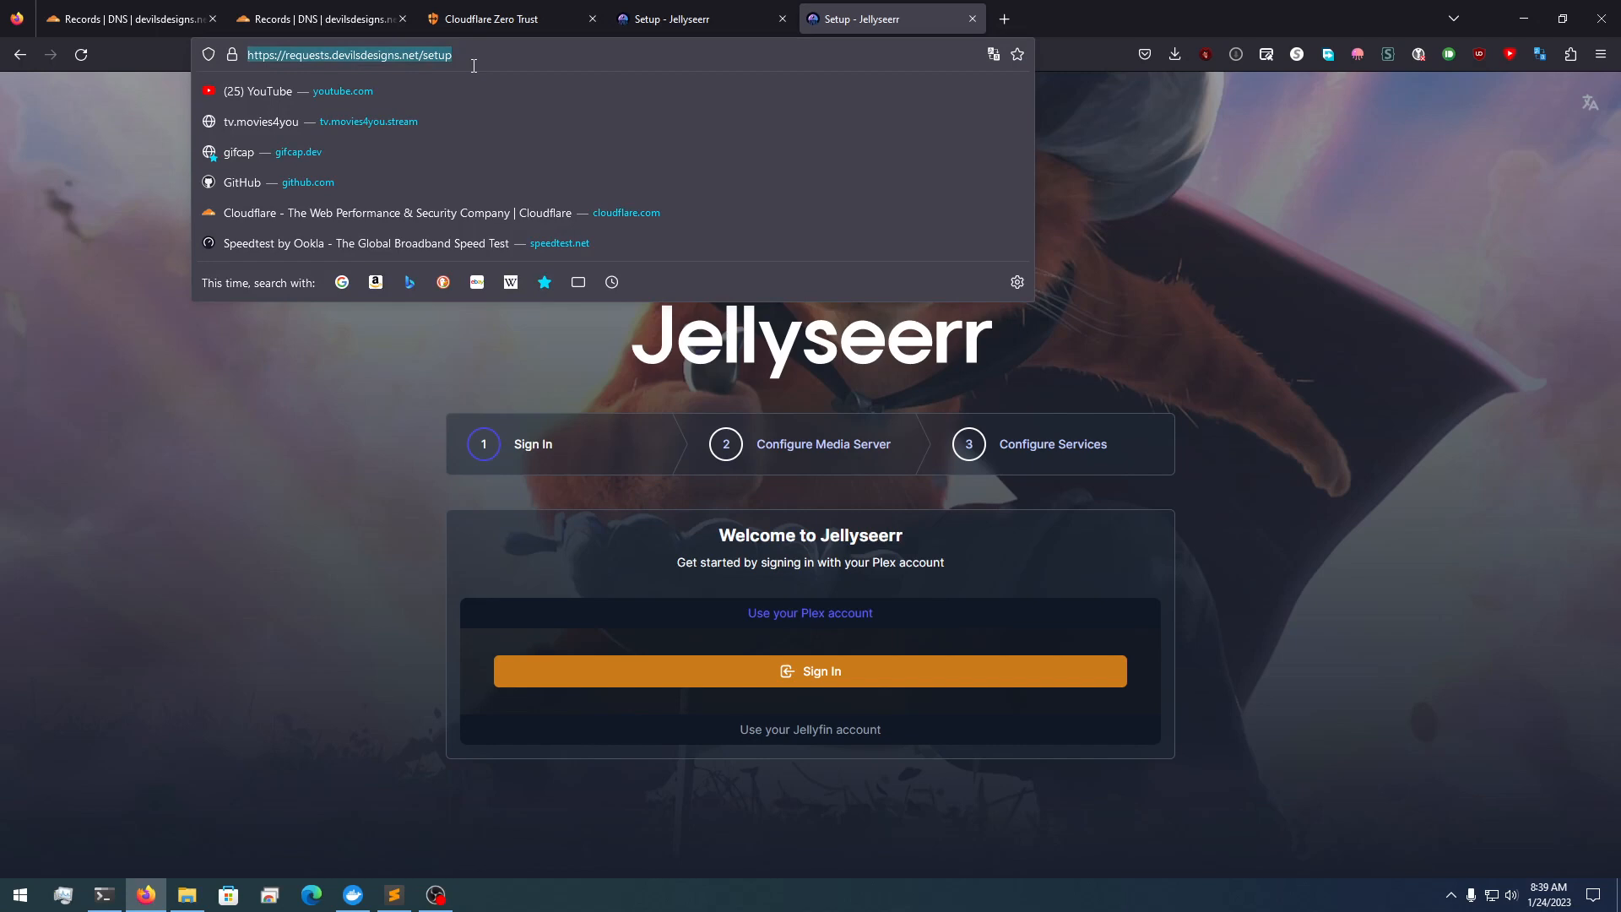
type("requests.movies4you.stream/")
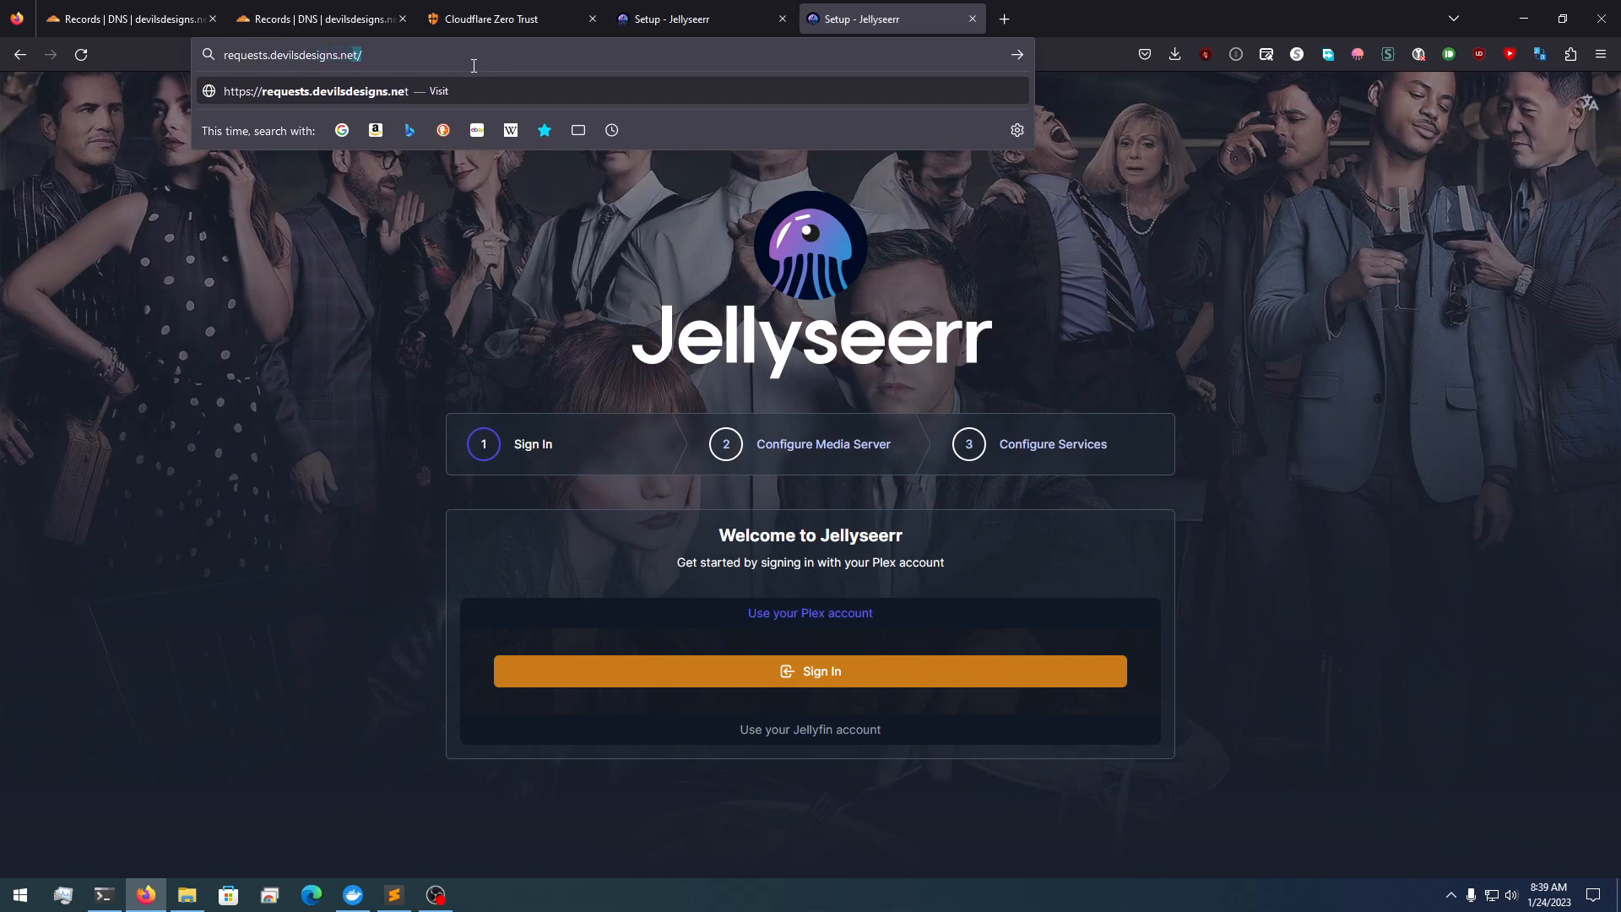
left_click(506, 19)
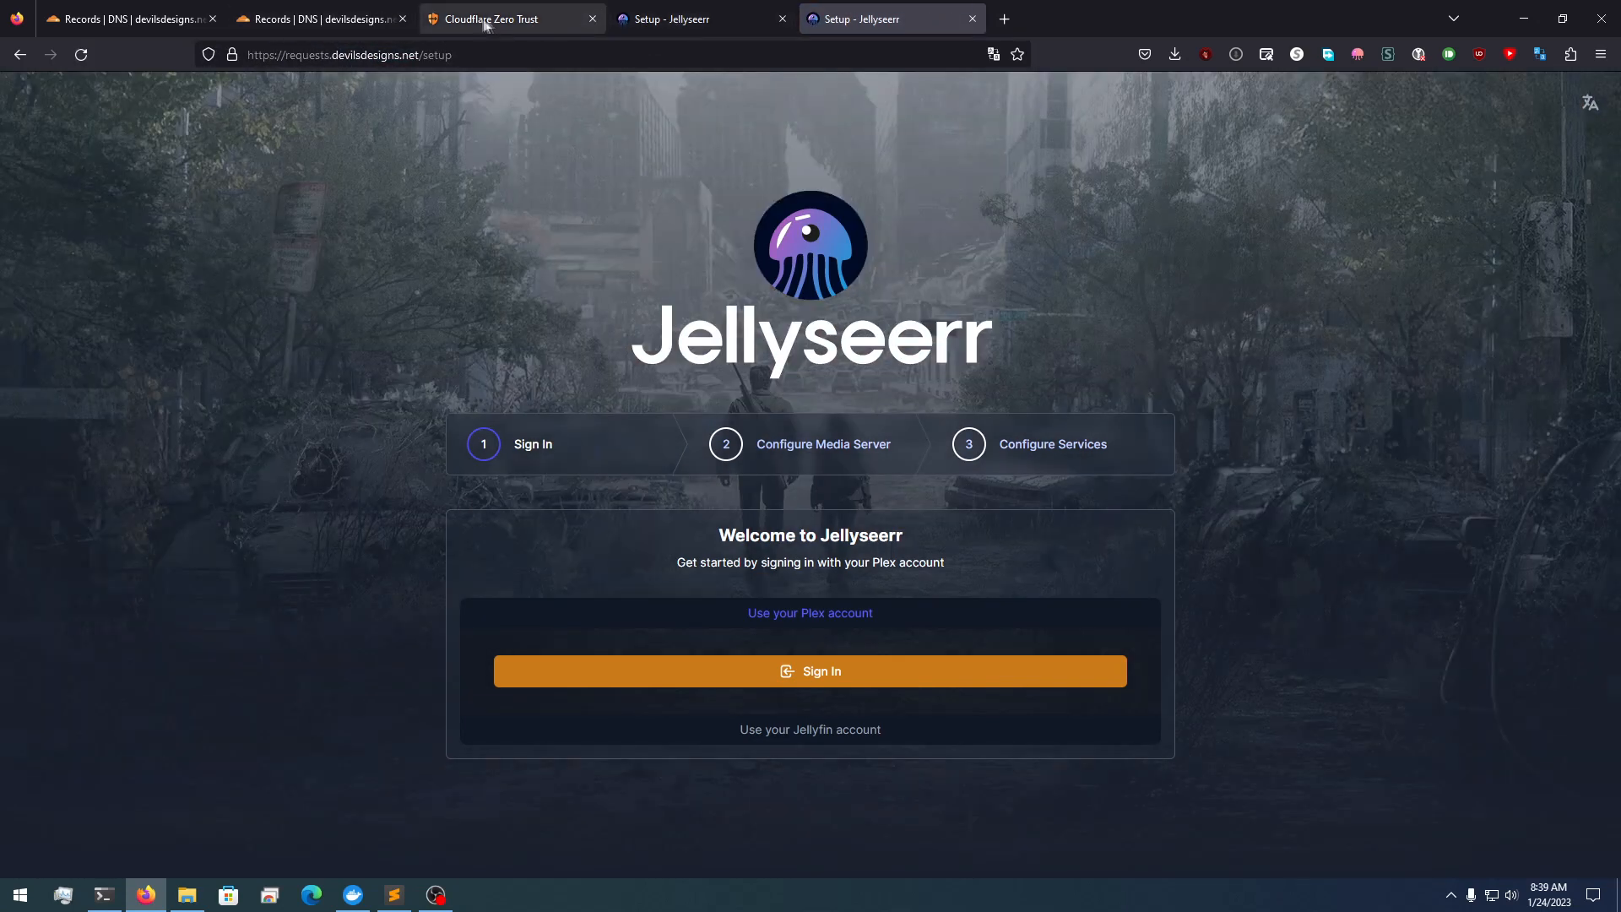
left_click(506, 19)
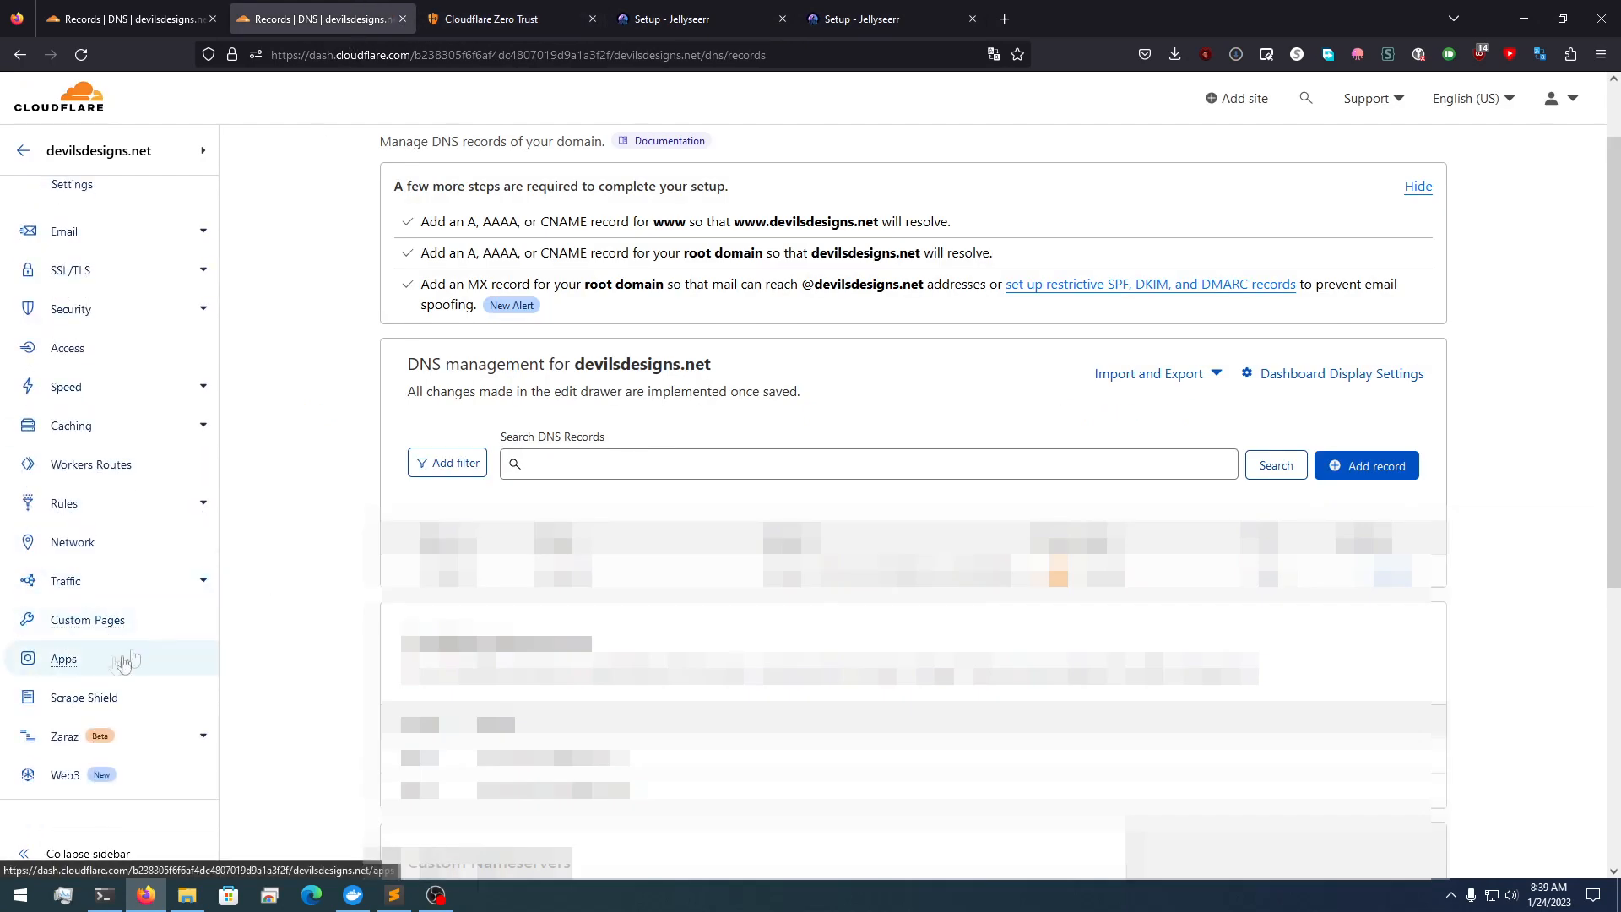
Bring up Caching > Configuration for devilsdesigns.net, showing purge, caching level and browser TTL settings
left_click(62, 196)
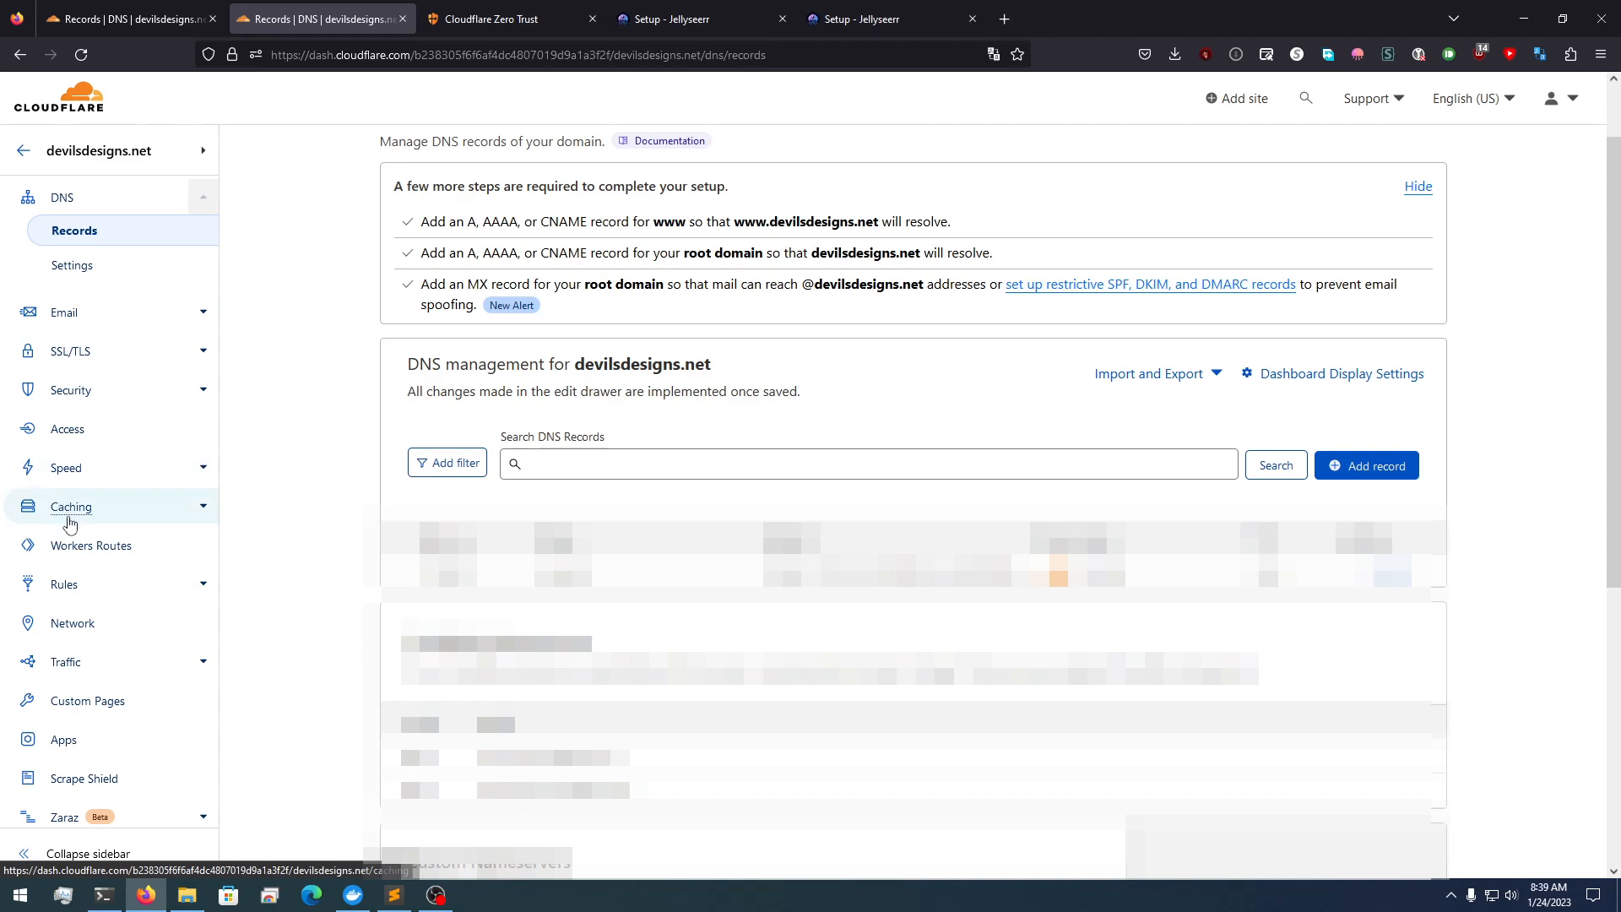
left_click(71, 506)
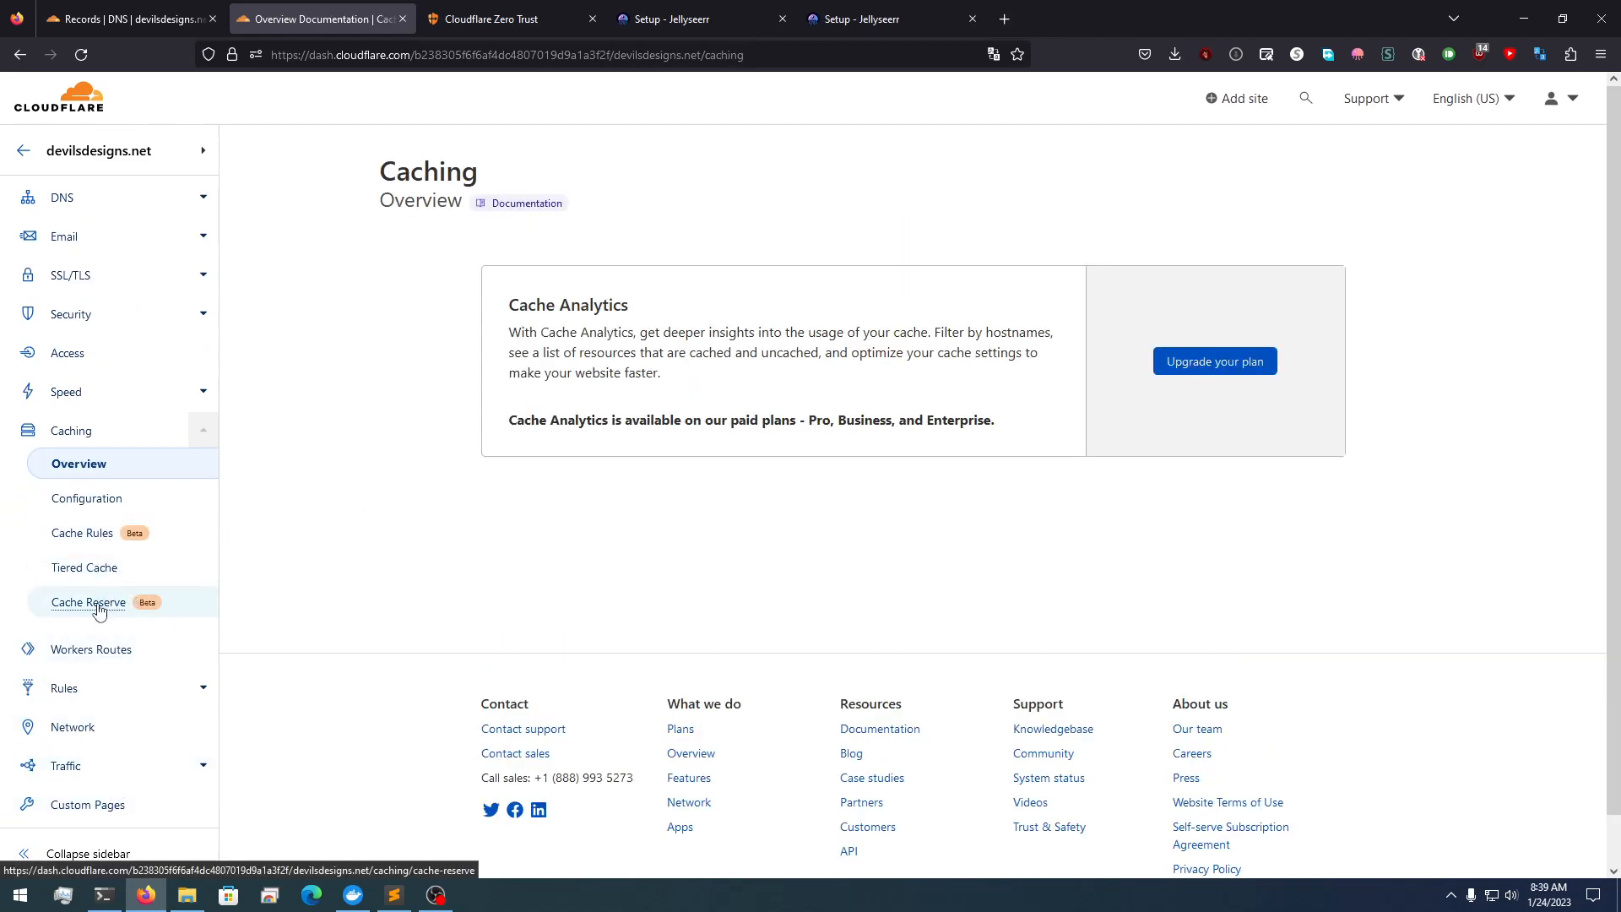
left_click(88, 496)
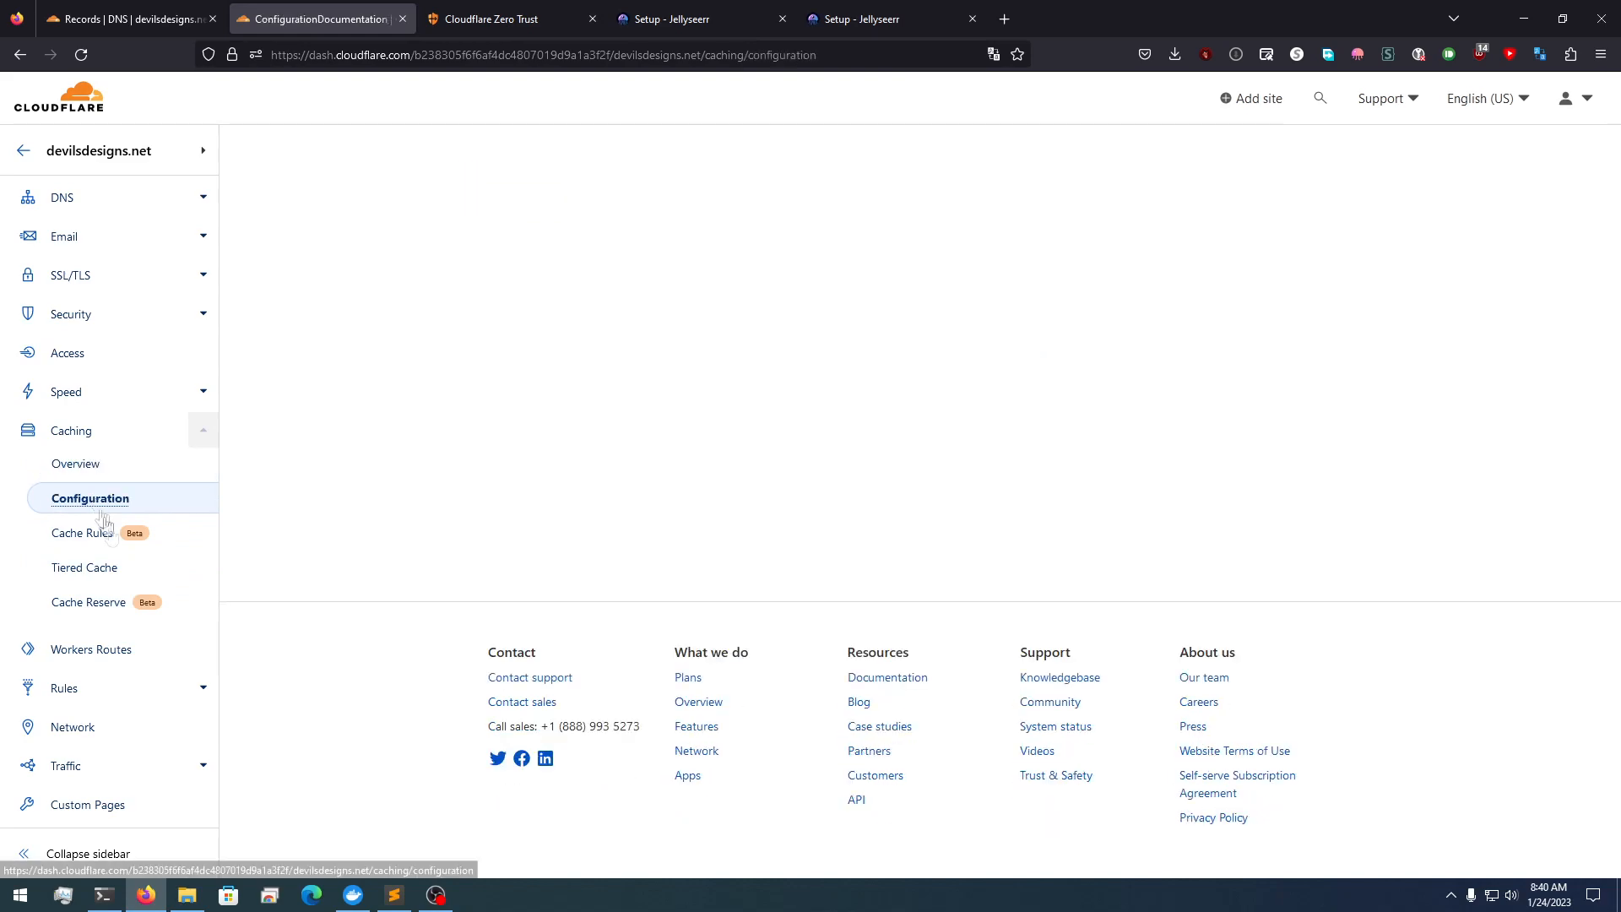
left_click(90, 496)
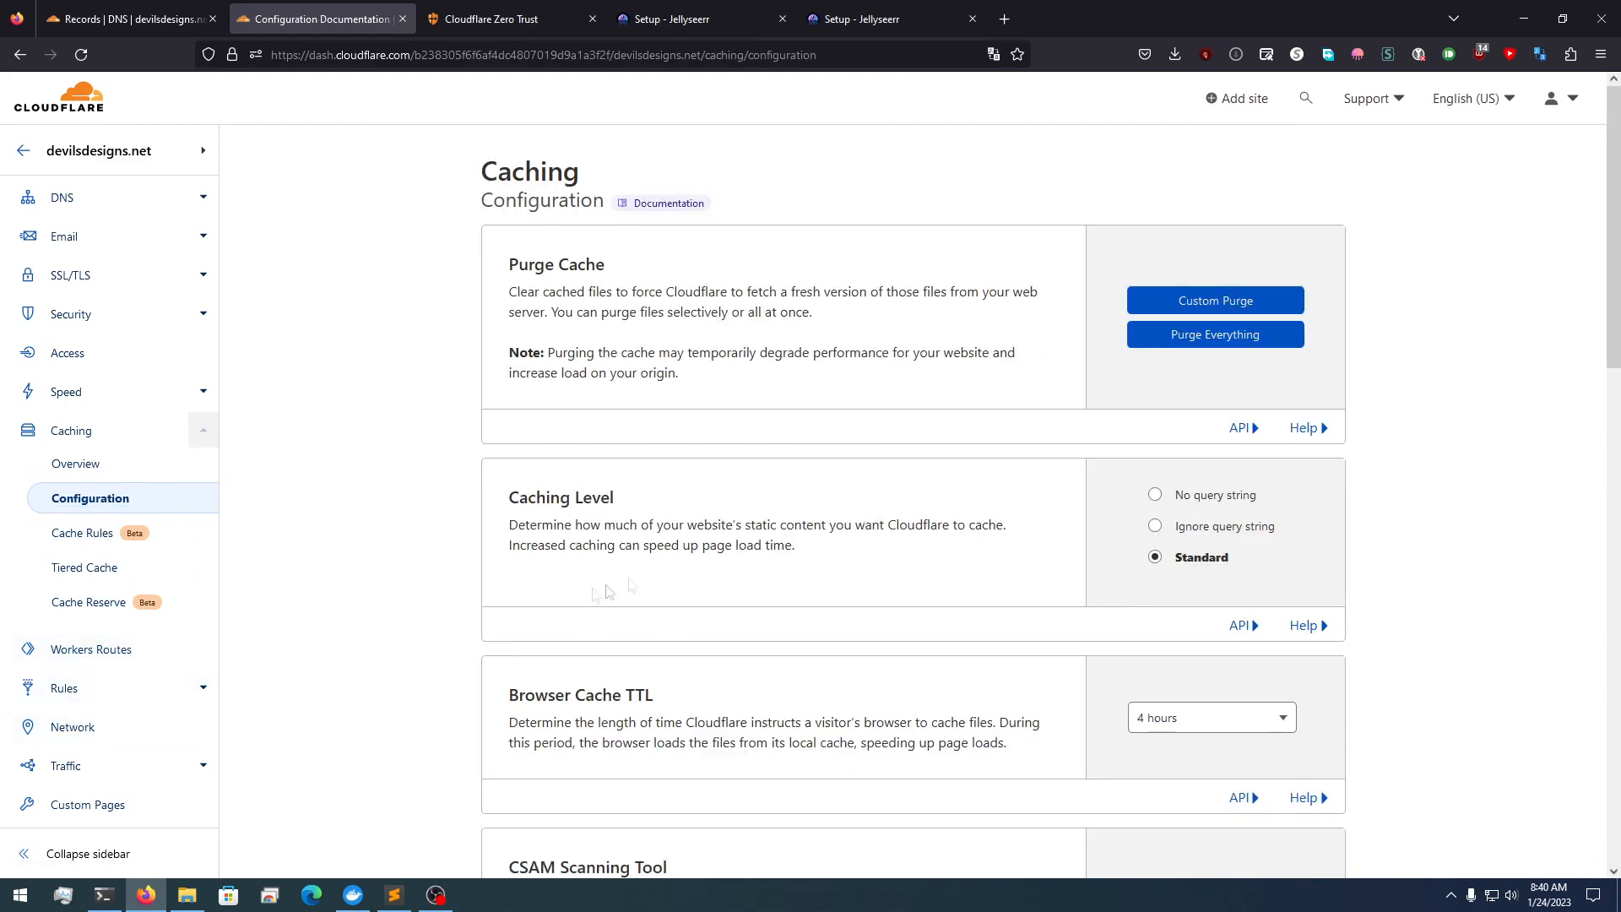
scroll("down", 3)
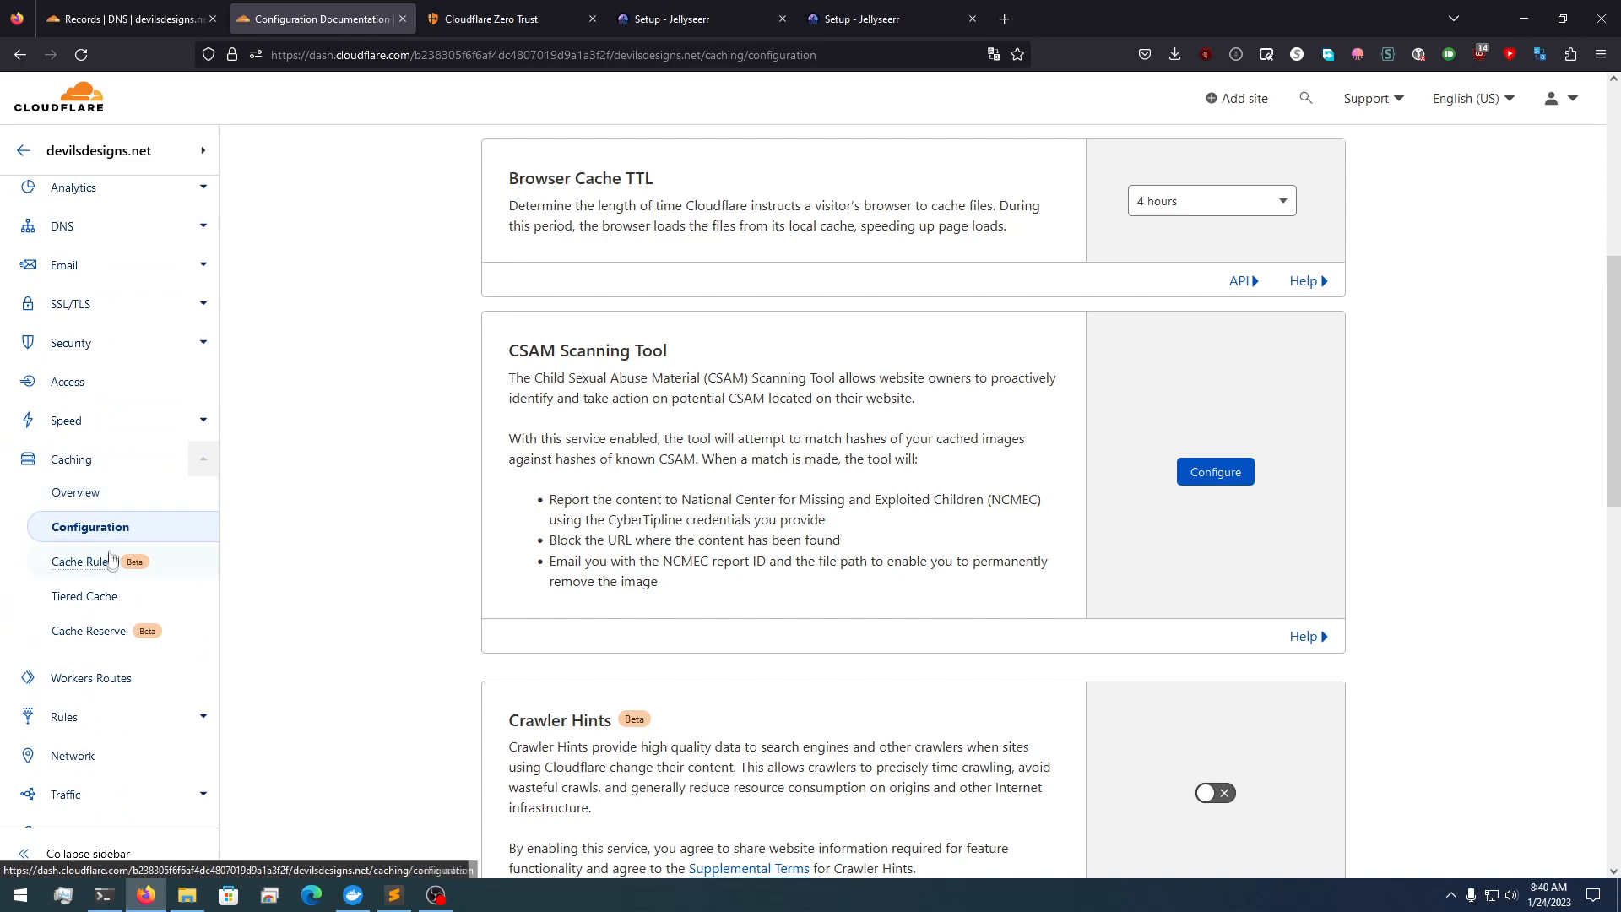
mouse_move(103, 584)
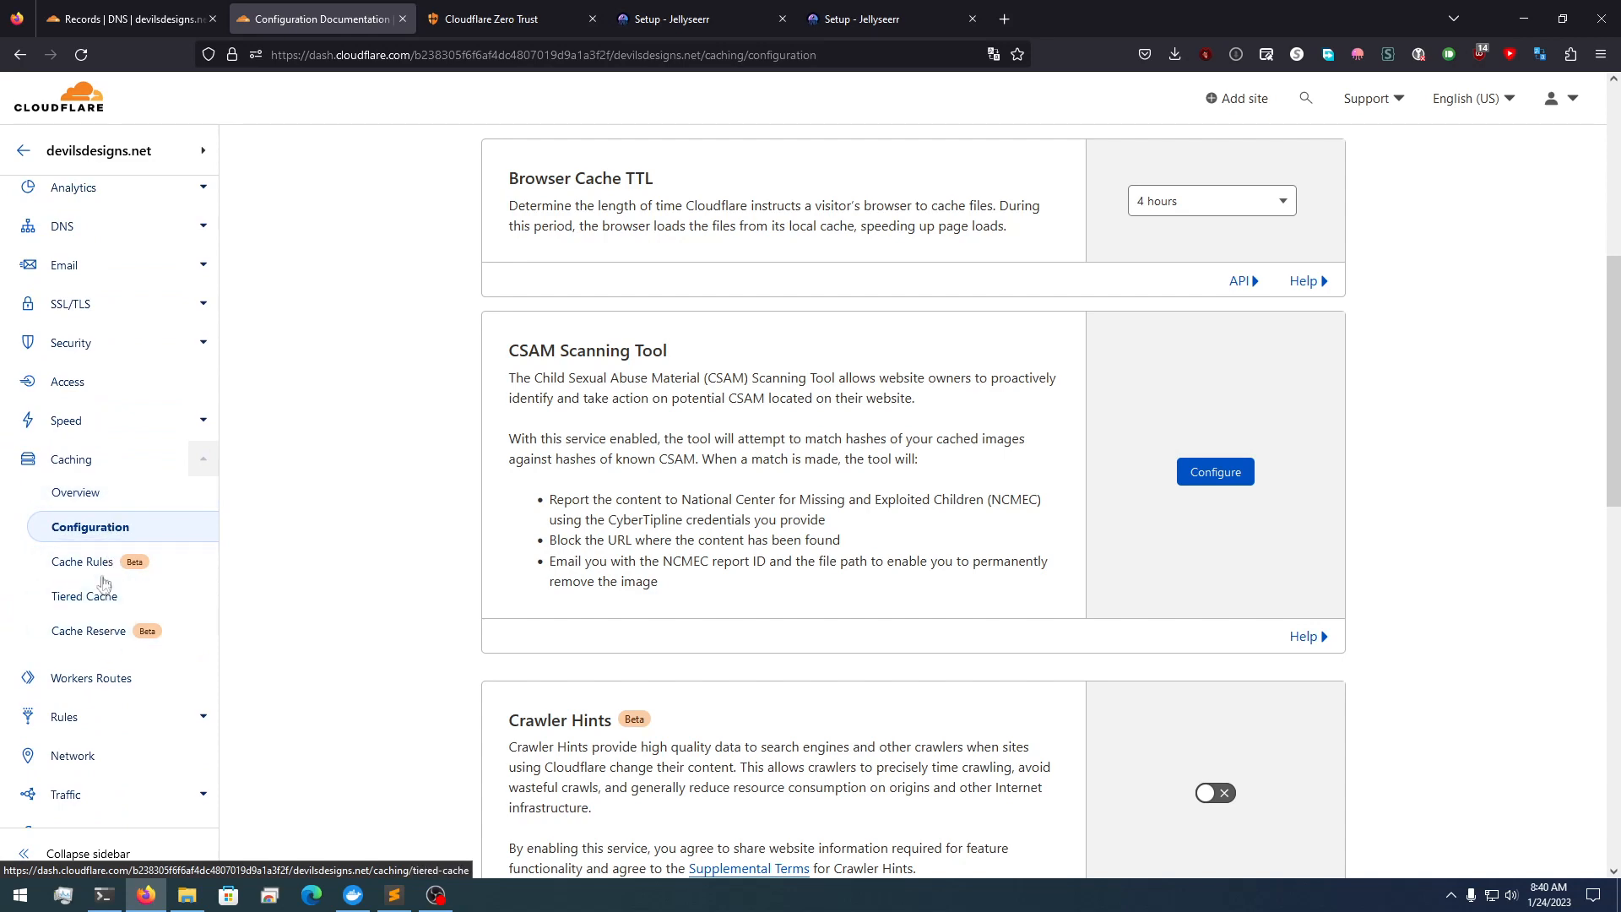
Start a new cache rule matching incoming requests on SSL/HTTPS
left_click(81, 560)
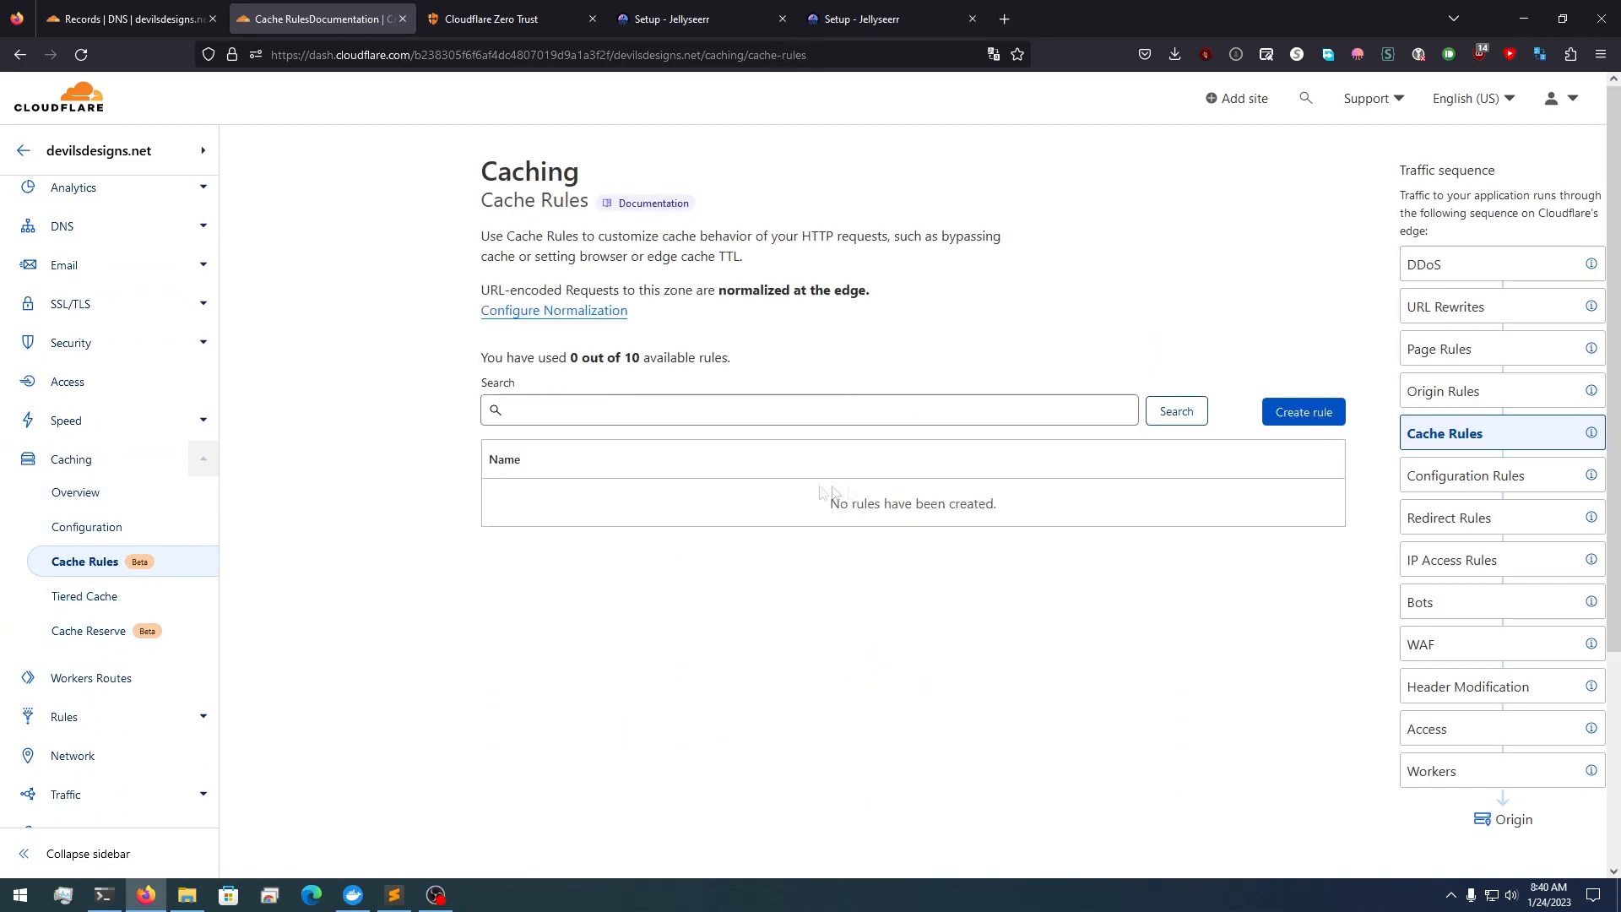
left_click(1302, 412)
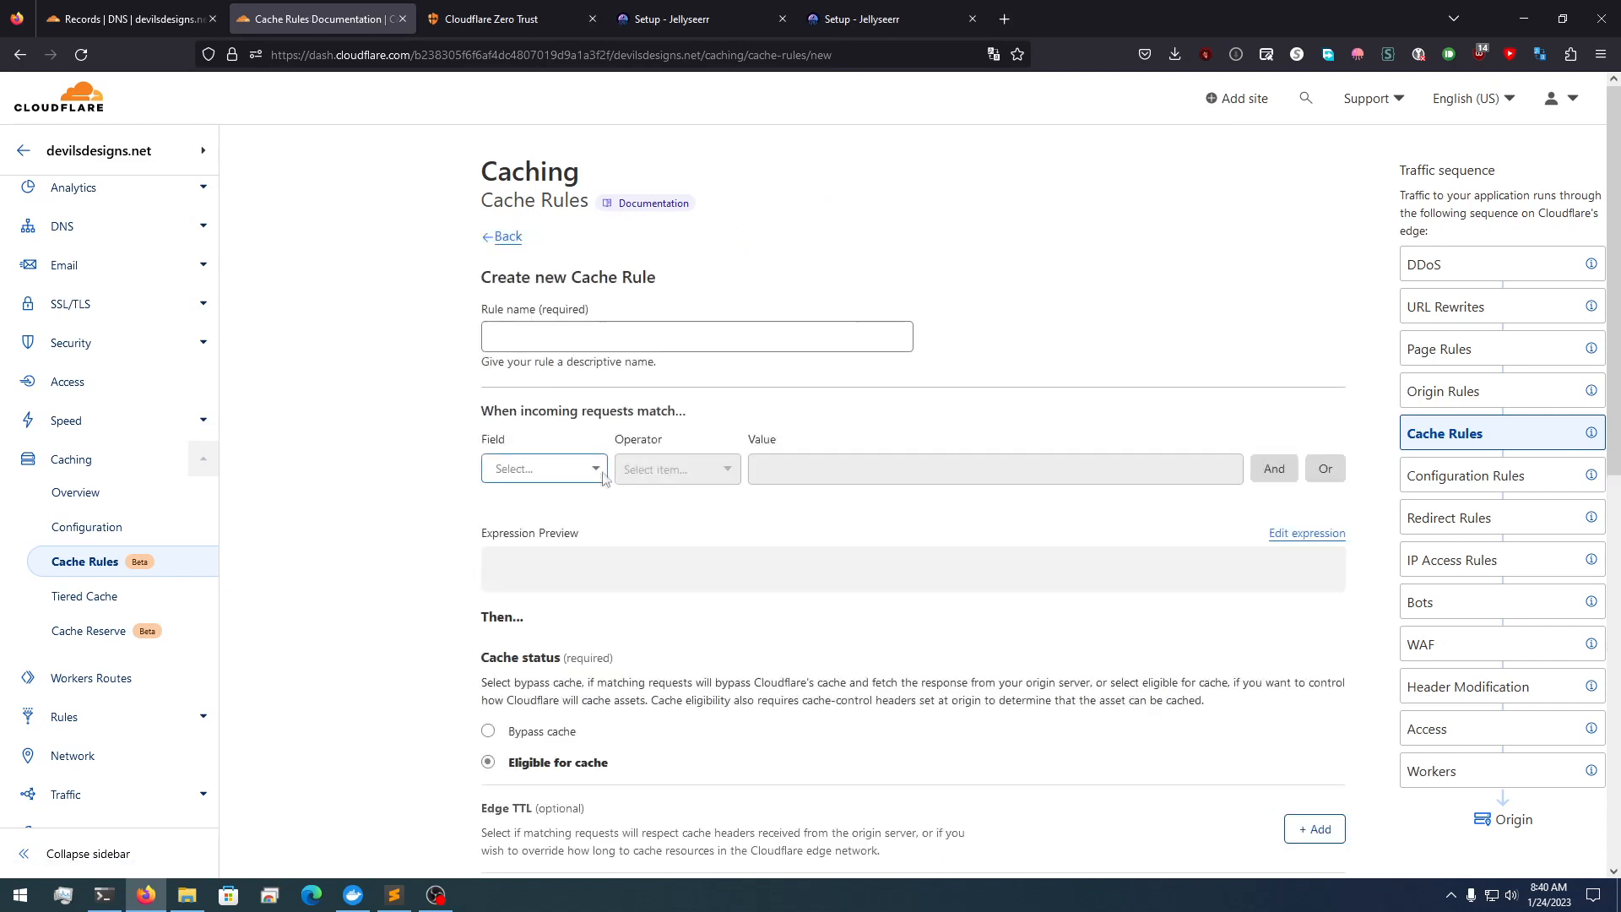
left_click(542, 468)
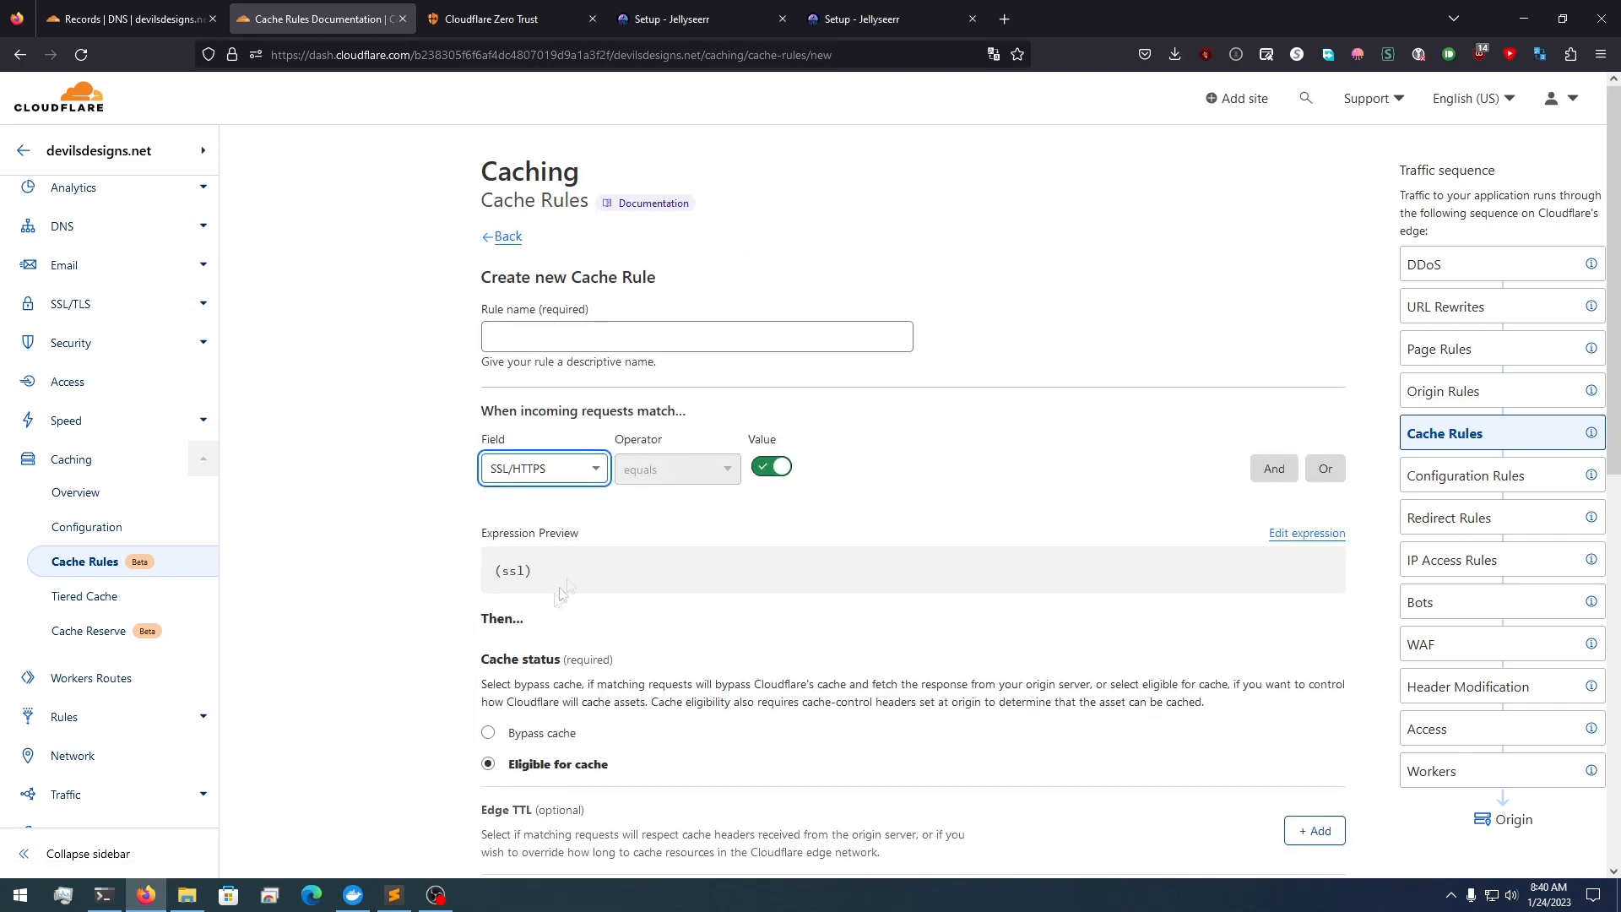
left_click(696, 334)
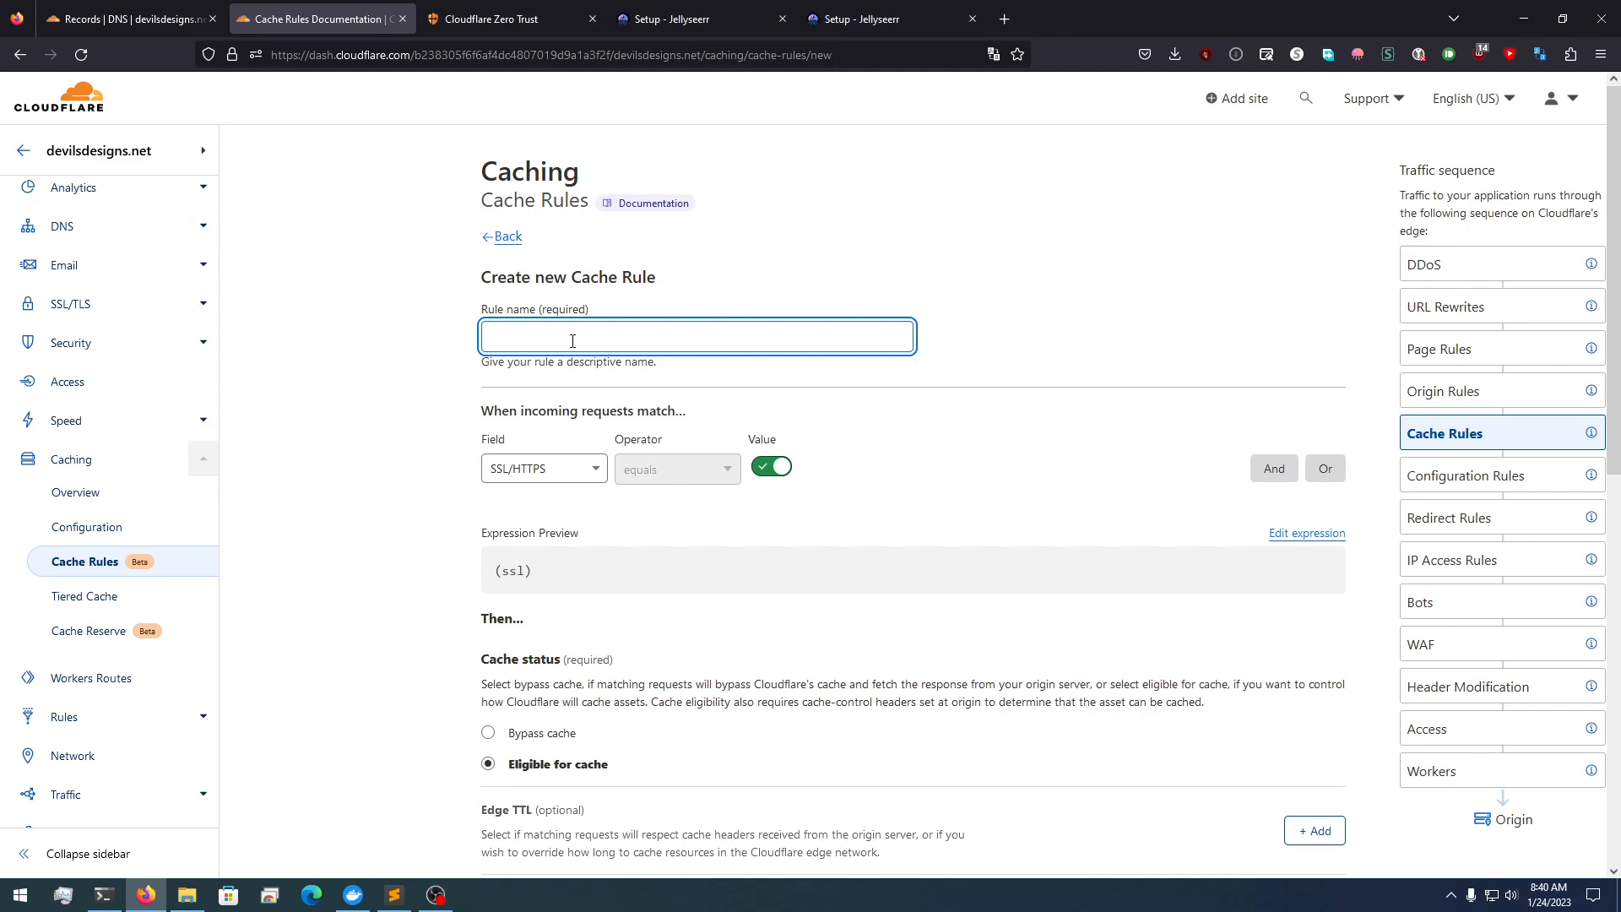
Name the rule DevilsDesigns with Bypass cache and deploy it
type("D")
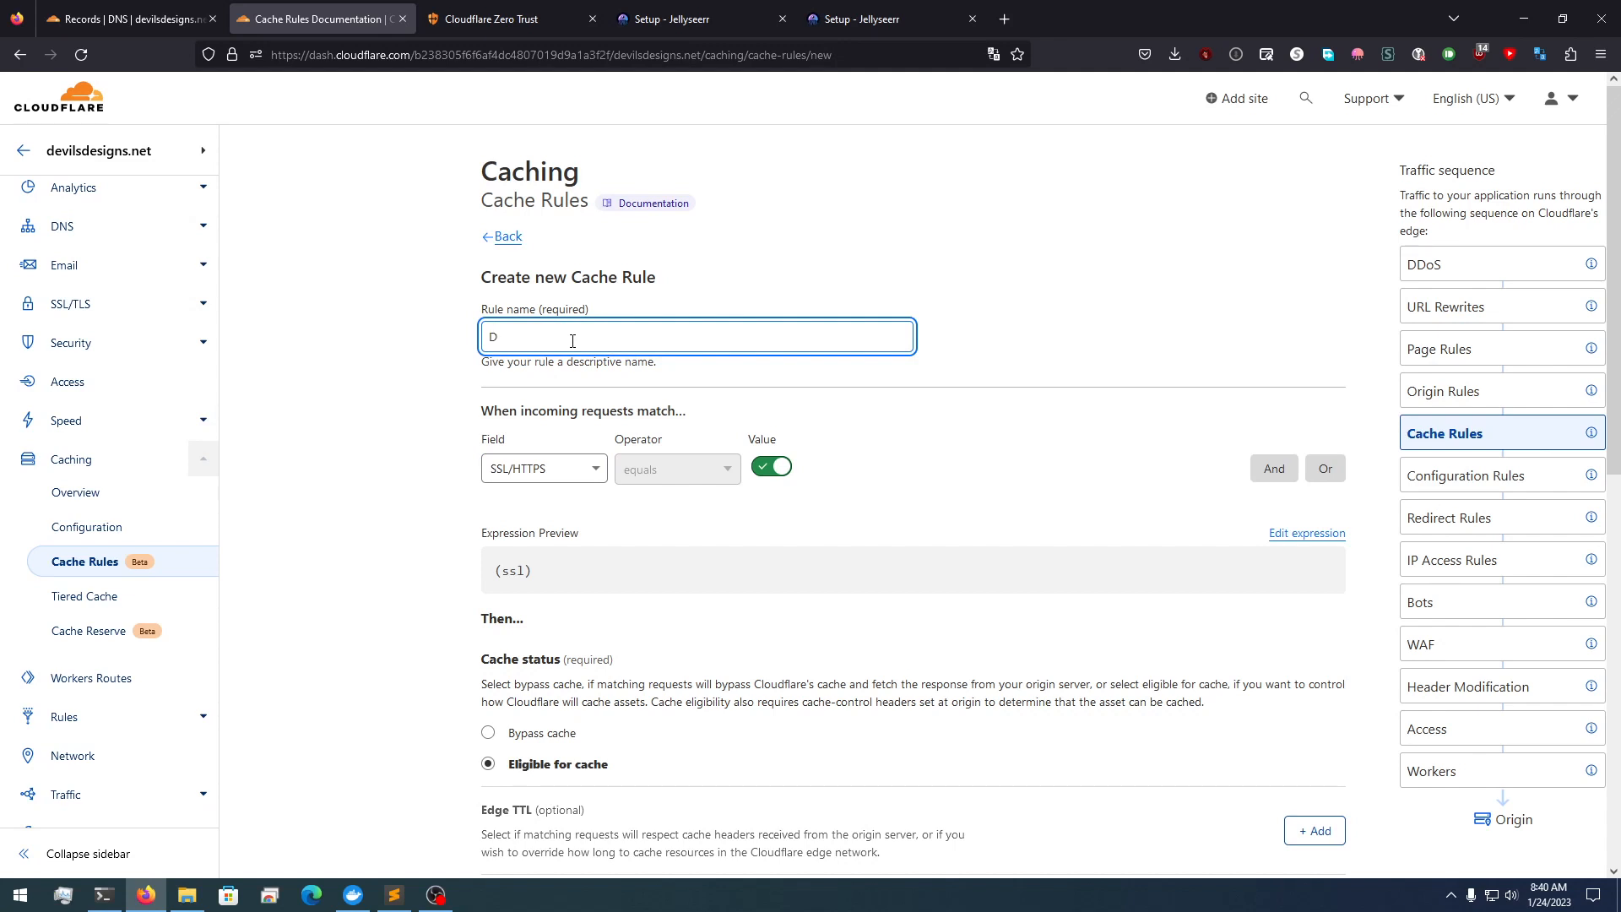
type("evilsDesign")
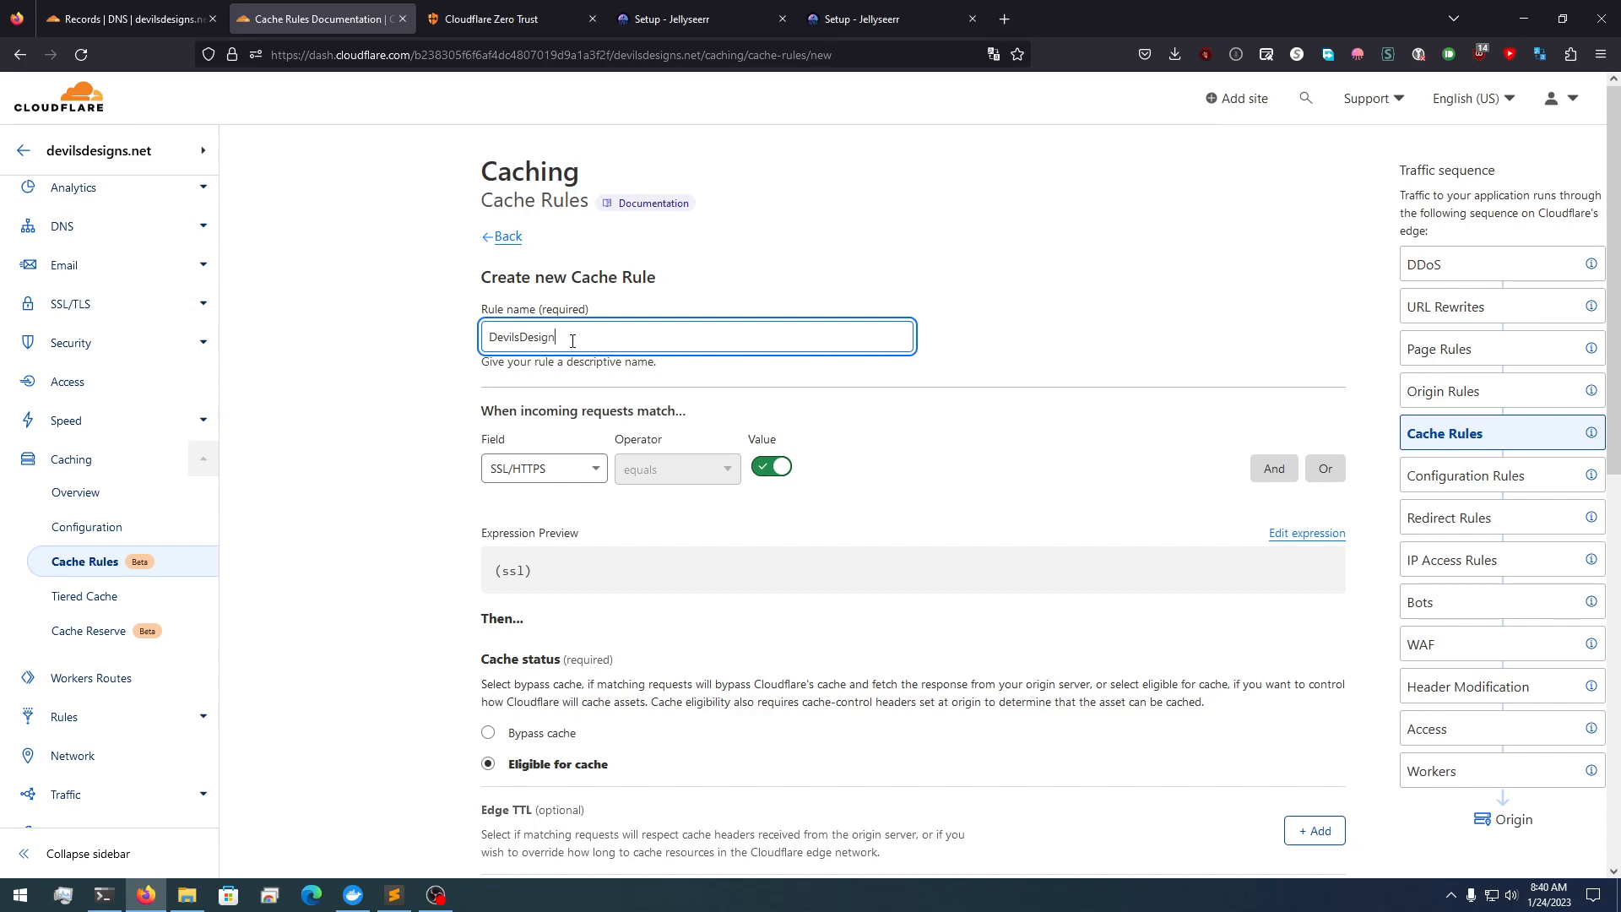
scroll("down", 3)
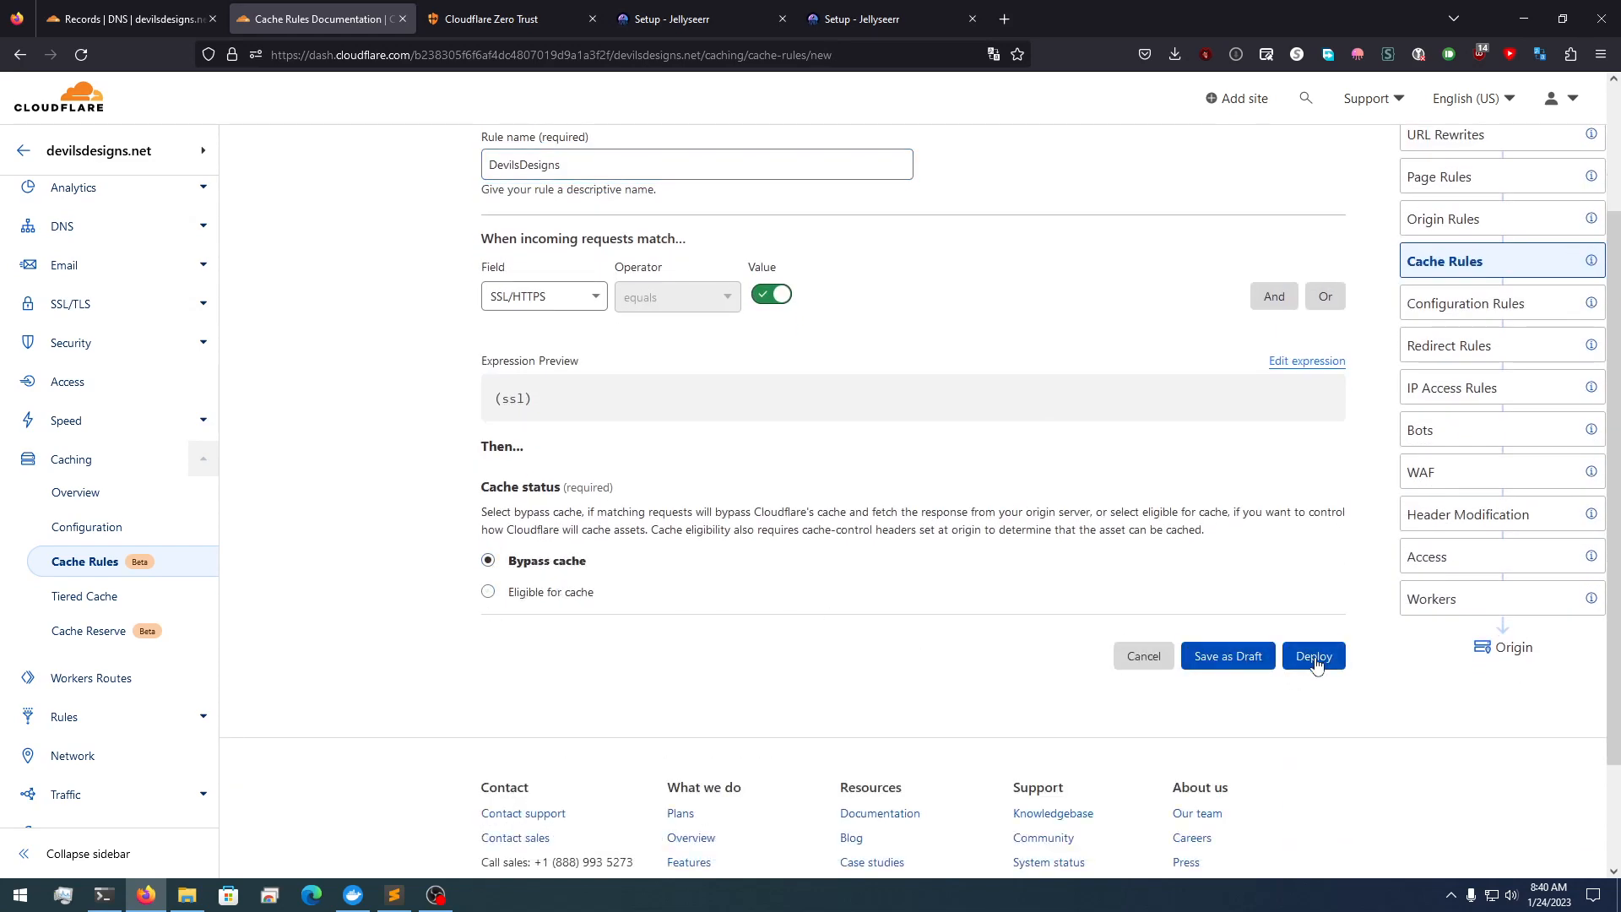
left_click(1313, 655)
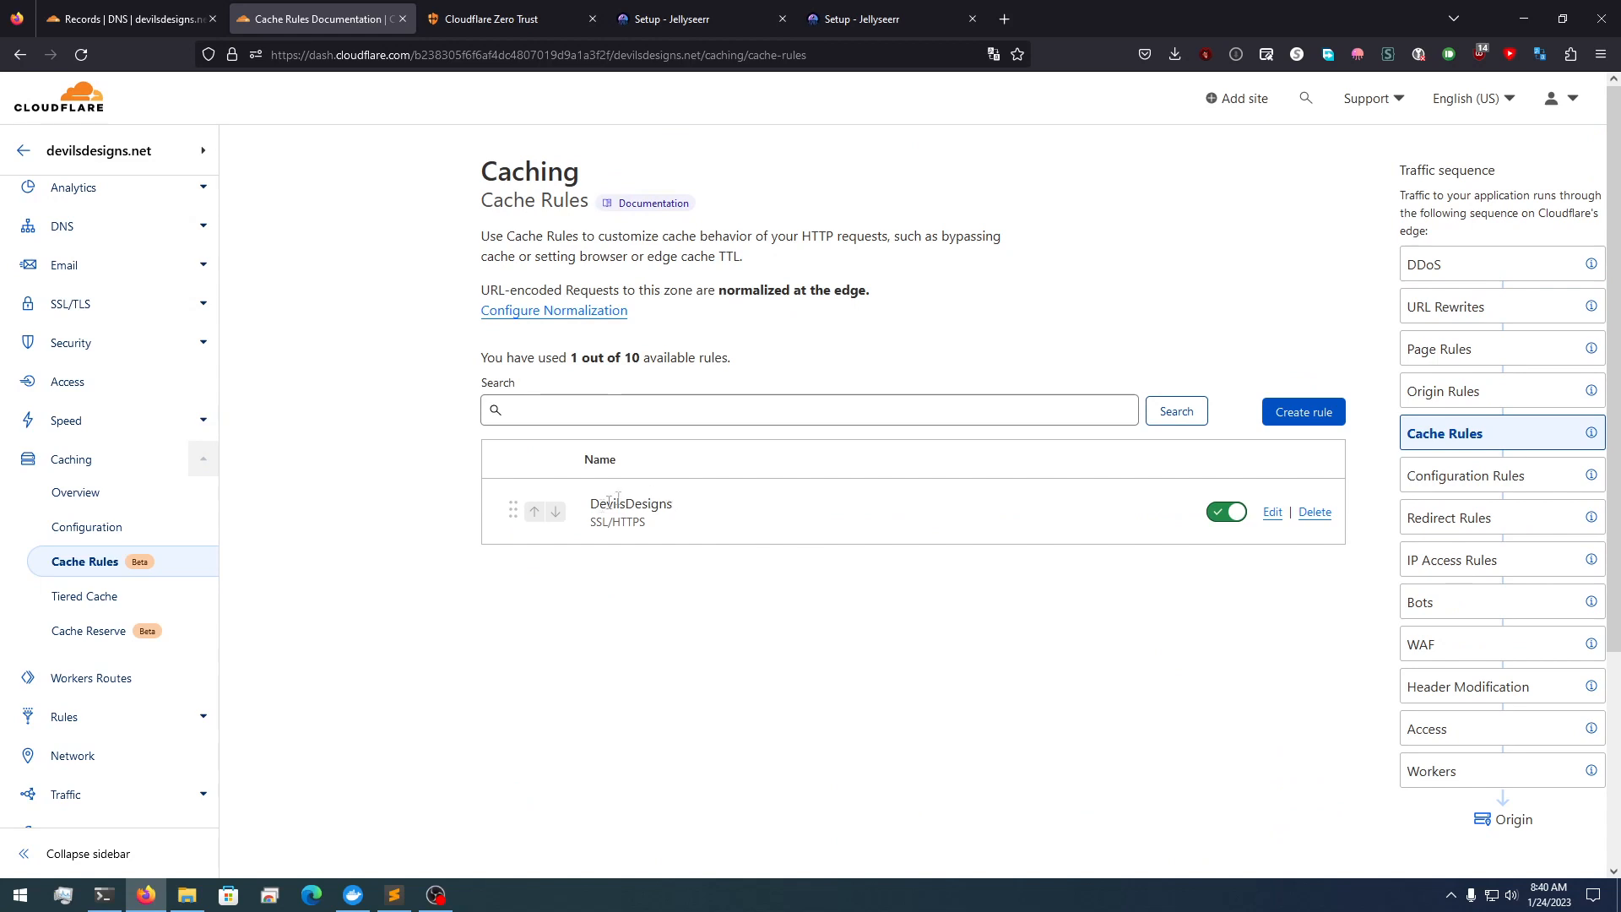
mouse_move(193, 542)
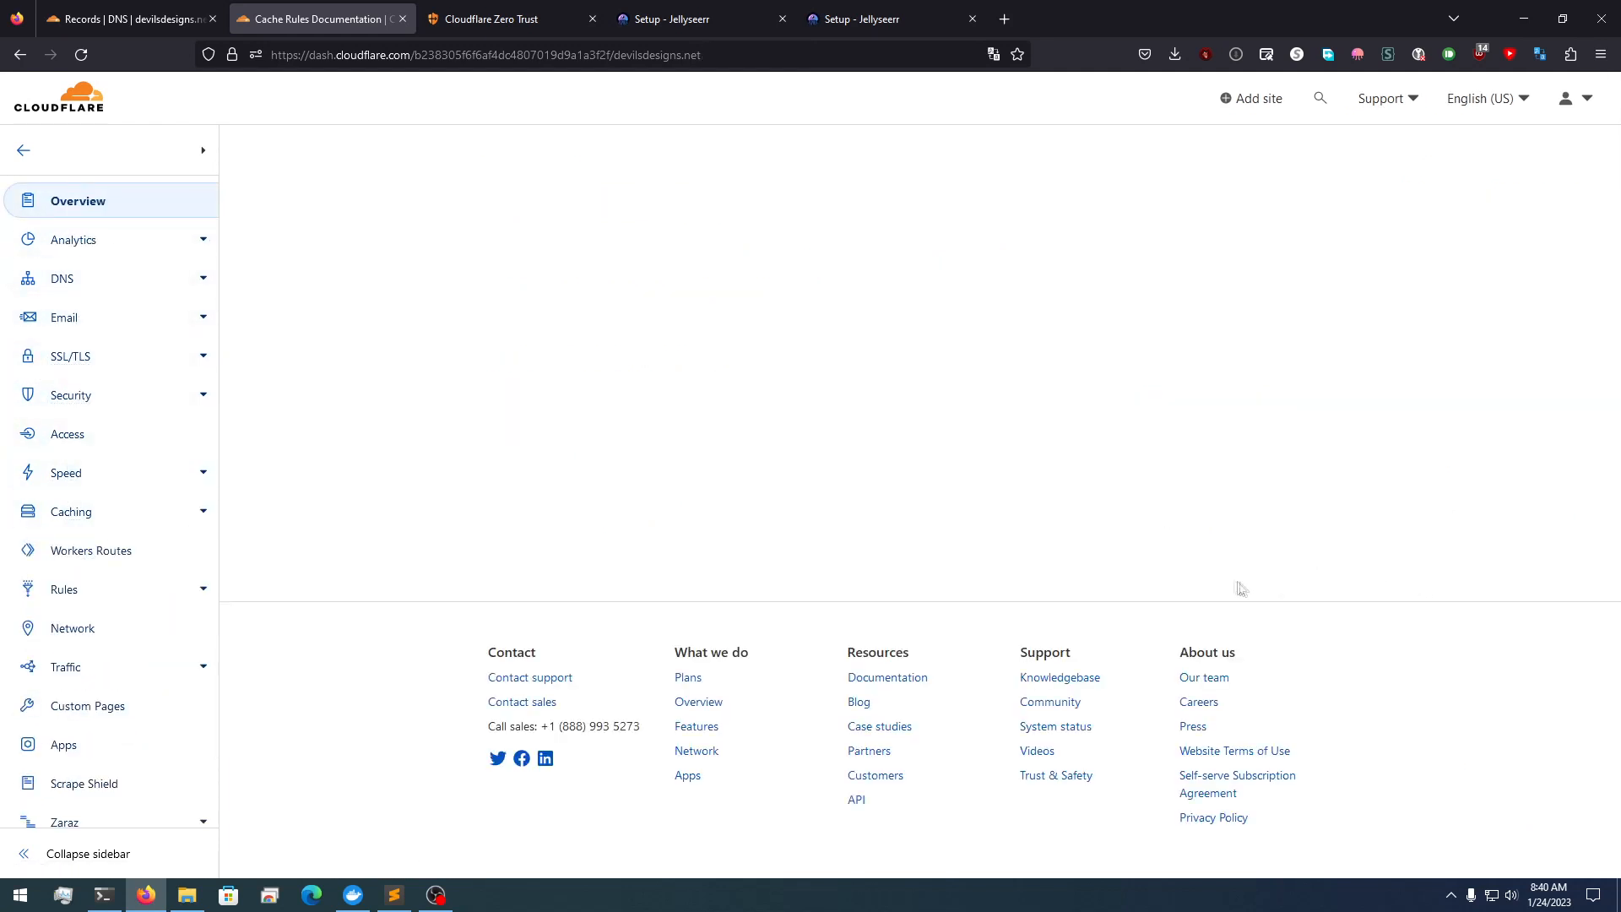
Start a new page rule matching the URL pattern devilsdesigns.net/*
left_click(78, 200)
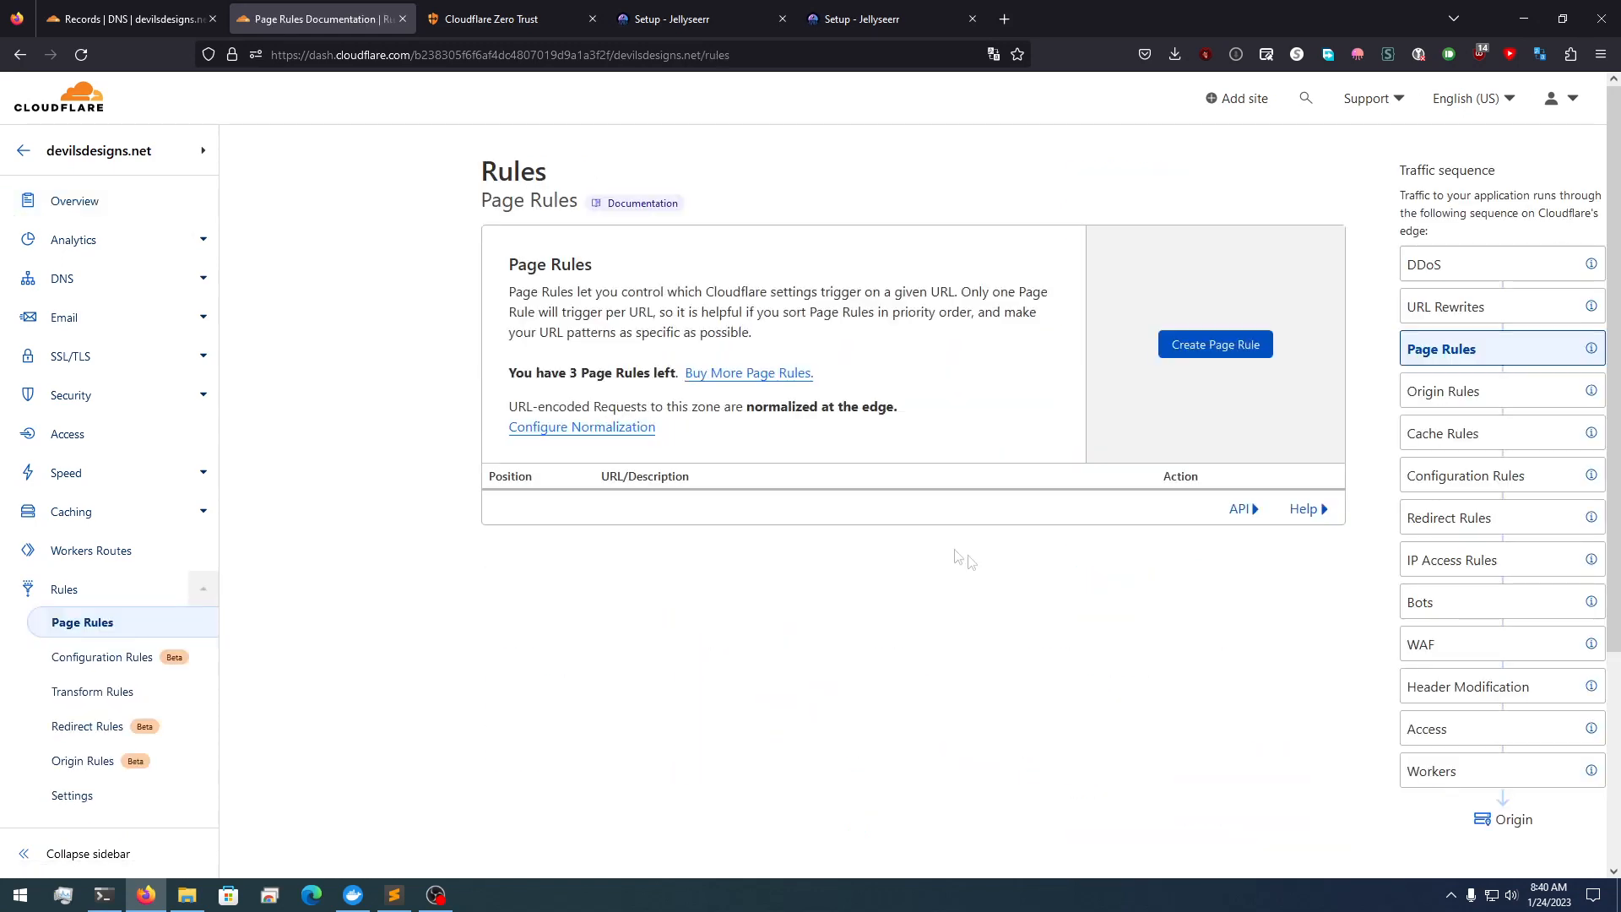
left_click(1214, 345)
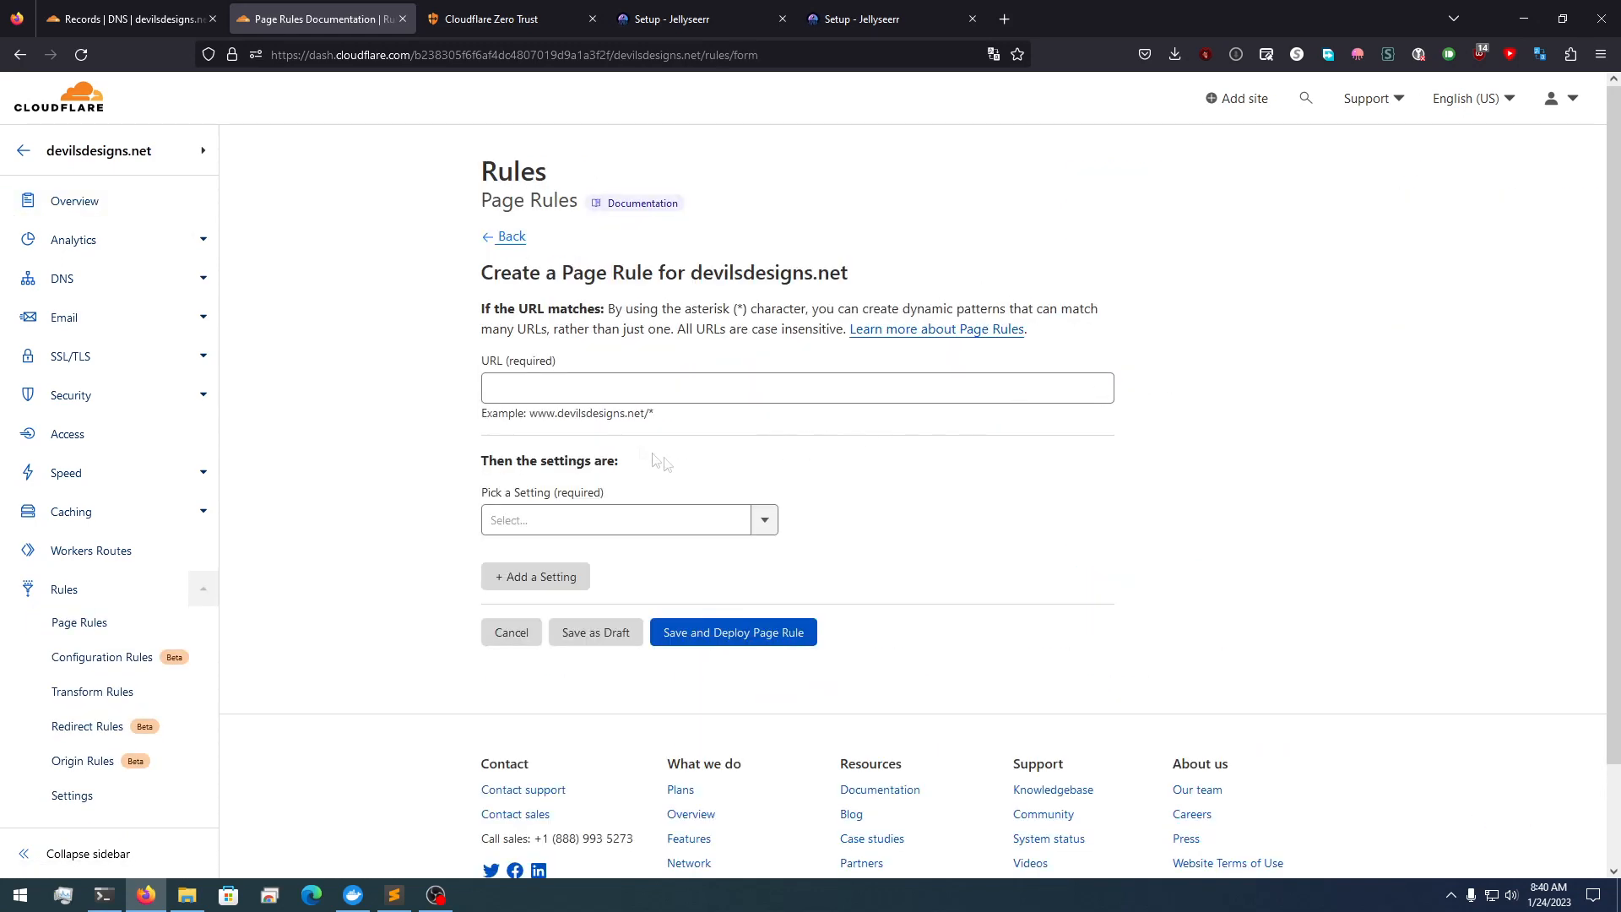
left_click(795, 389)
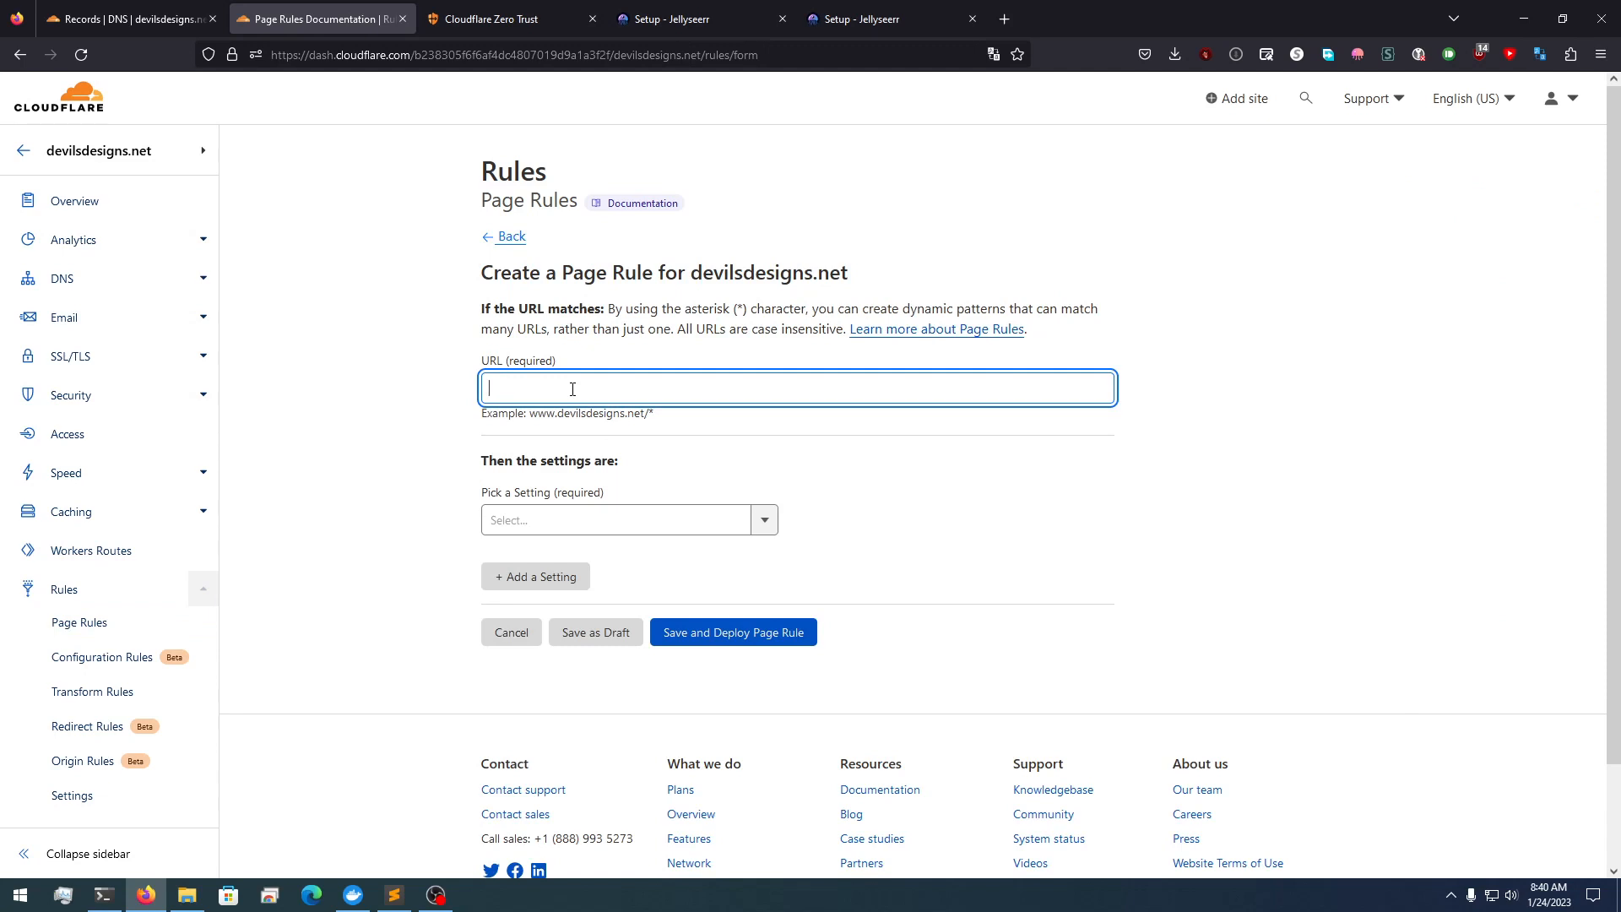
type("devilsdesigns")
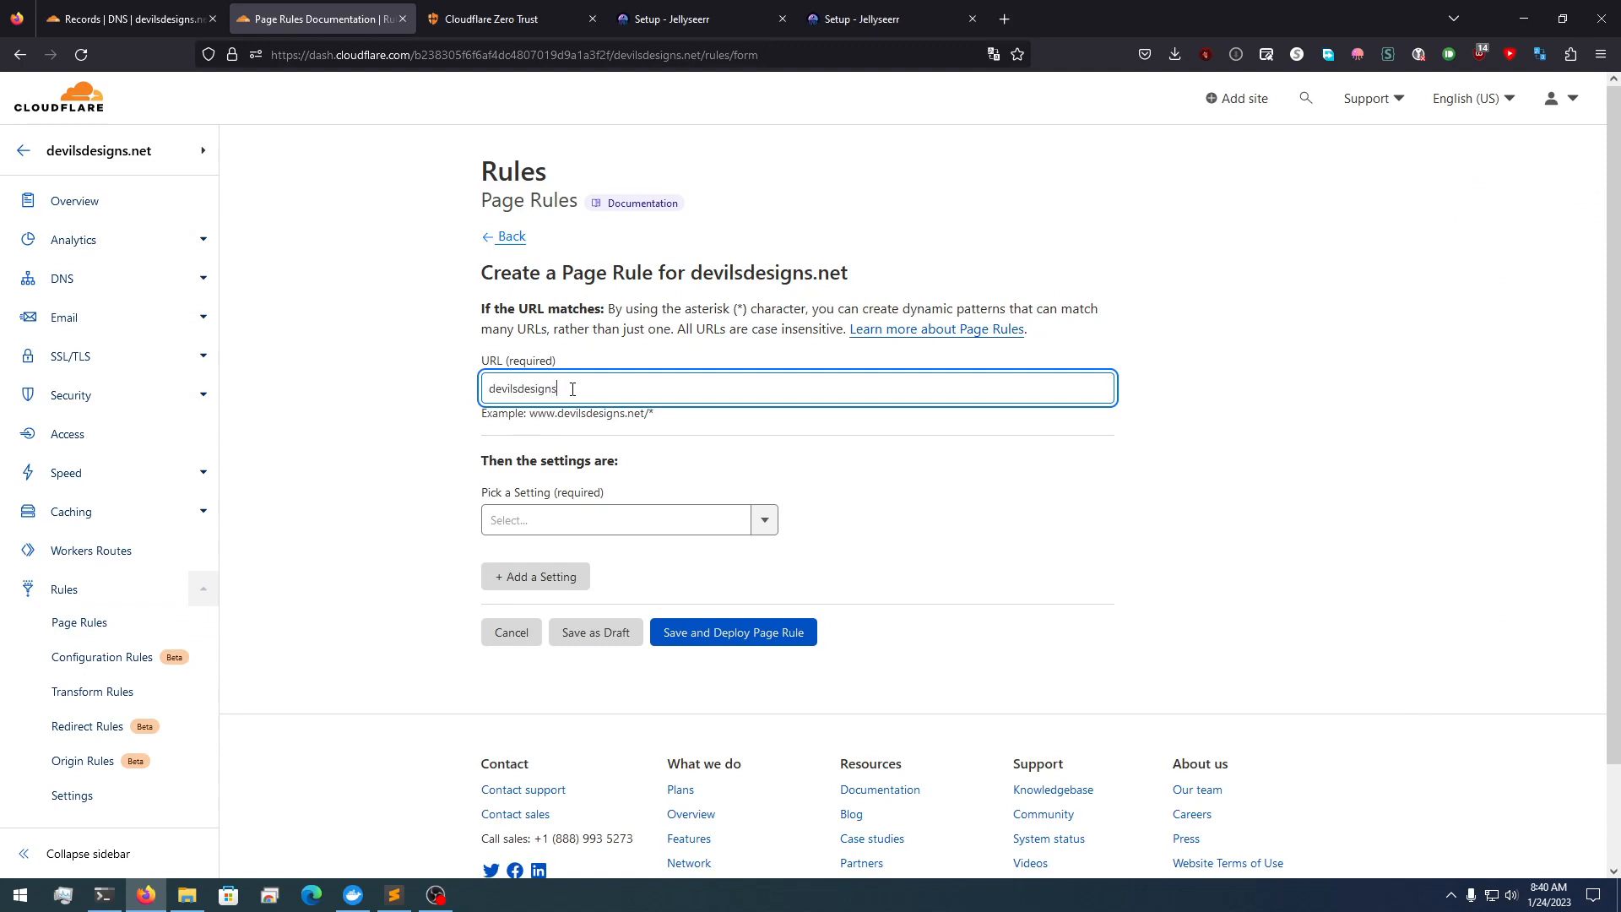
type(".net")
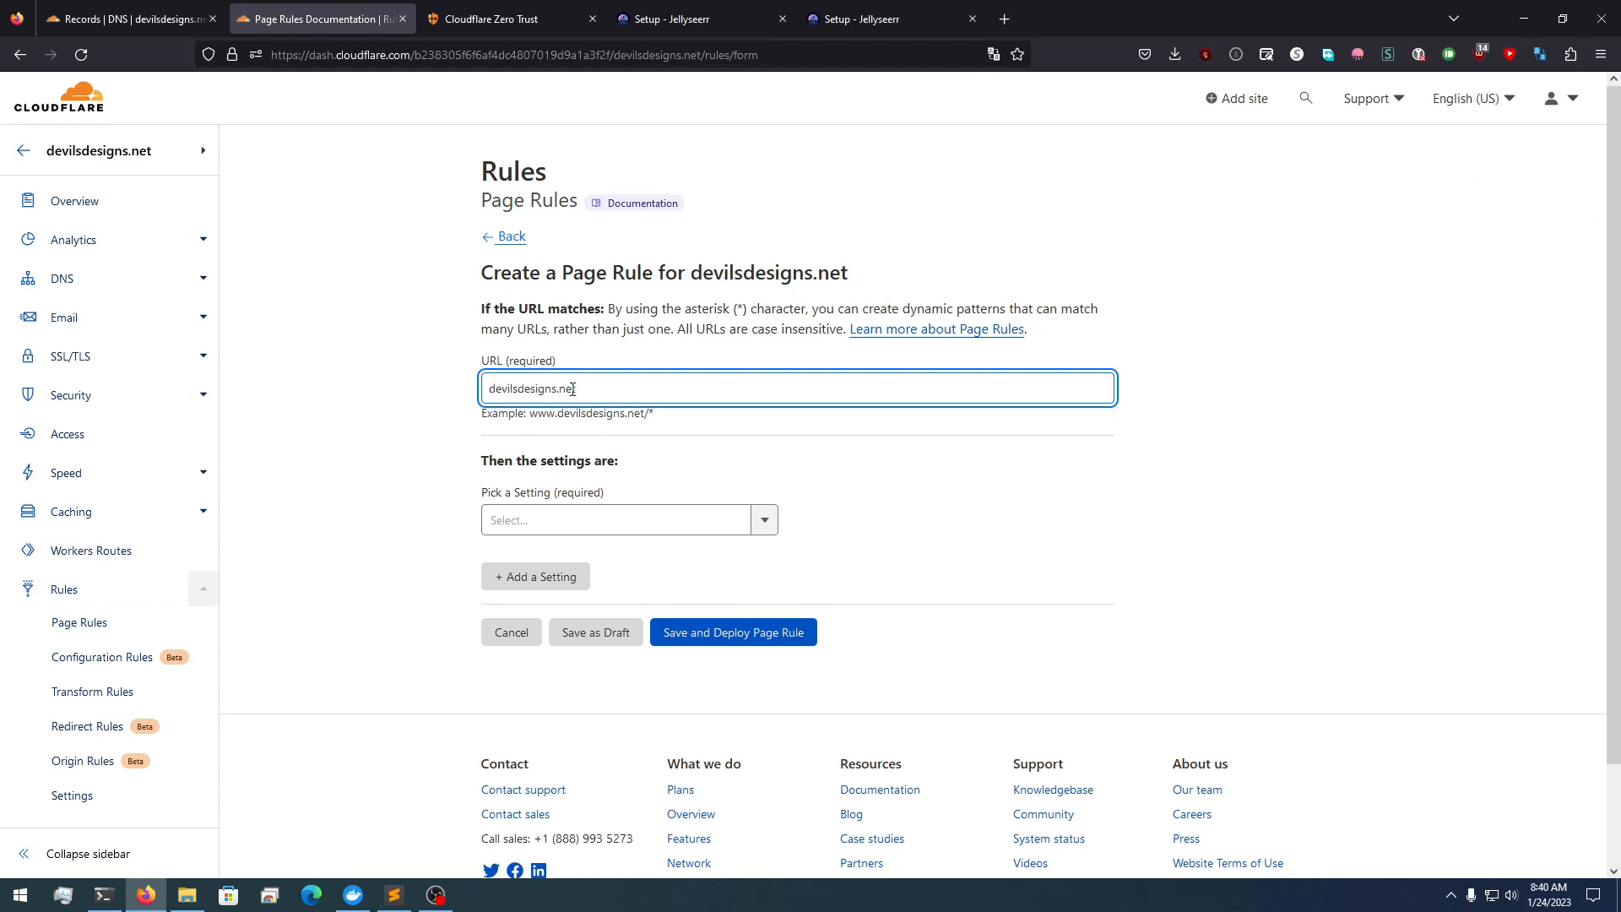
type("/*")
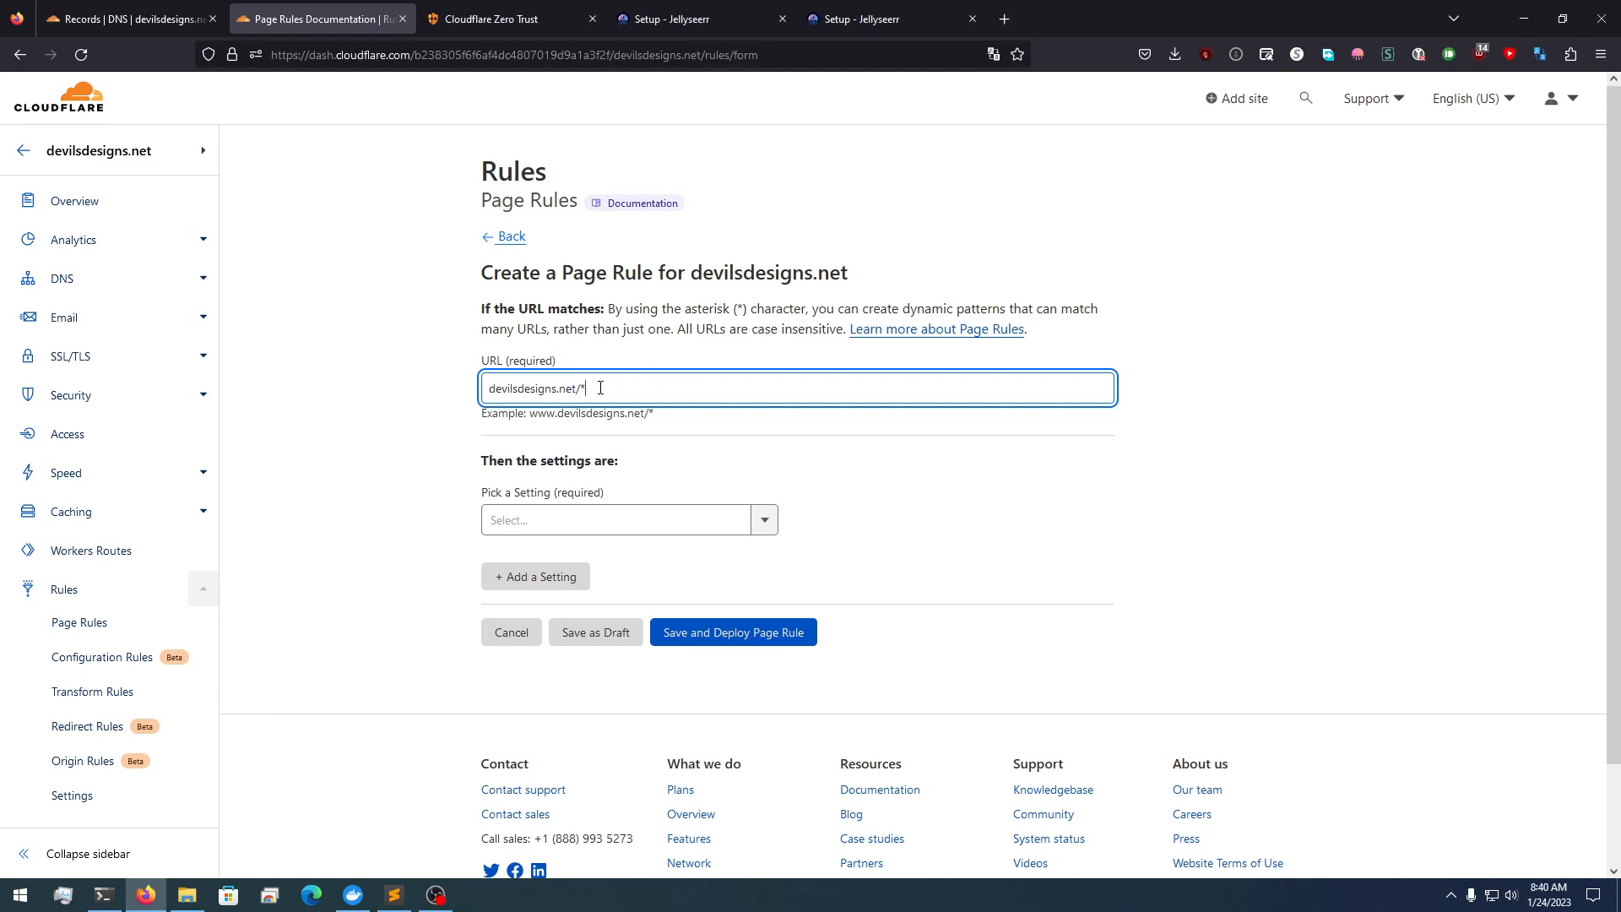
Set the rule's setting to Cache Level: Bypass and save and deploy it
left_click(628, 518)
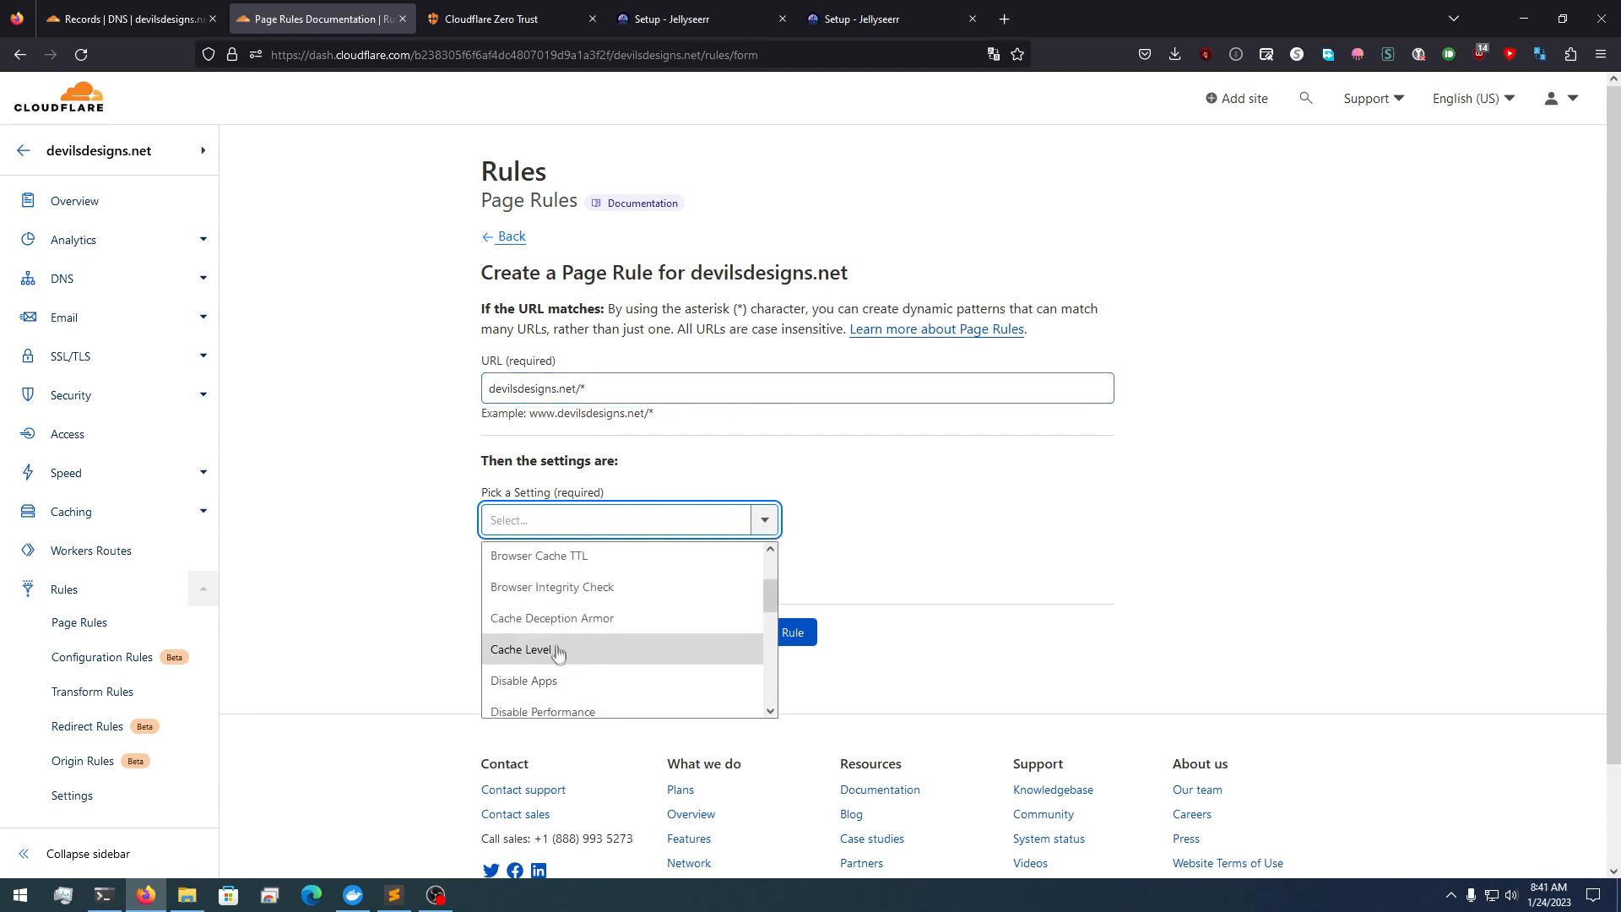
left_click(520, 648)
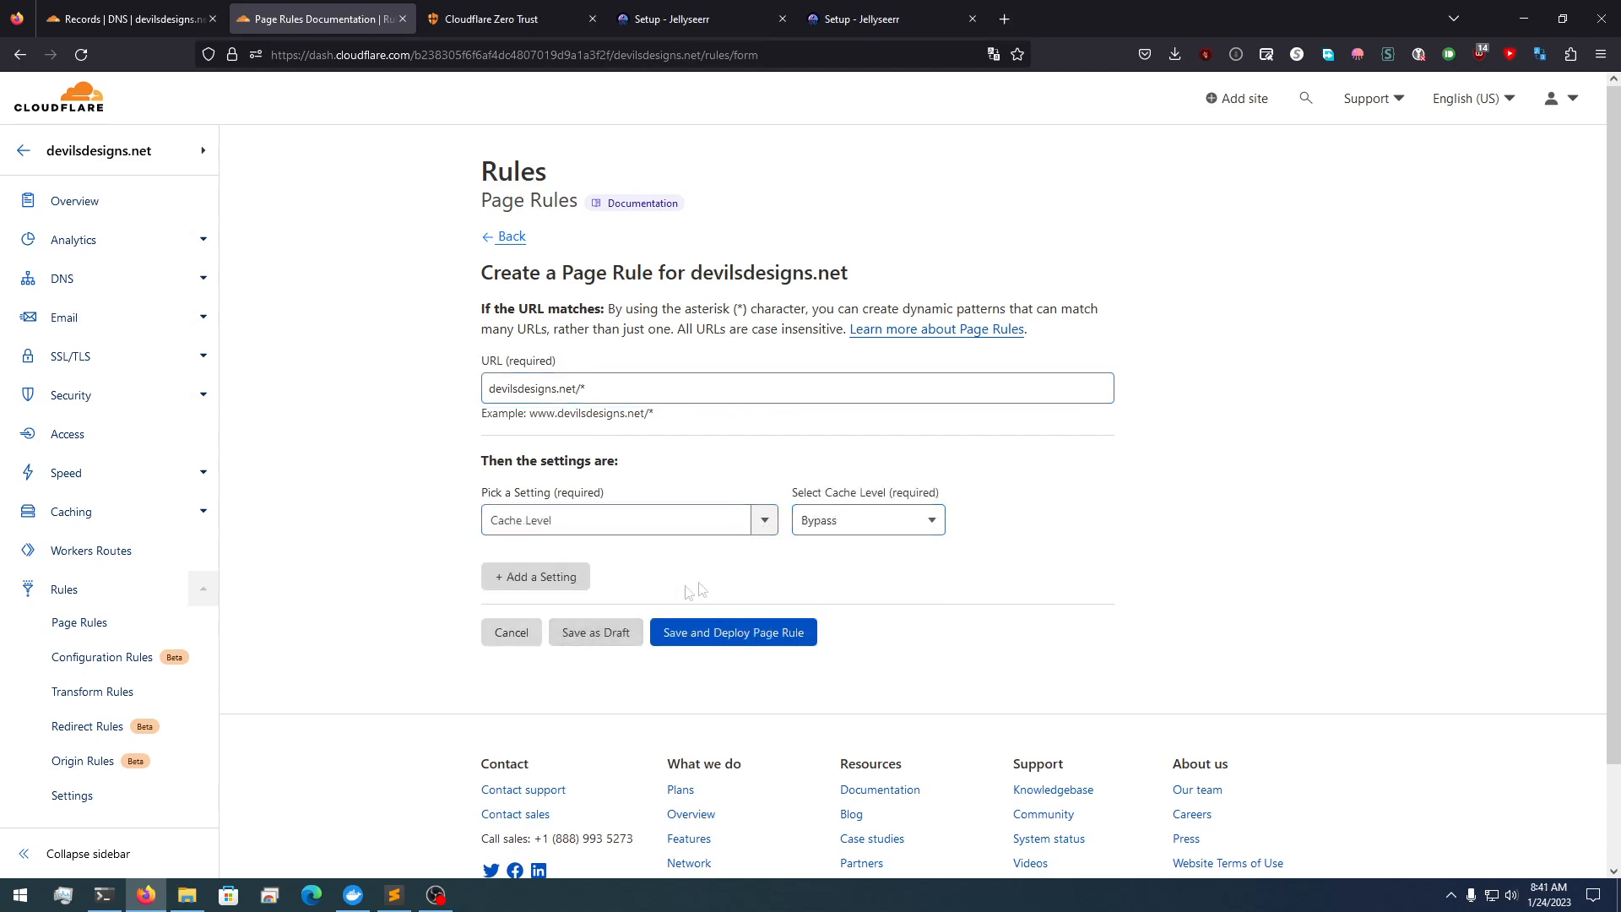
left_click(731, 631)
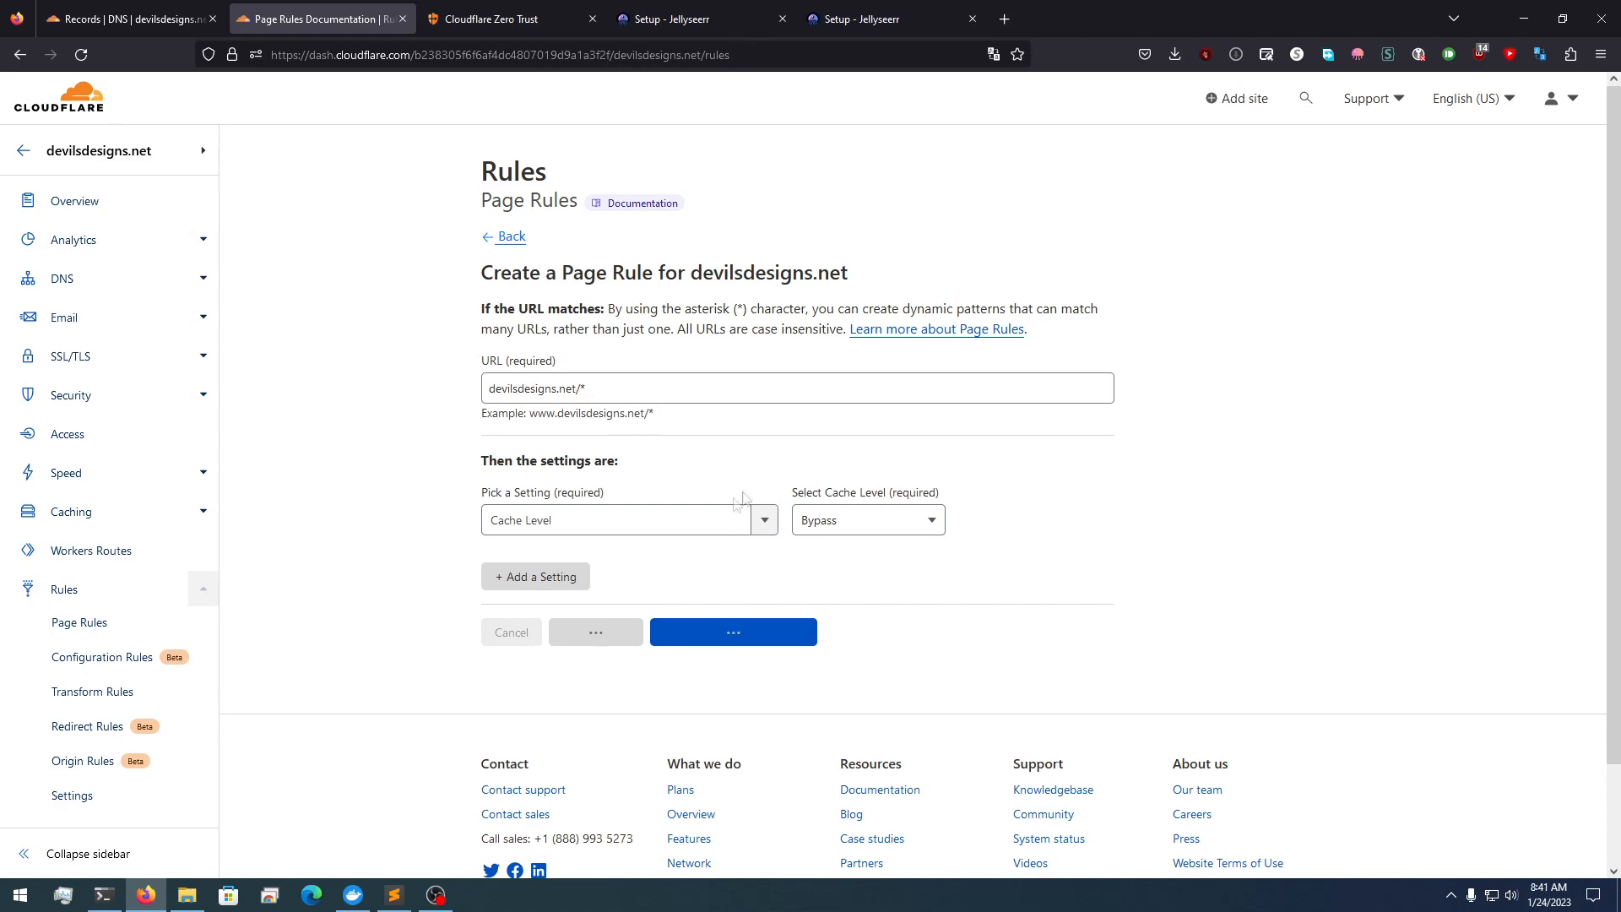
left_click(731, 632)
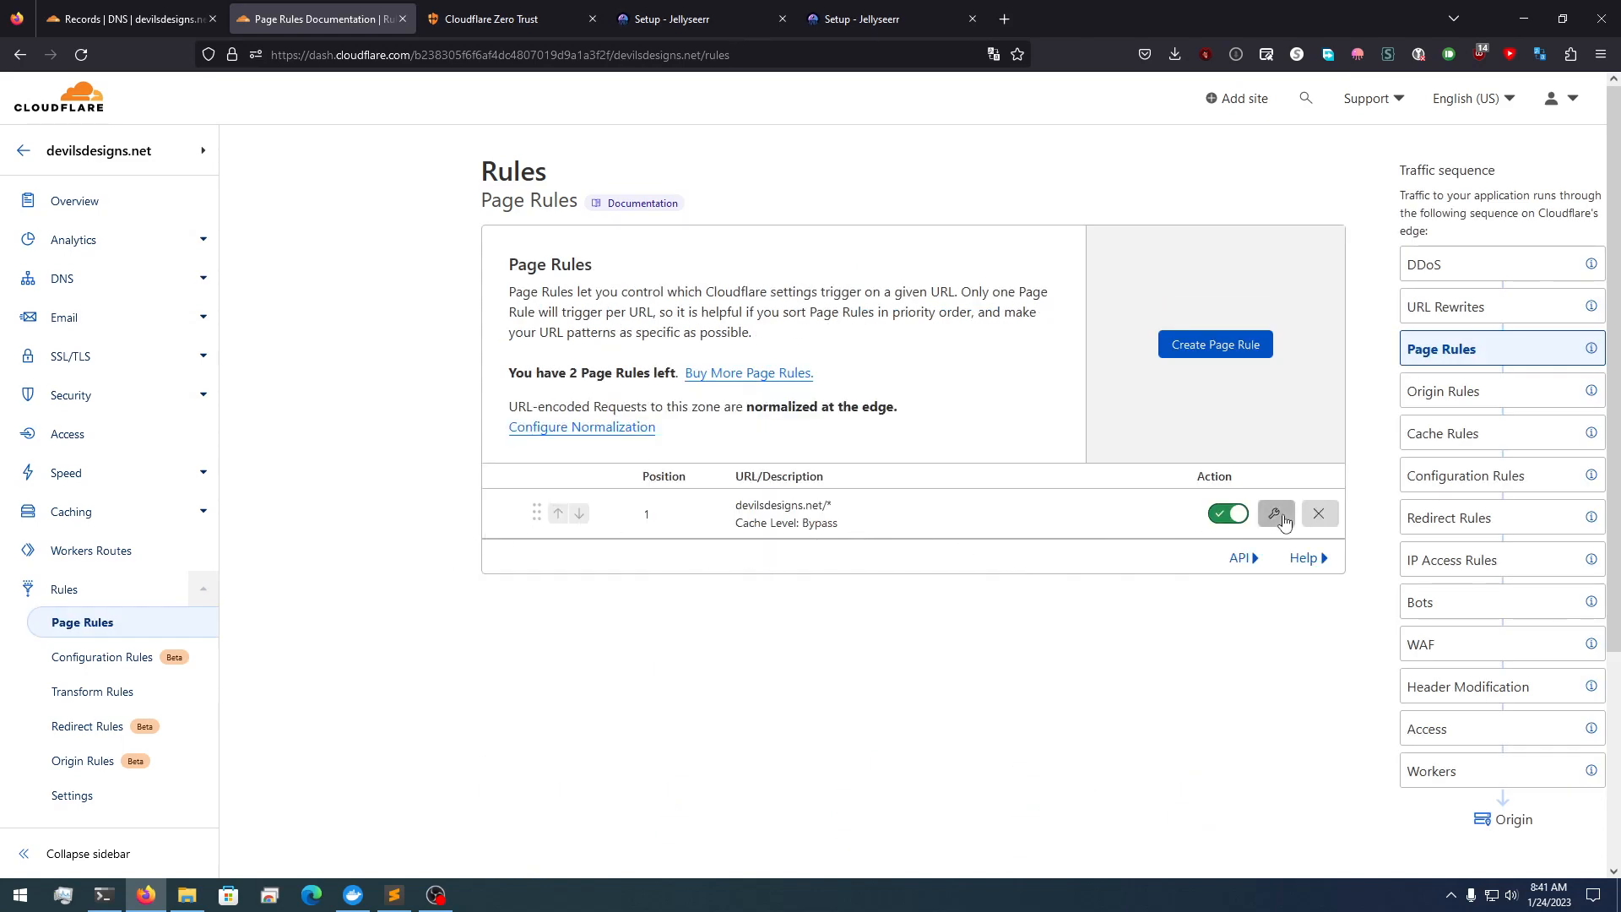
Change the page rule URL to requests.devilsdesigns.net/*, save it, and go to the domain Overview
left_click(1276, 513)
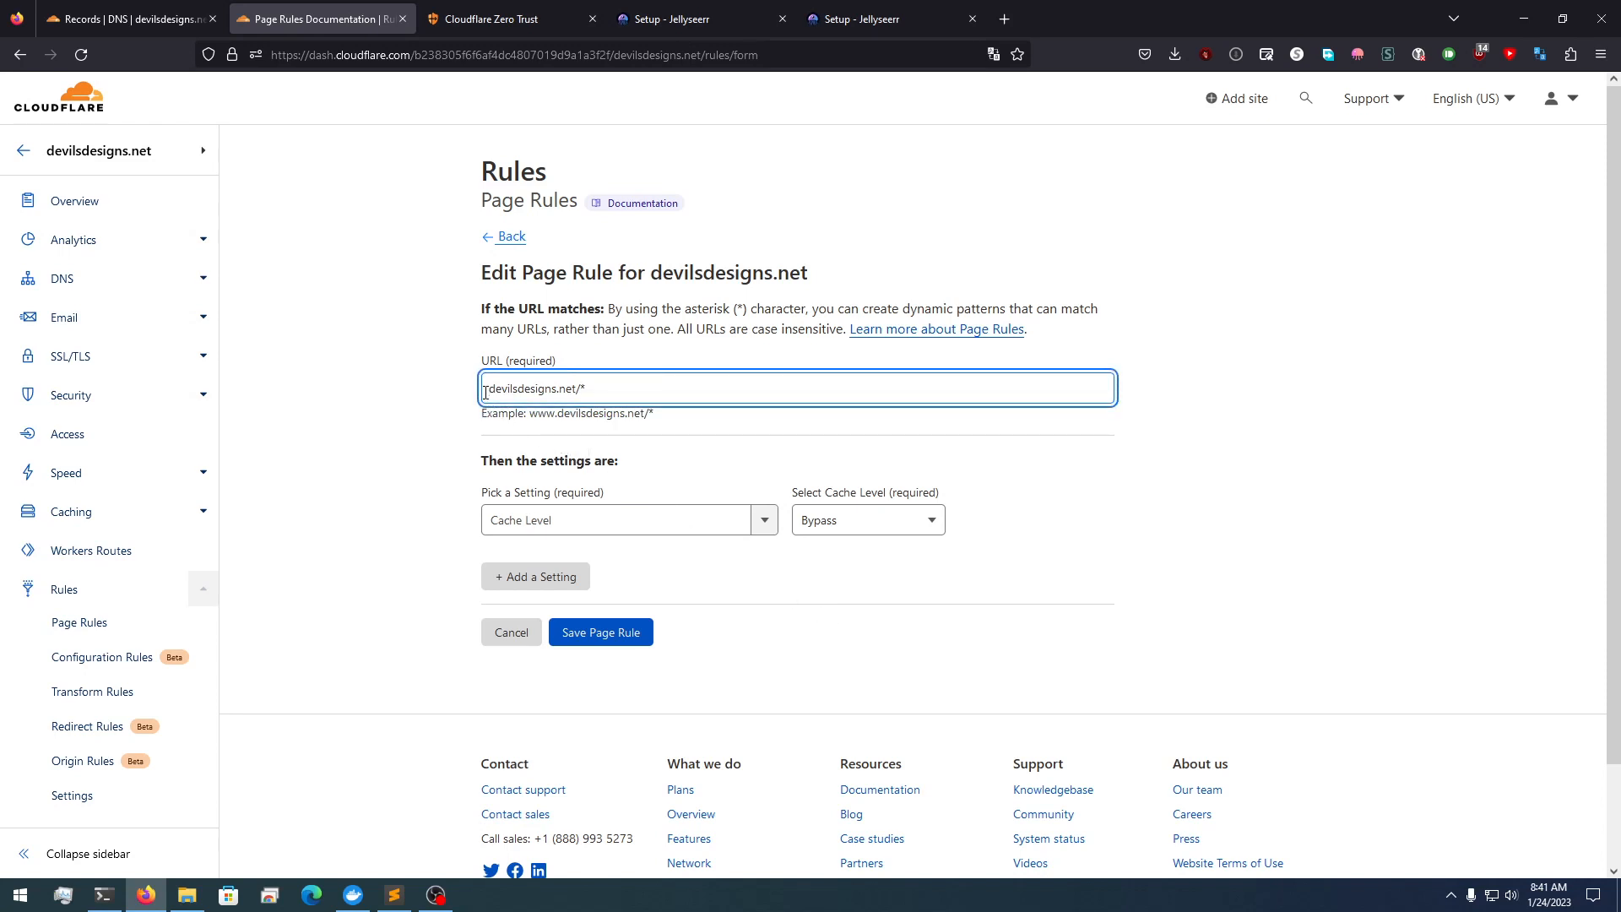
type("requests.")
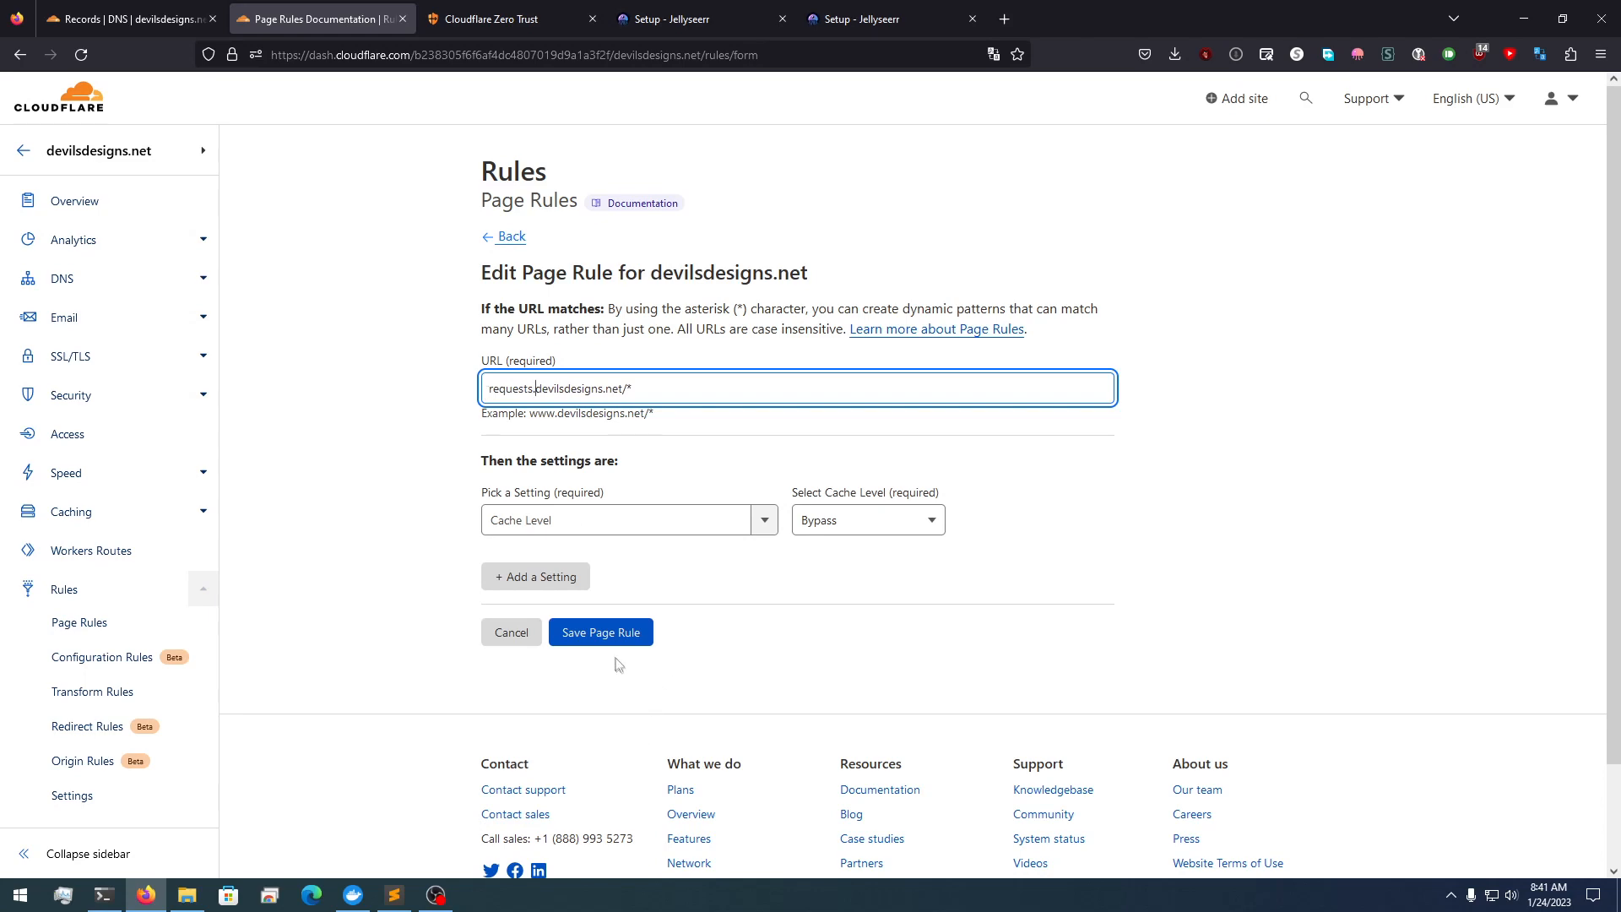
left_click(599, 631)
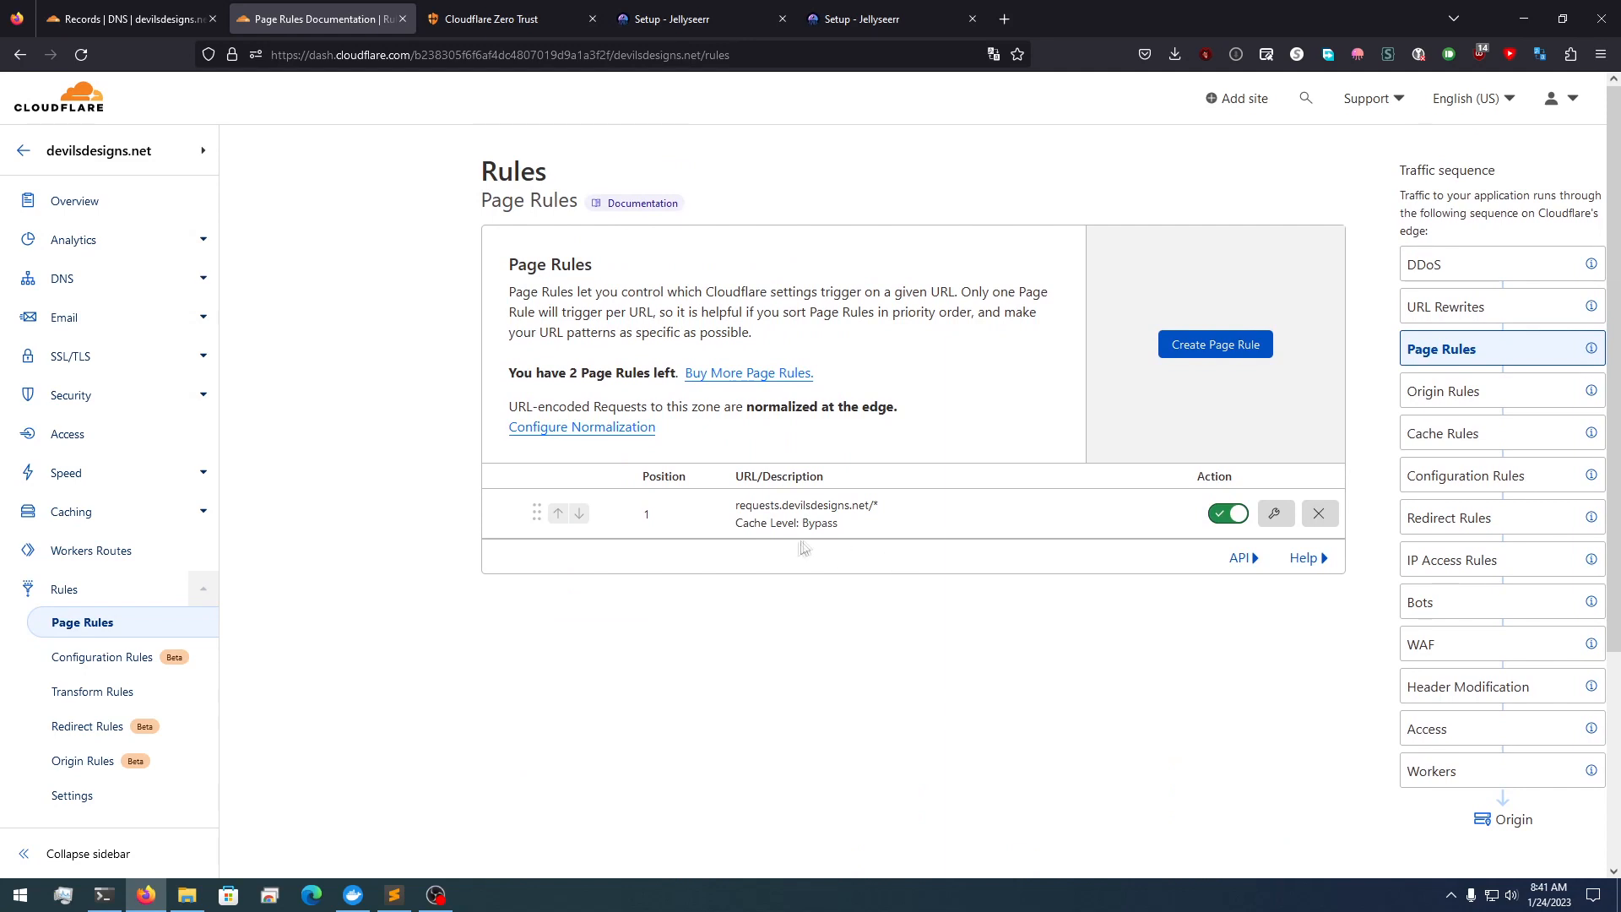
mouse_move(782, 478)
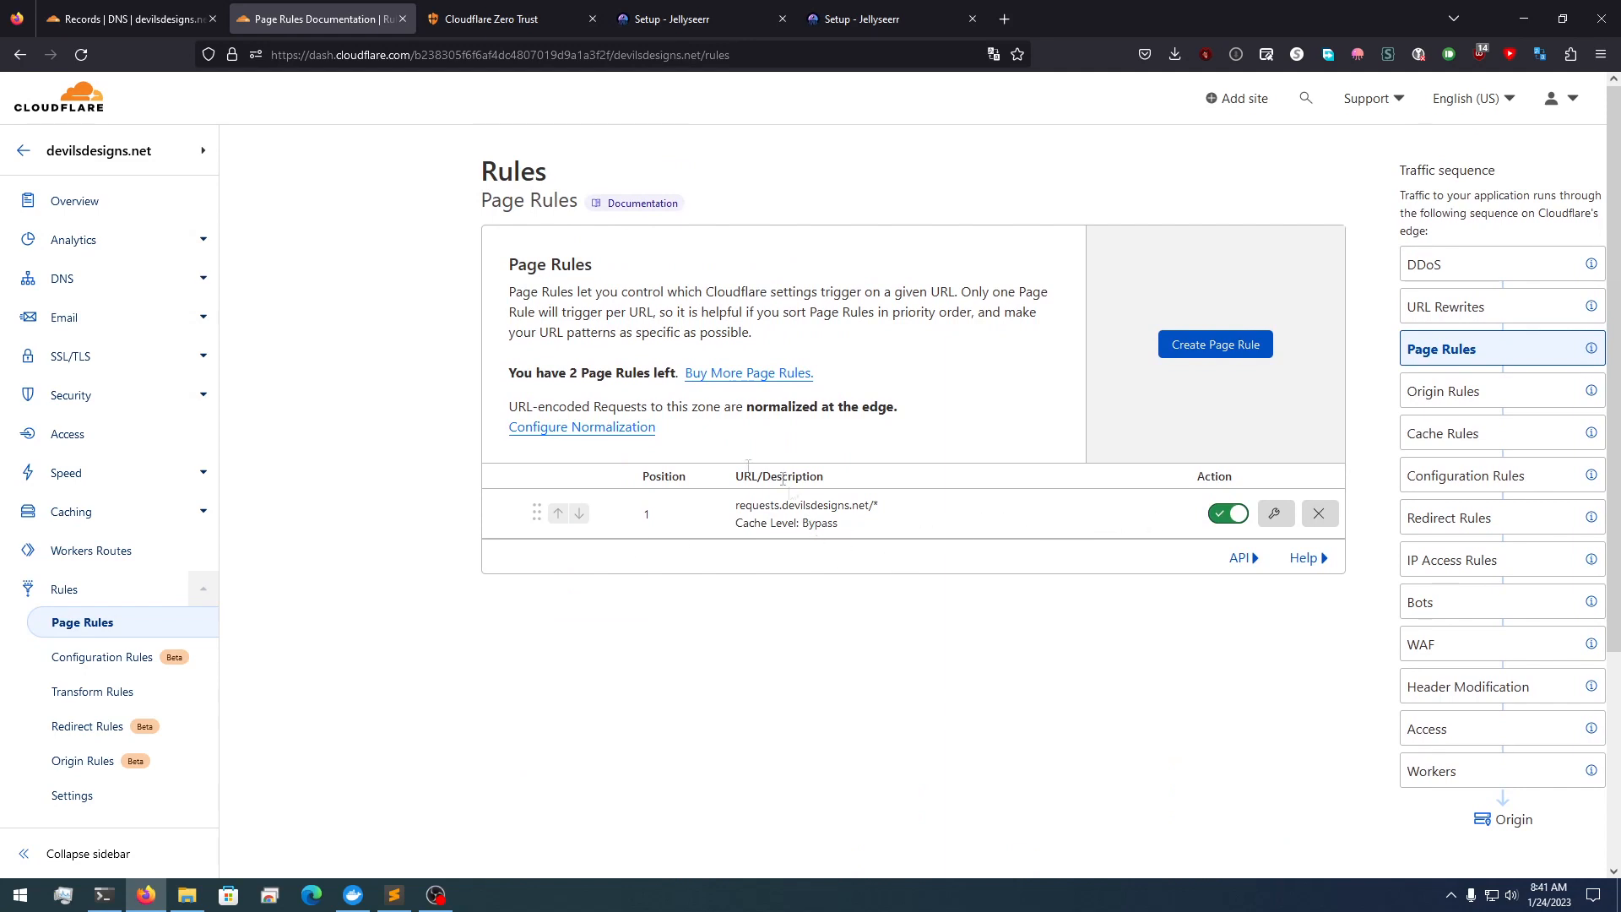
left_click(20, 150)
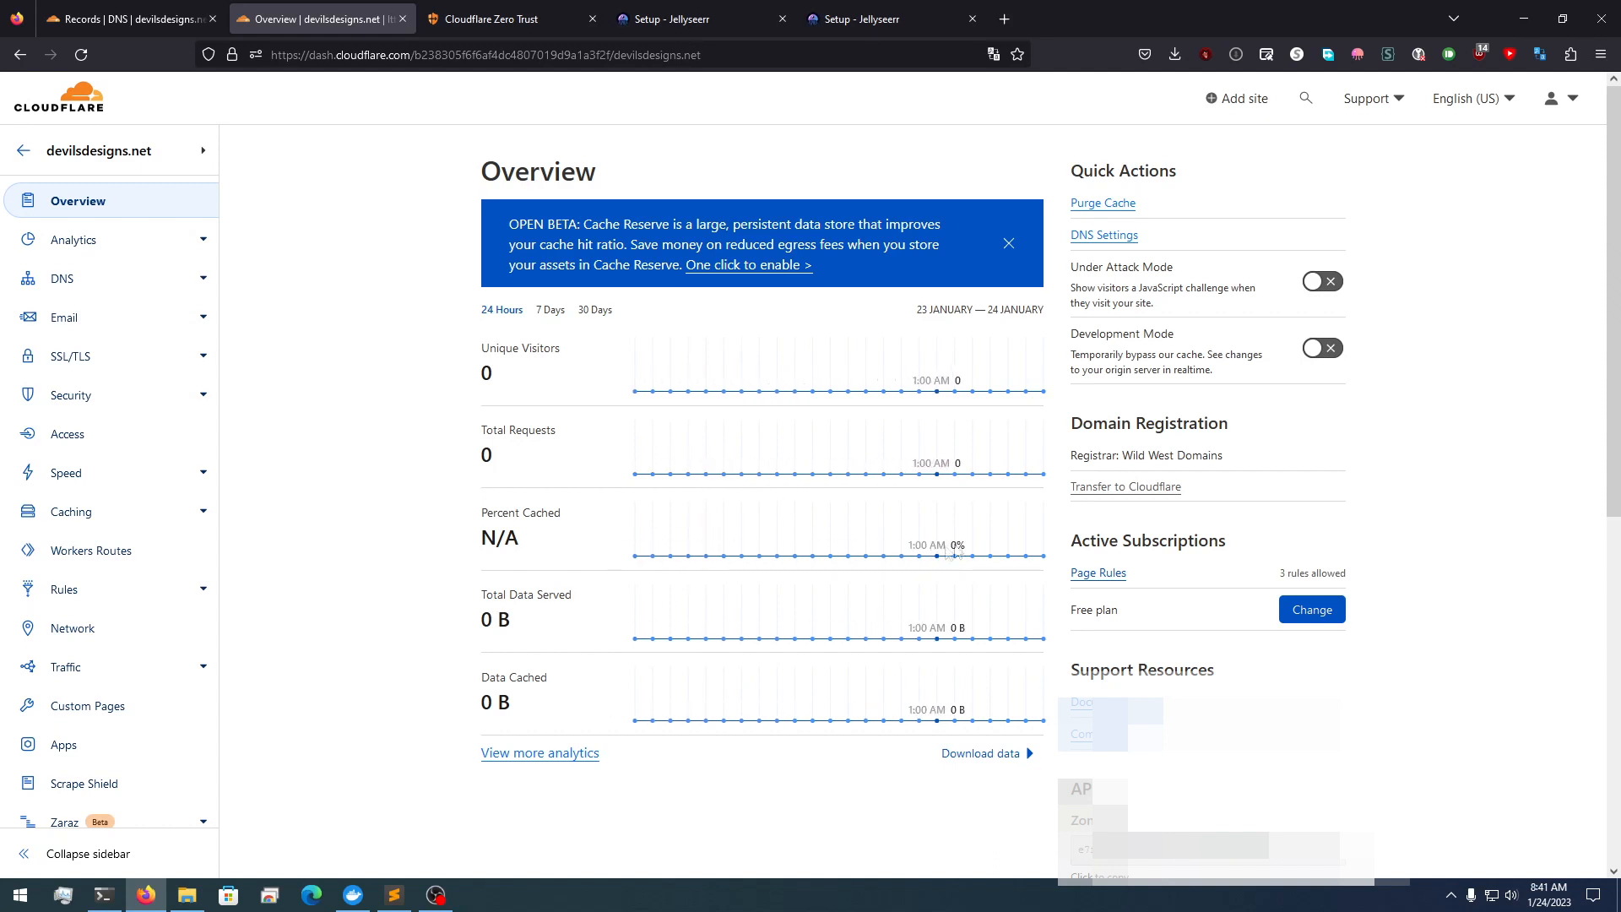
mouse_move(851, 556)
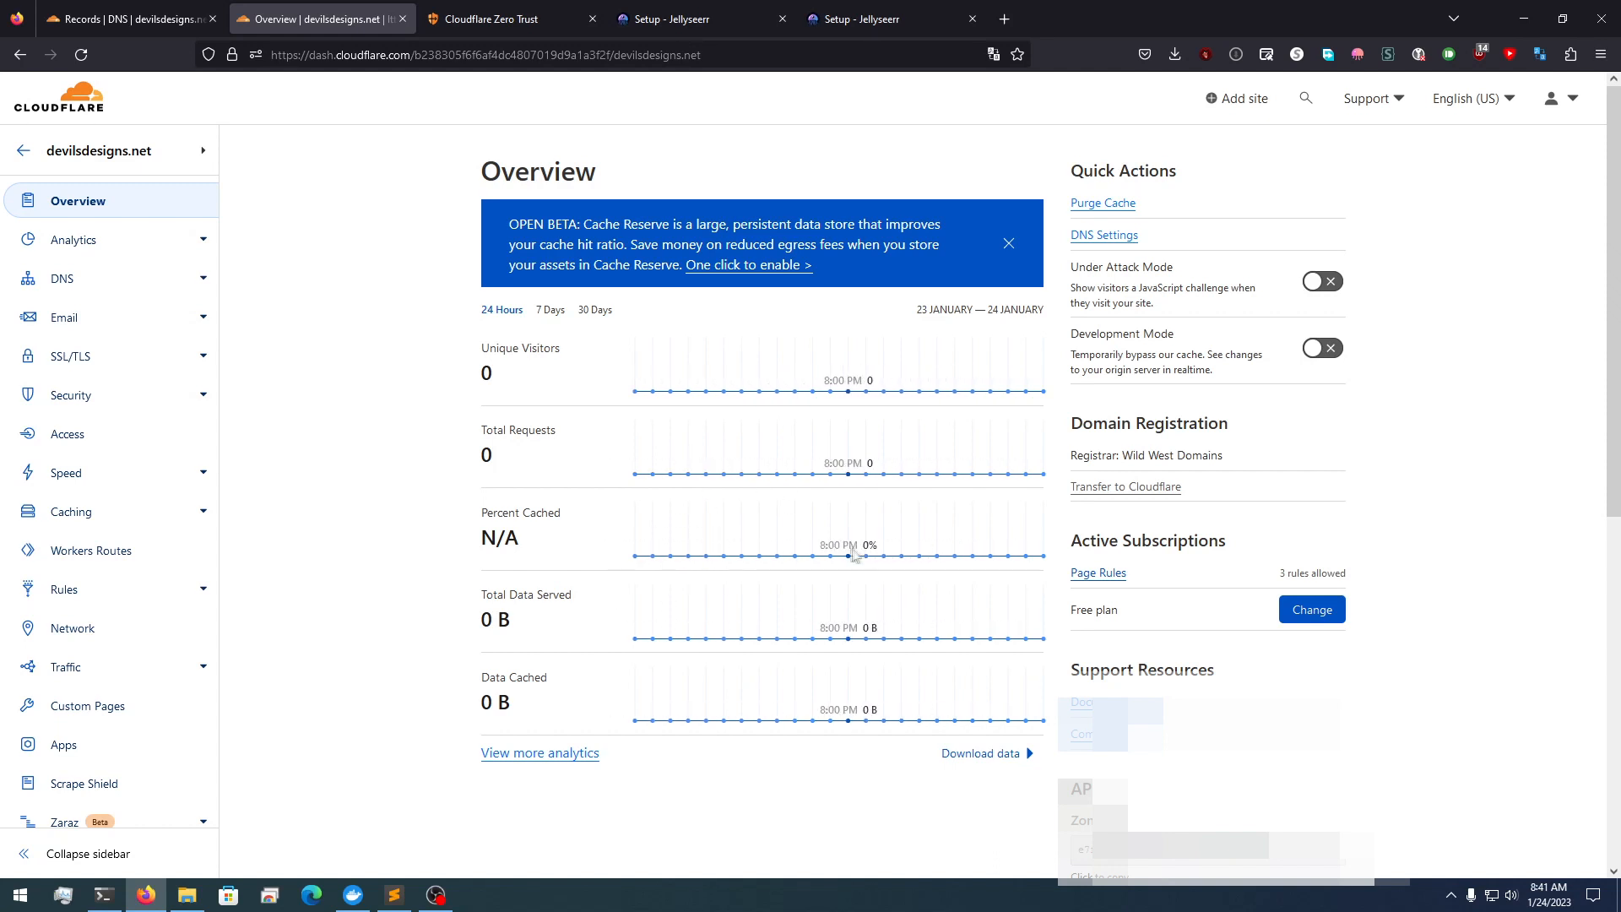
Start a second public hostname on the 2nd PC tunnel: subdomain photos on devilsdesigns.net
left_click(487, 18)
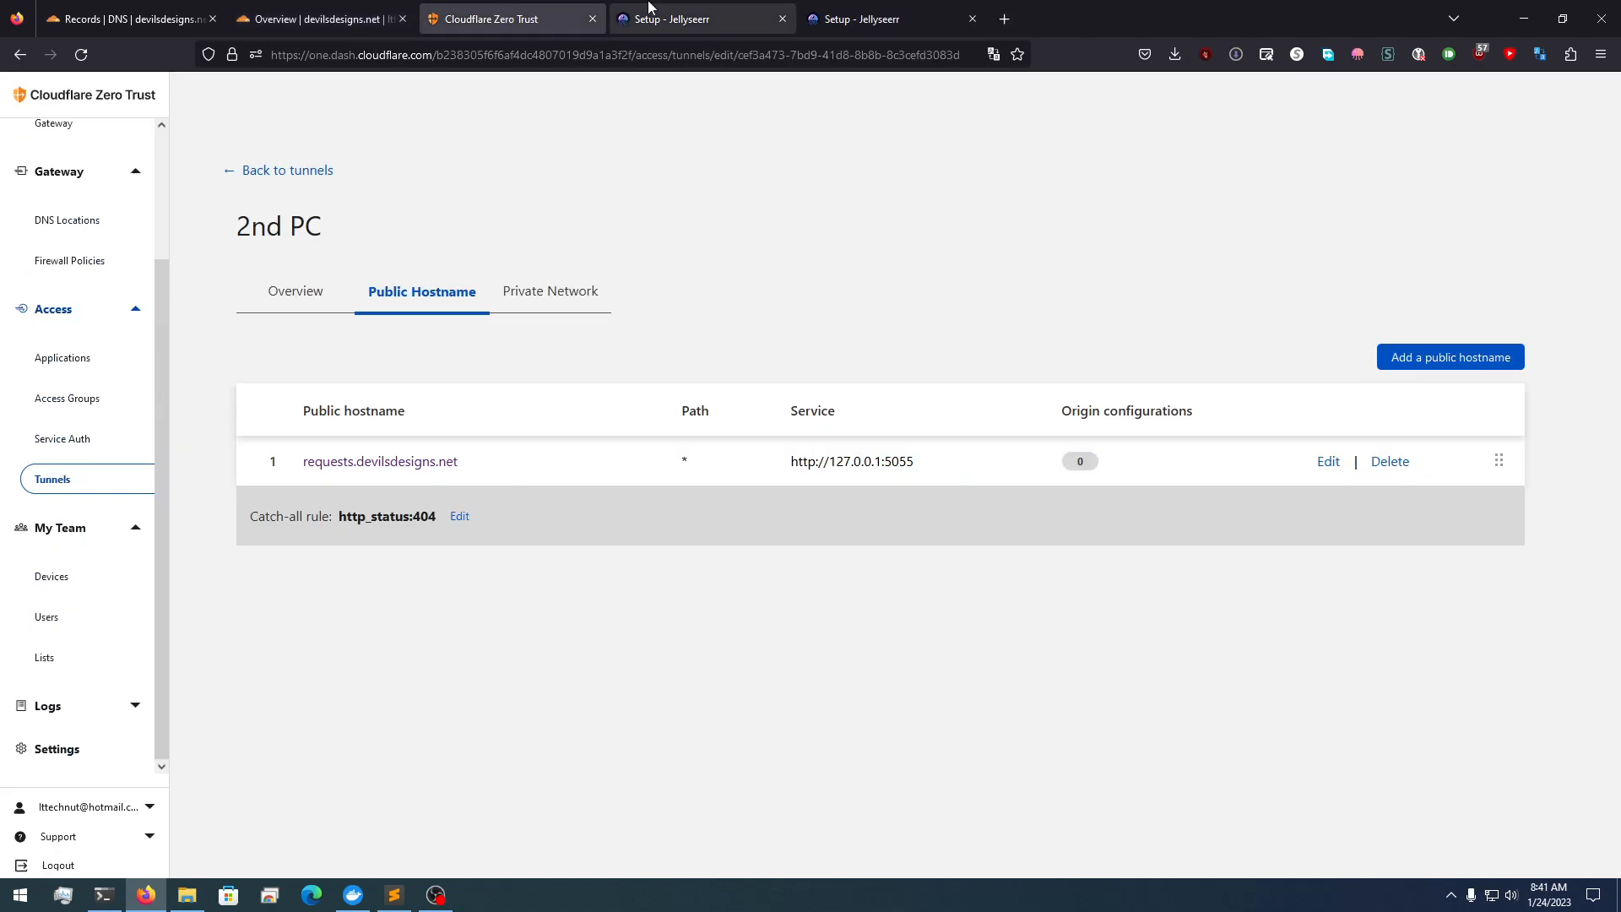
left_click(1449, 356)
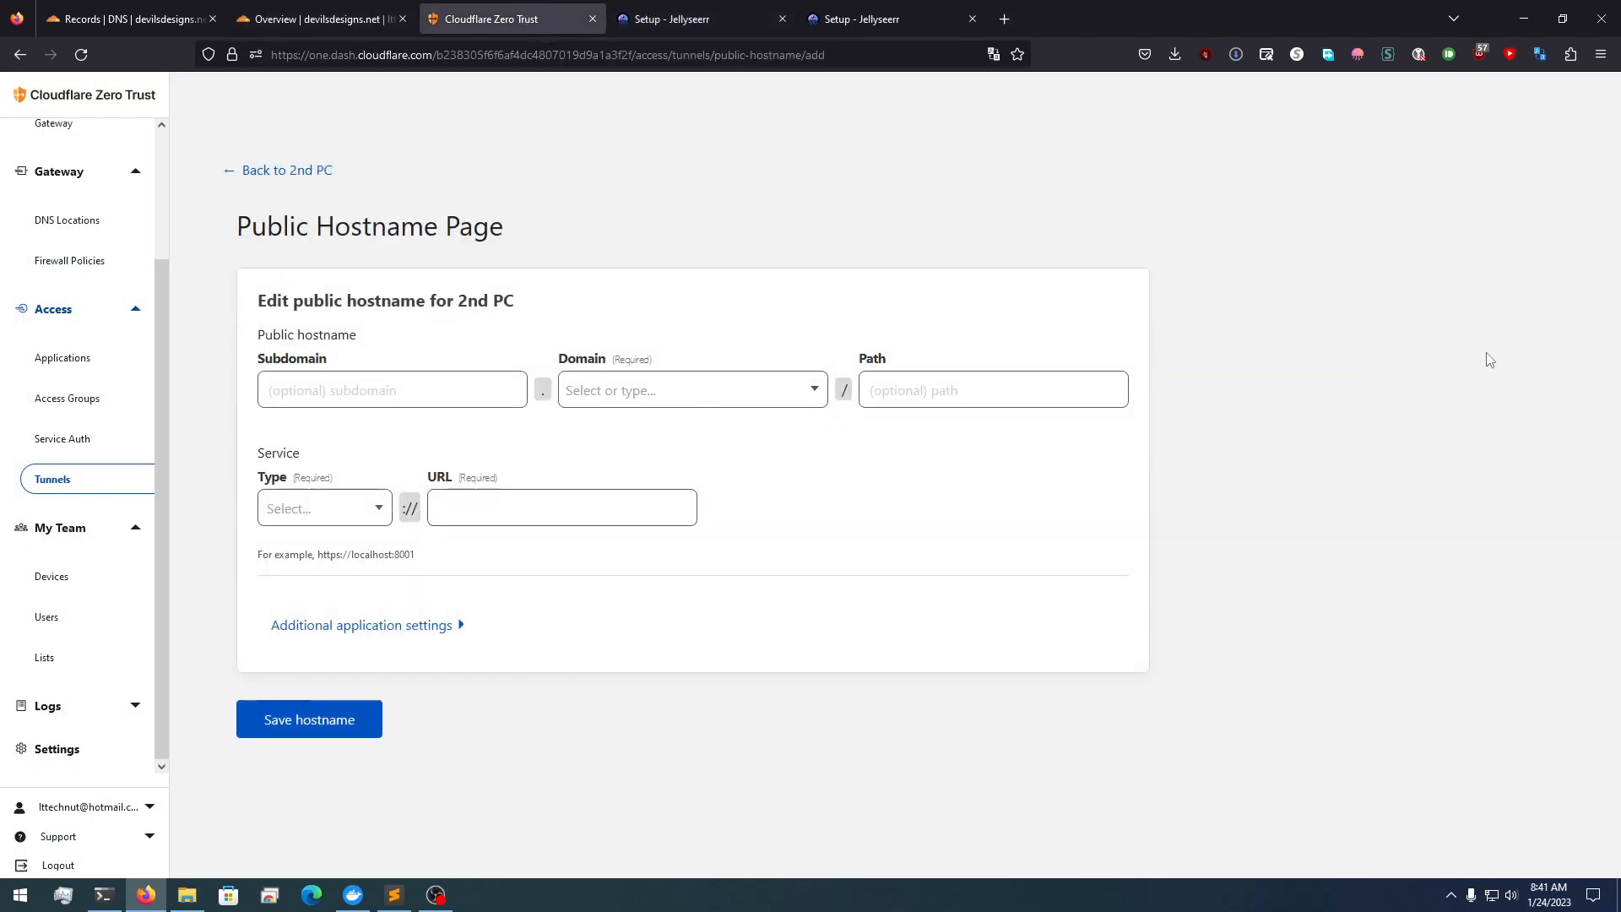
left_click(390, 390)
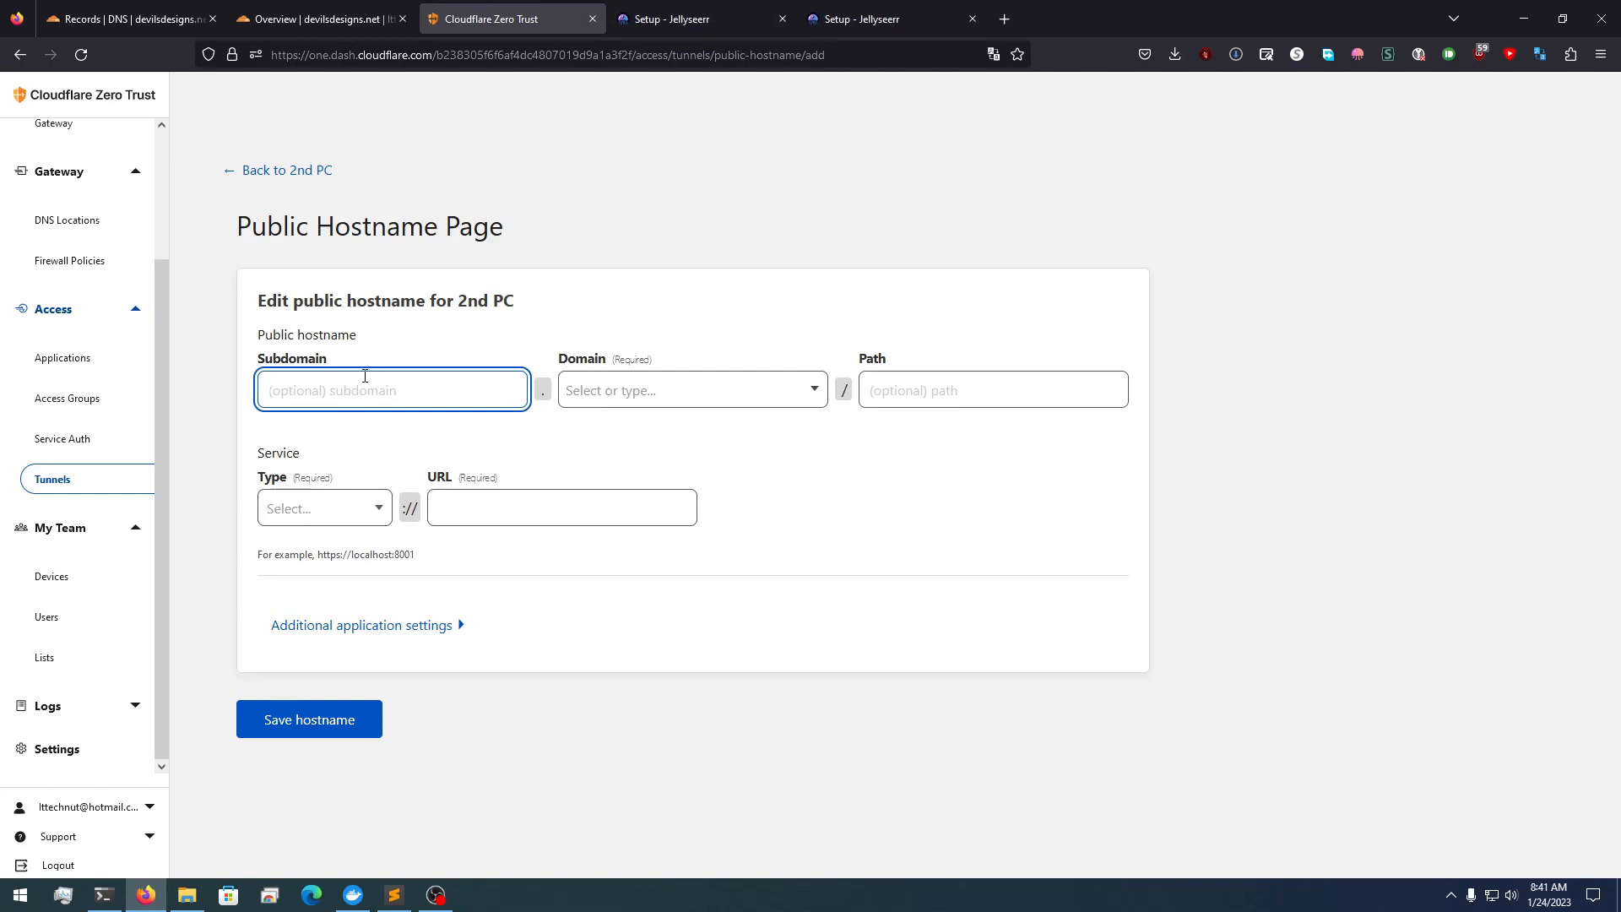
type("photos")
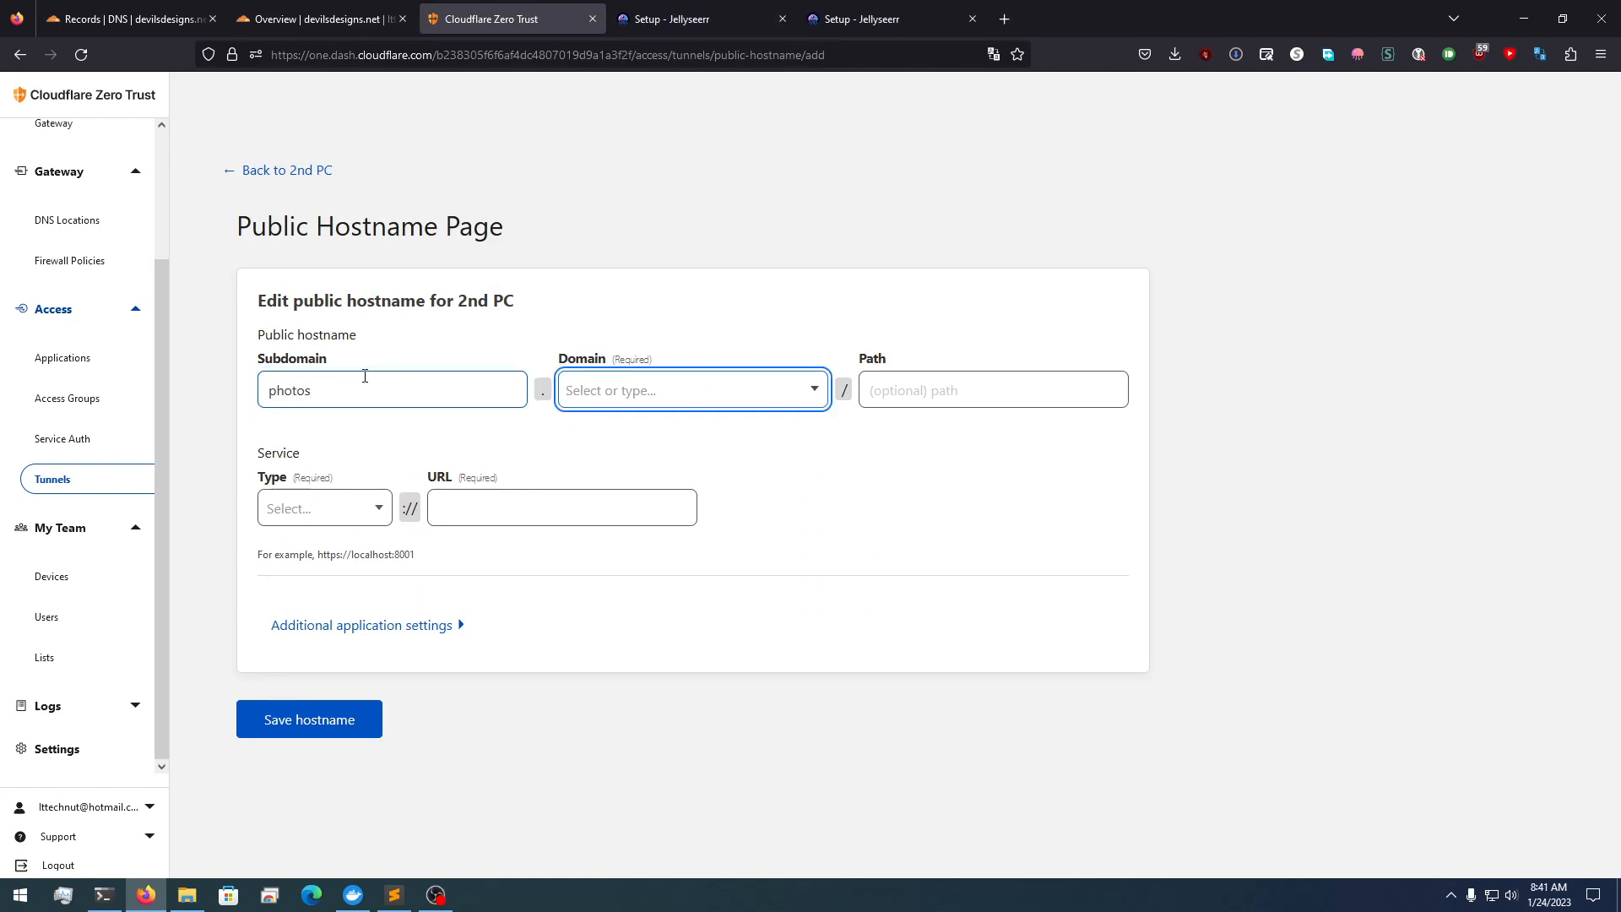
type("devilsdesign")
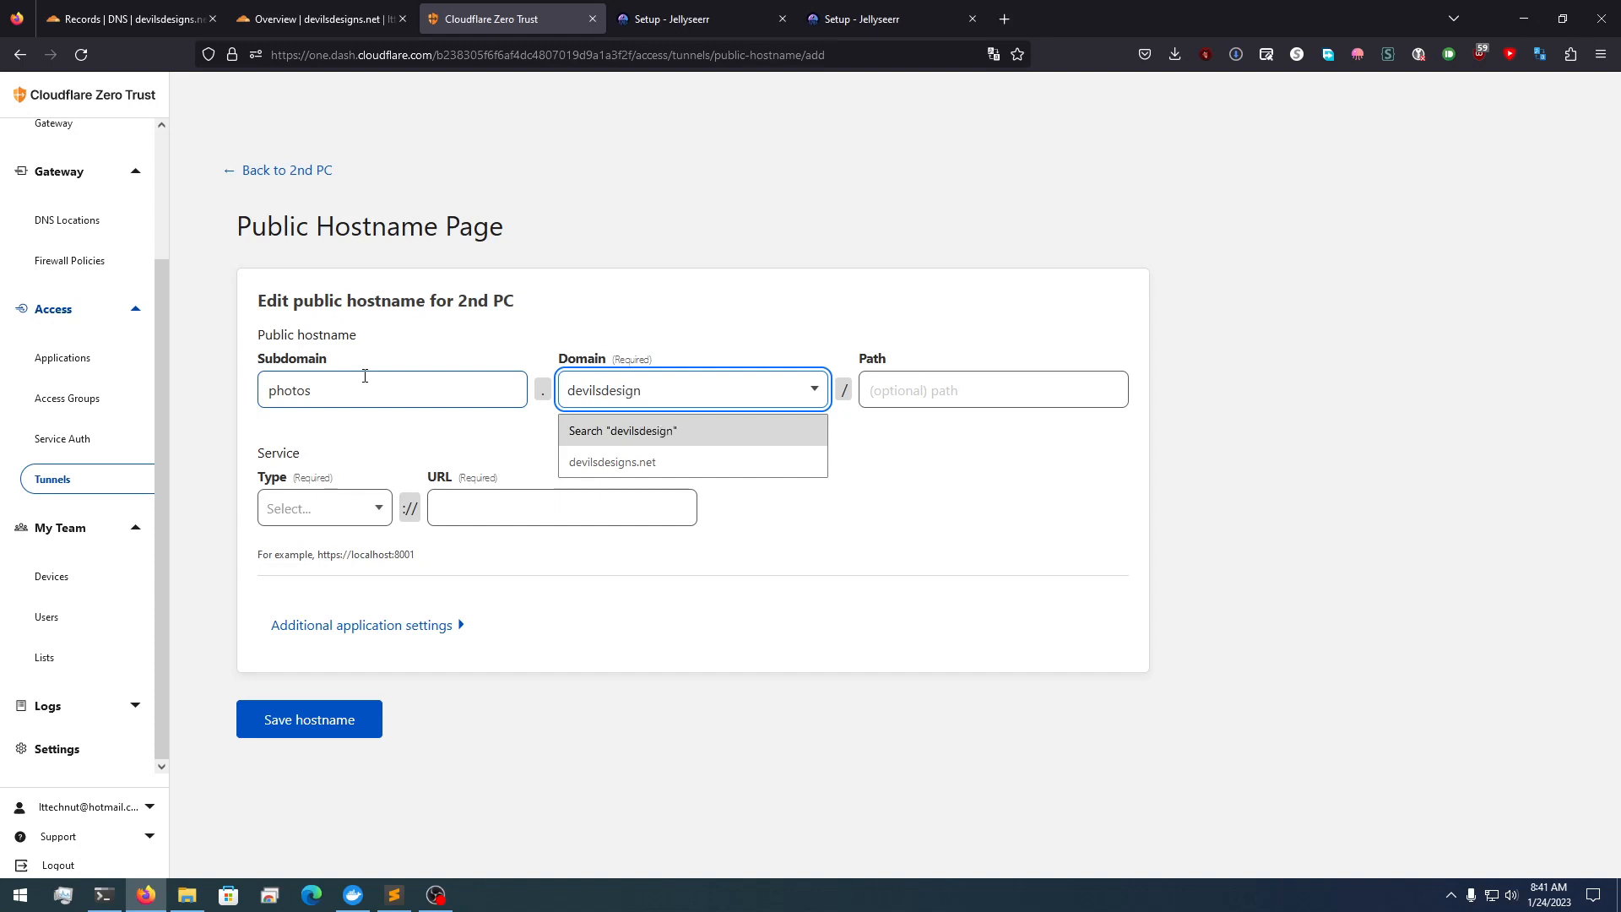
left_click(324, 508)
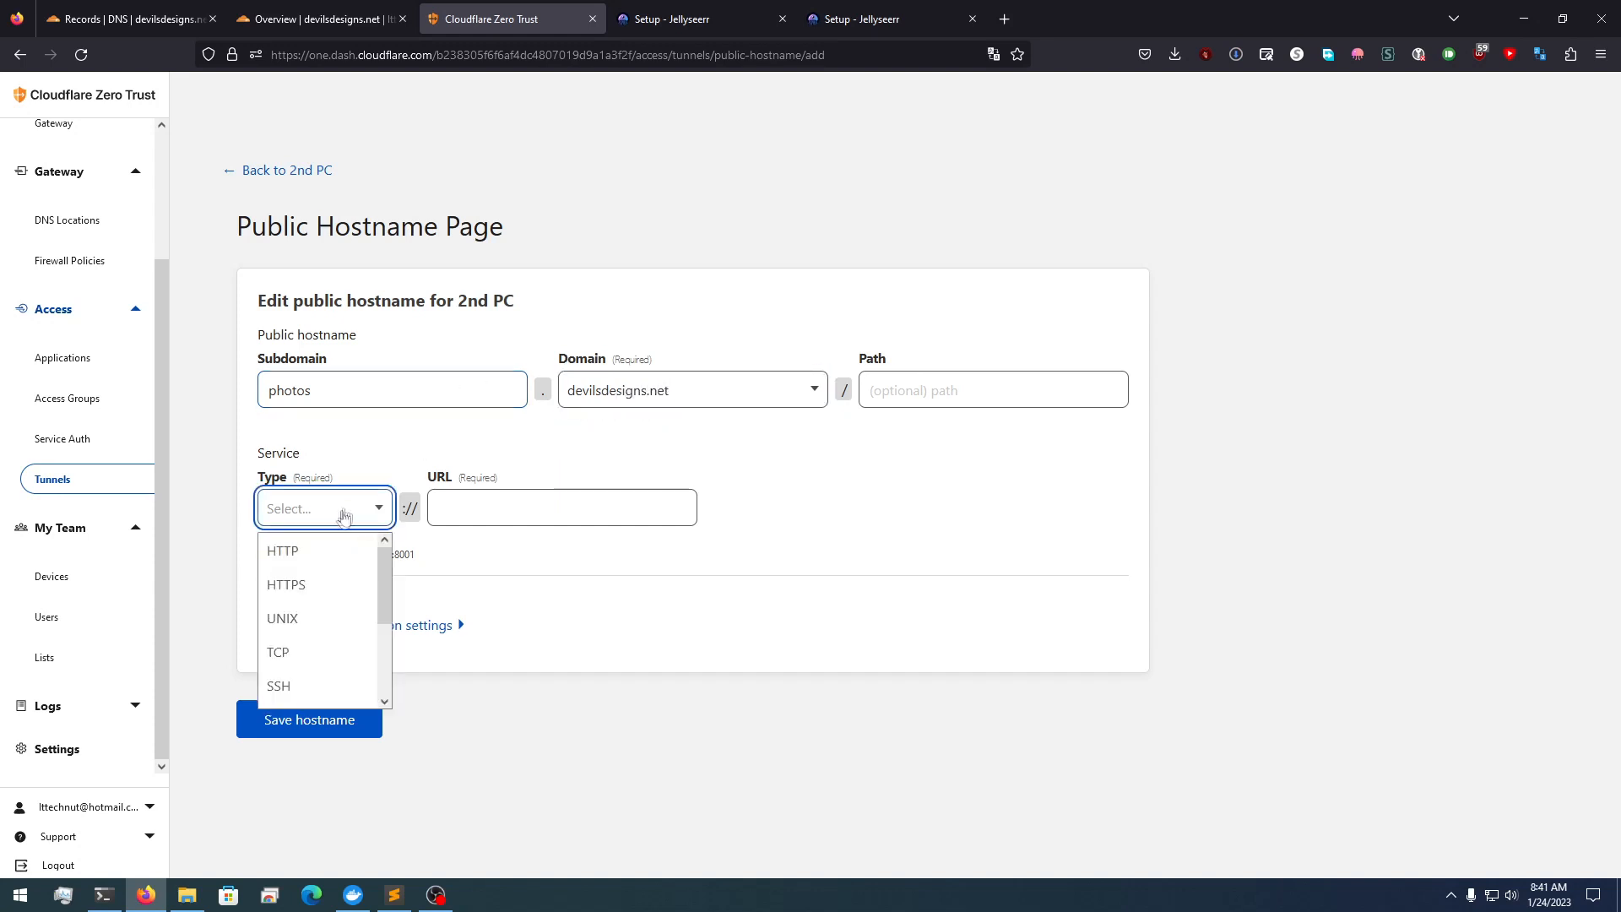
Point the photos hostname at HTTP service localhost:2833 and save it
left_click(282, 551)
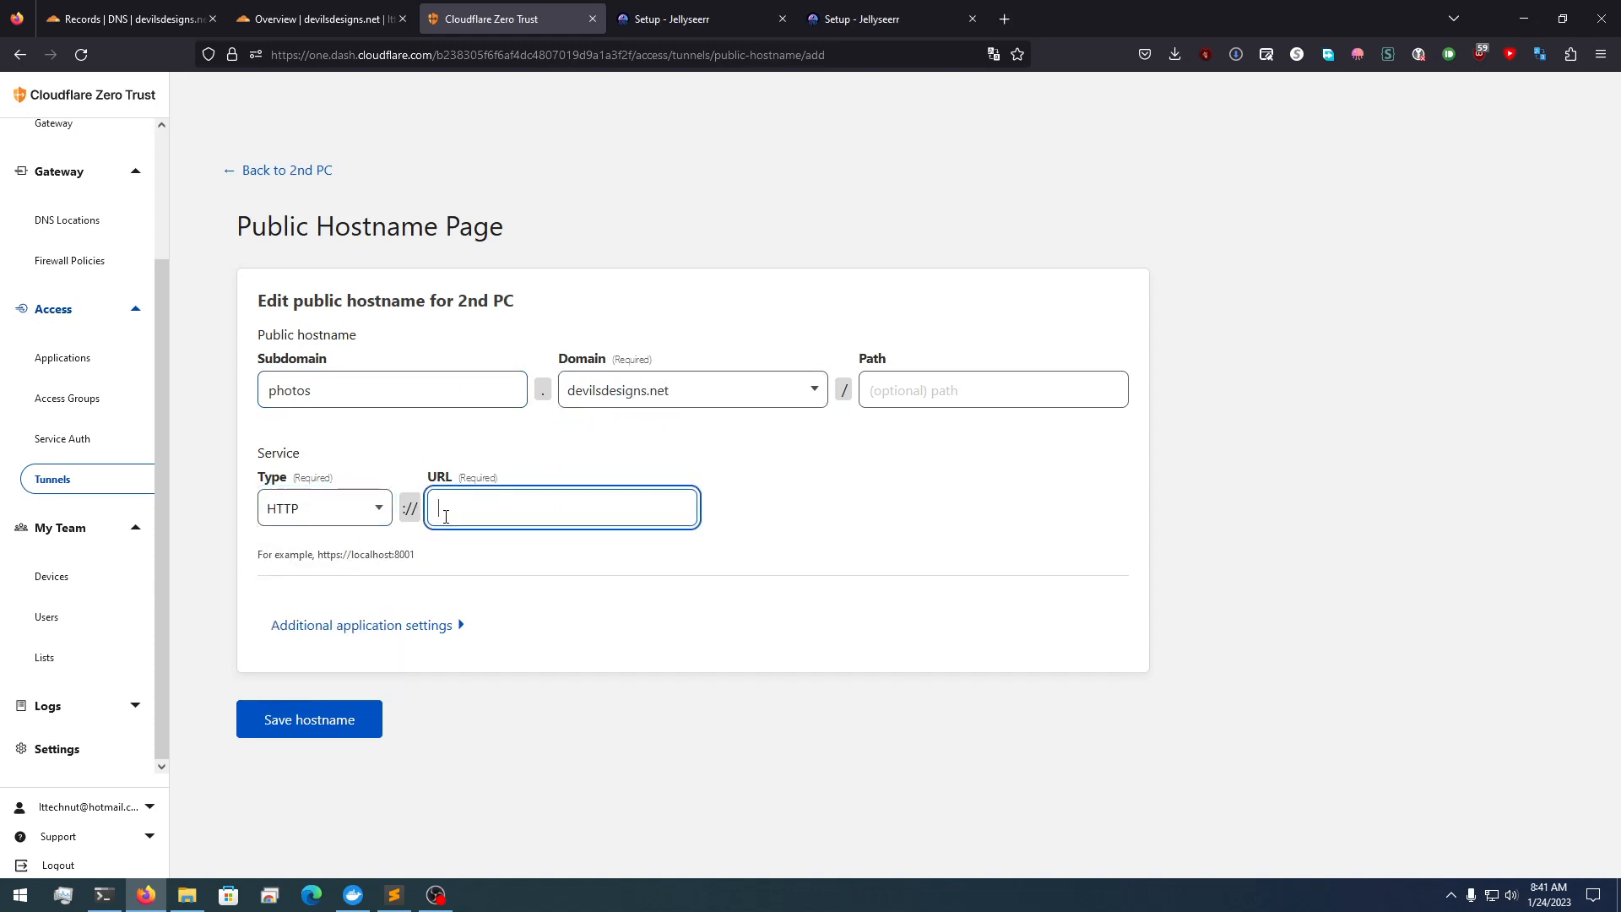
type("localhost")
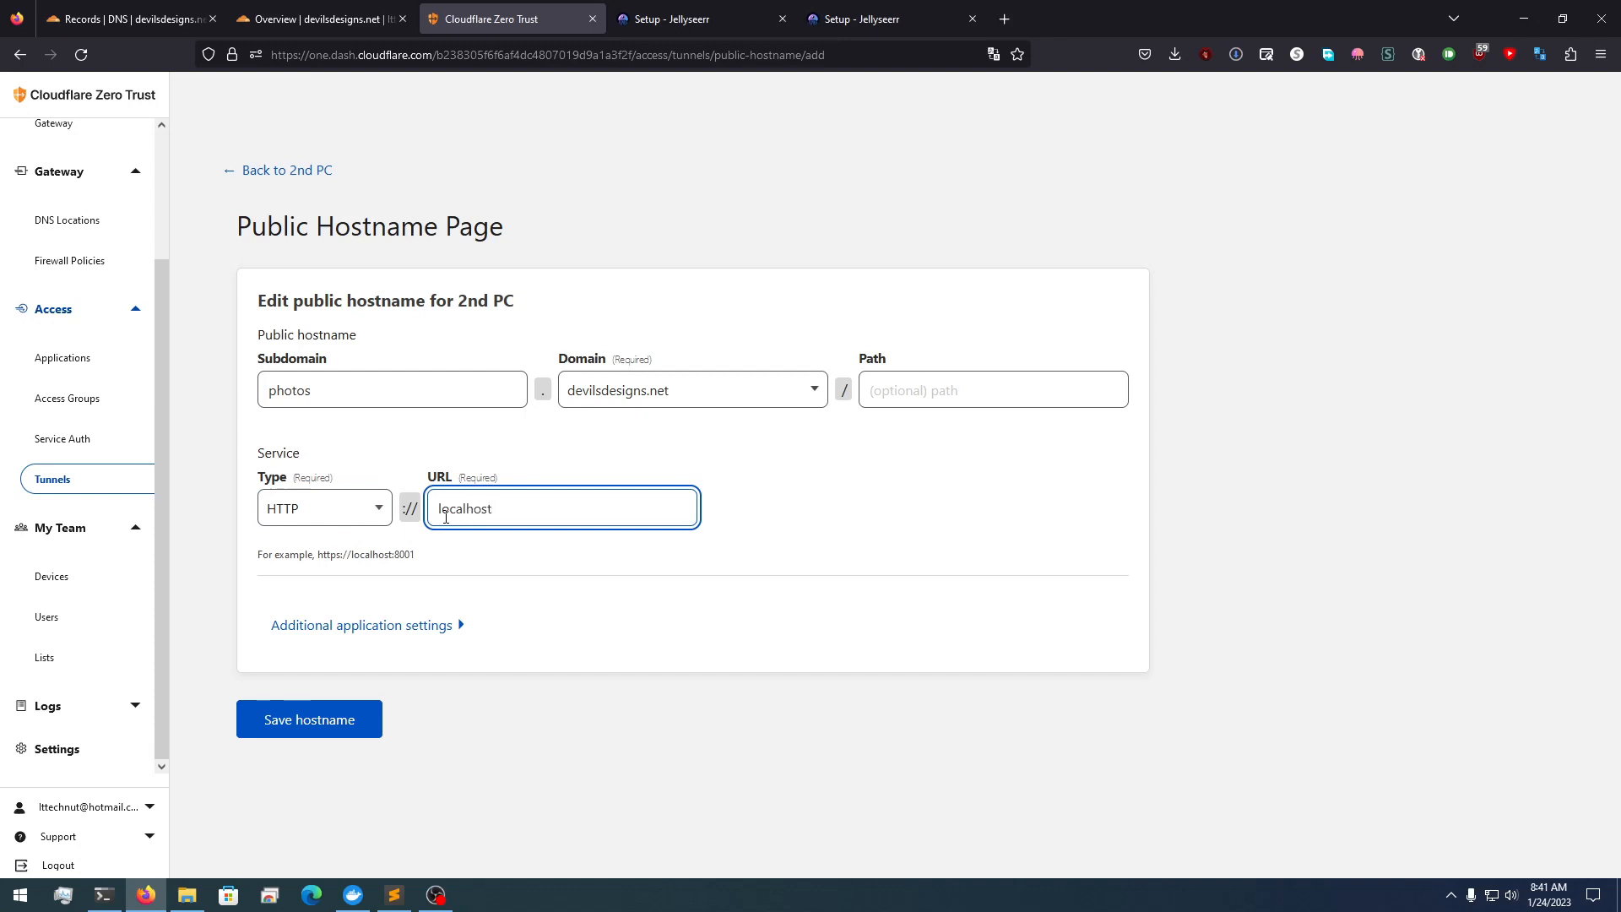
type(":")
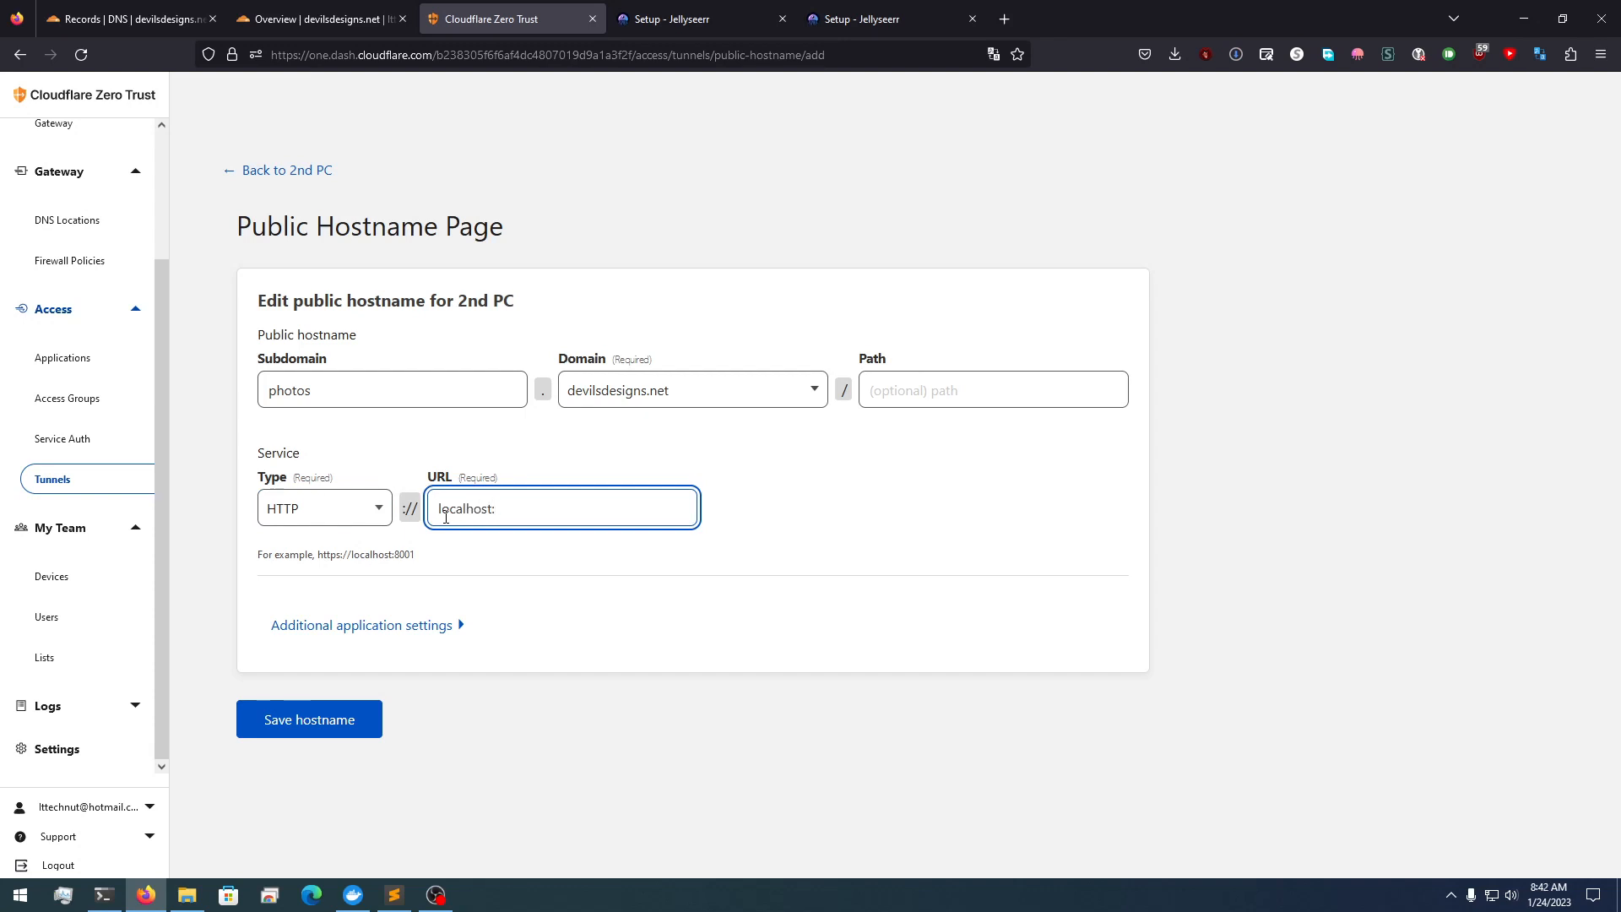
type("8233")
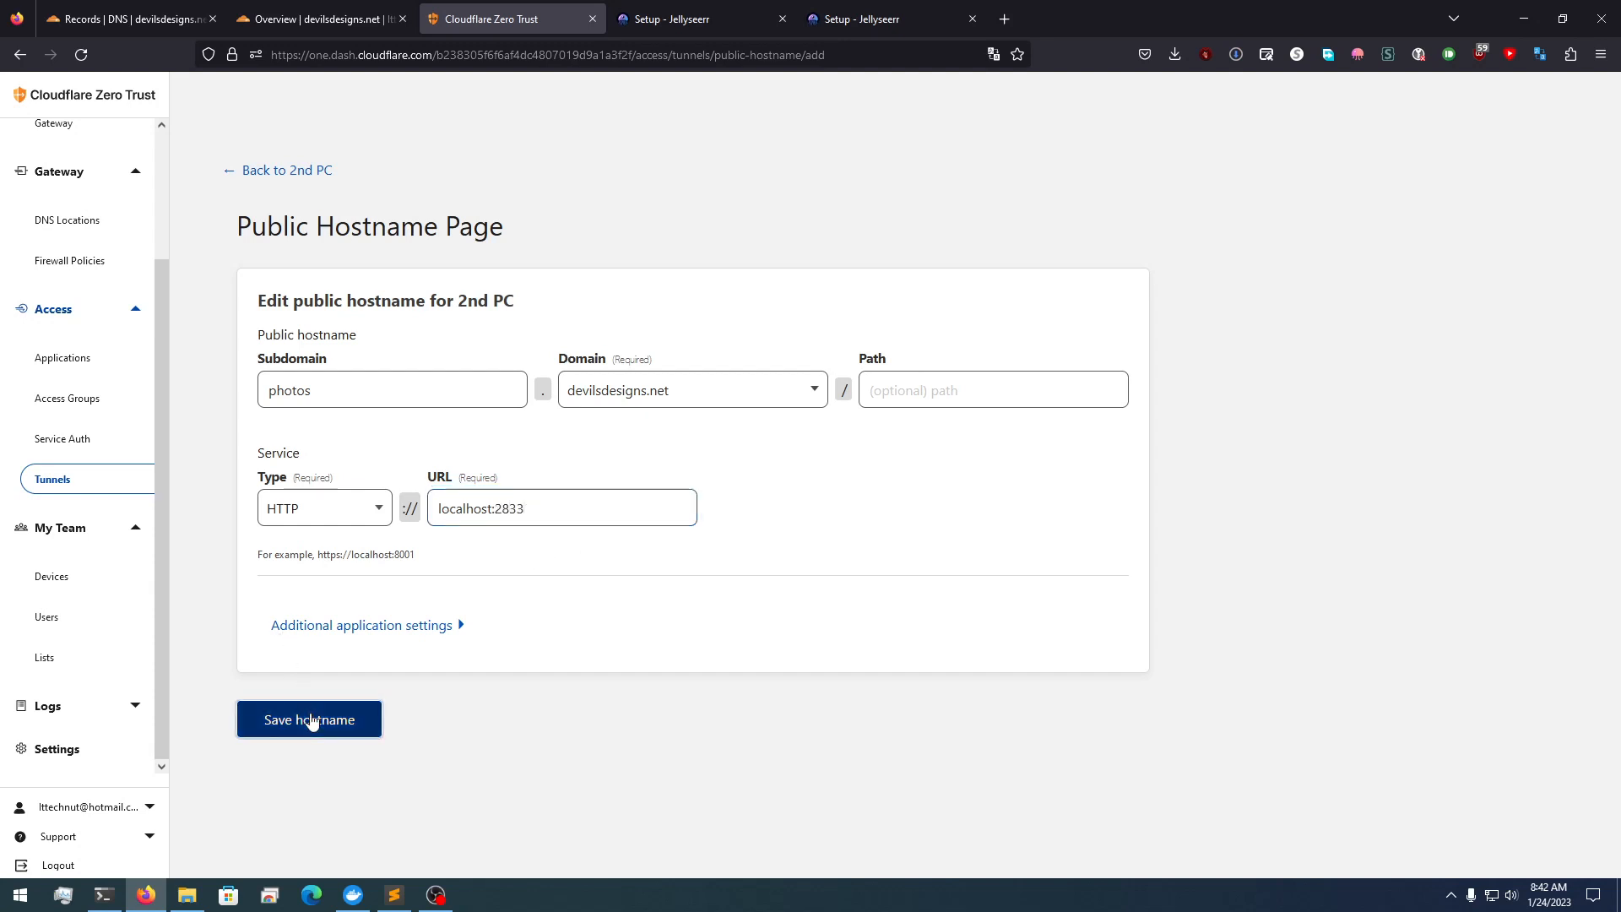
left_click(307, 719)
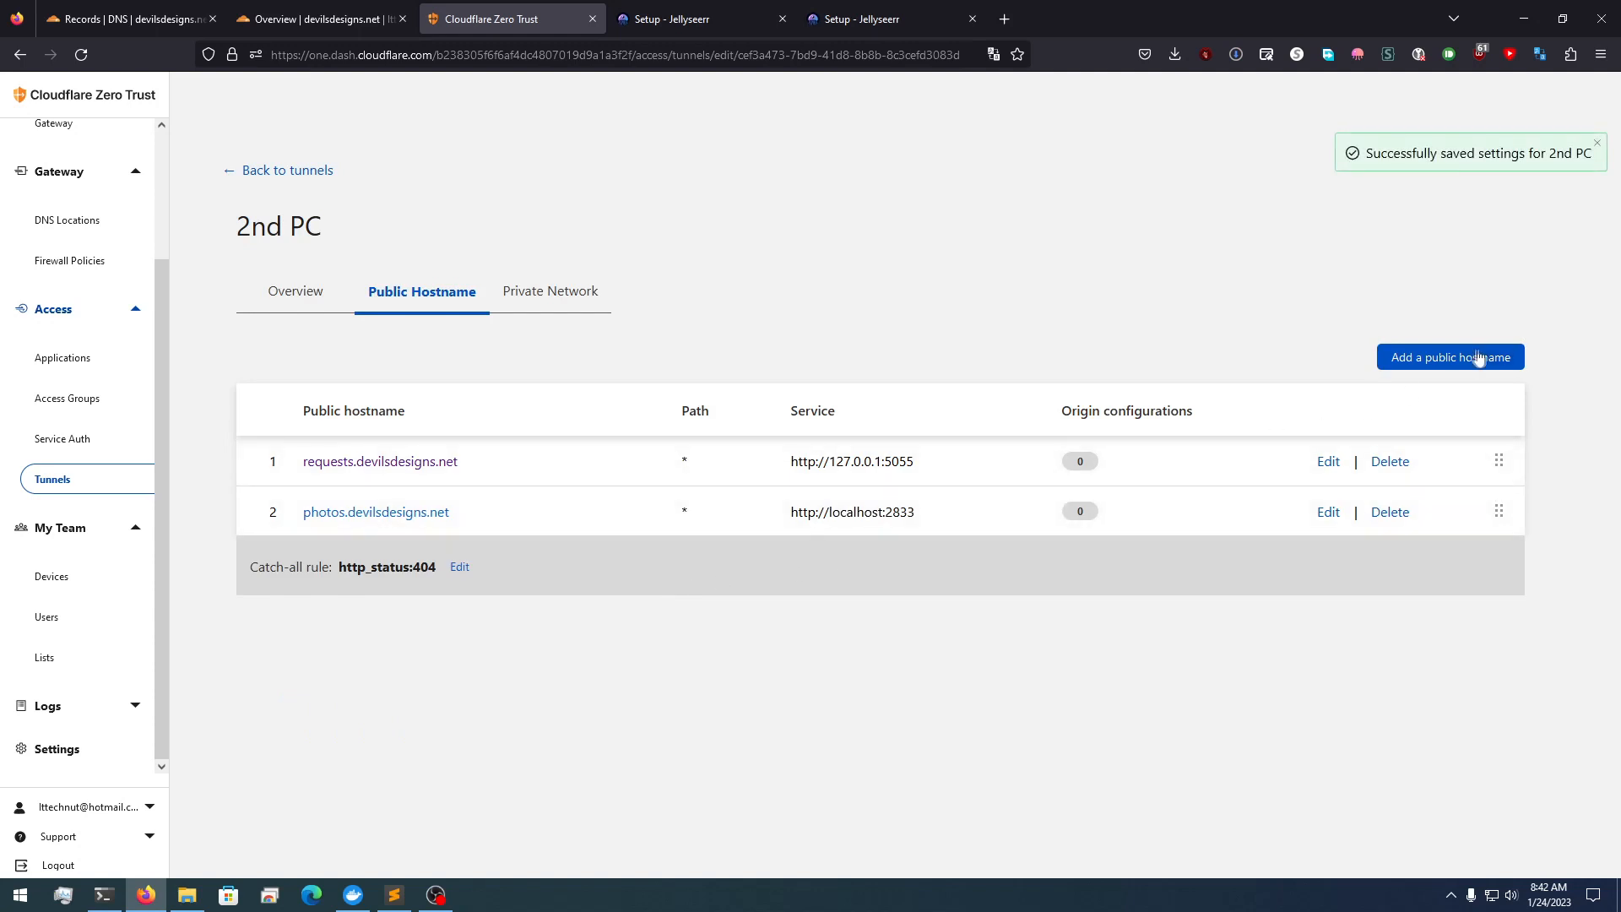
Begin another public hostname form, then abandon it for the Tunnels list
left_click(1449, 356)
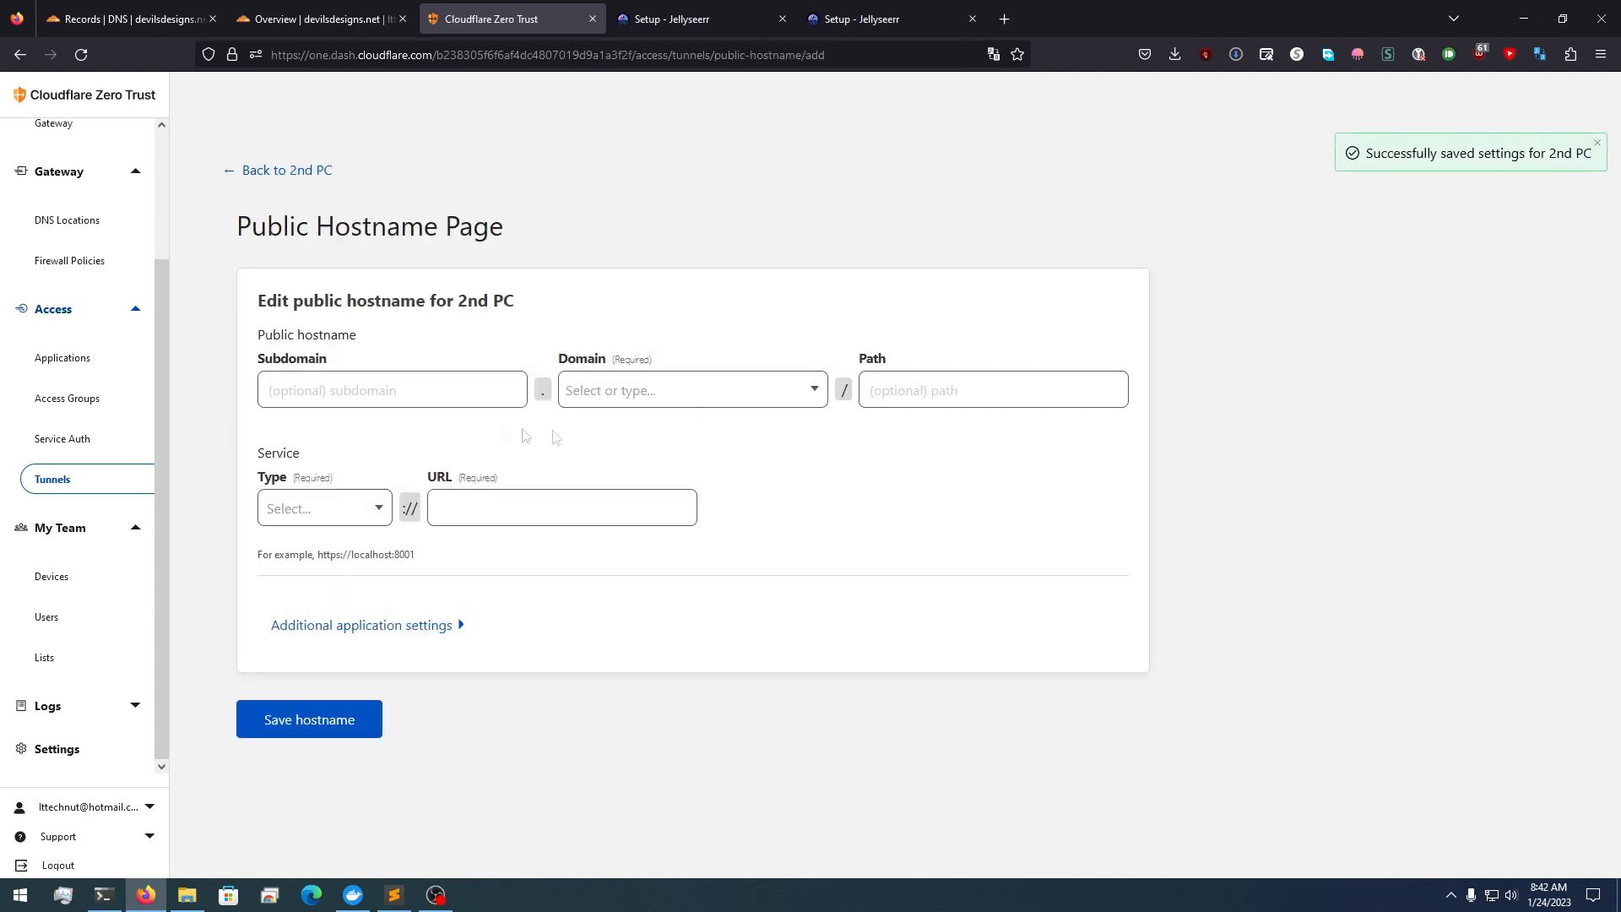
left_click(390, 390)
type("photos")
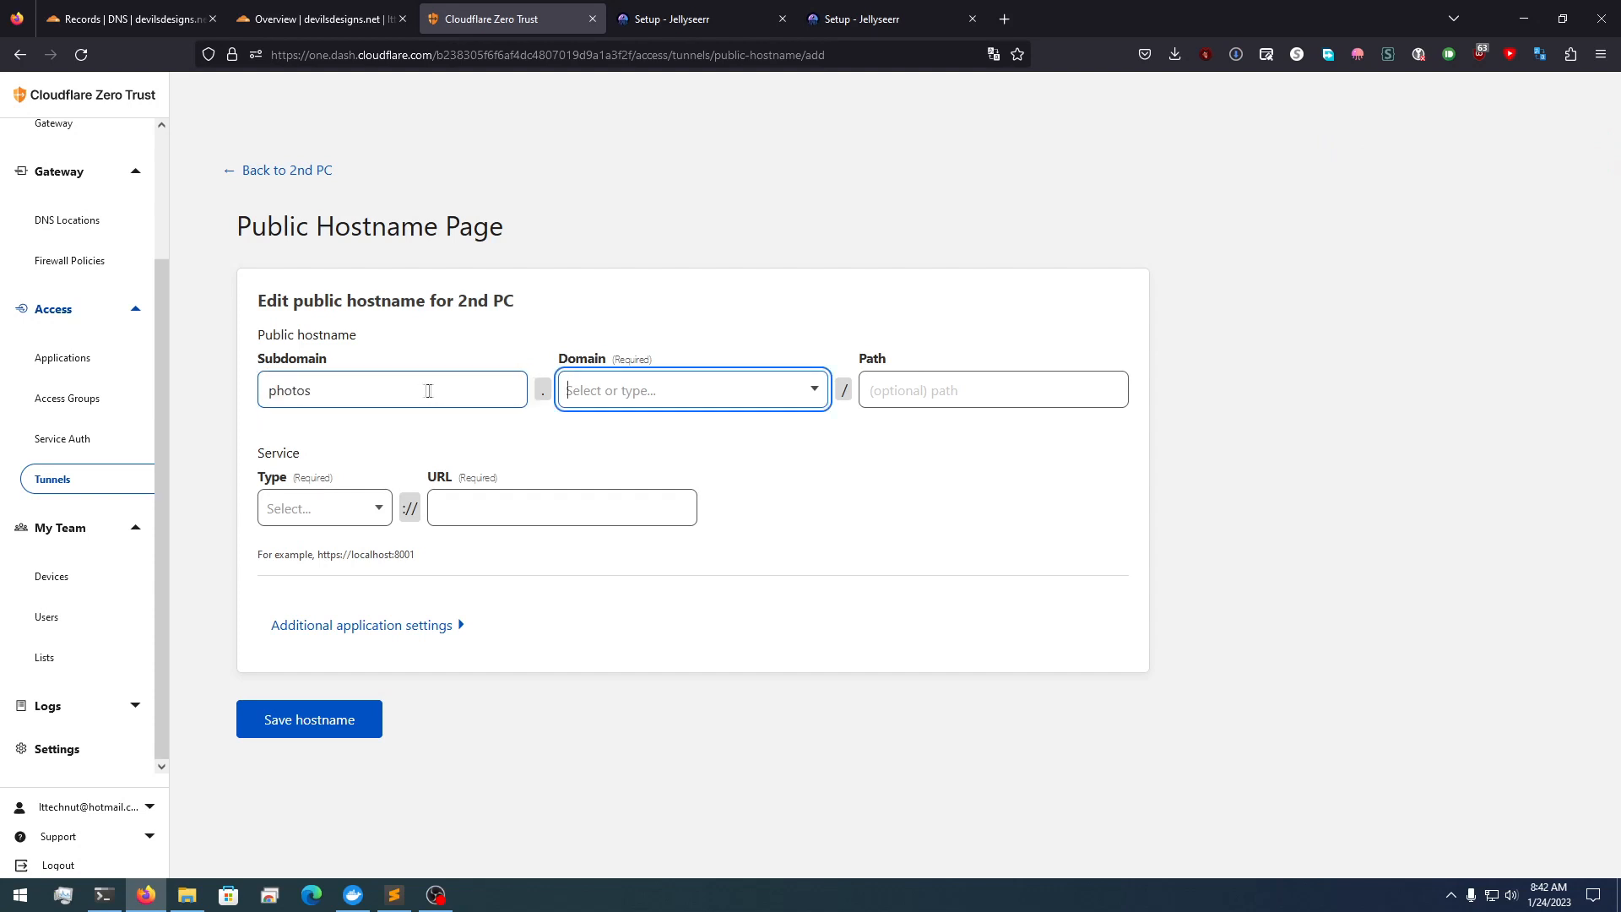
left_click(690, 390)
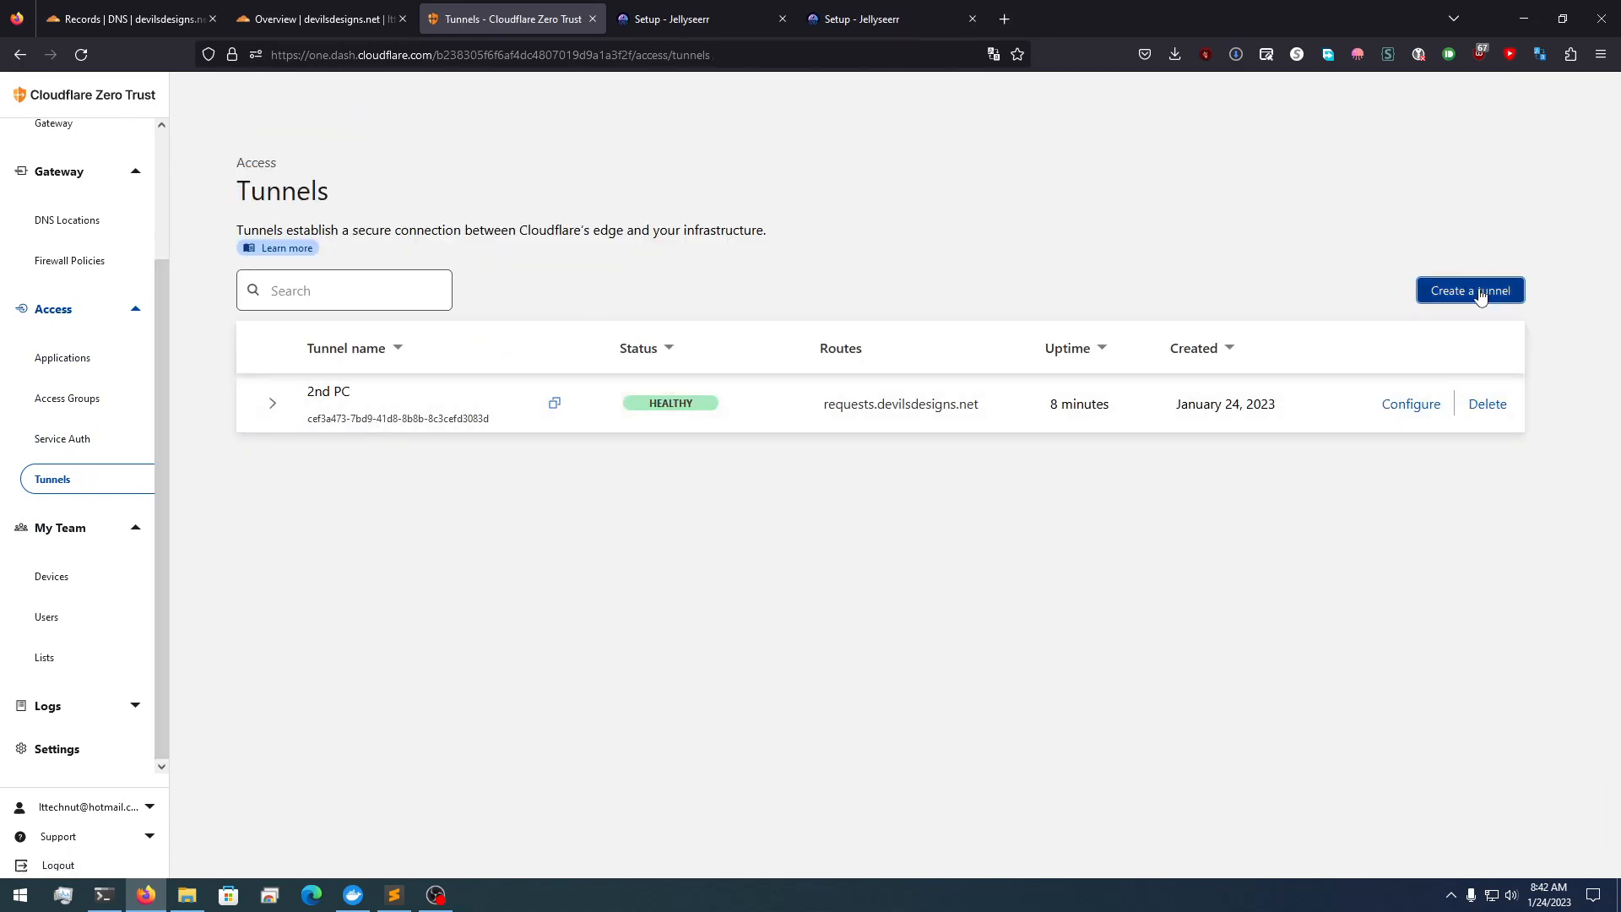
Create a new tunnel named 1st PC and reach its connector install instructions
left_click(1469, 290)
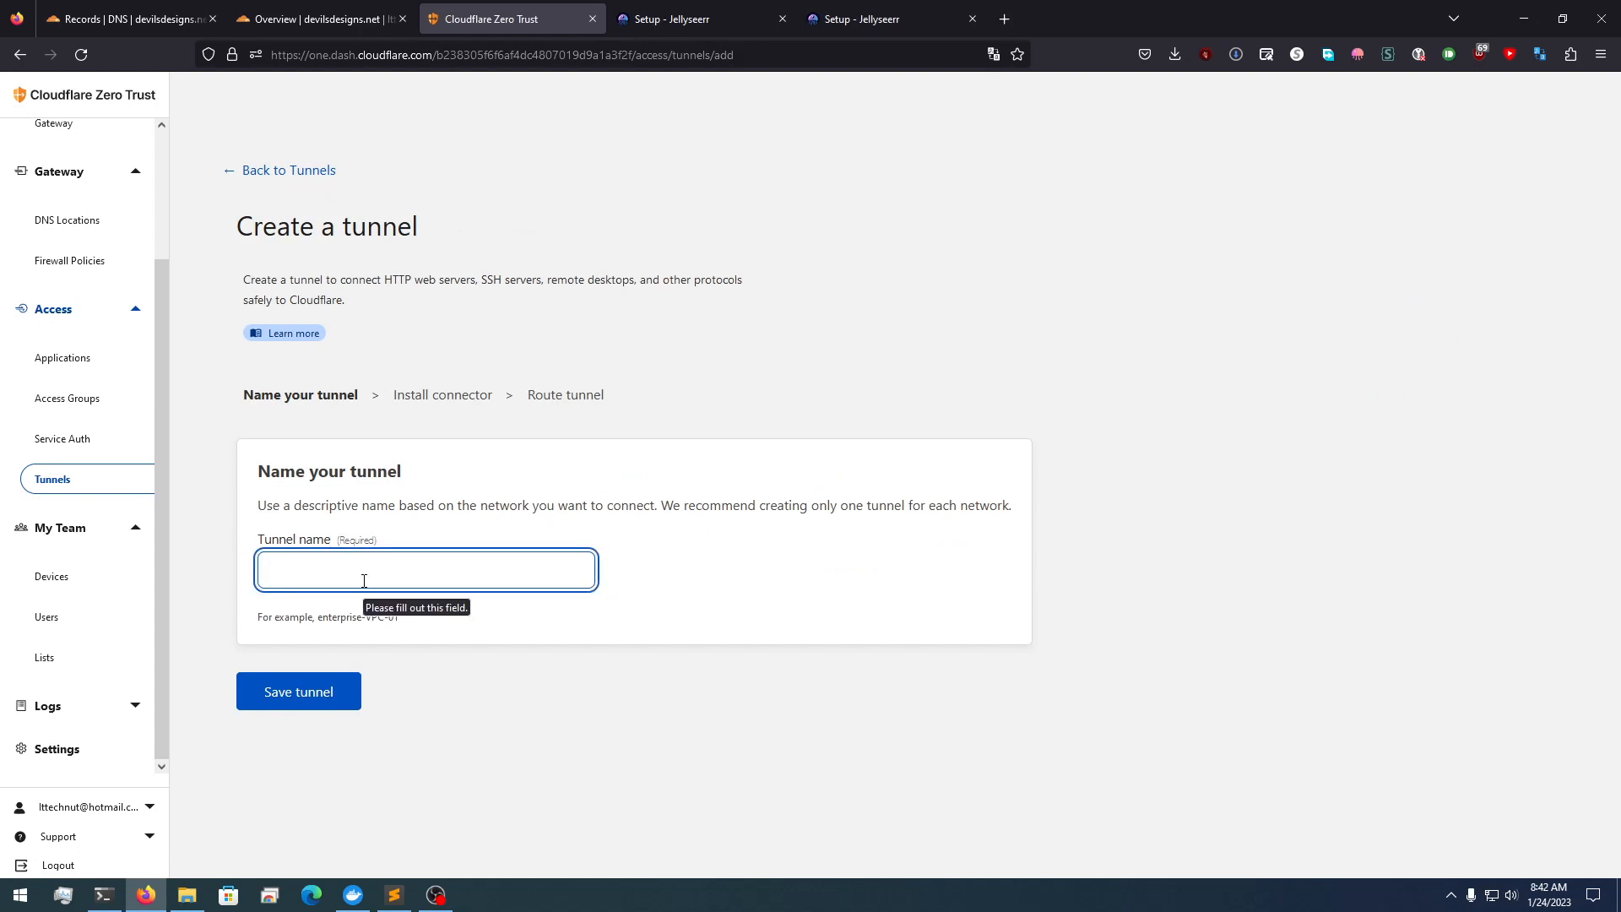
type("1st PC")
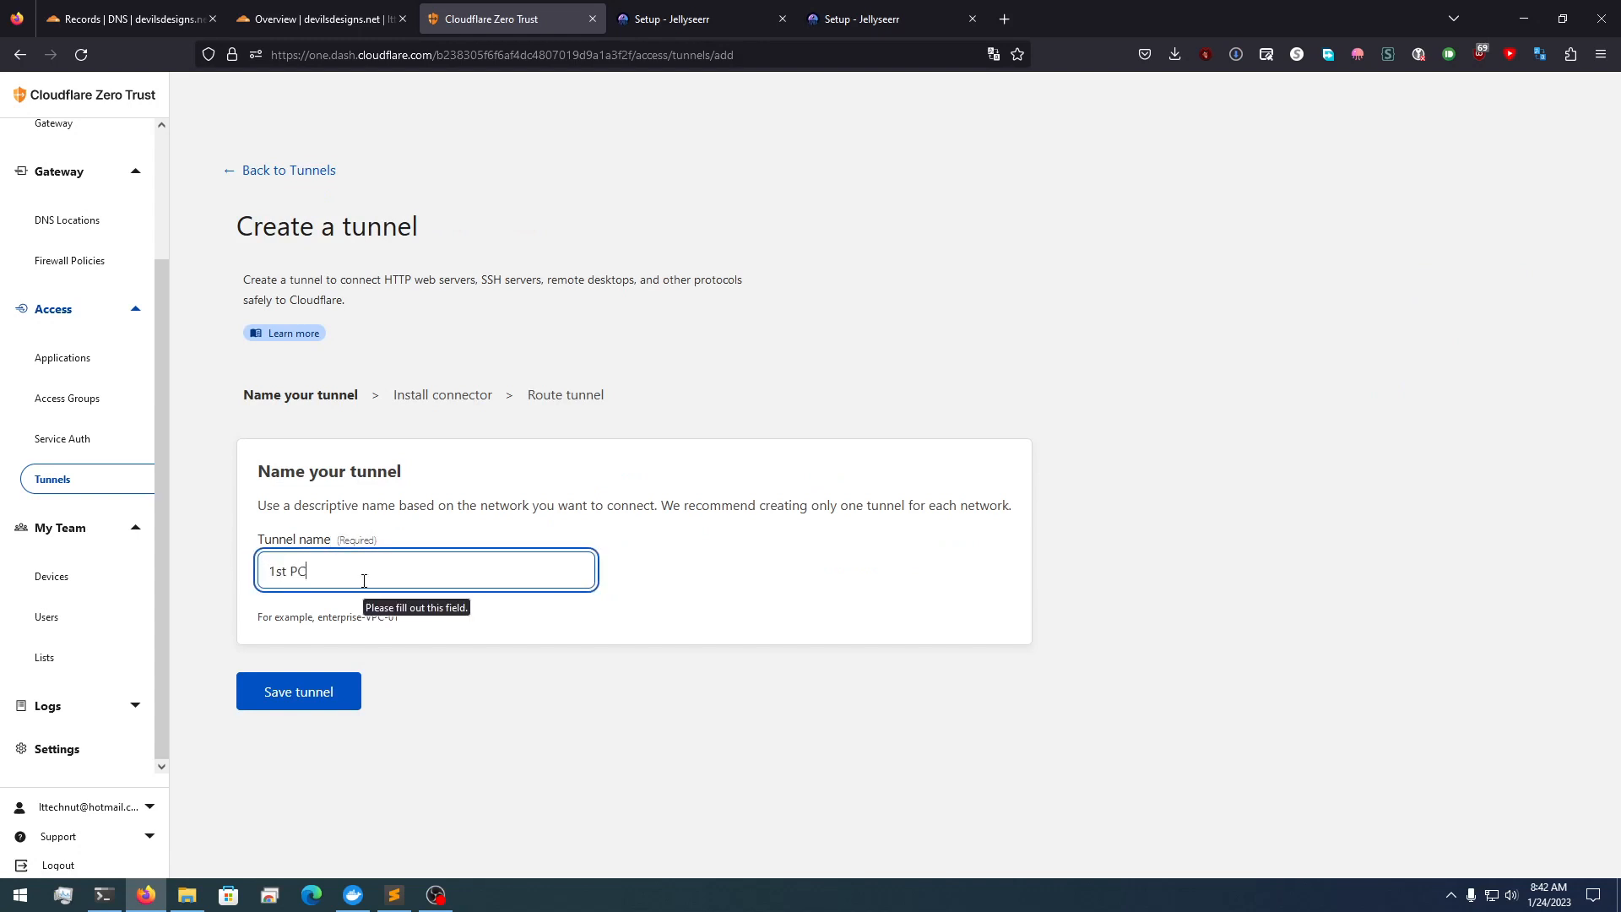
left_click(297, 690)
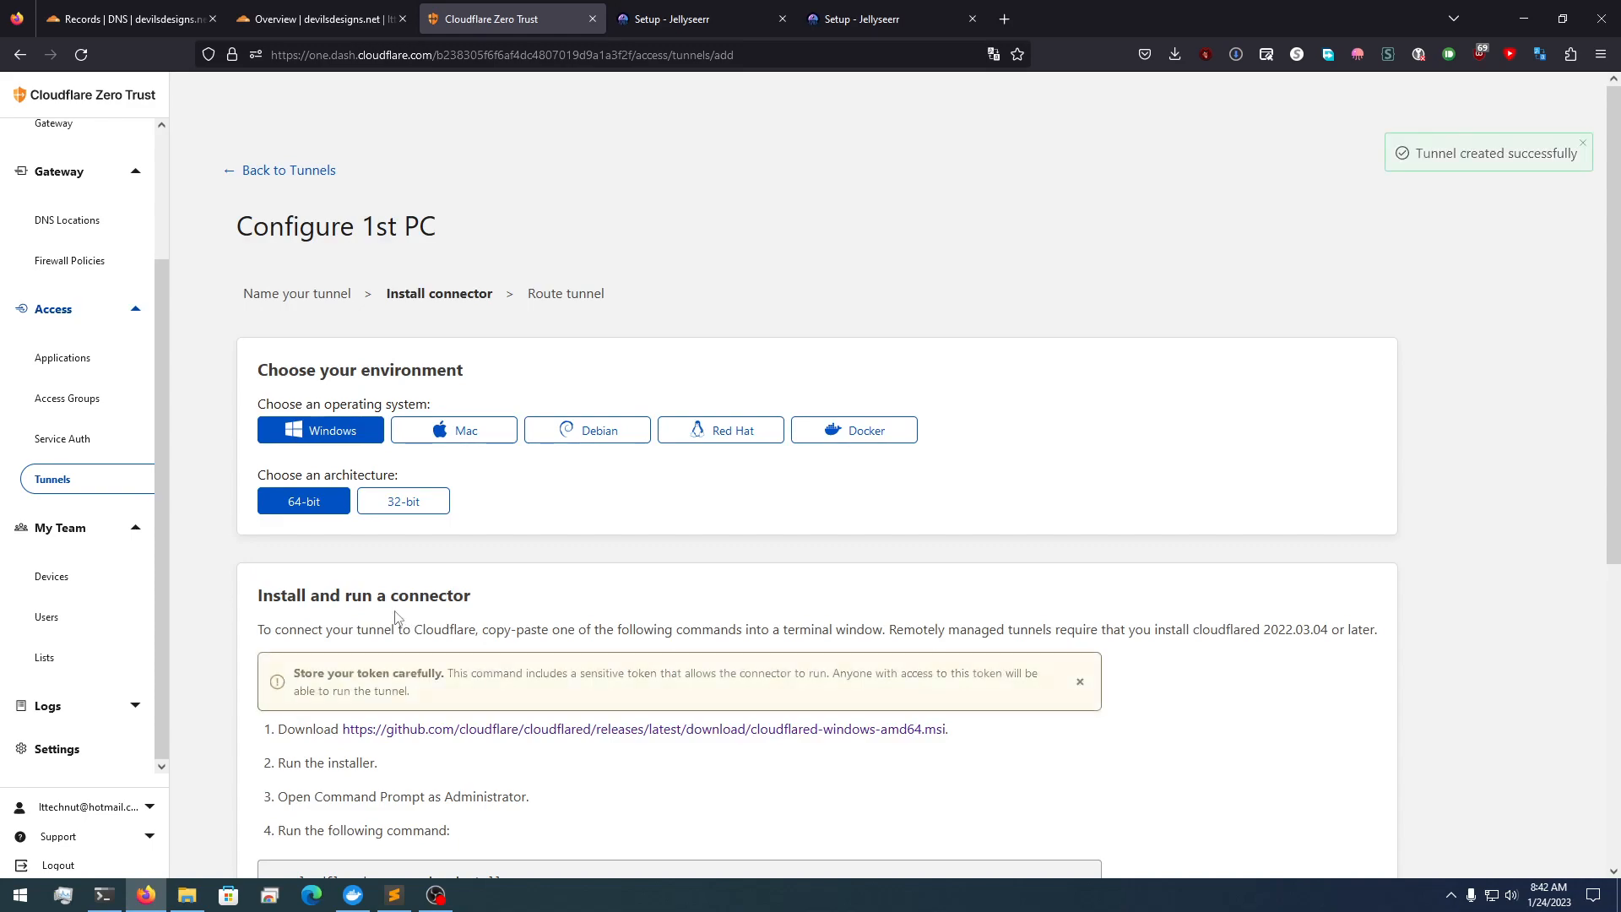
scroll("down", 3)
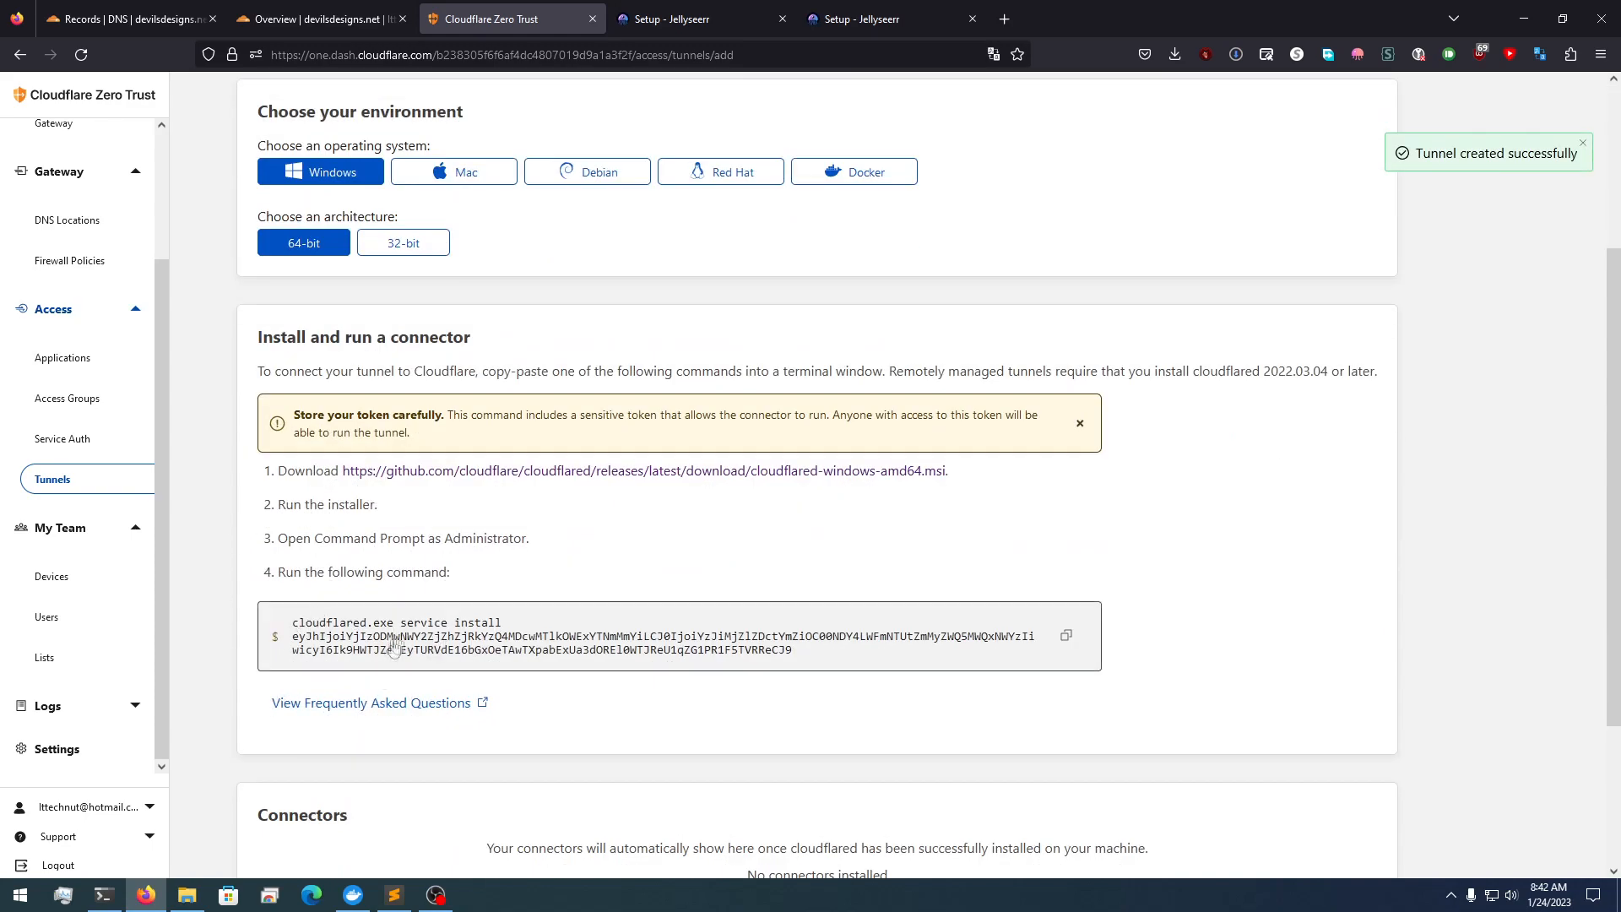
scroll("up", 3)
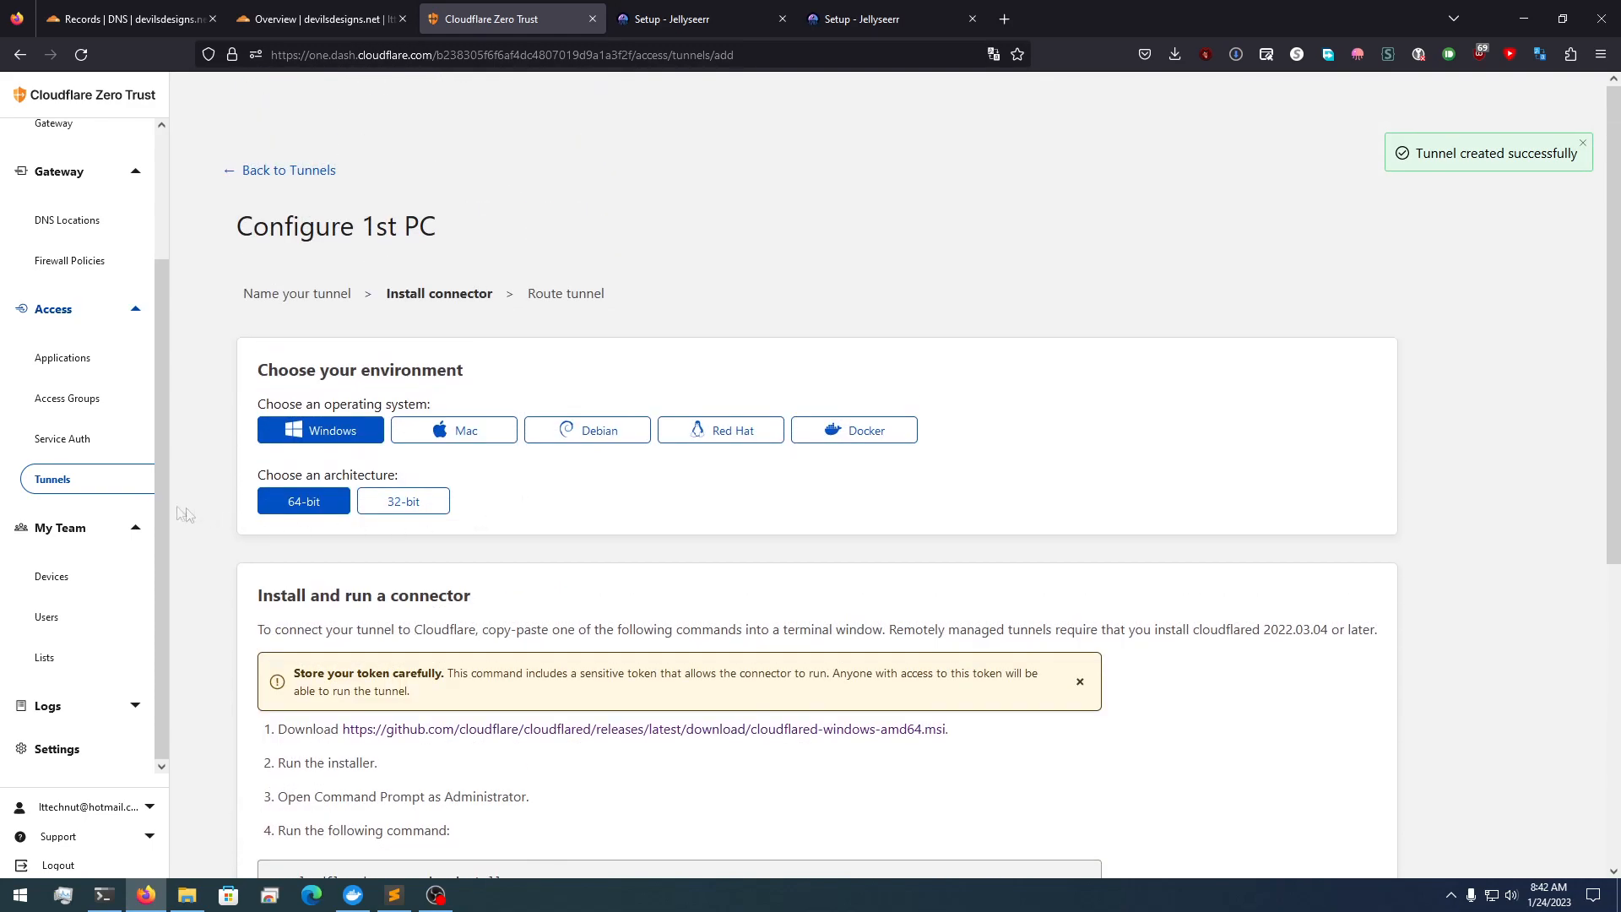
mouse_move(736, 394)
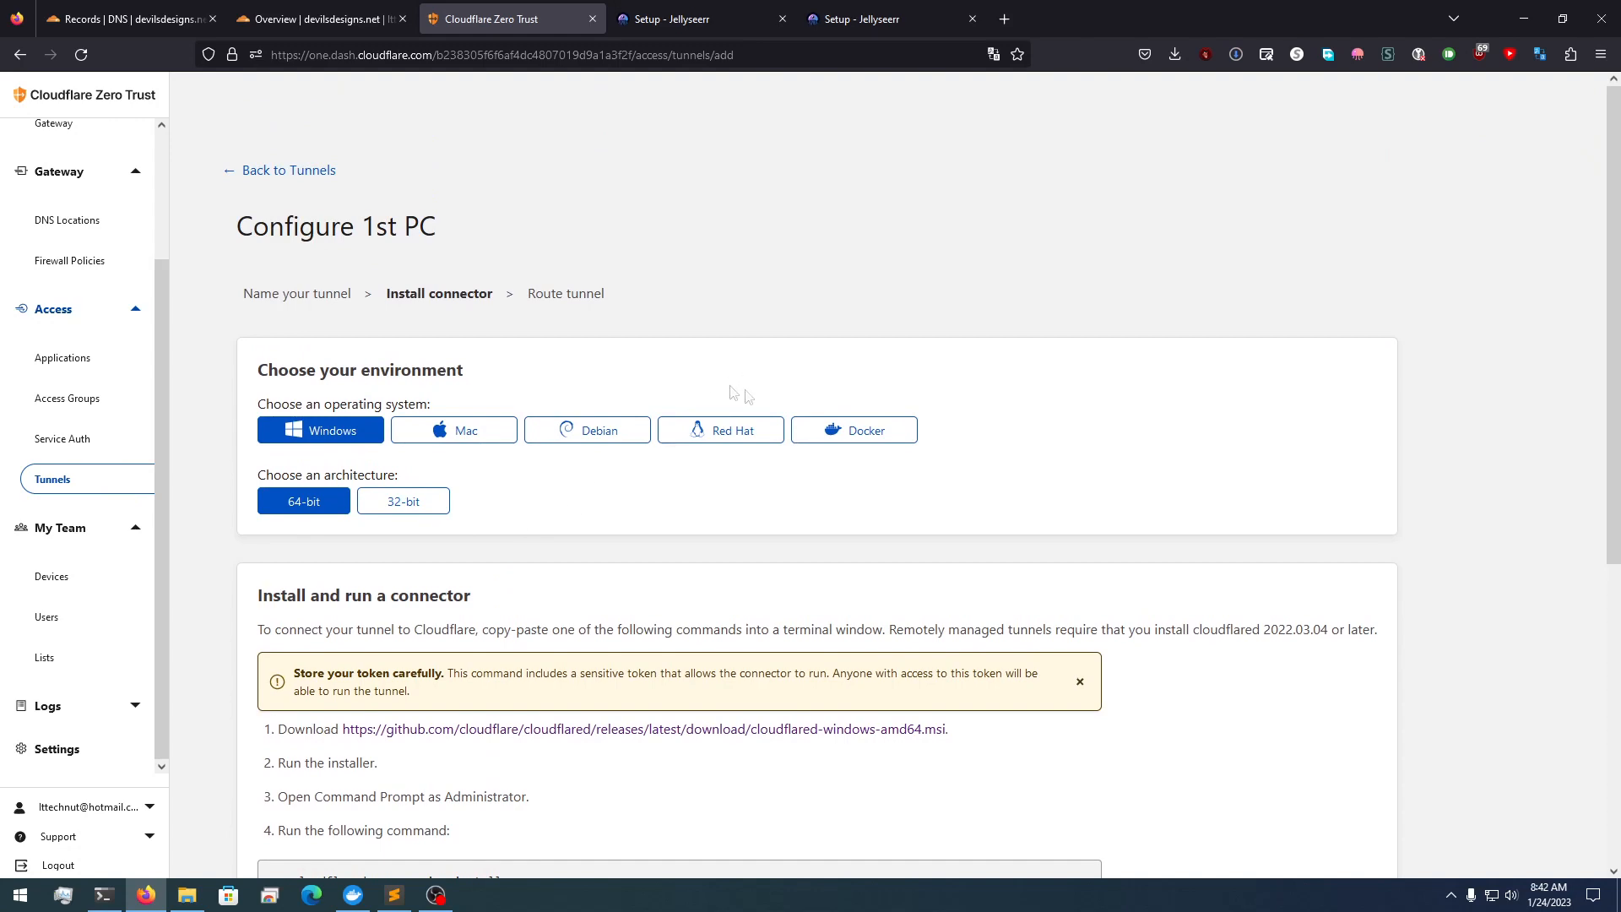
mouse_move(523, 601)
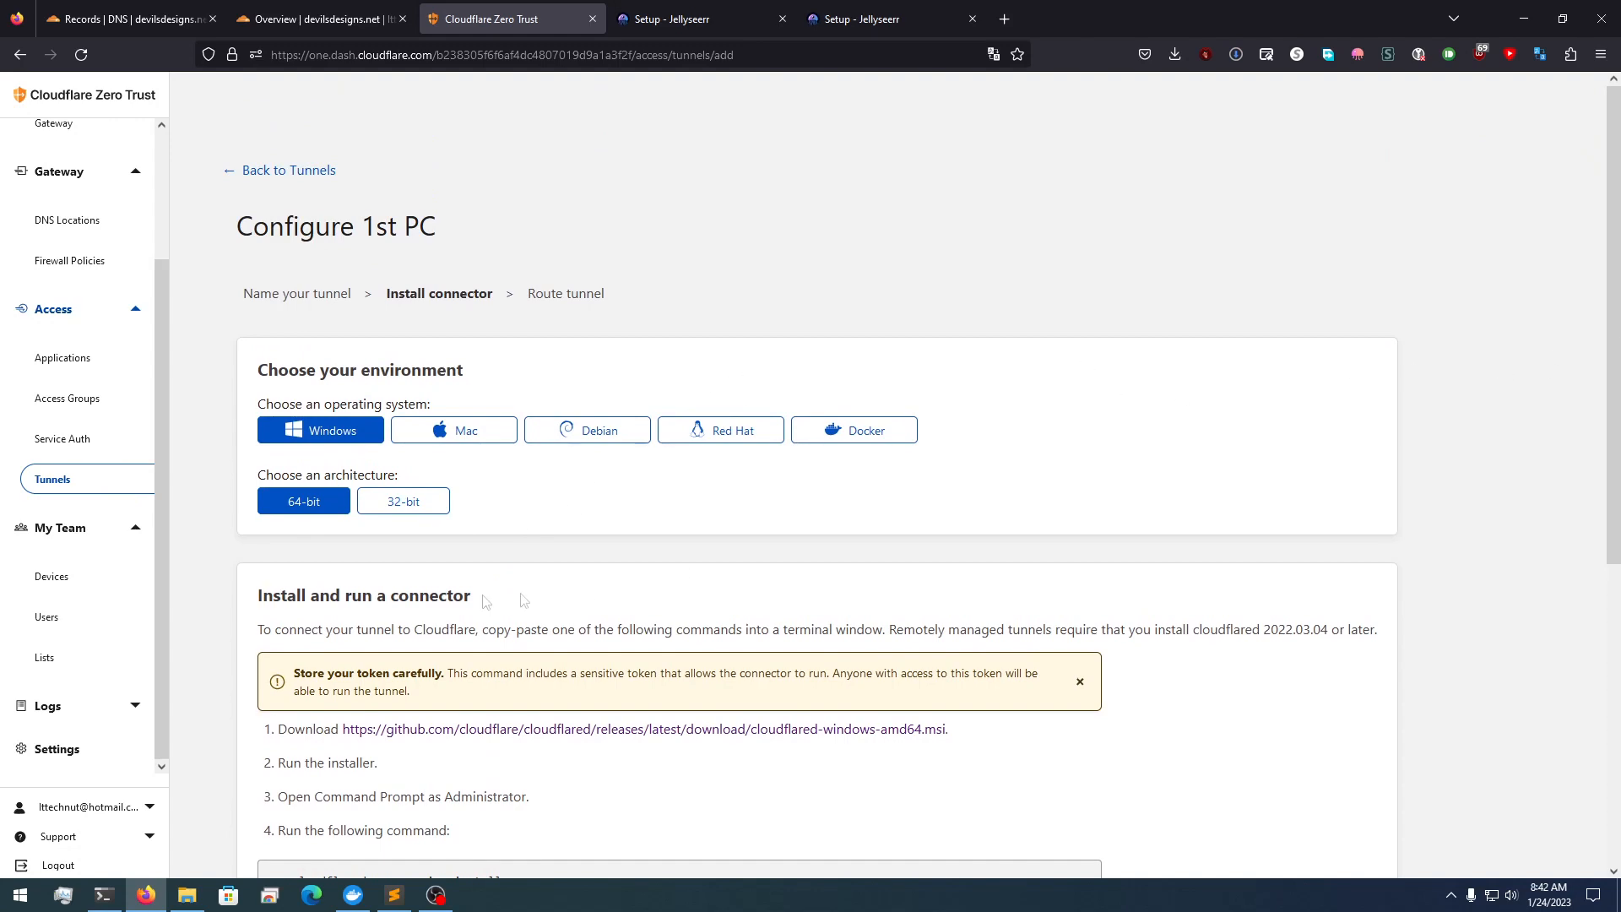
Close the Jellyseerr setup browser tabs
left_click(677, 19)
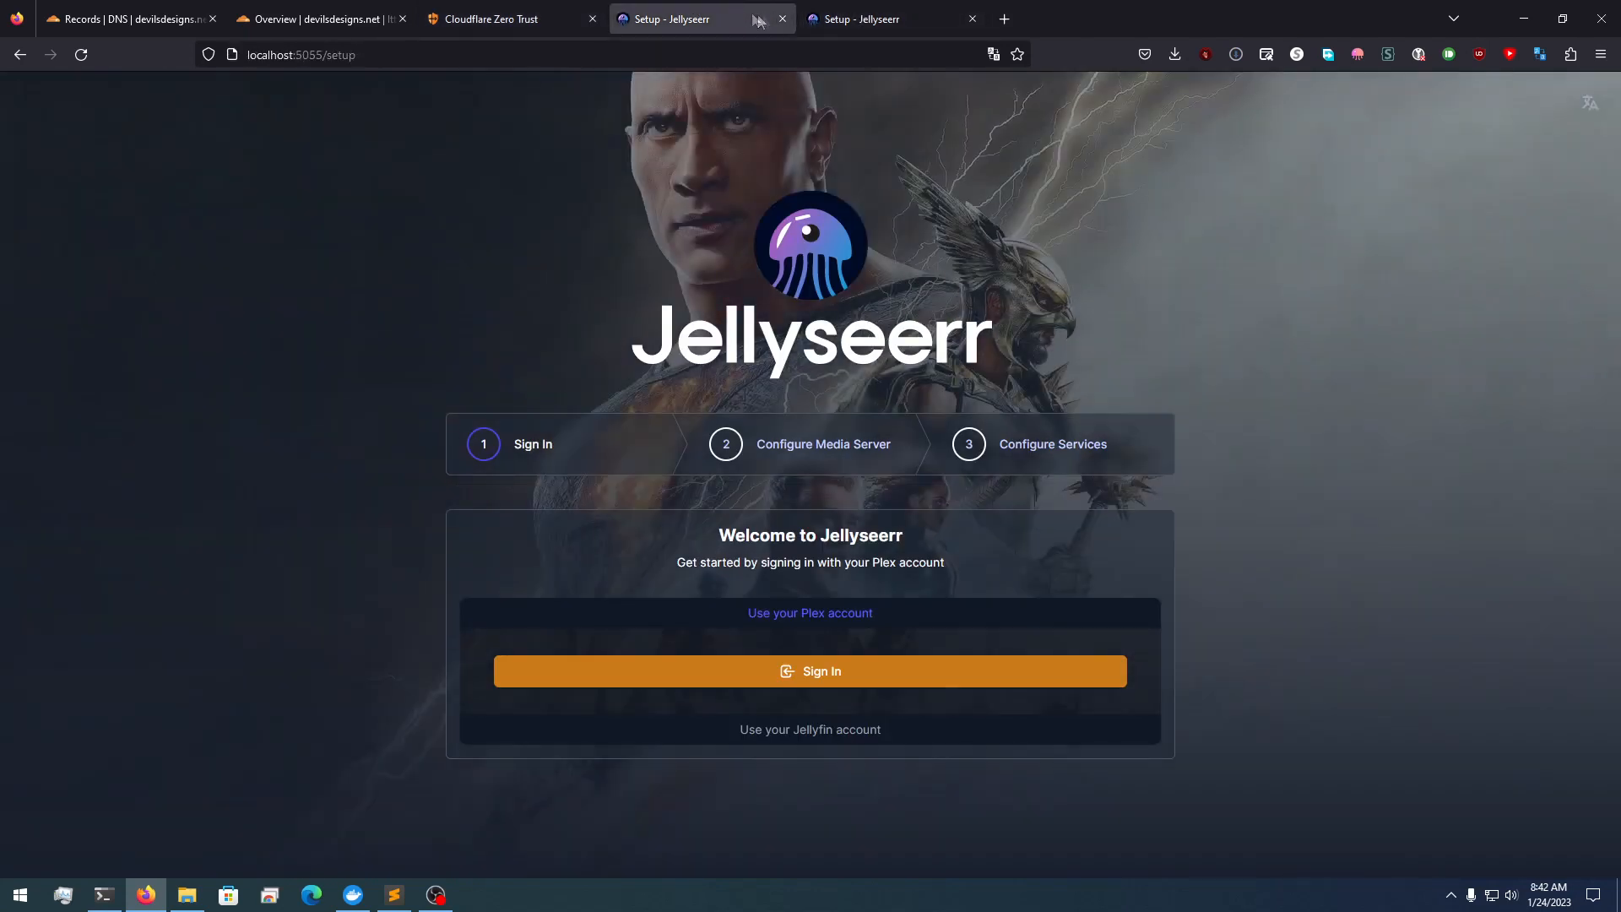
left_click(890, 19)
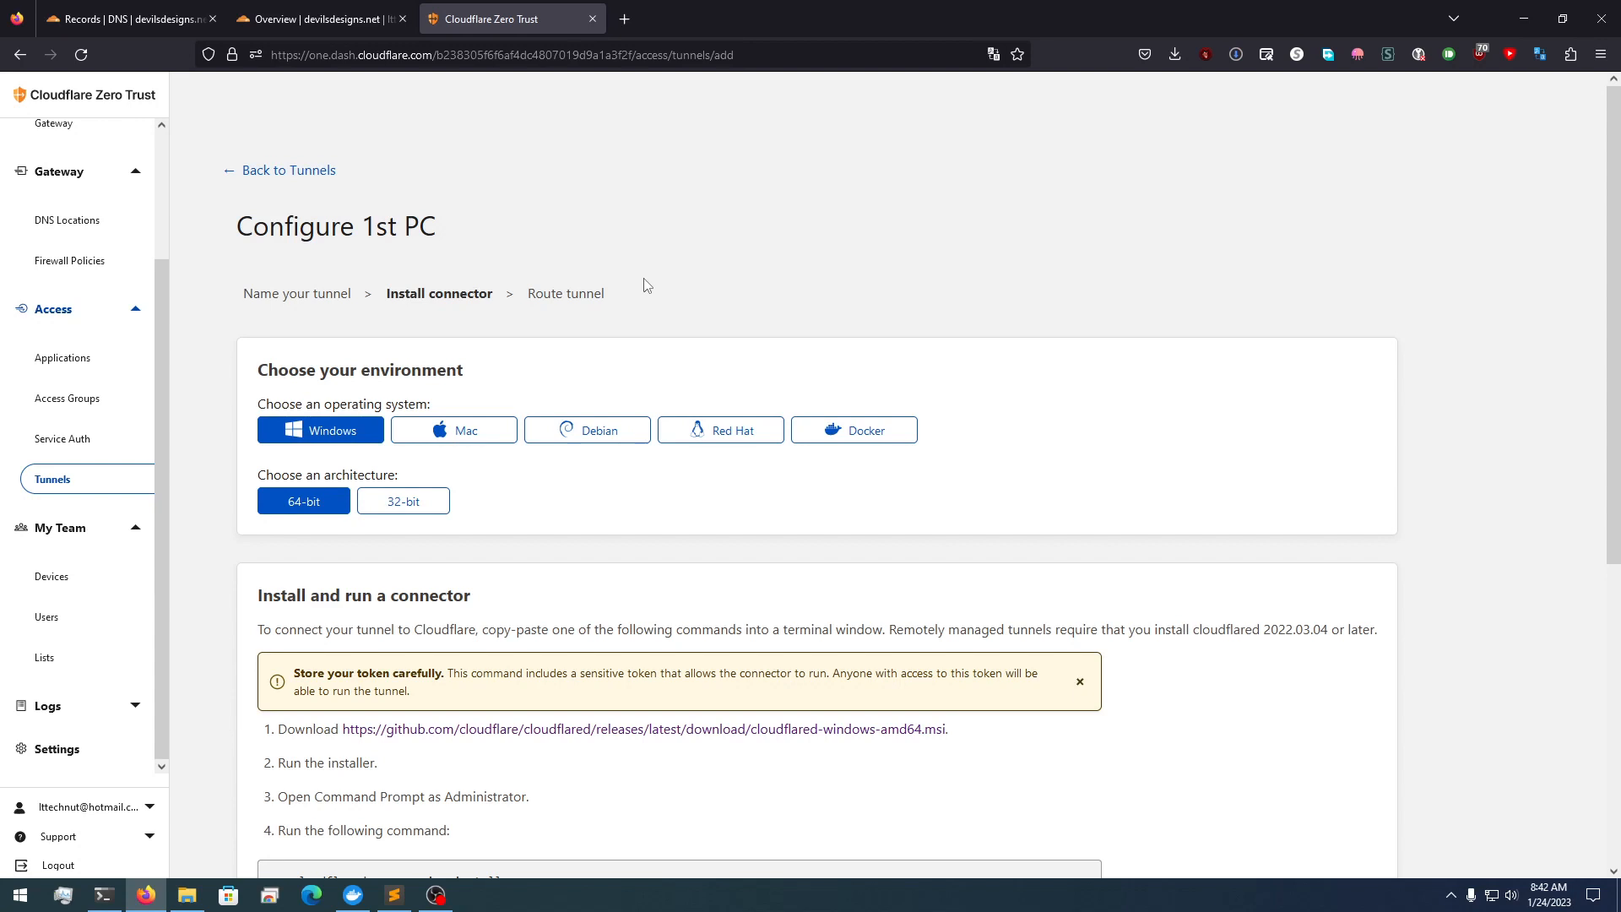
mouse_move(643, 285)
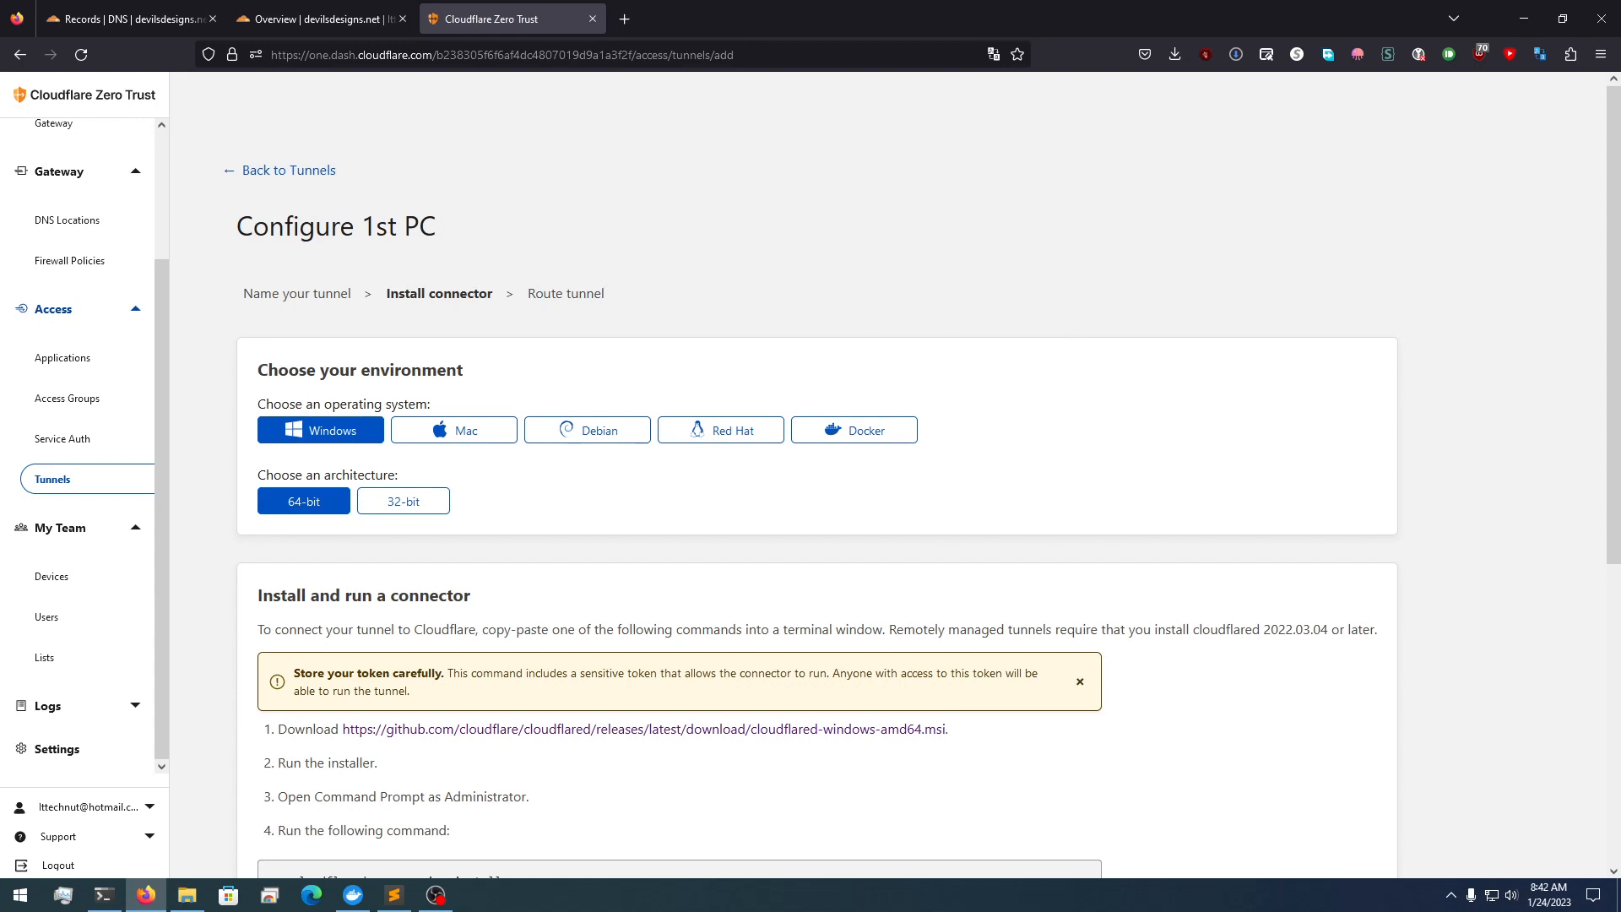